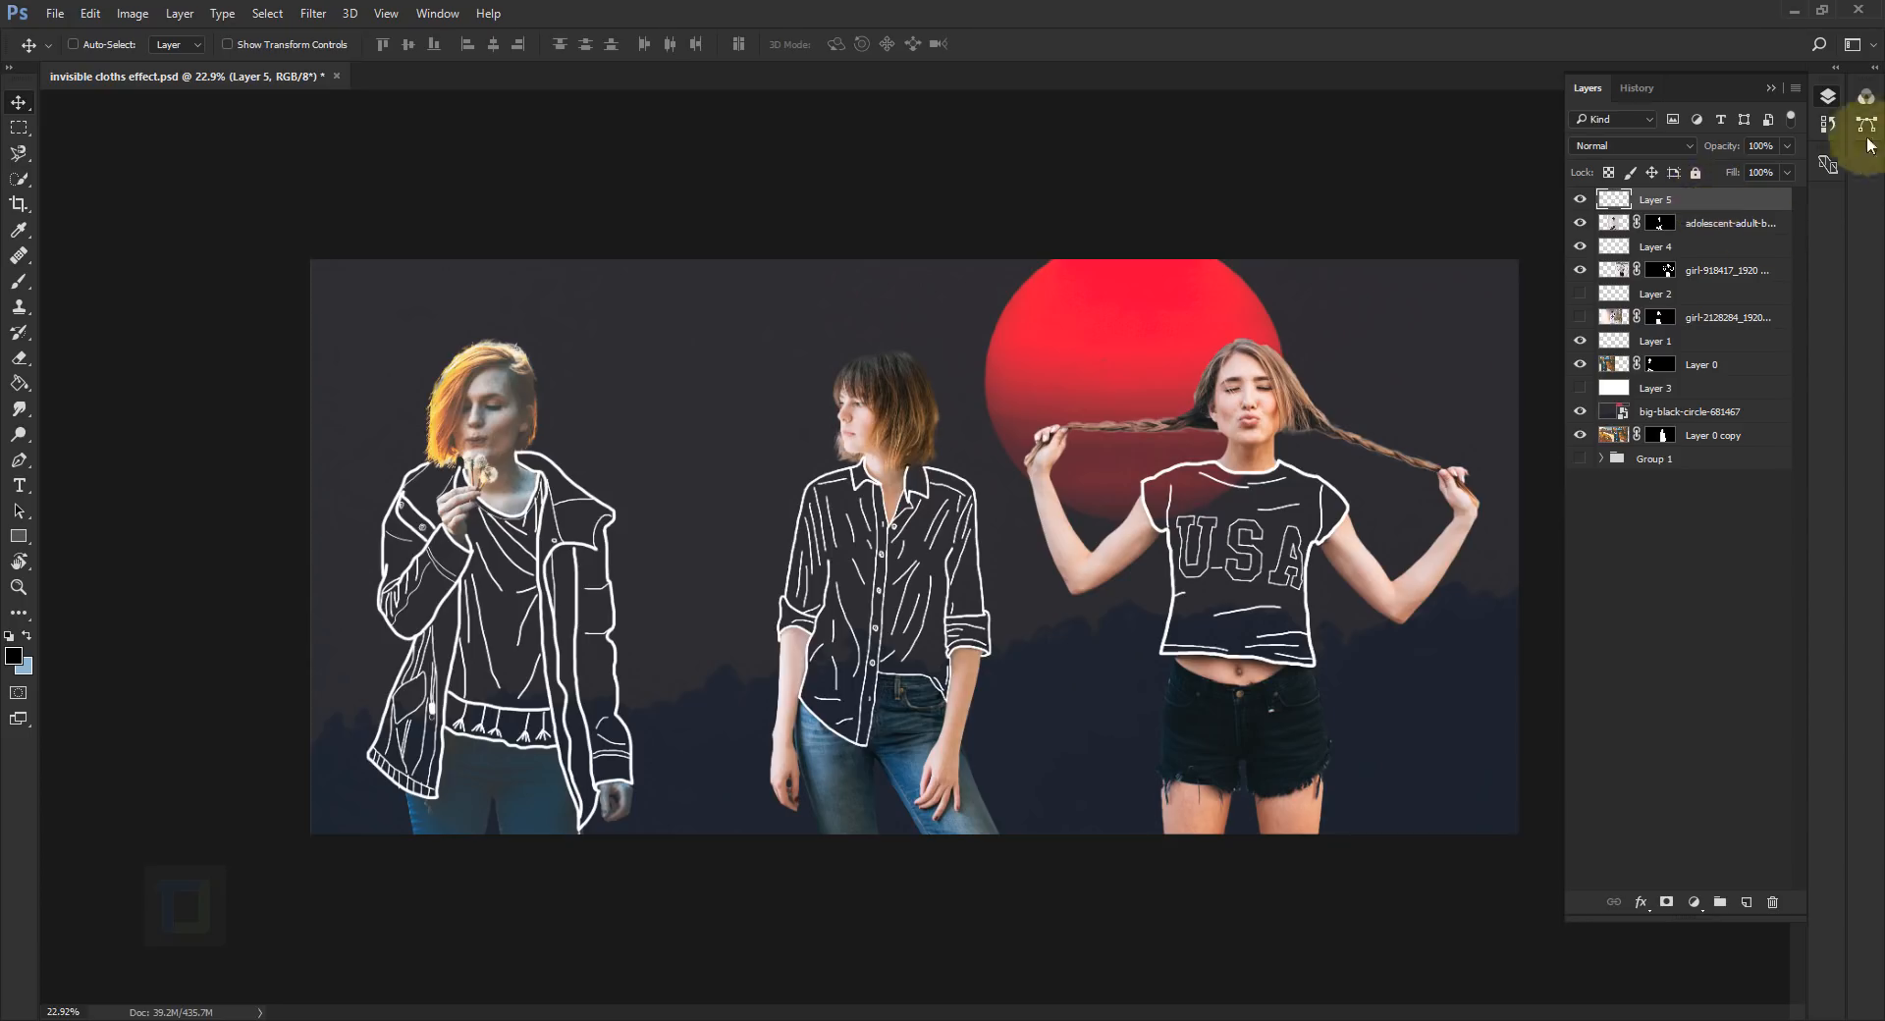
Step: Show the white Layer 3 and black line-art layers, hiding the red-sun background
{"action": "left_click", "coordinate": [1656, 387]}
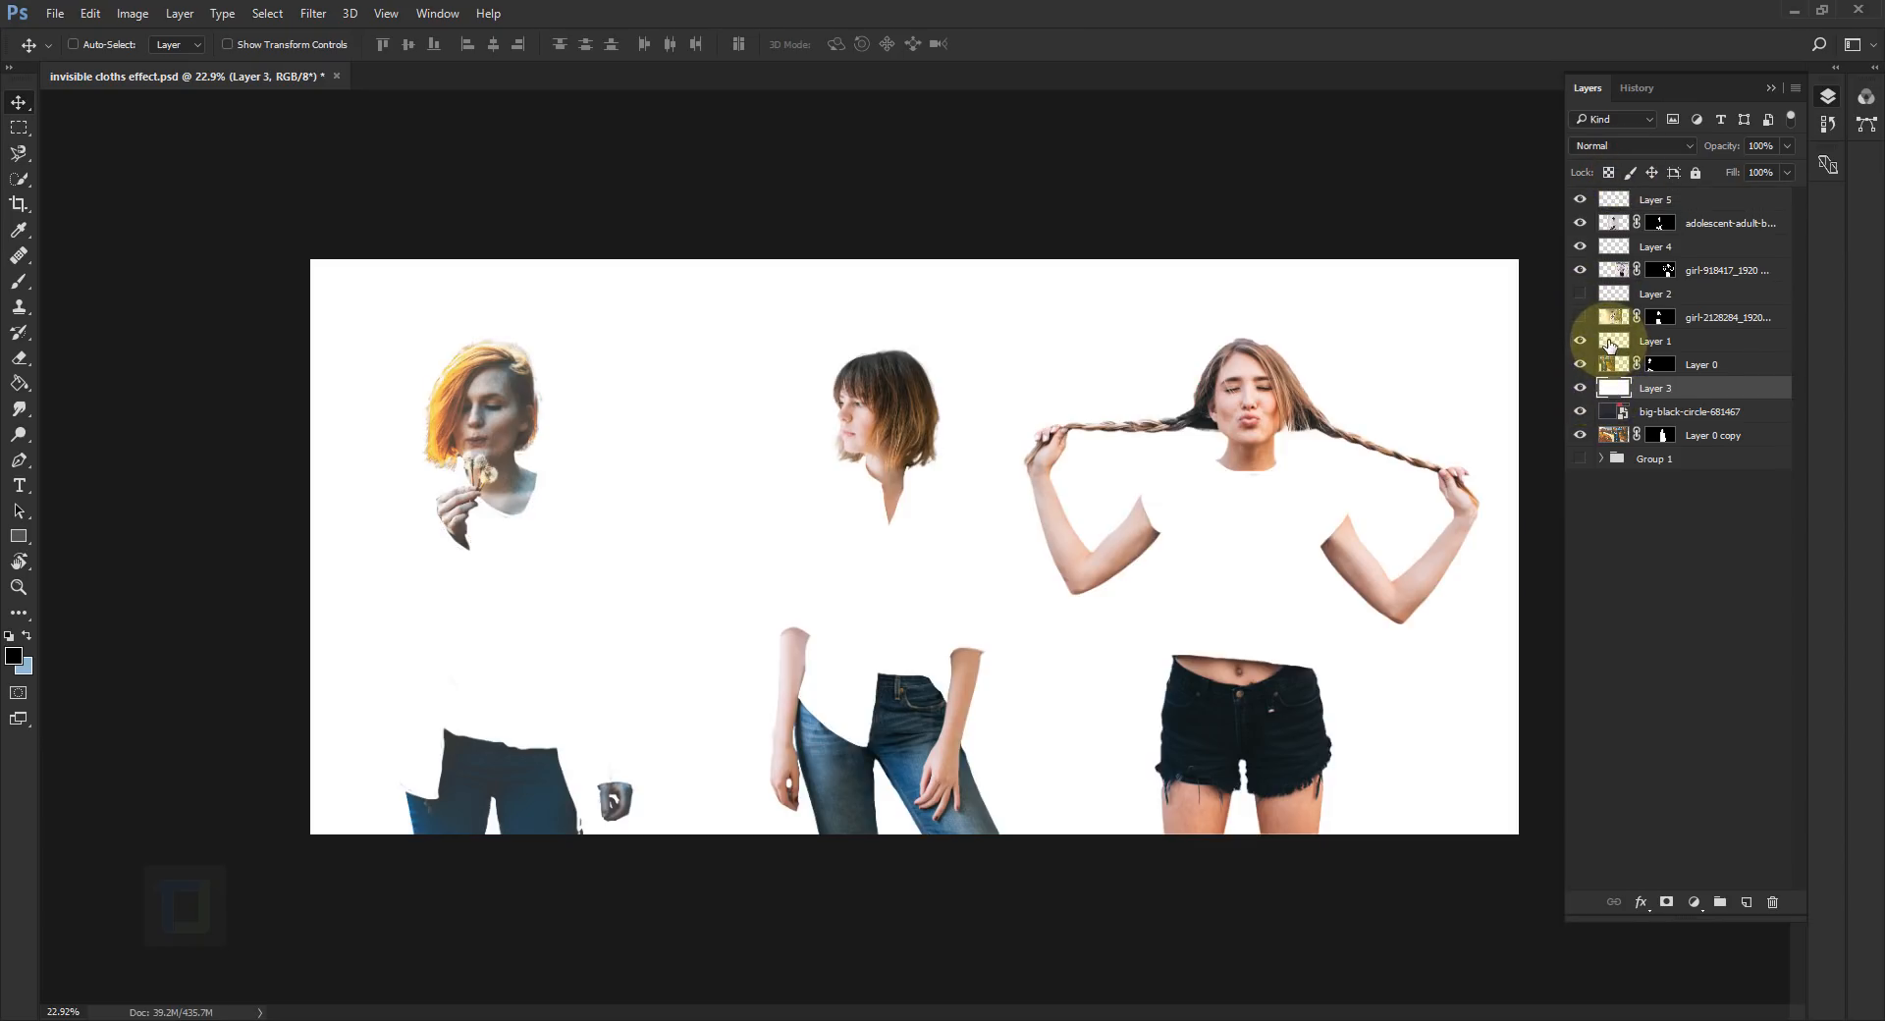
{"action": "left_click", "coordinate": [1655, 341]}
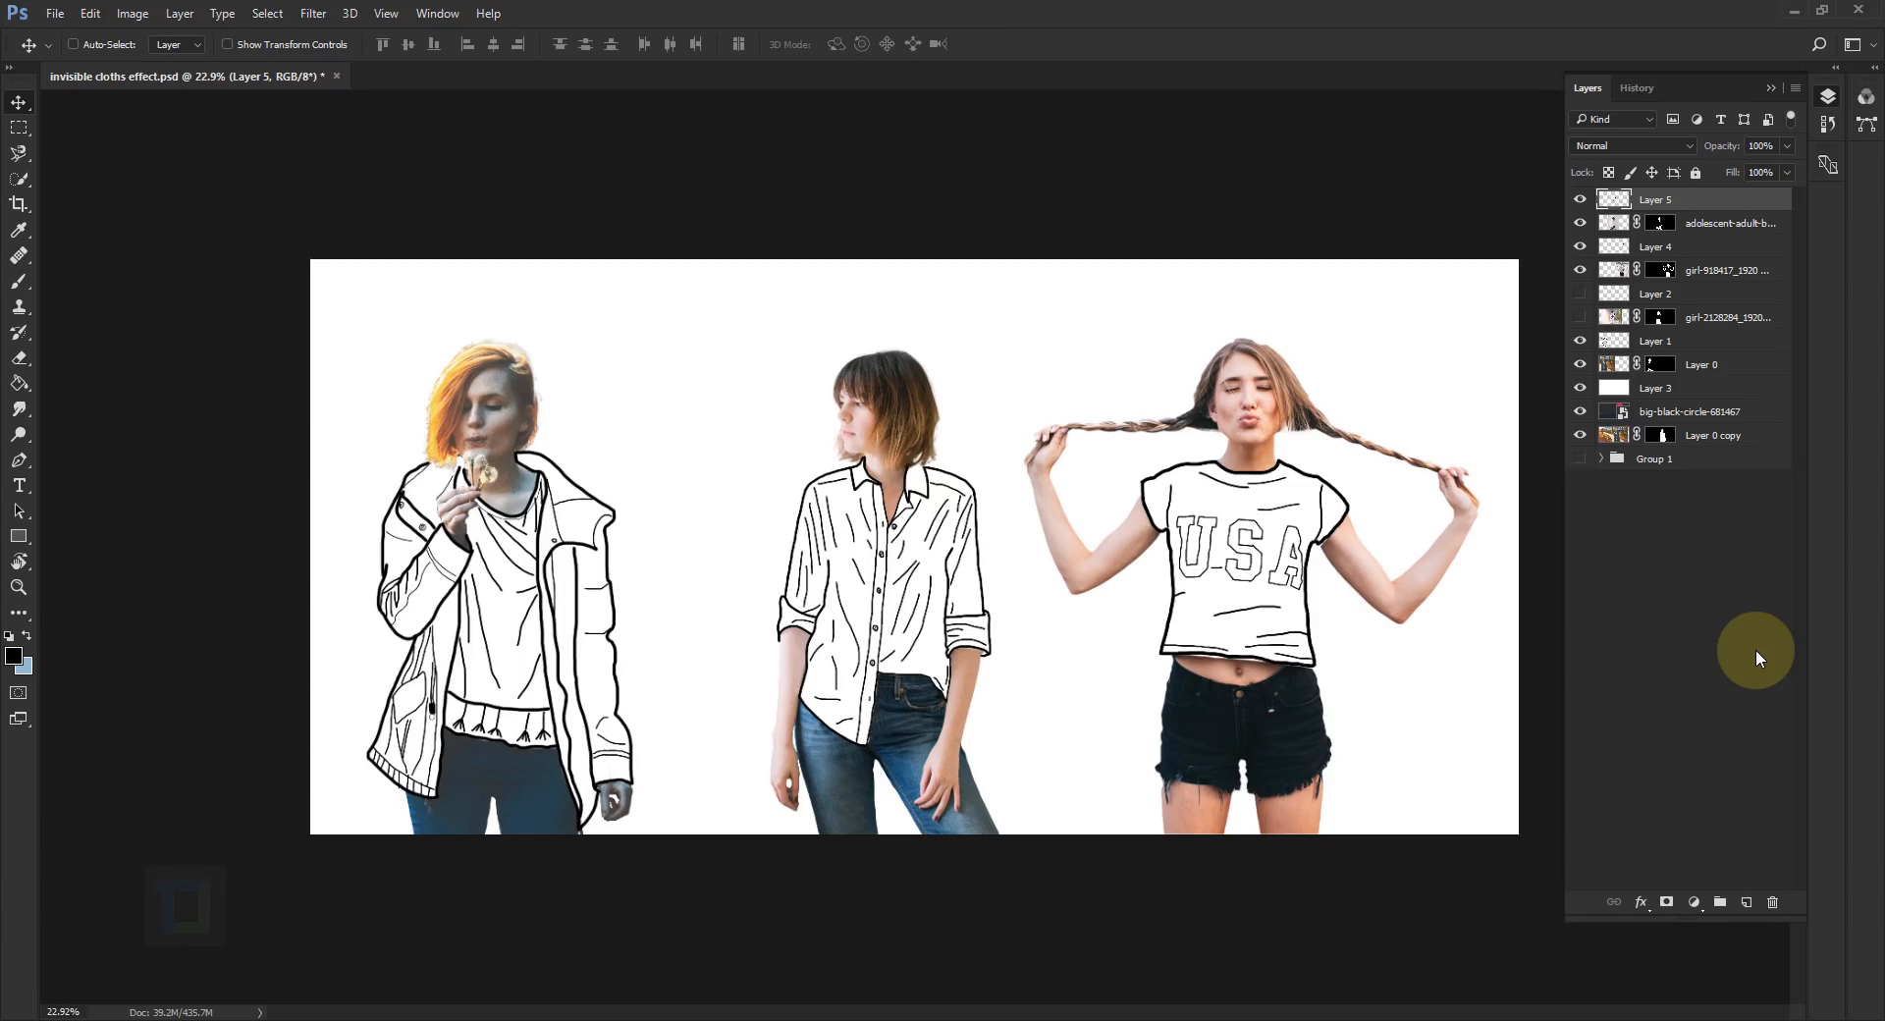
{"action": "mouse_move", "coordinate": [1586, 590]}
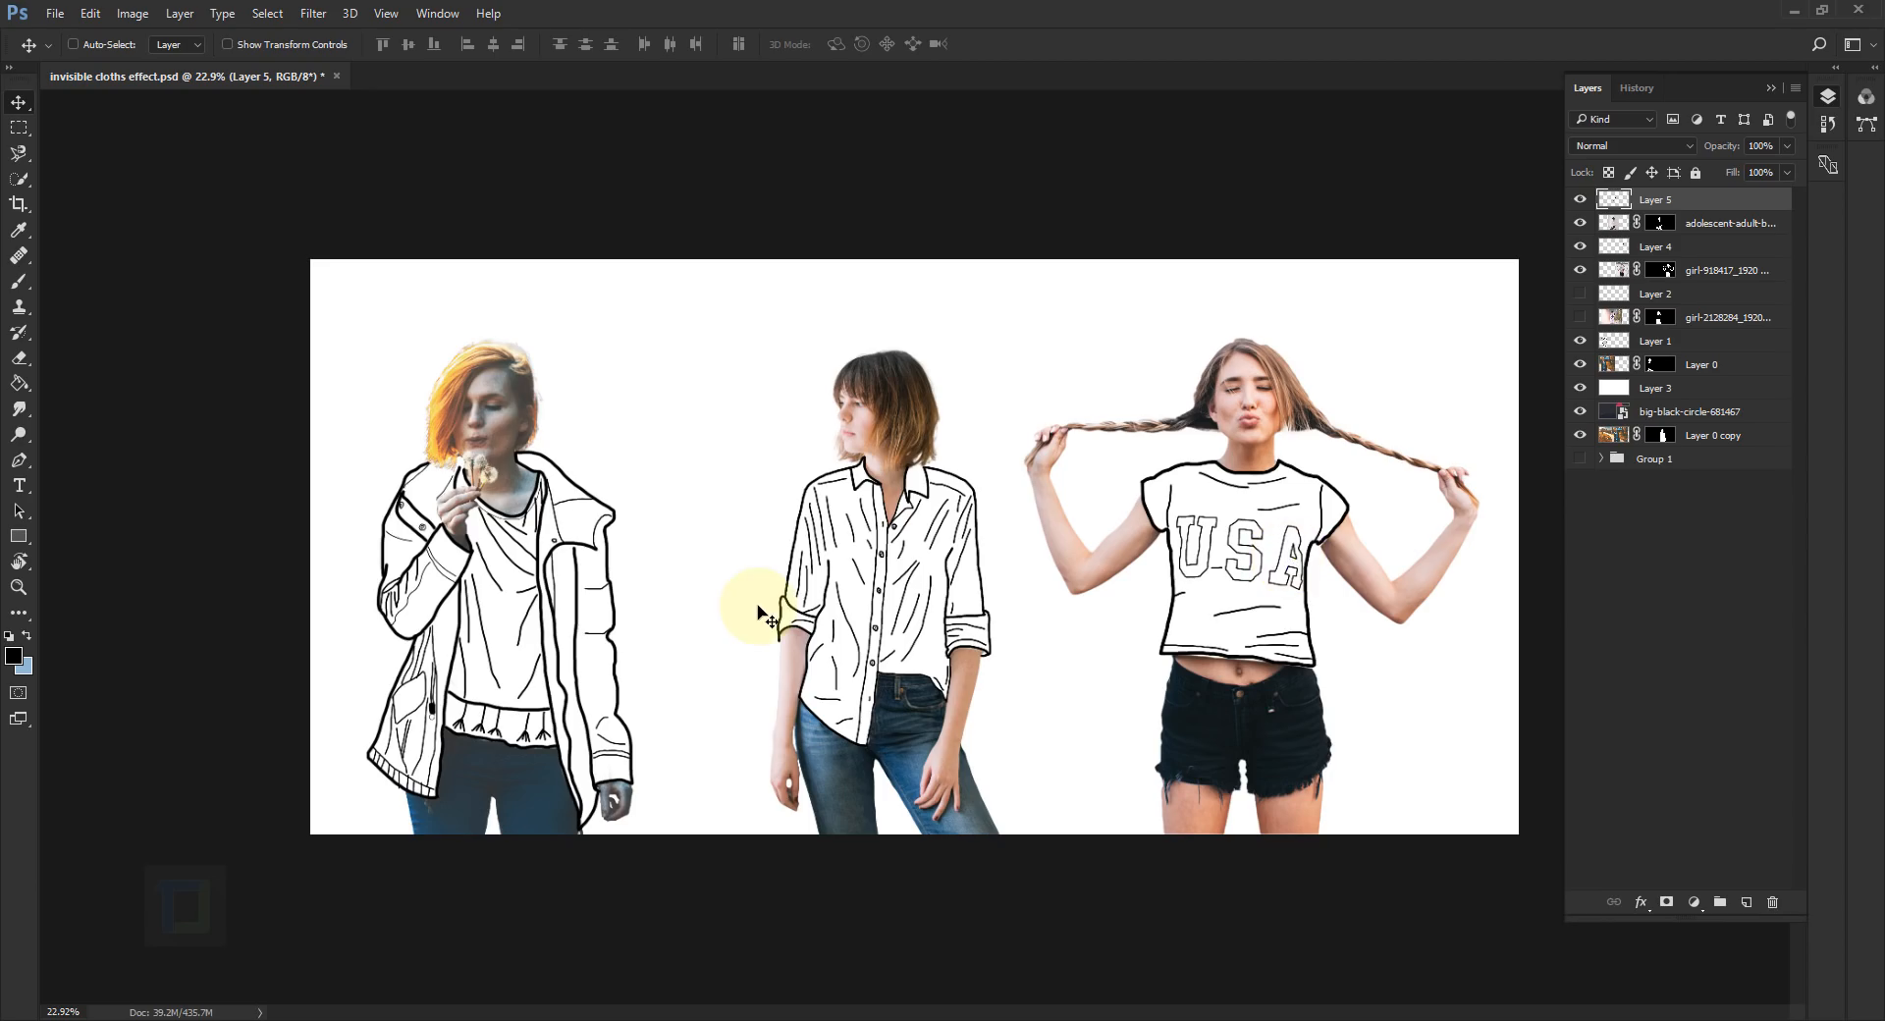
{"action": "mouse_move", "coordinate": [210, 343]}
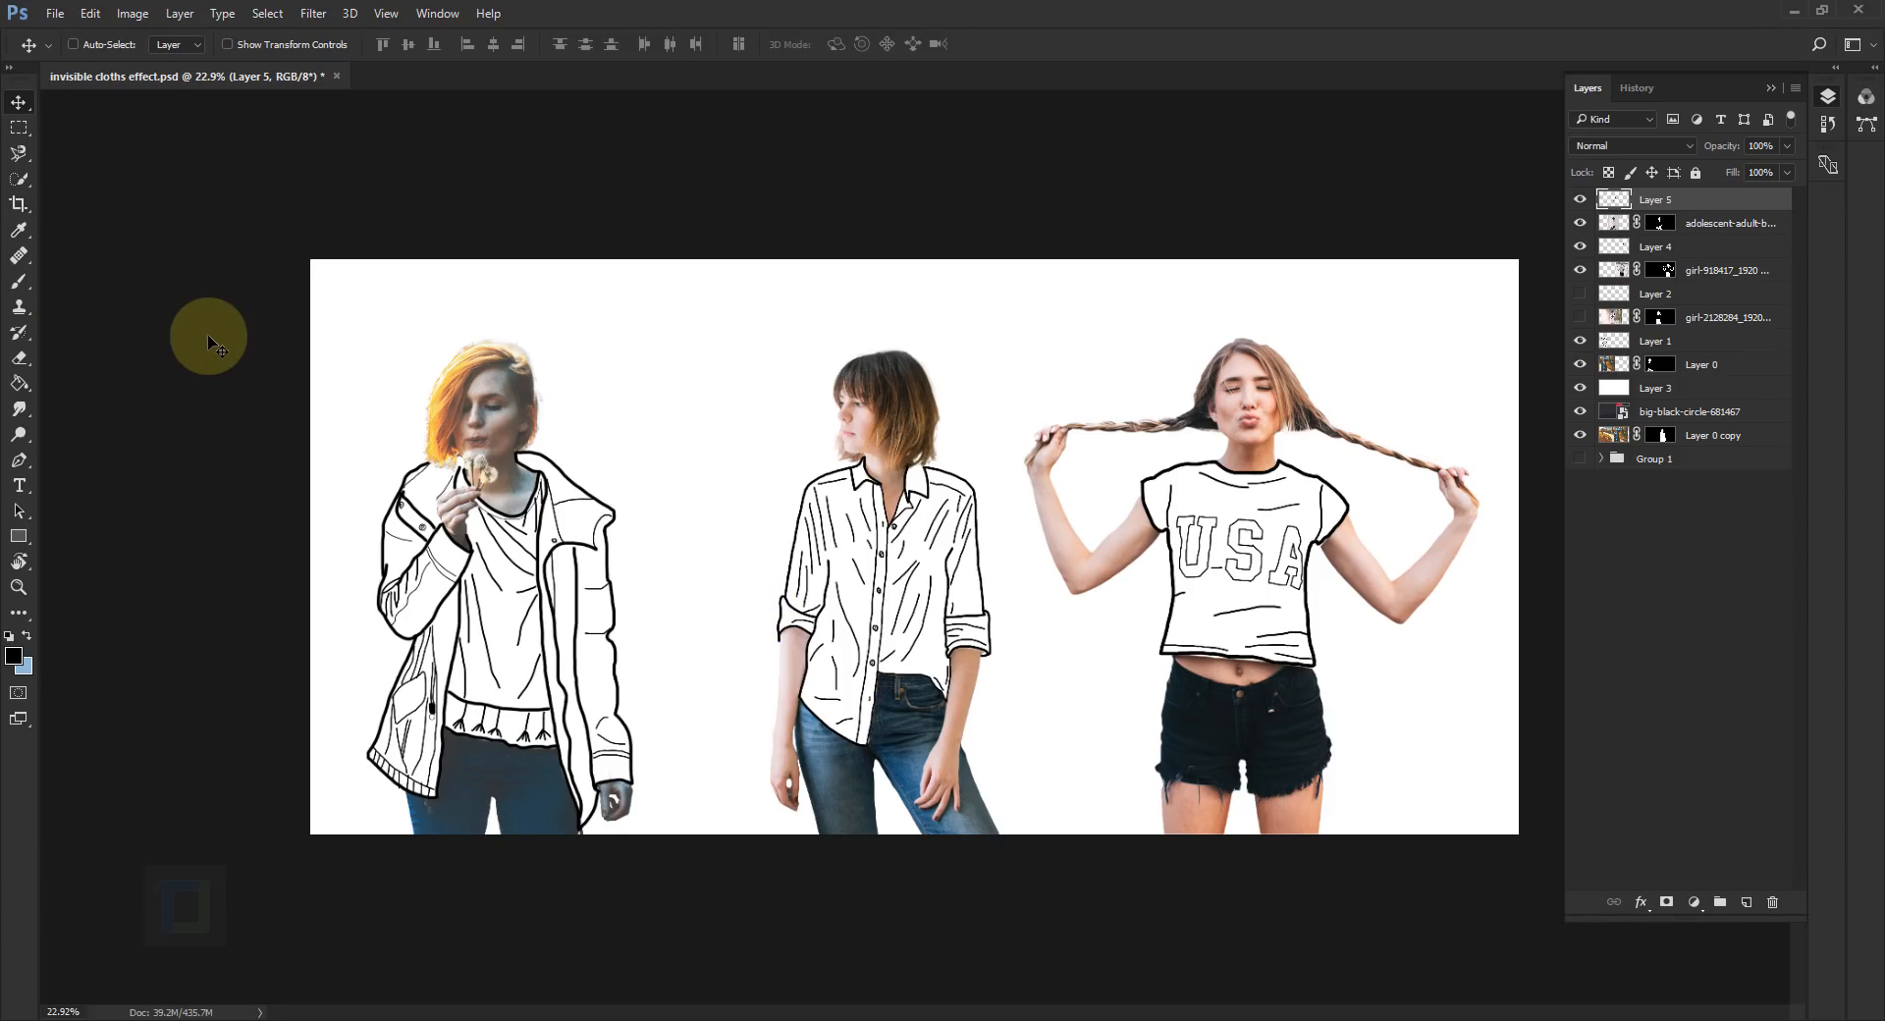
{"action": "left_click", "coordinate": [54, 13]}
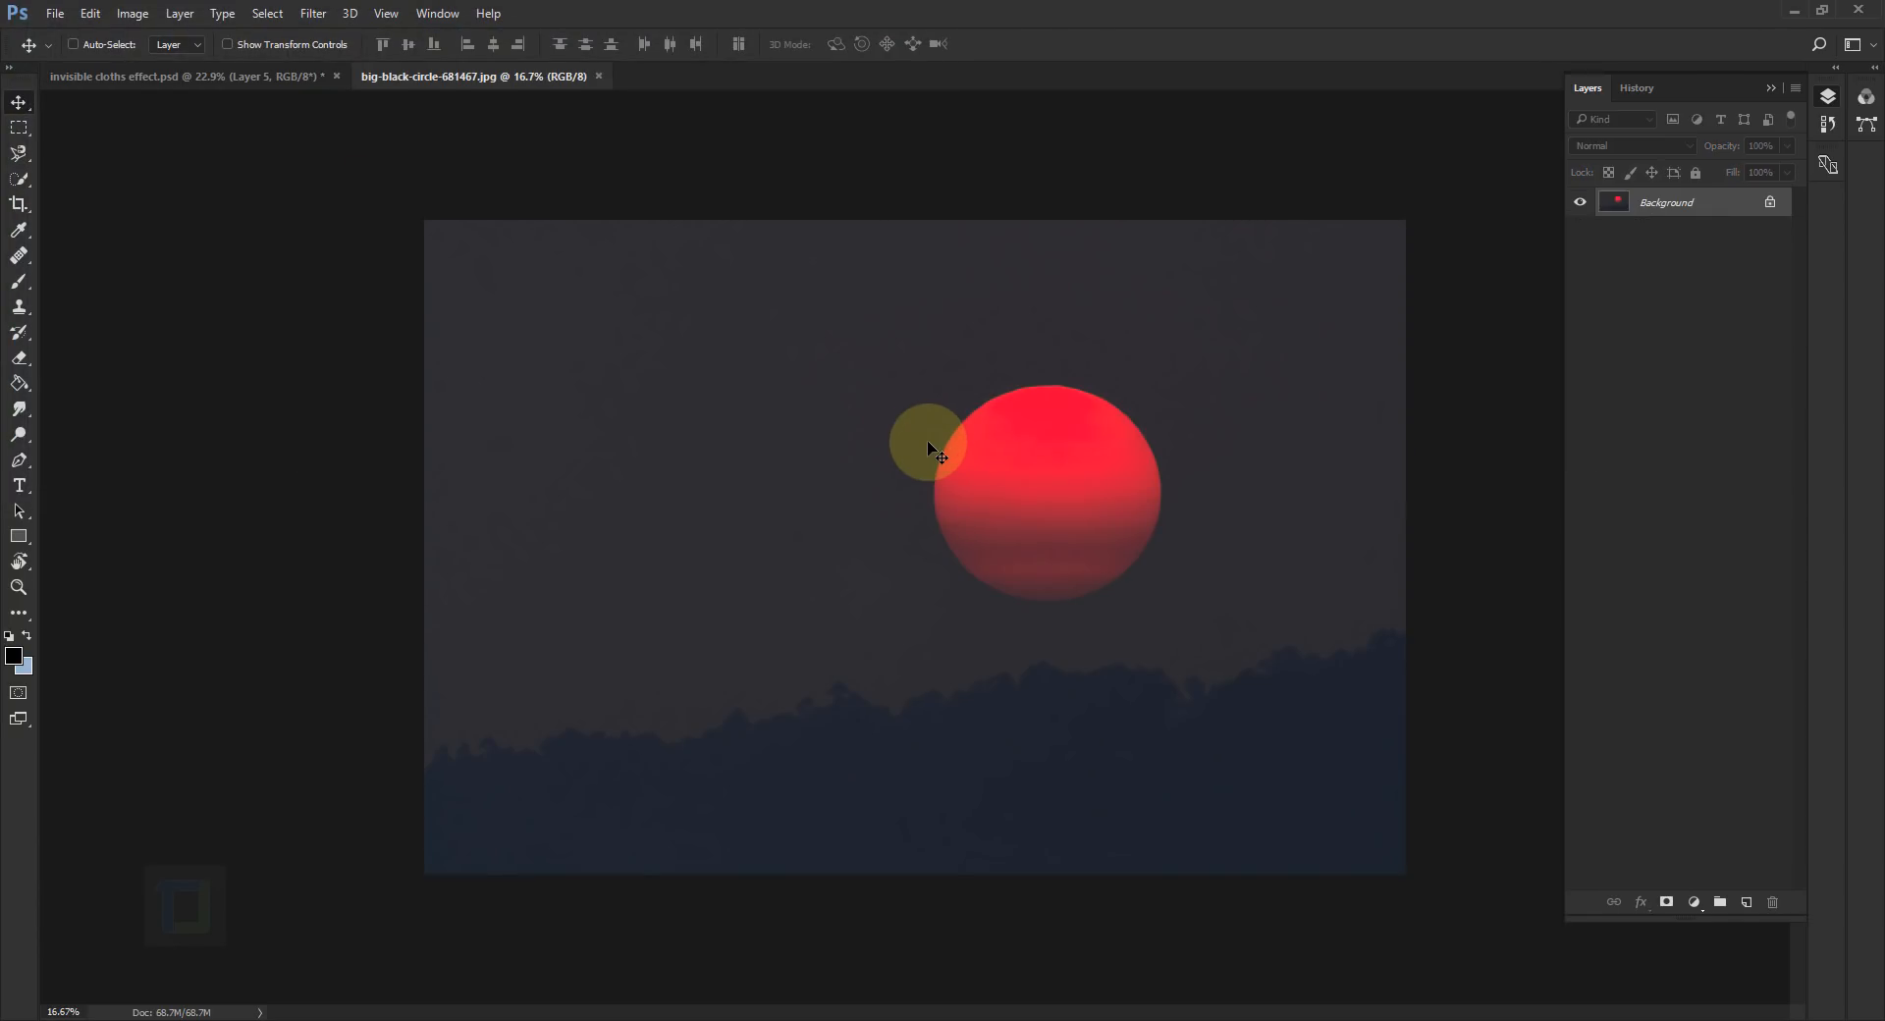
Step: Place pexels-photo-402765 into the red-sun image as an embedded layer
{"action": "left_click", "coordinate": [54, 13]}
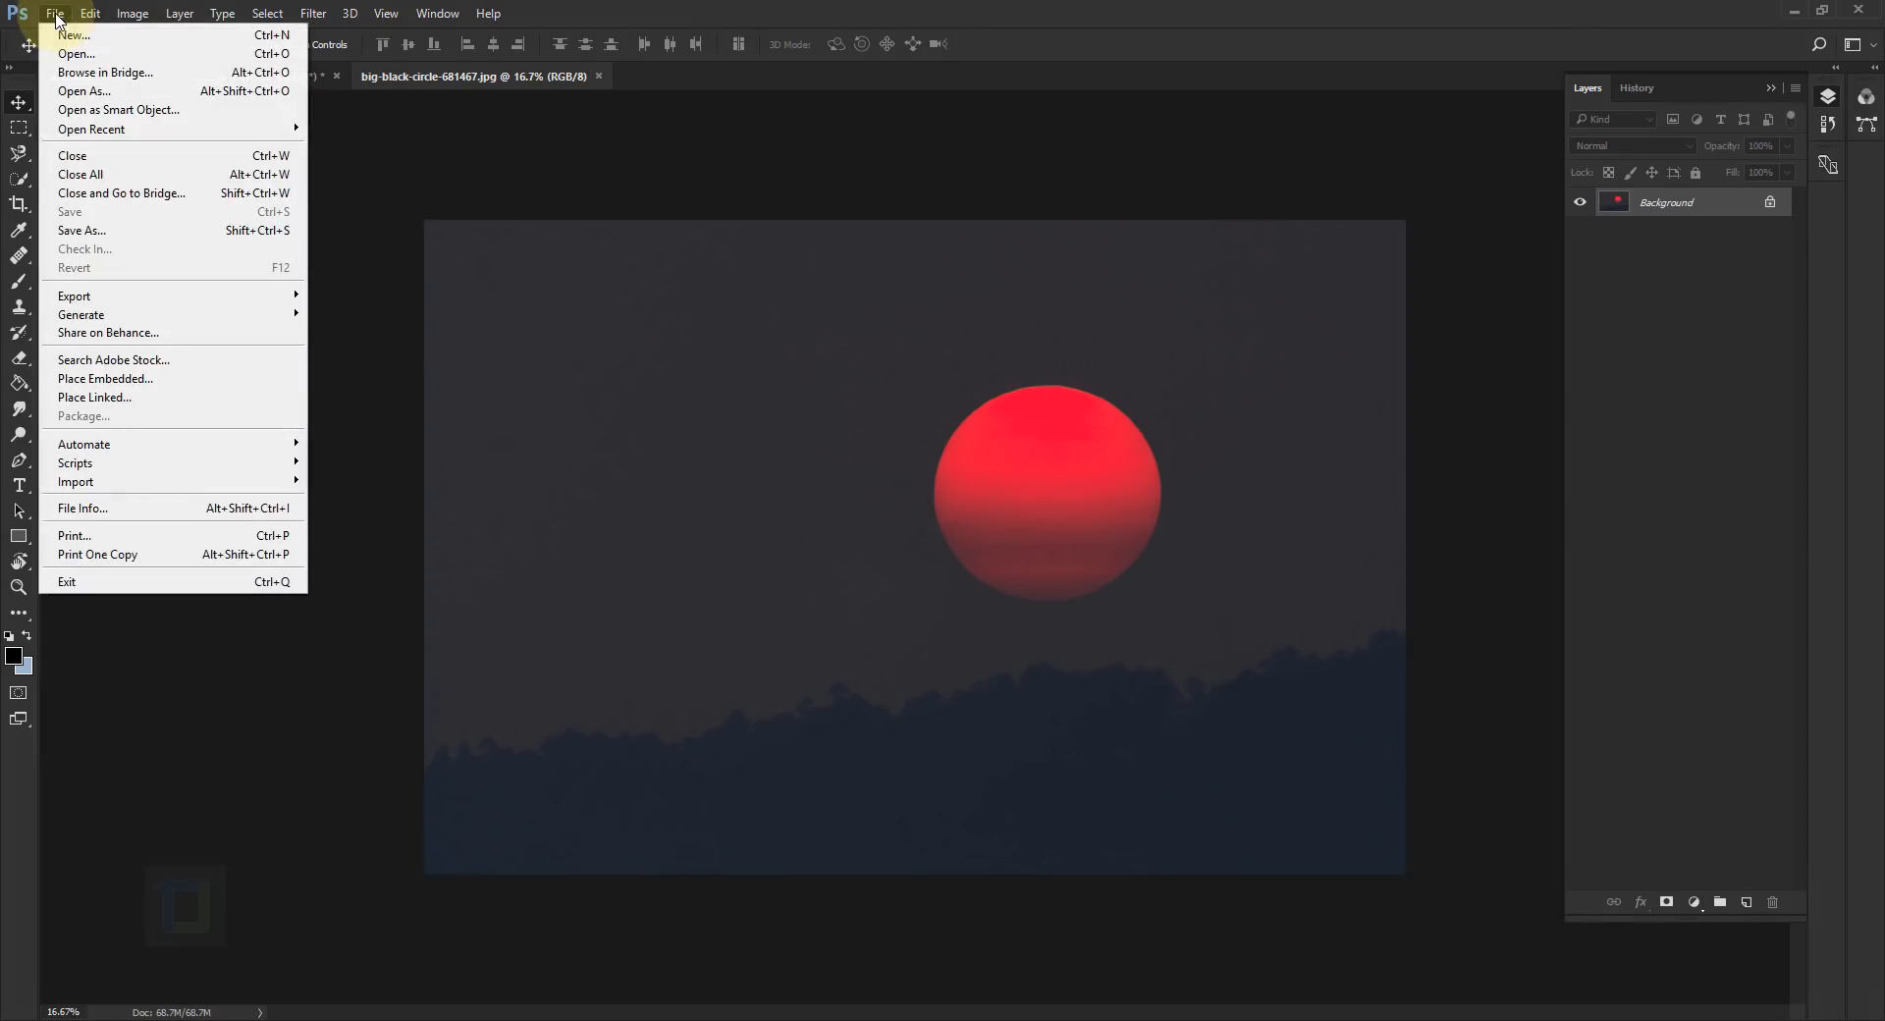
{"action": "mouse_move", "coordinate": [106, 379]}
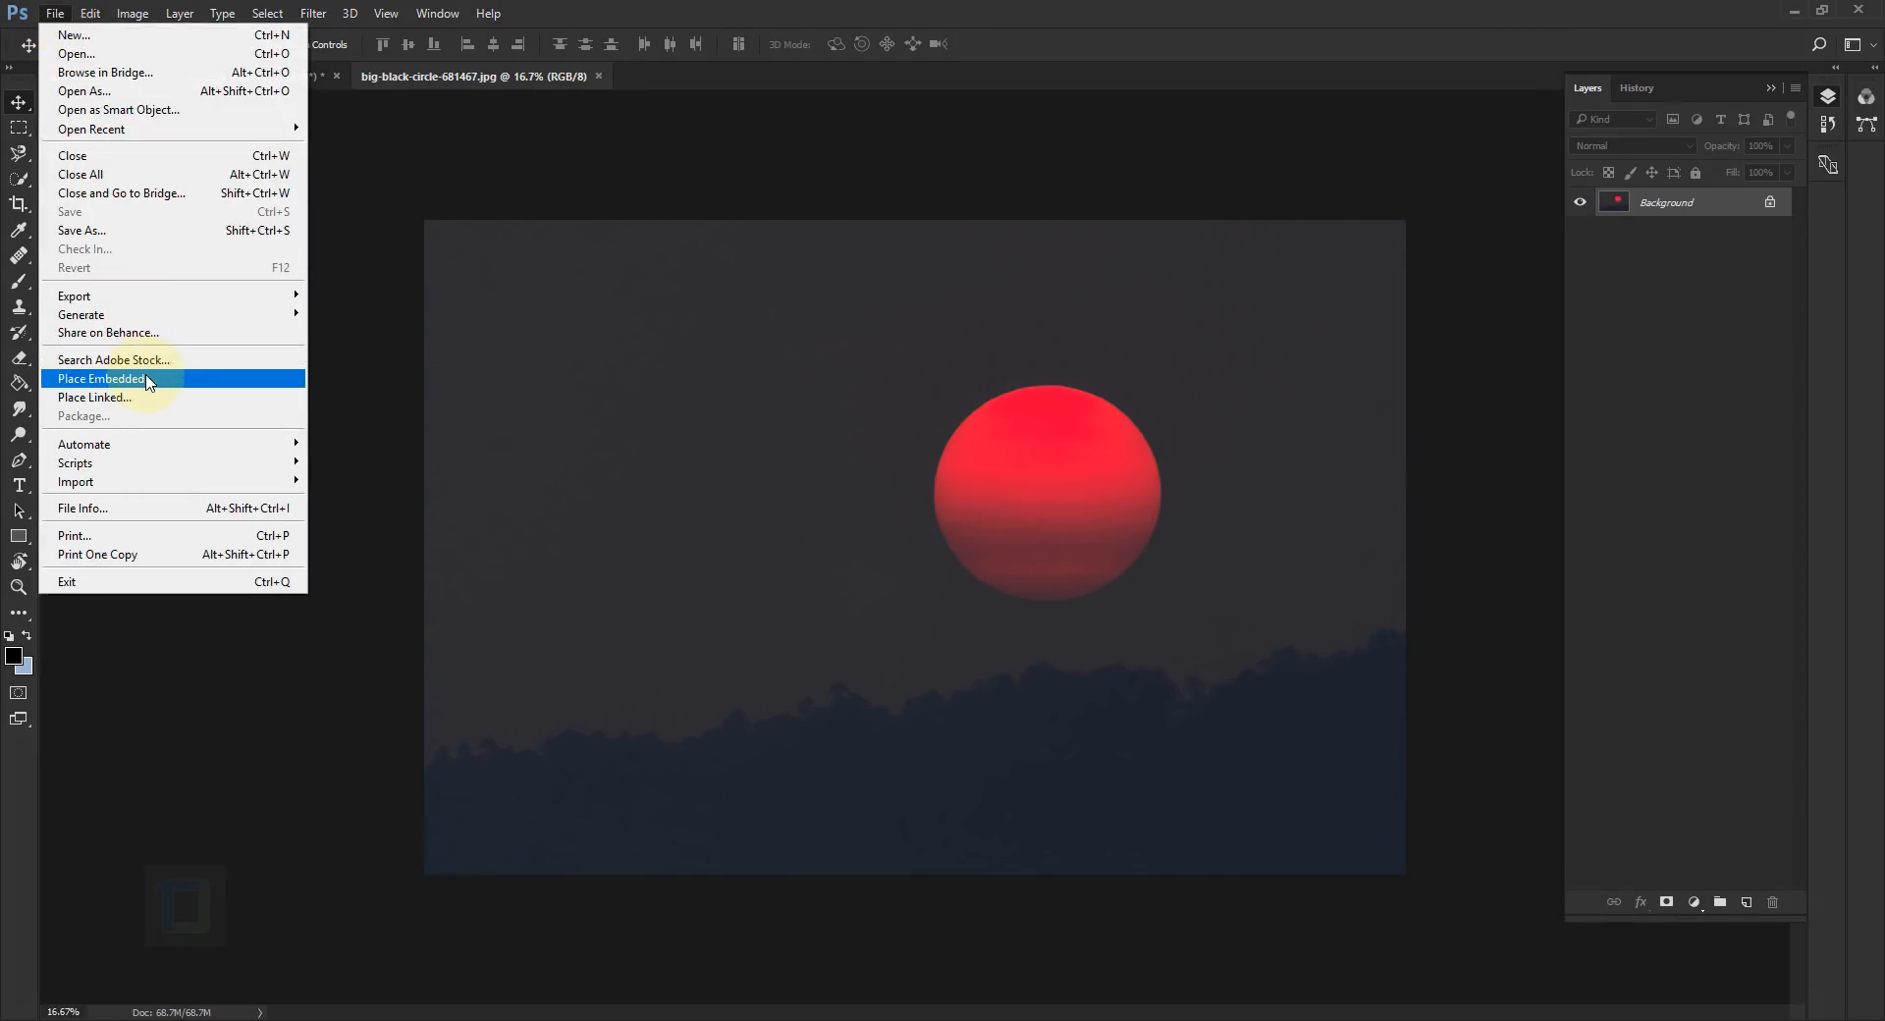
{"action": "left_click", "coordinate": [102, 378]}
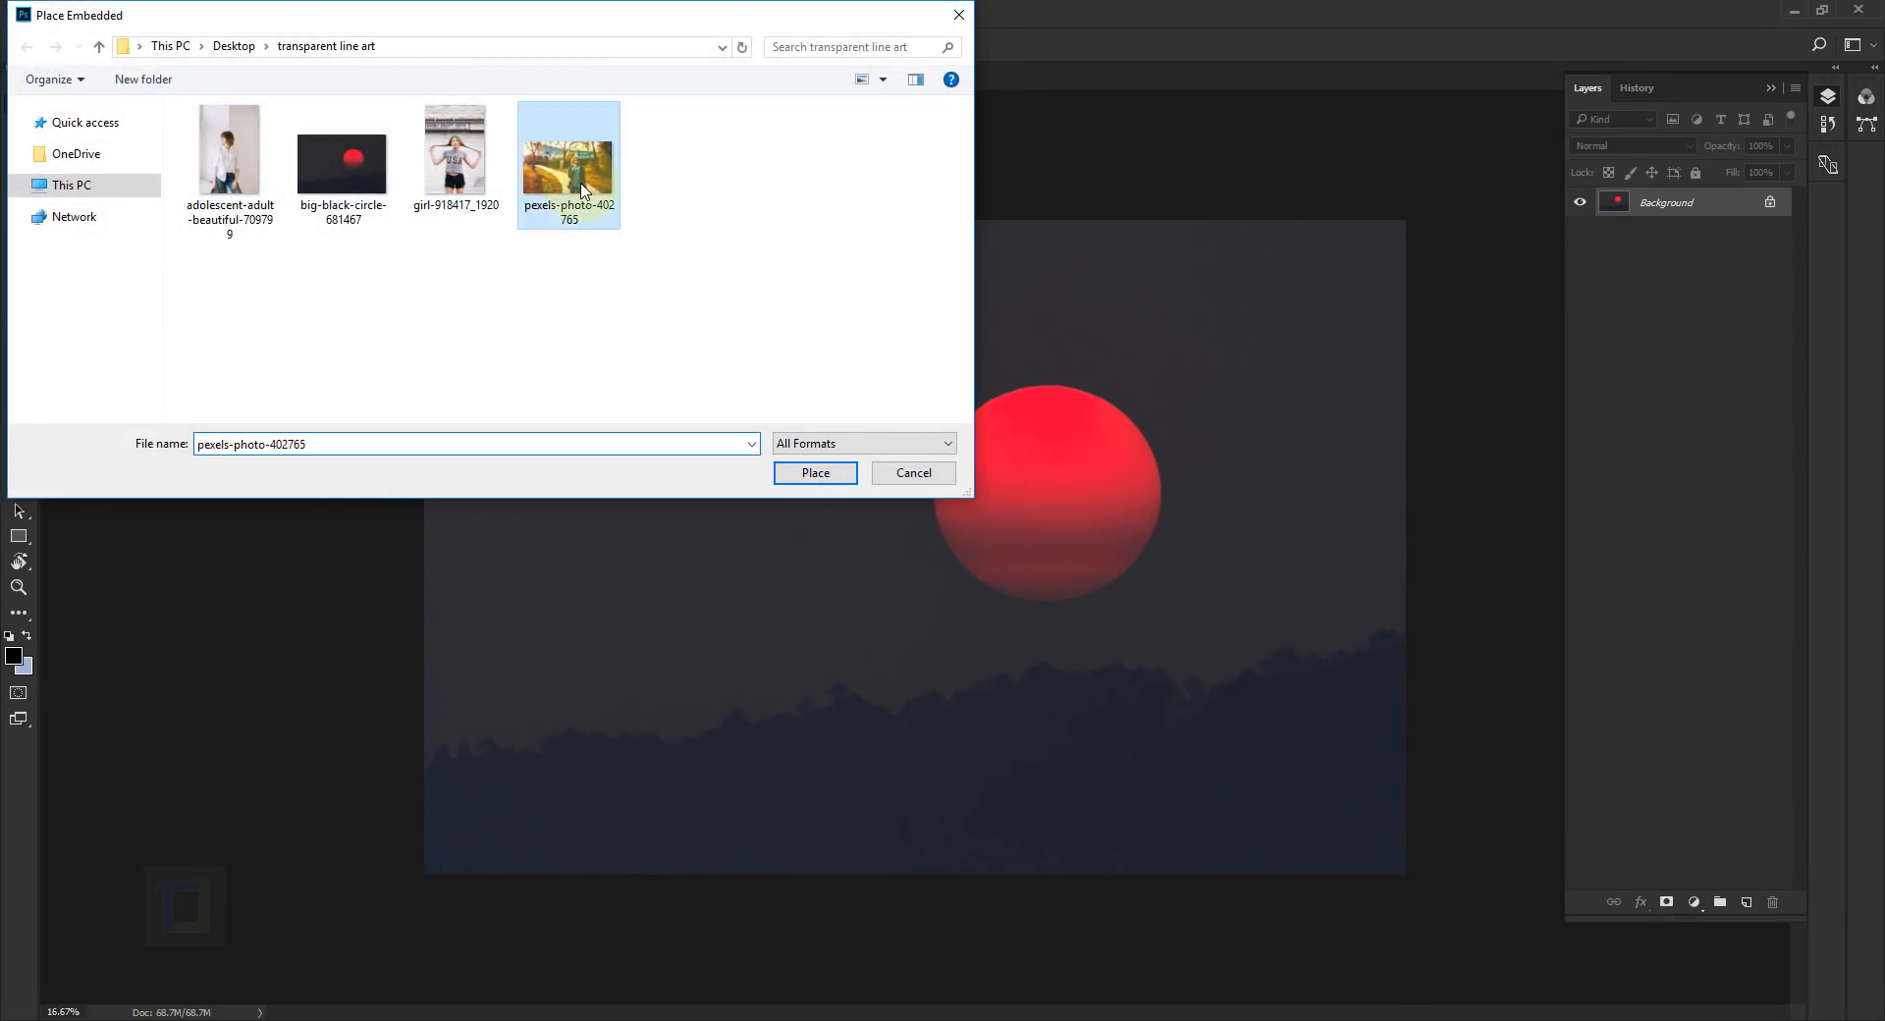
{"action": "mouse_move", "coordinate": [589, 168]}
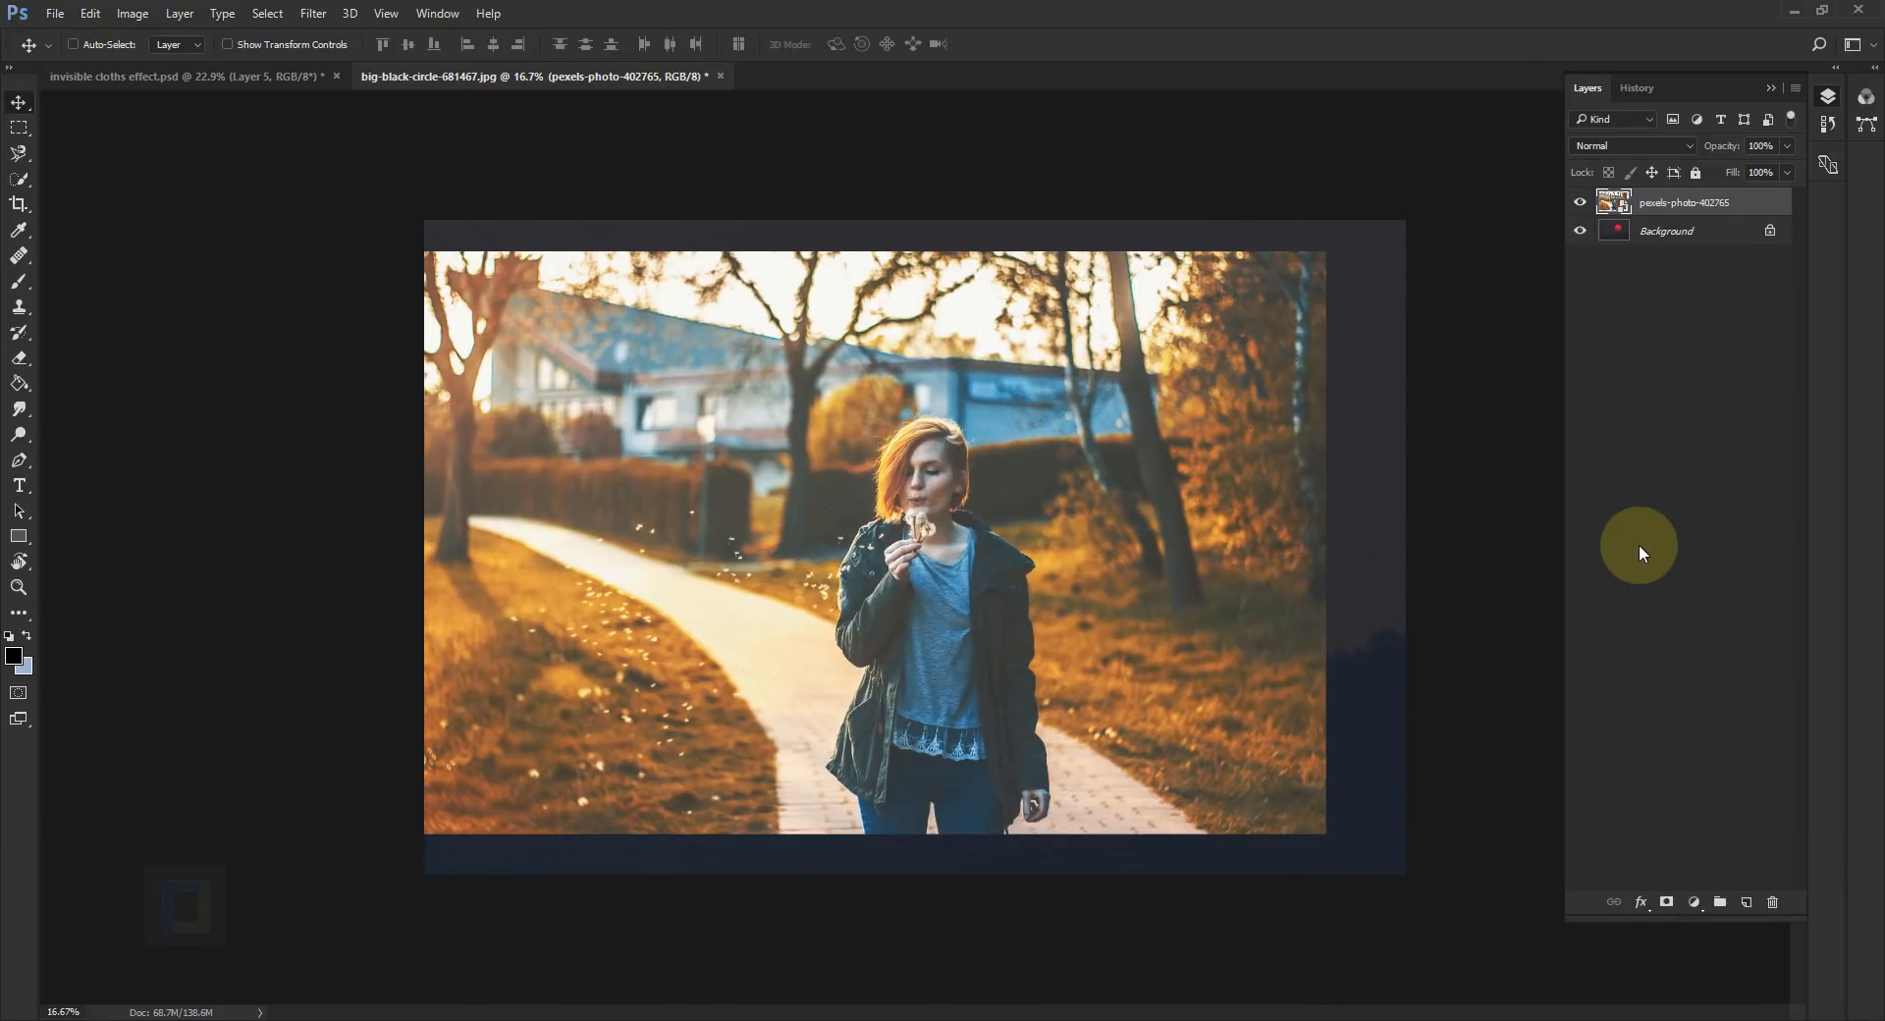
{"action": "mouse_move", "coordinate": [1356, 482]}
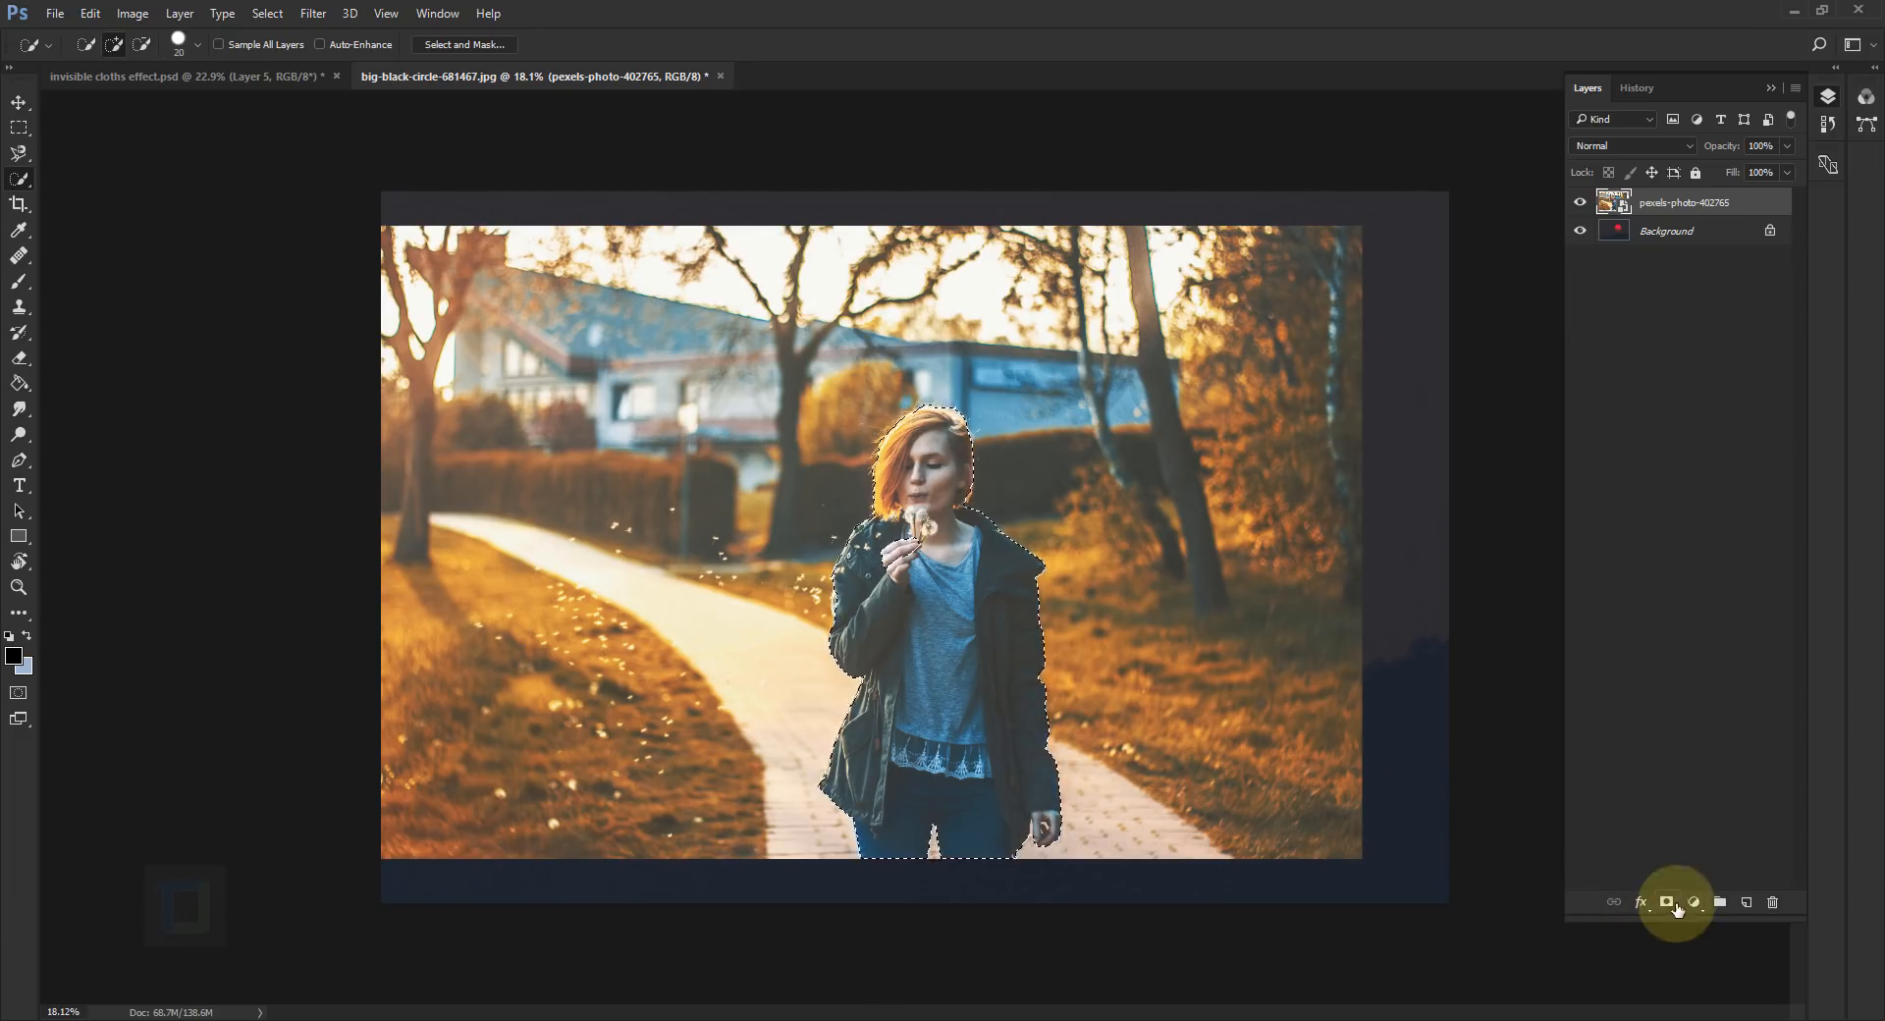
Step: Add a layer mask to the selected woman and repaint her hand area in white
{"action": "left_click", "coordinate": [1666, 902]}
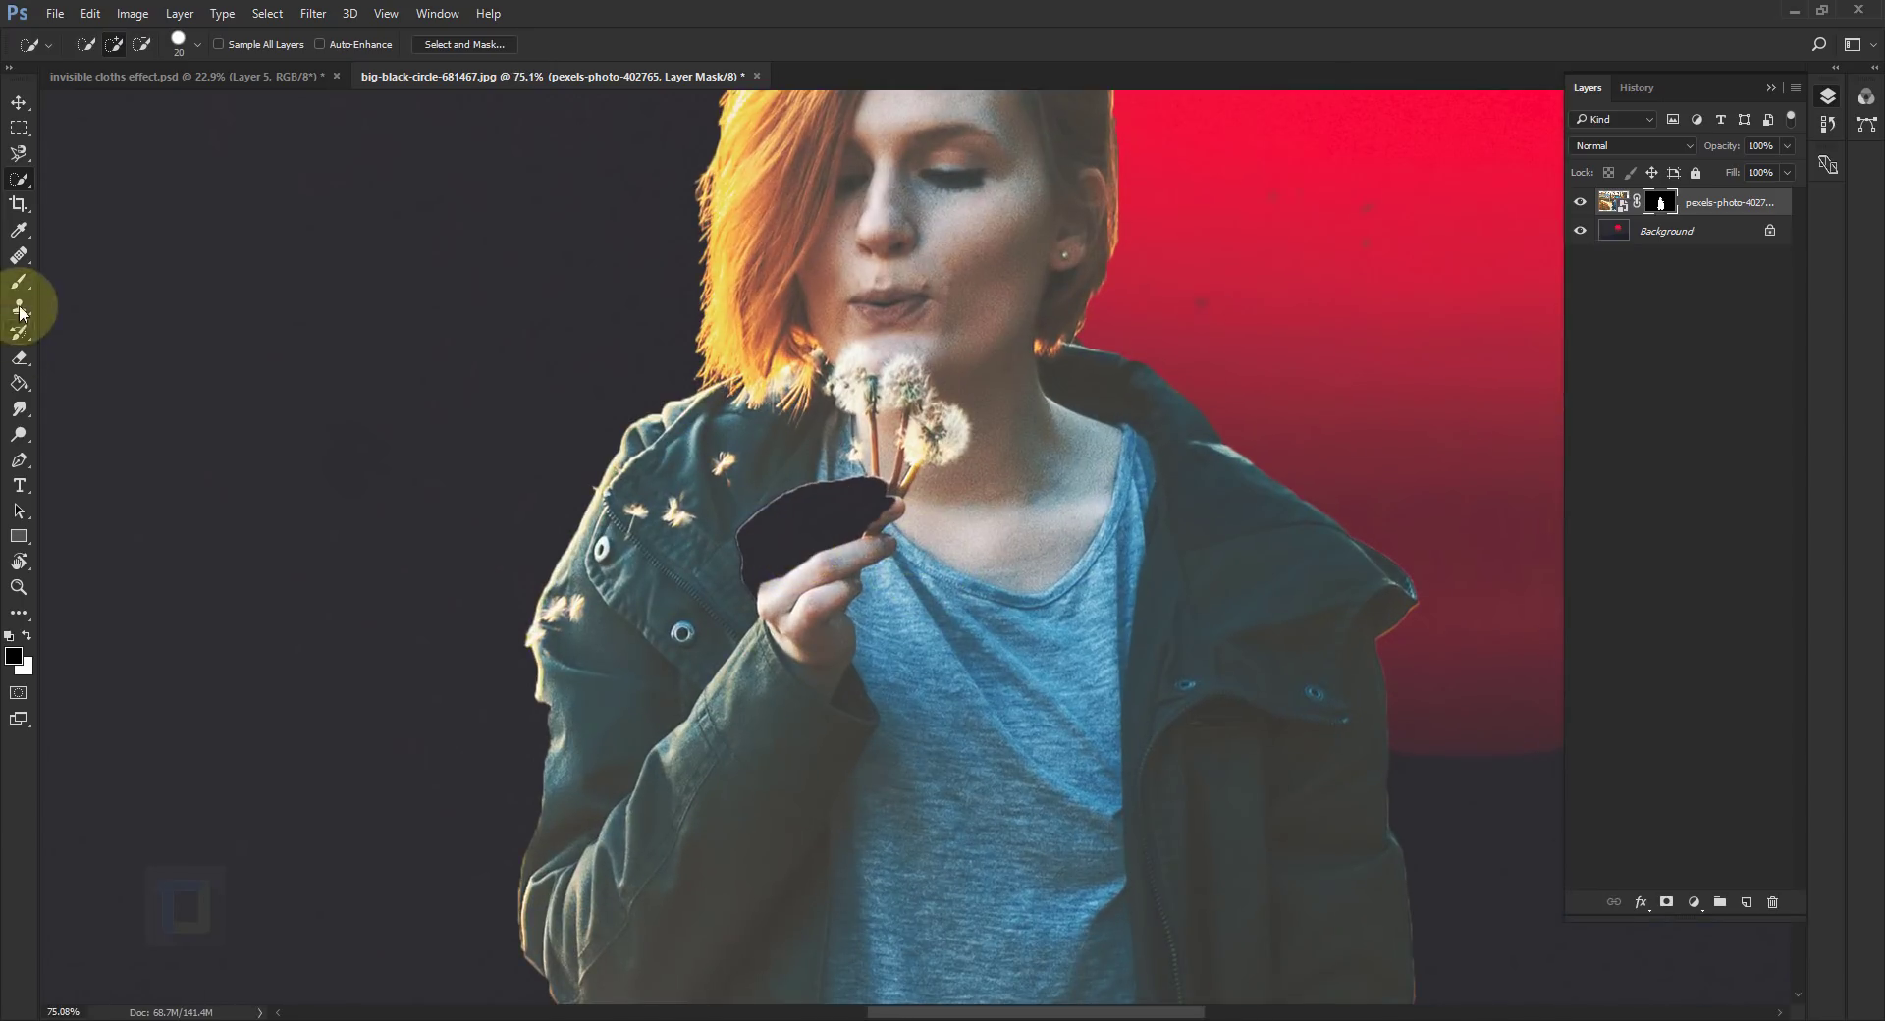
{"action": "left_click", "coordinate": [20, 283]}
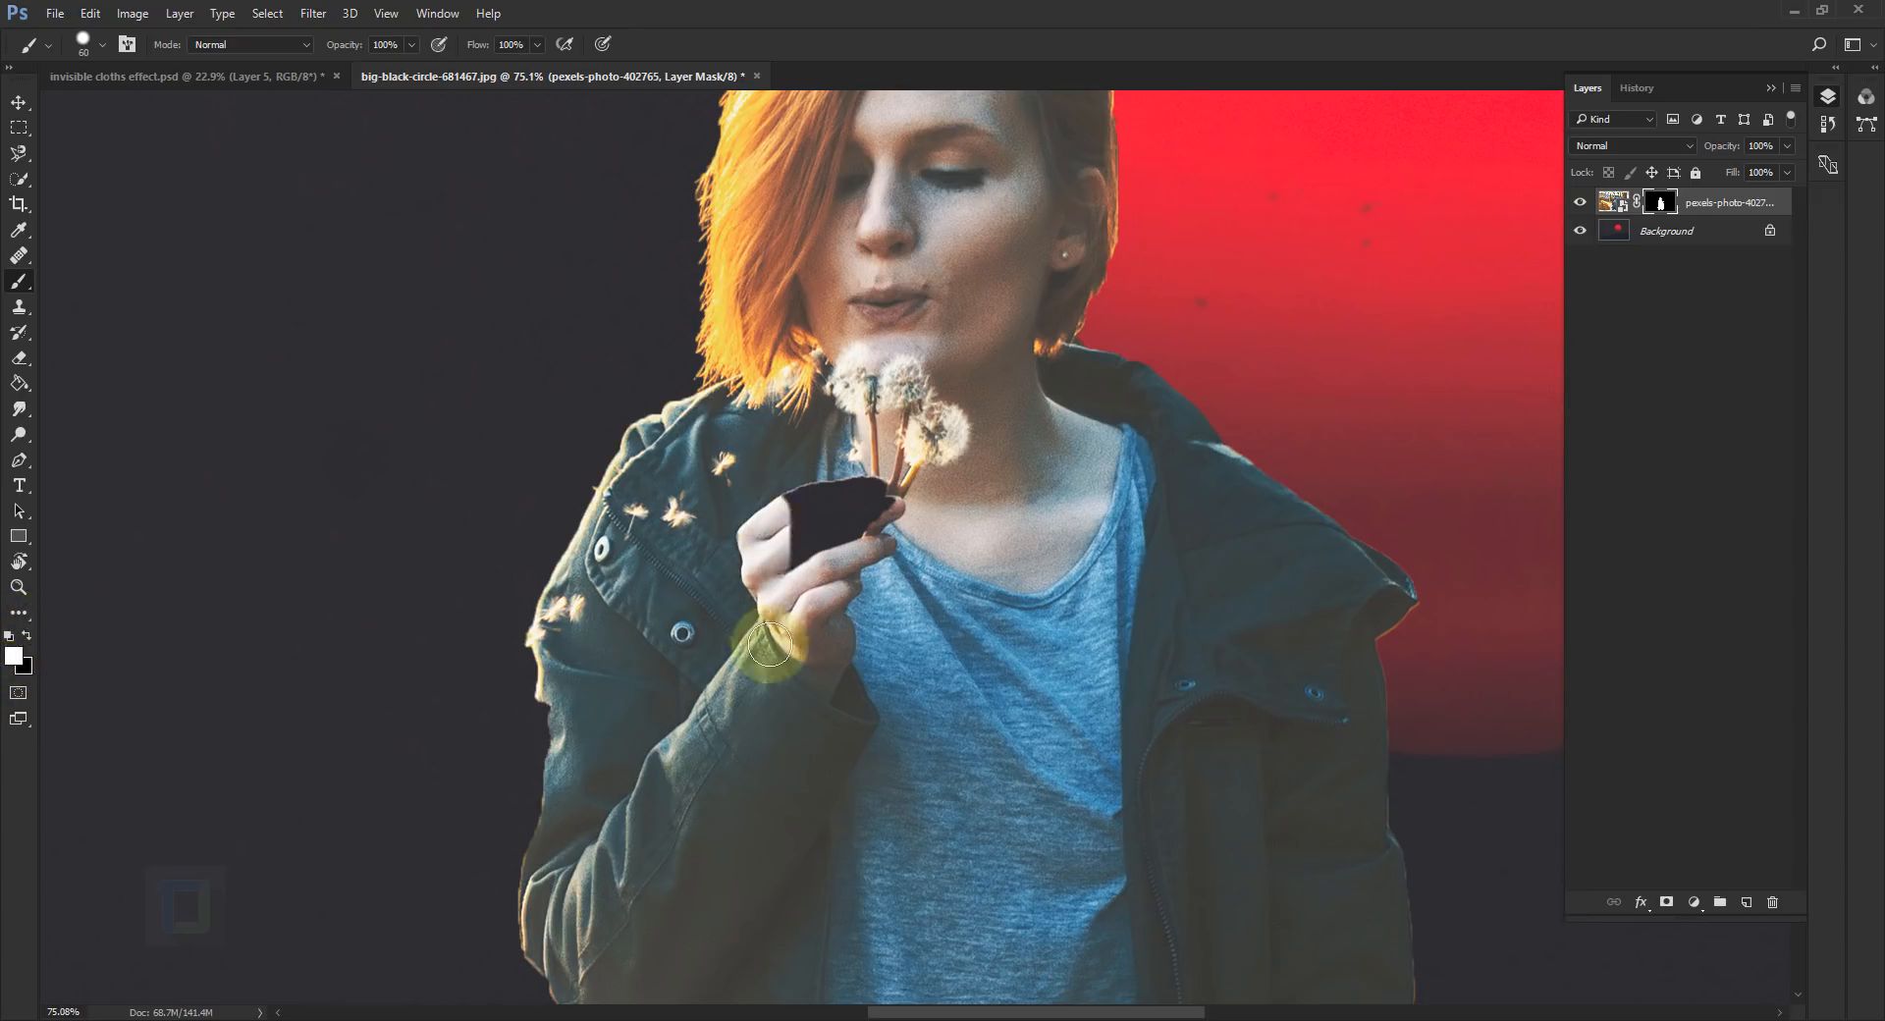
{"action": "left_click_drag", "start_coordinate": [770, 649], "coordinate": [739, 581]}
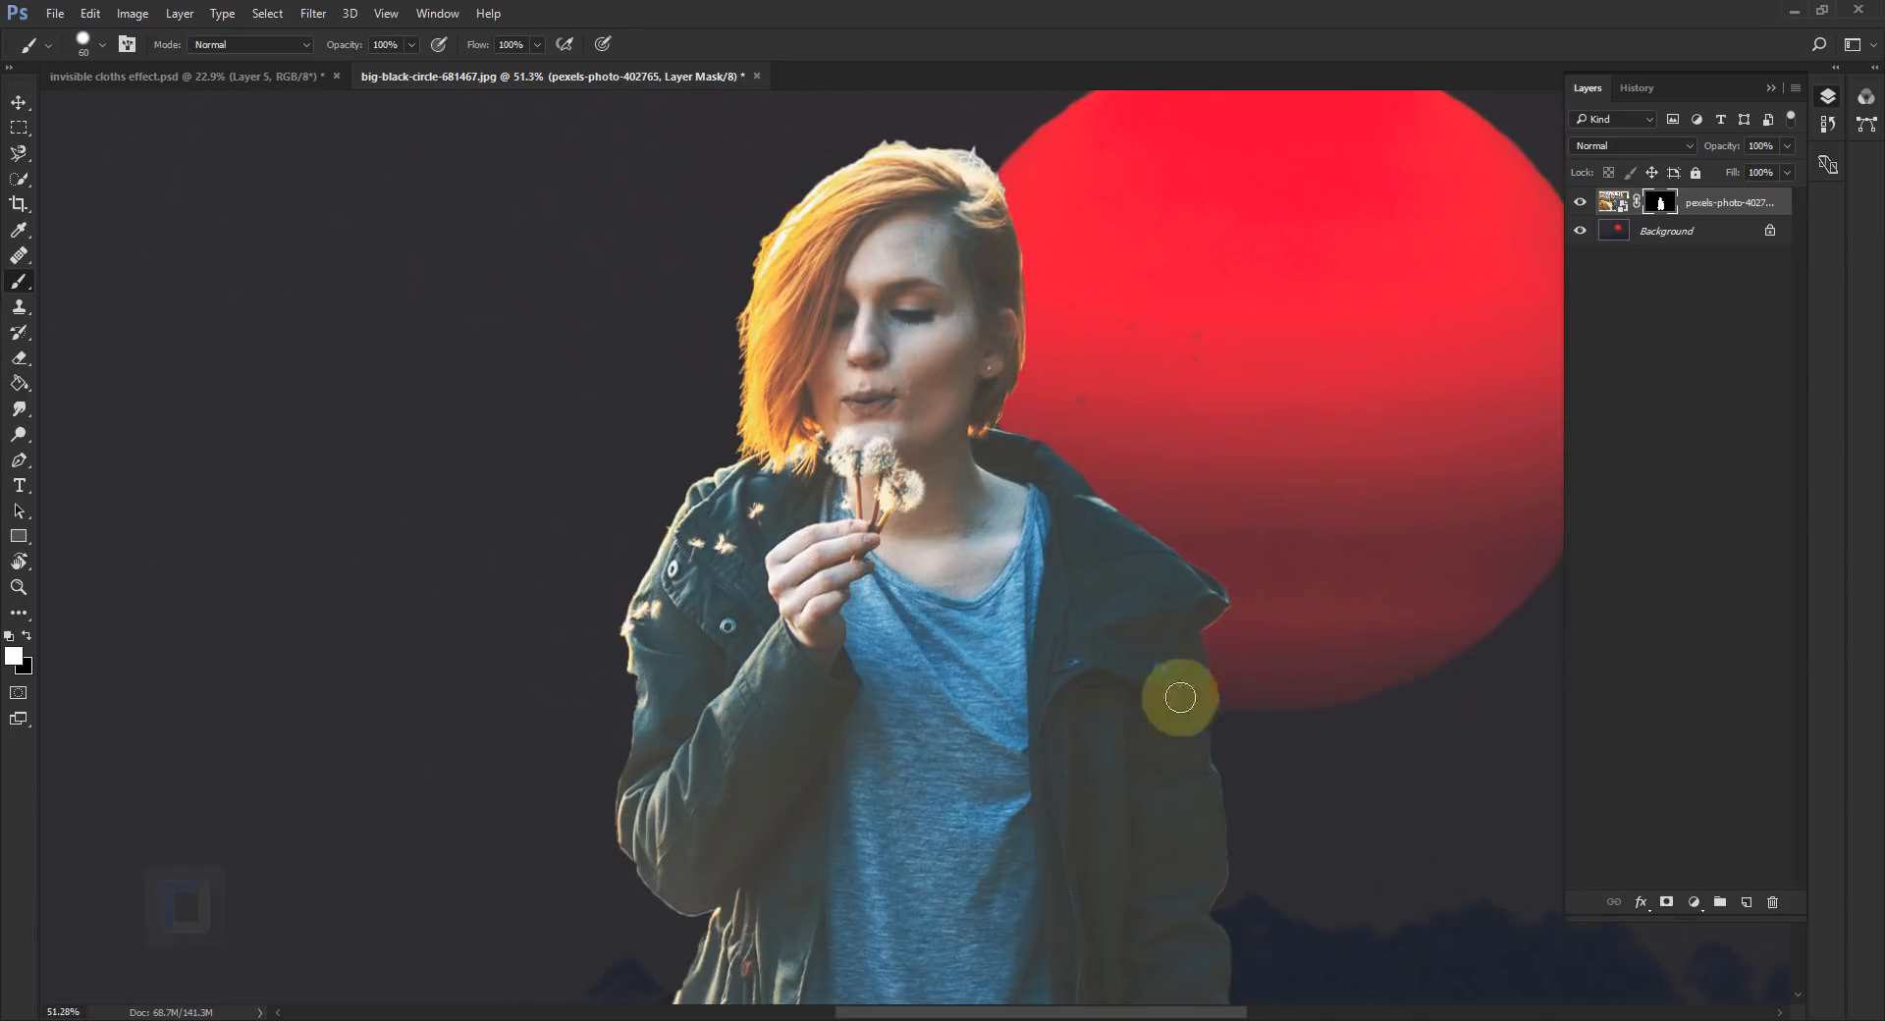
Step: Refine the woman's mask in Select and Mask, shifting edges inward and brushing along her hair
{"action": "right_click", "coordinate": [1659, 201]}
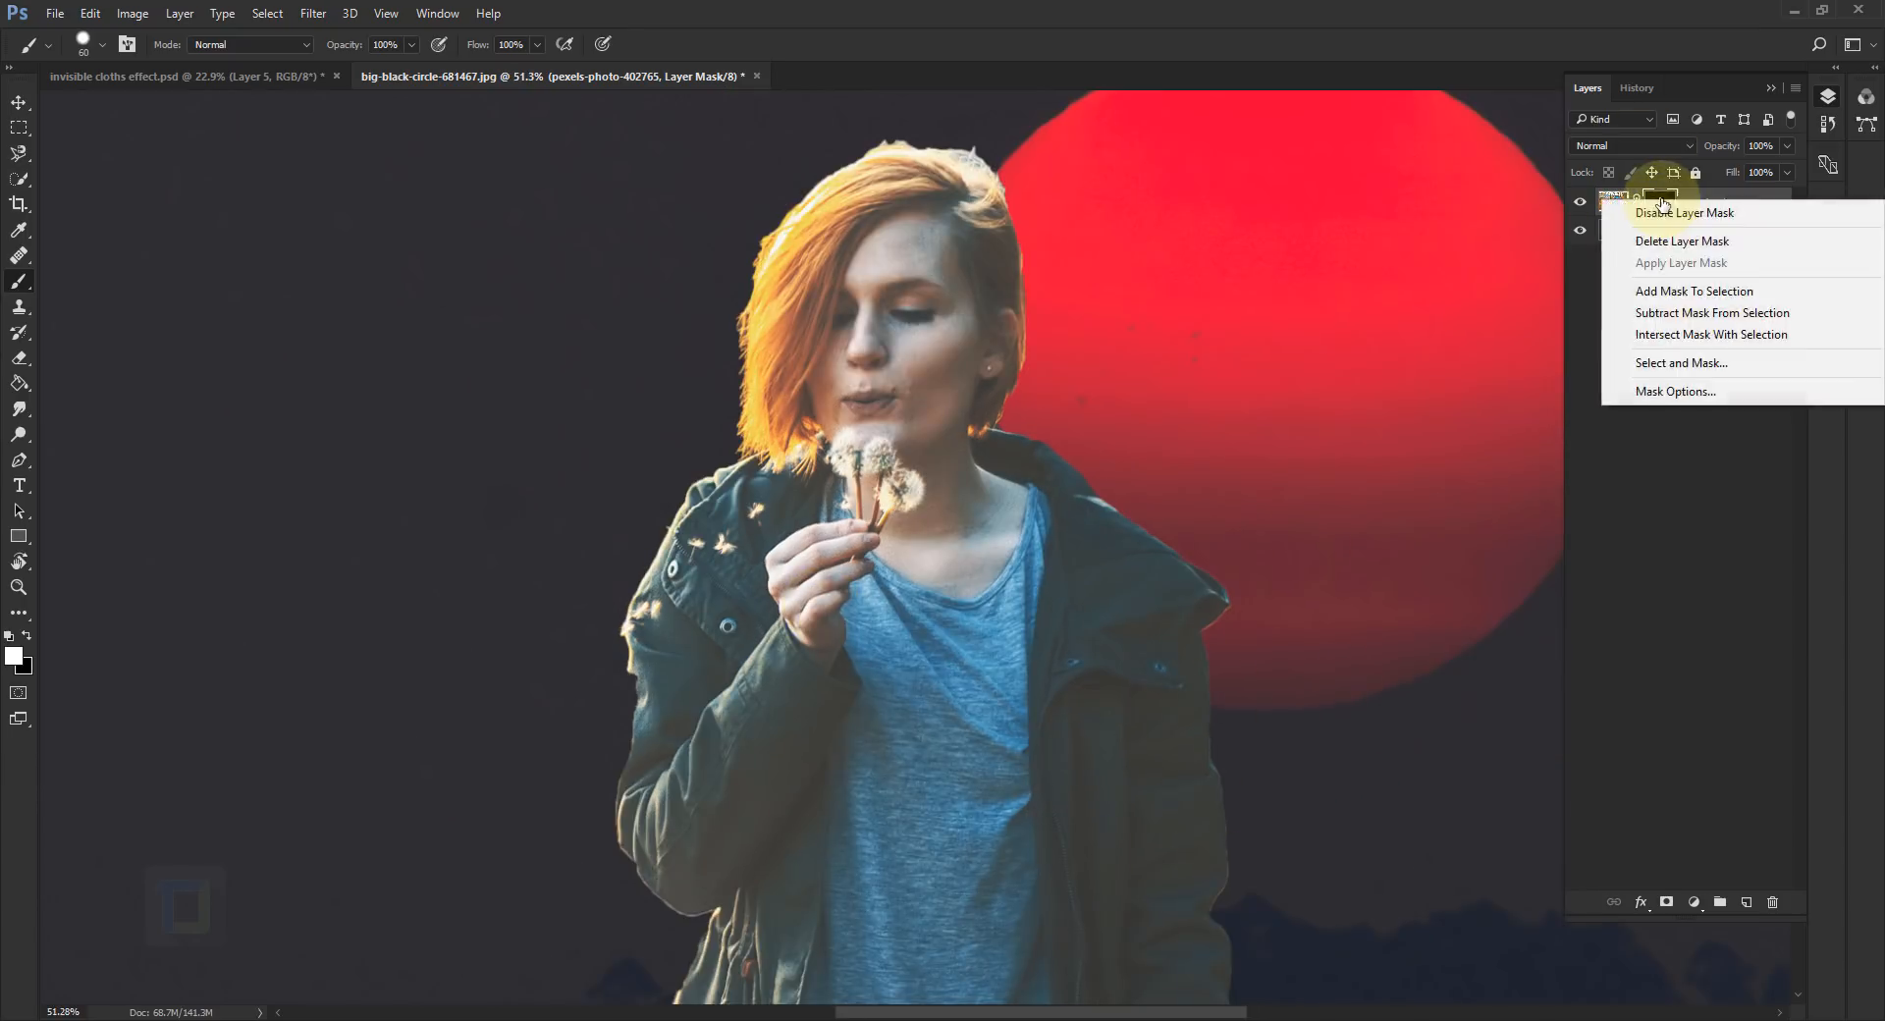
{"action": "mouse_move", "coordinate": [1679, 363]}
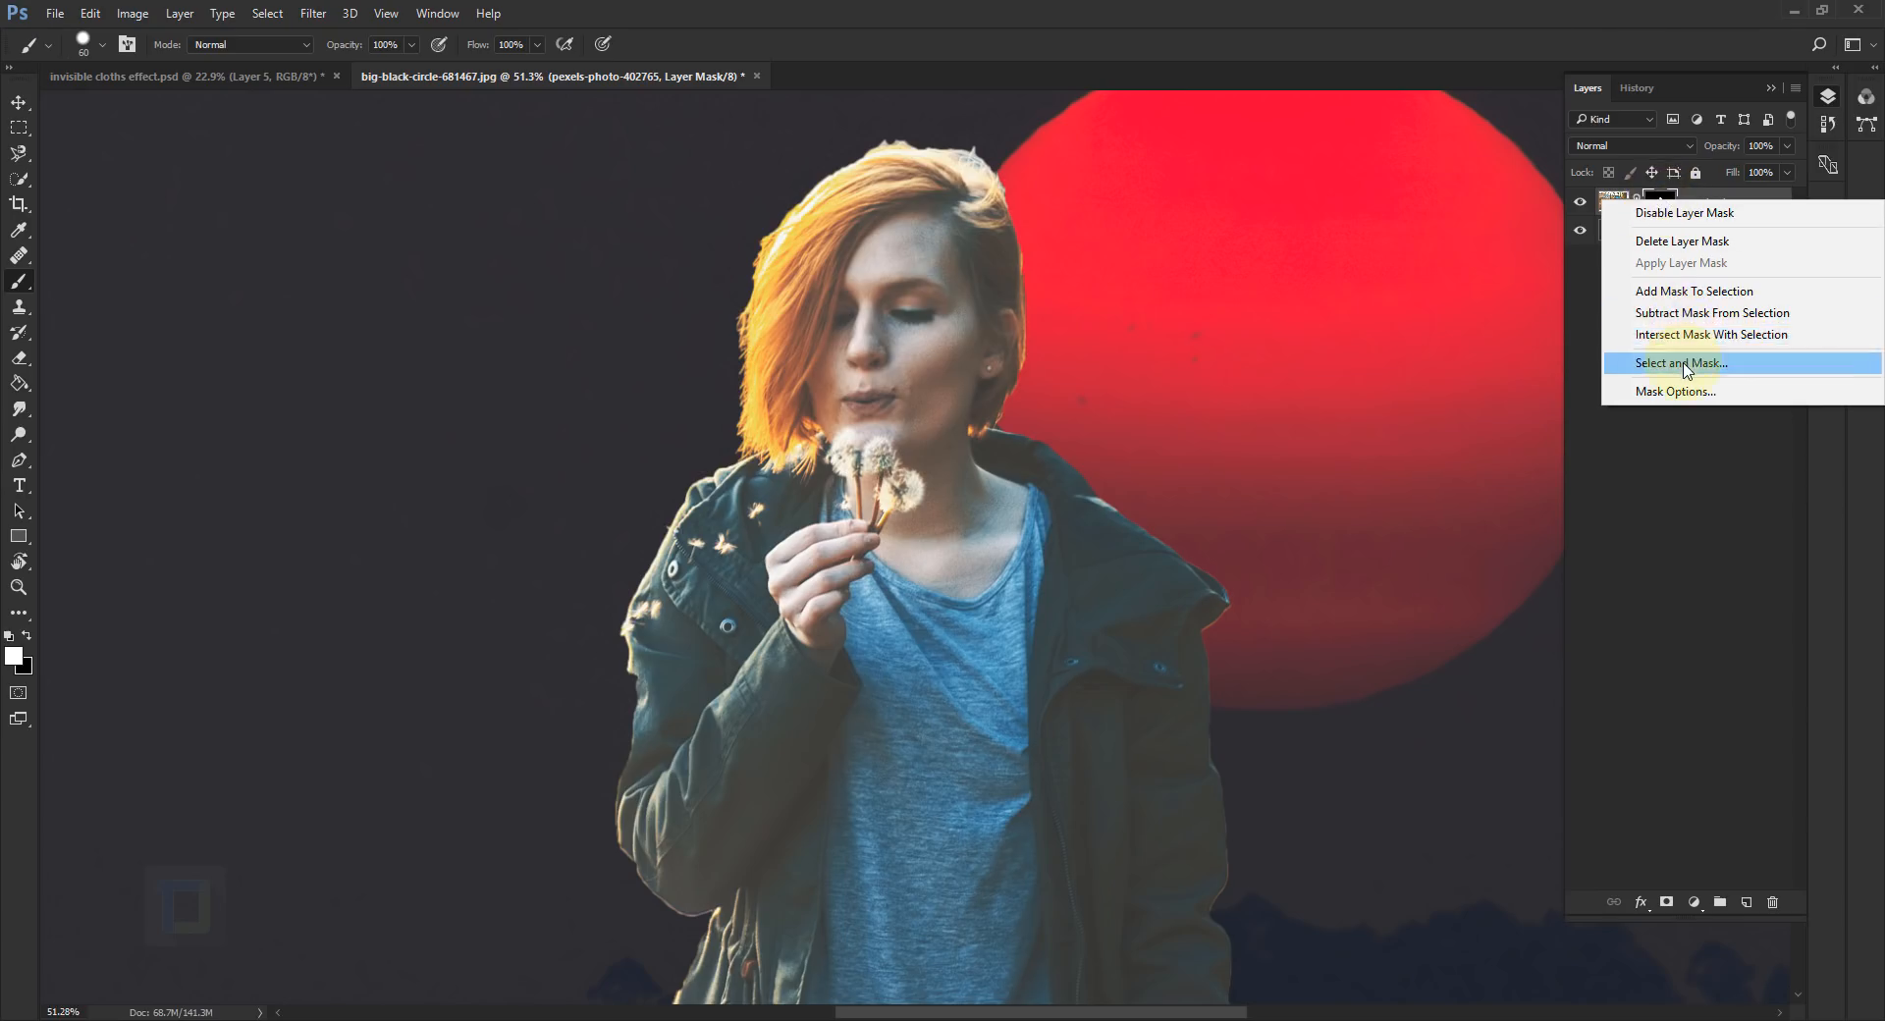
{"action": "left_click", "coordinate": [1678, 362]}
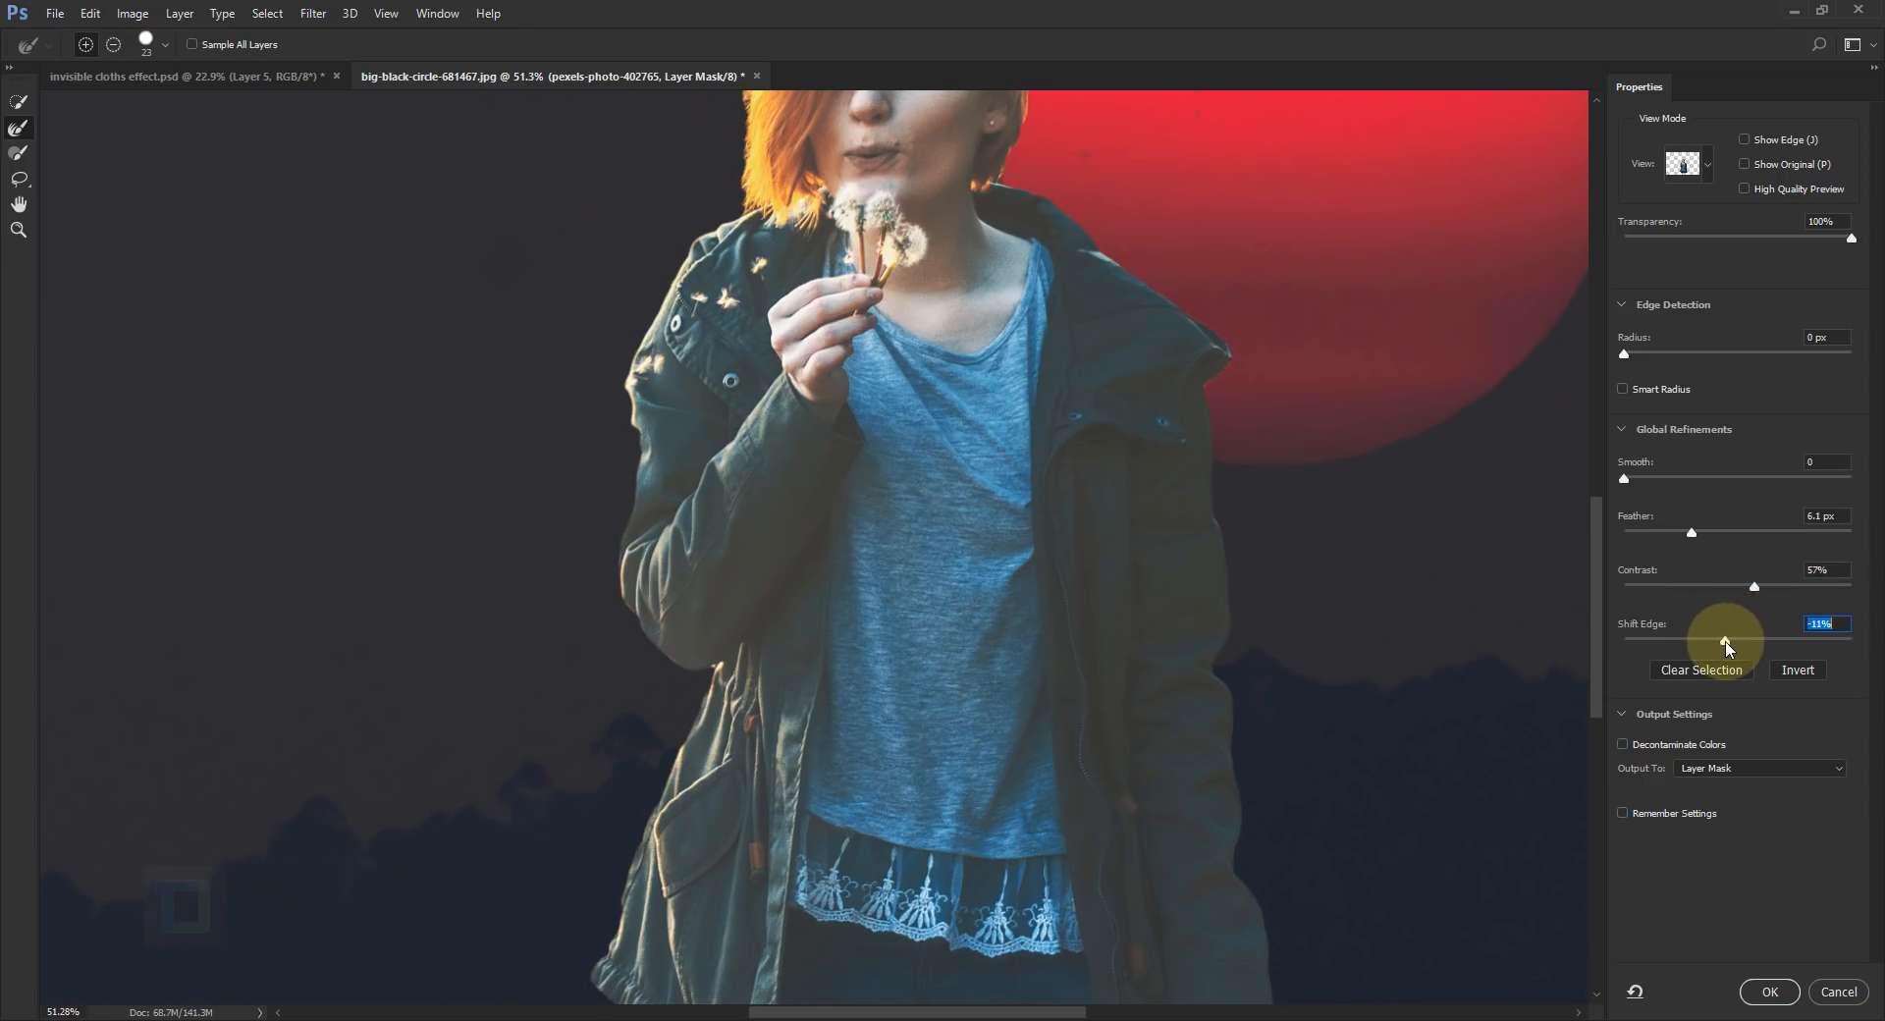
{"action": "left_click", "coordinate": [1768, 992]}
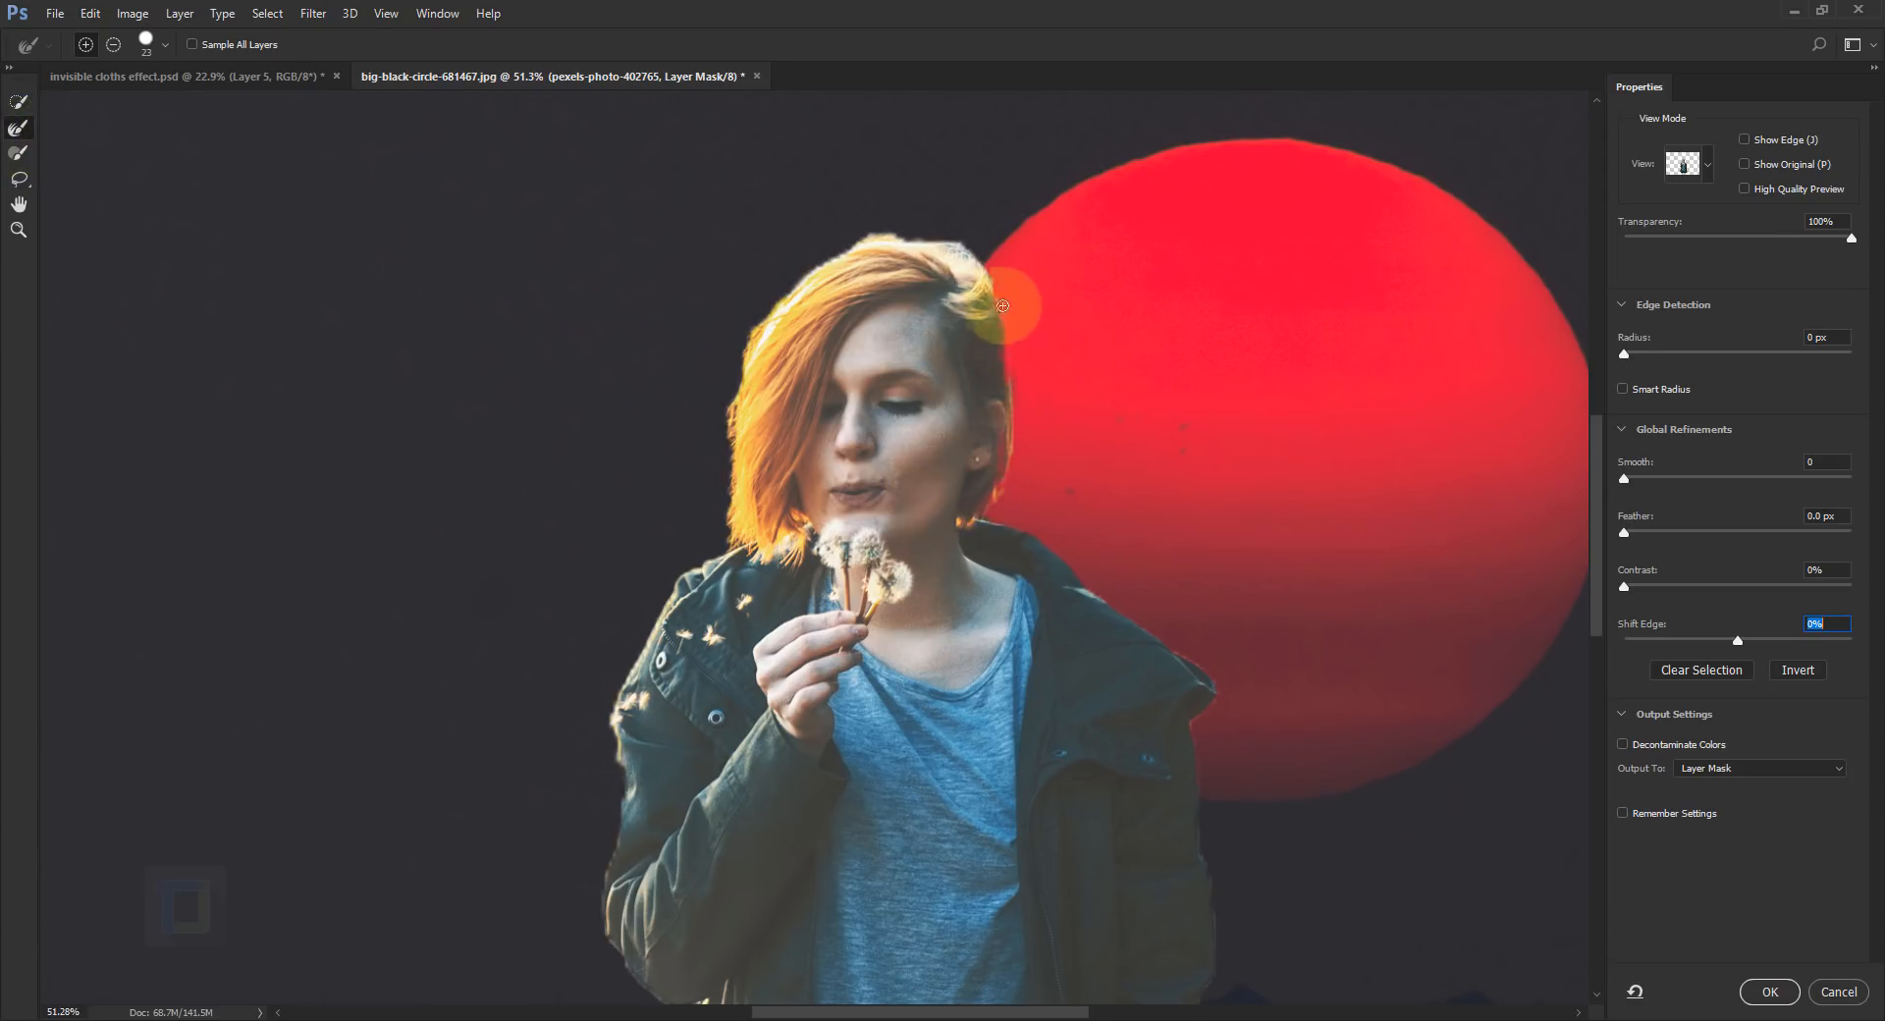
{"action": "left_click_drag", "start_coordinate": [1003, 306], "coordinate": [896, 246]}
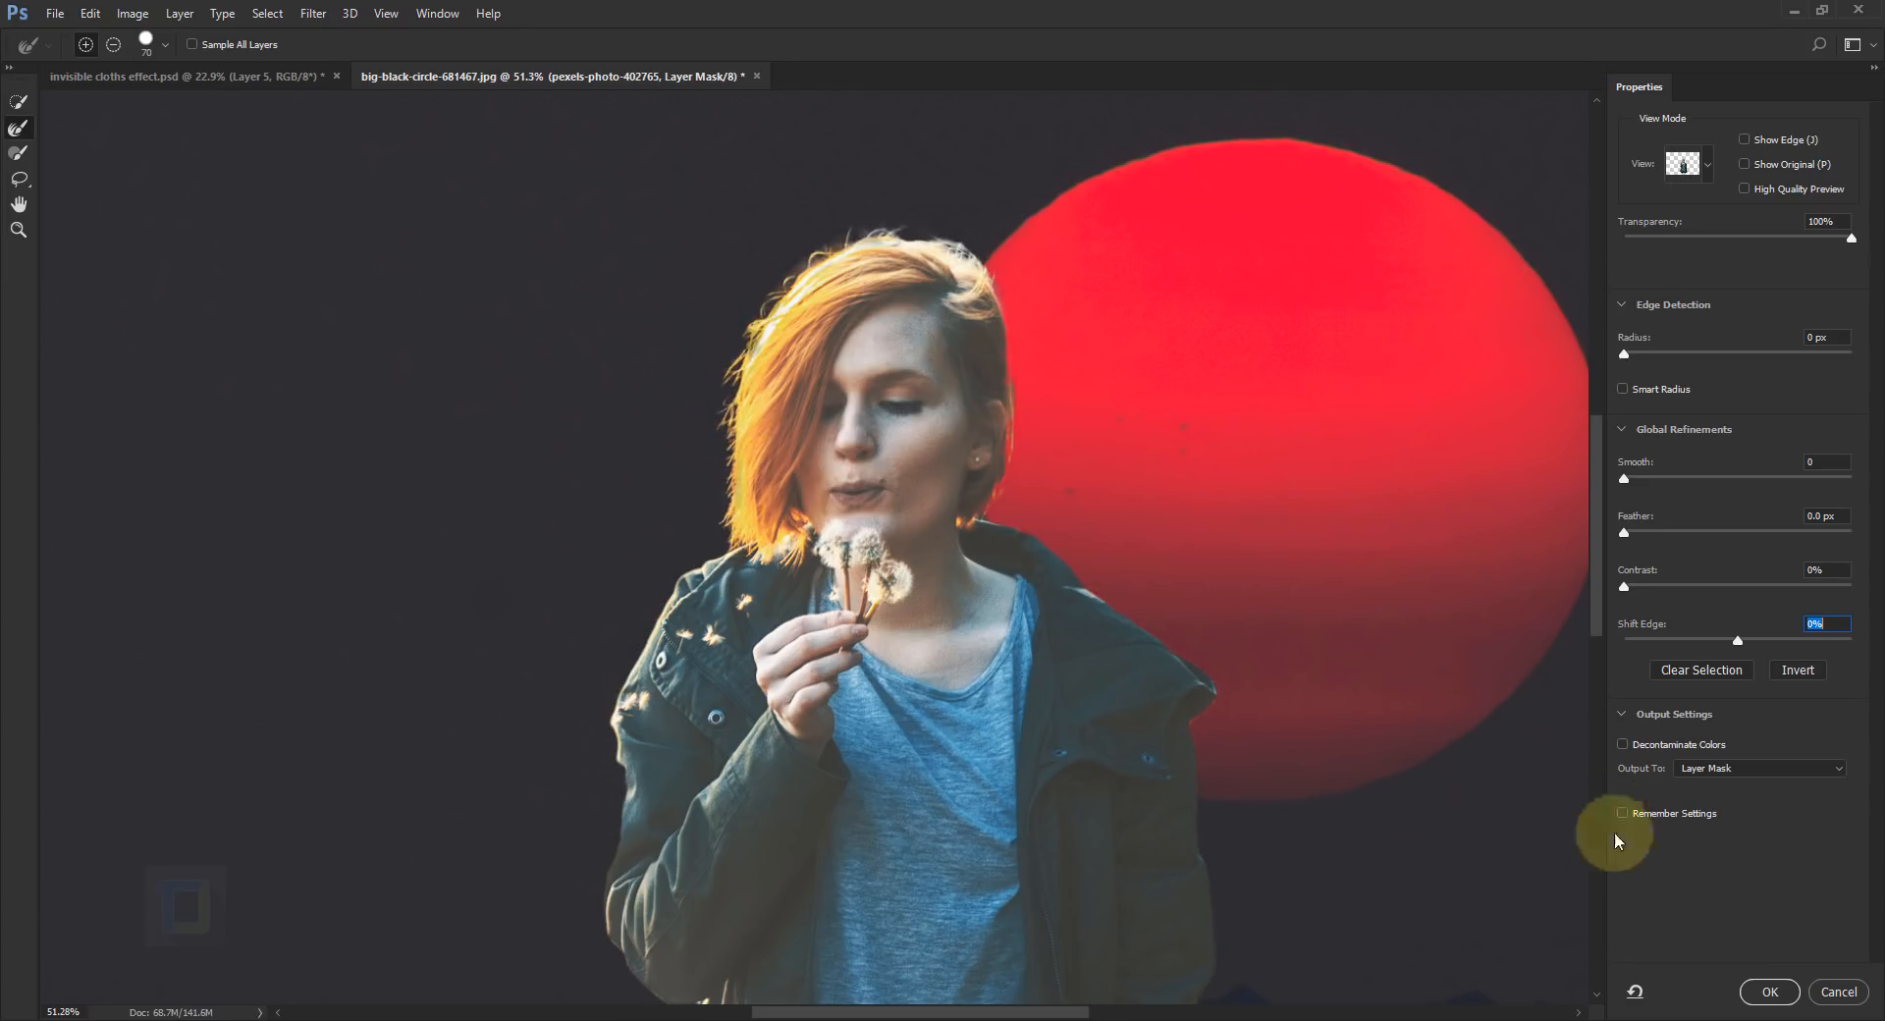
{"action": "left_click", "coordinate": [1768, 991]}
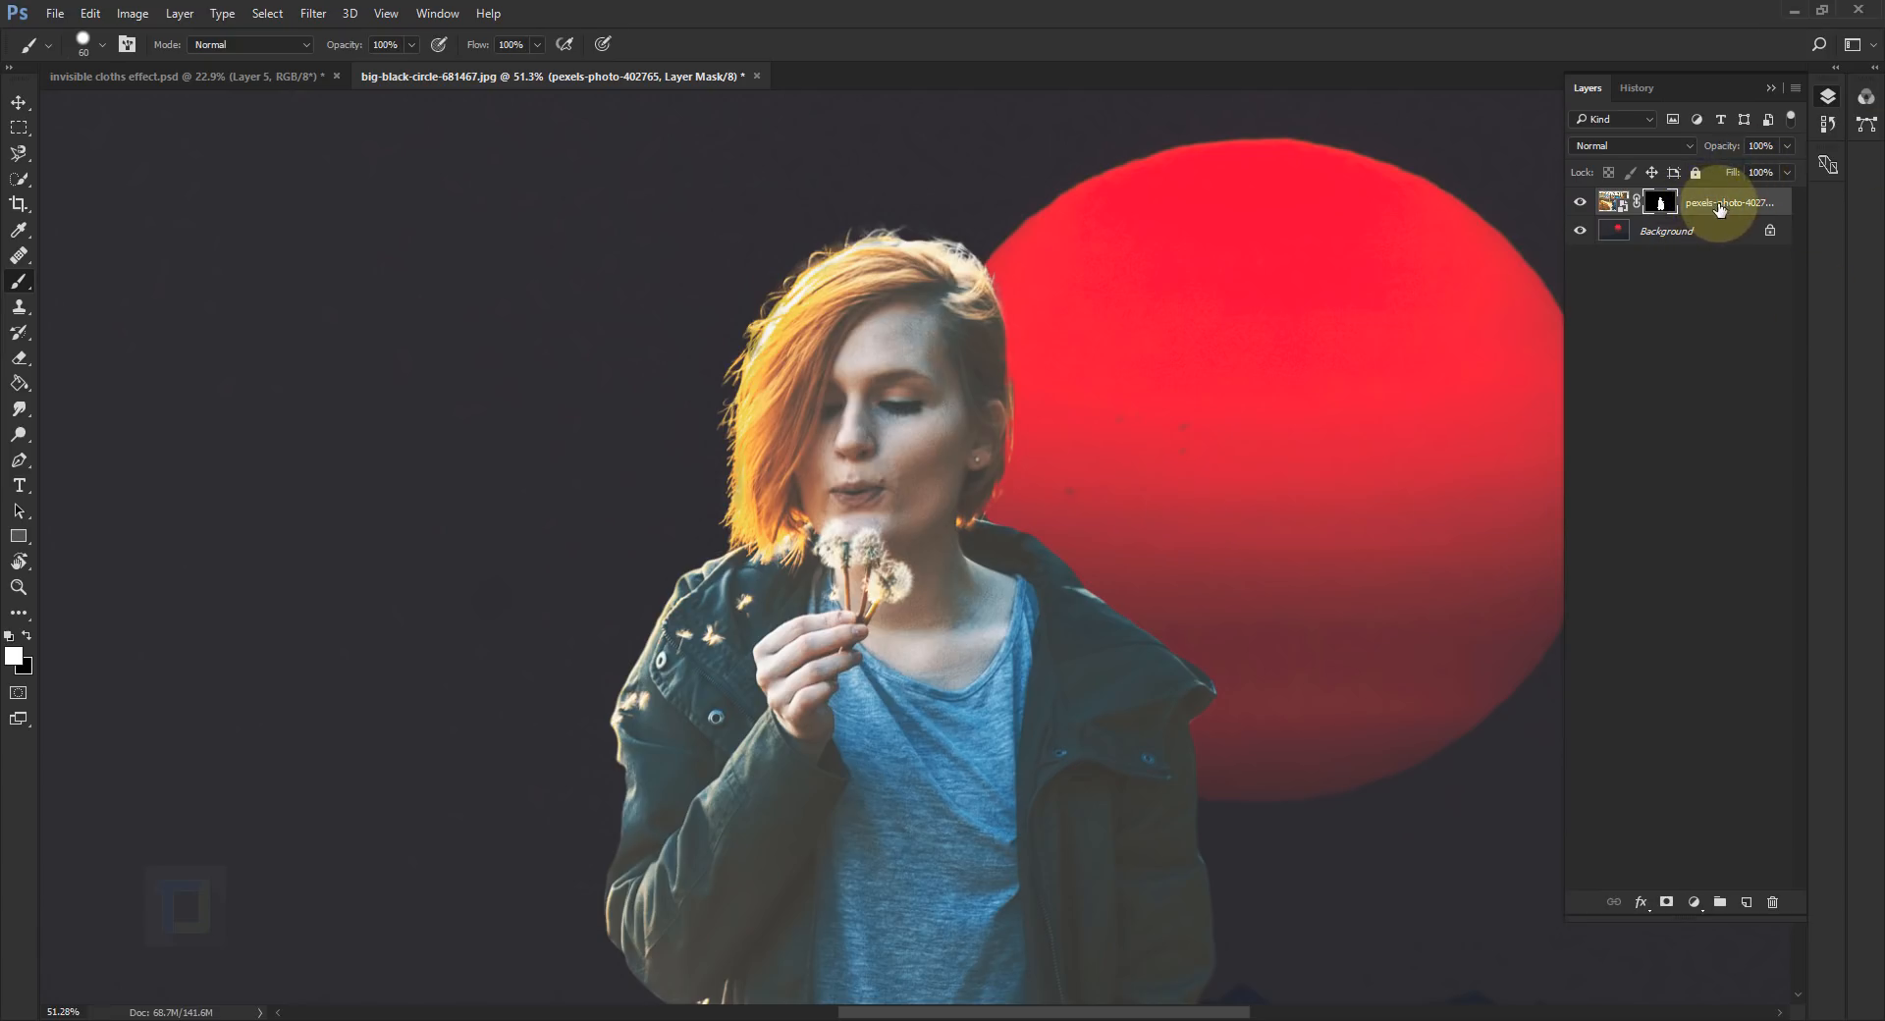
Step: Duplicate the masked woman as a hidden backup layer and add an empty layer above the original
{"action": "key", "text": "ctrl+j"}
{"action": "type", "text": "backup"}
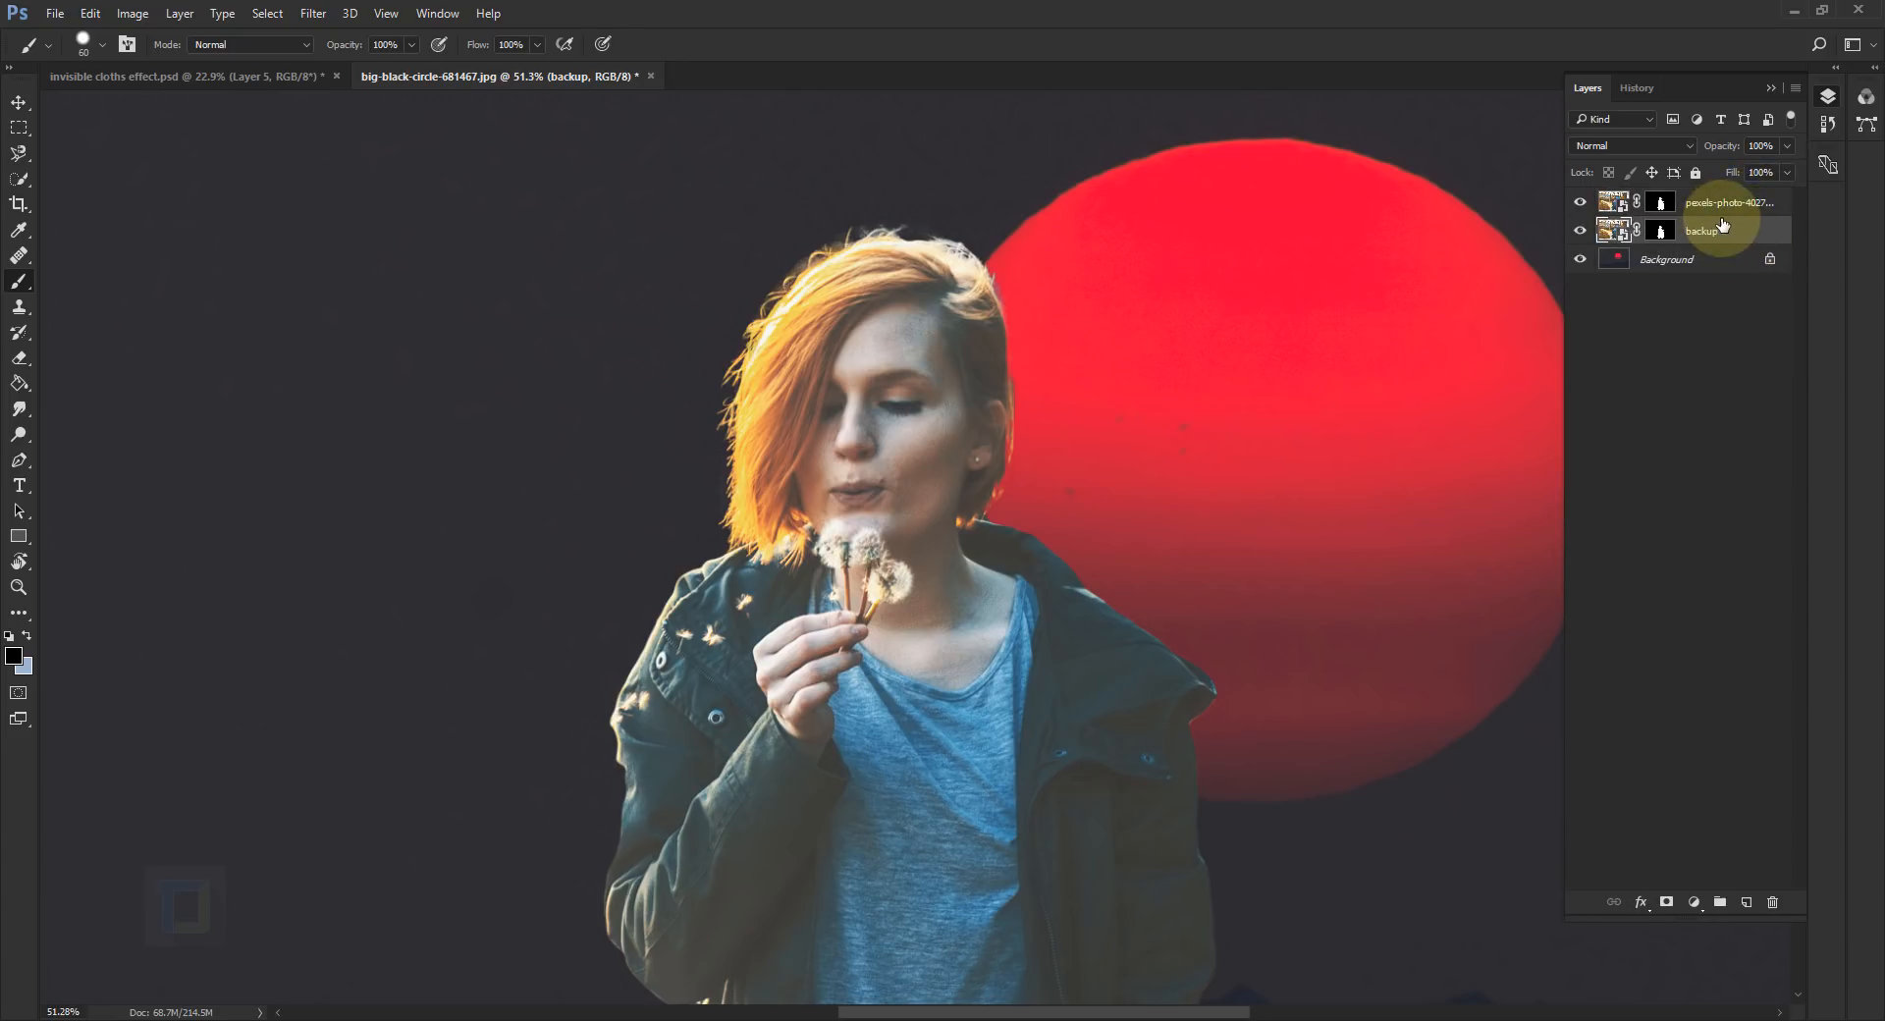
{"action": "mouse_move", "coordinate": [1709, 229]}
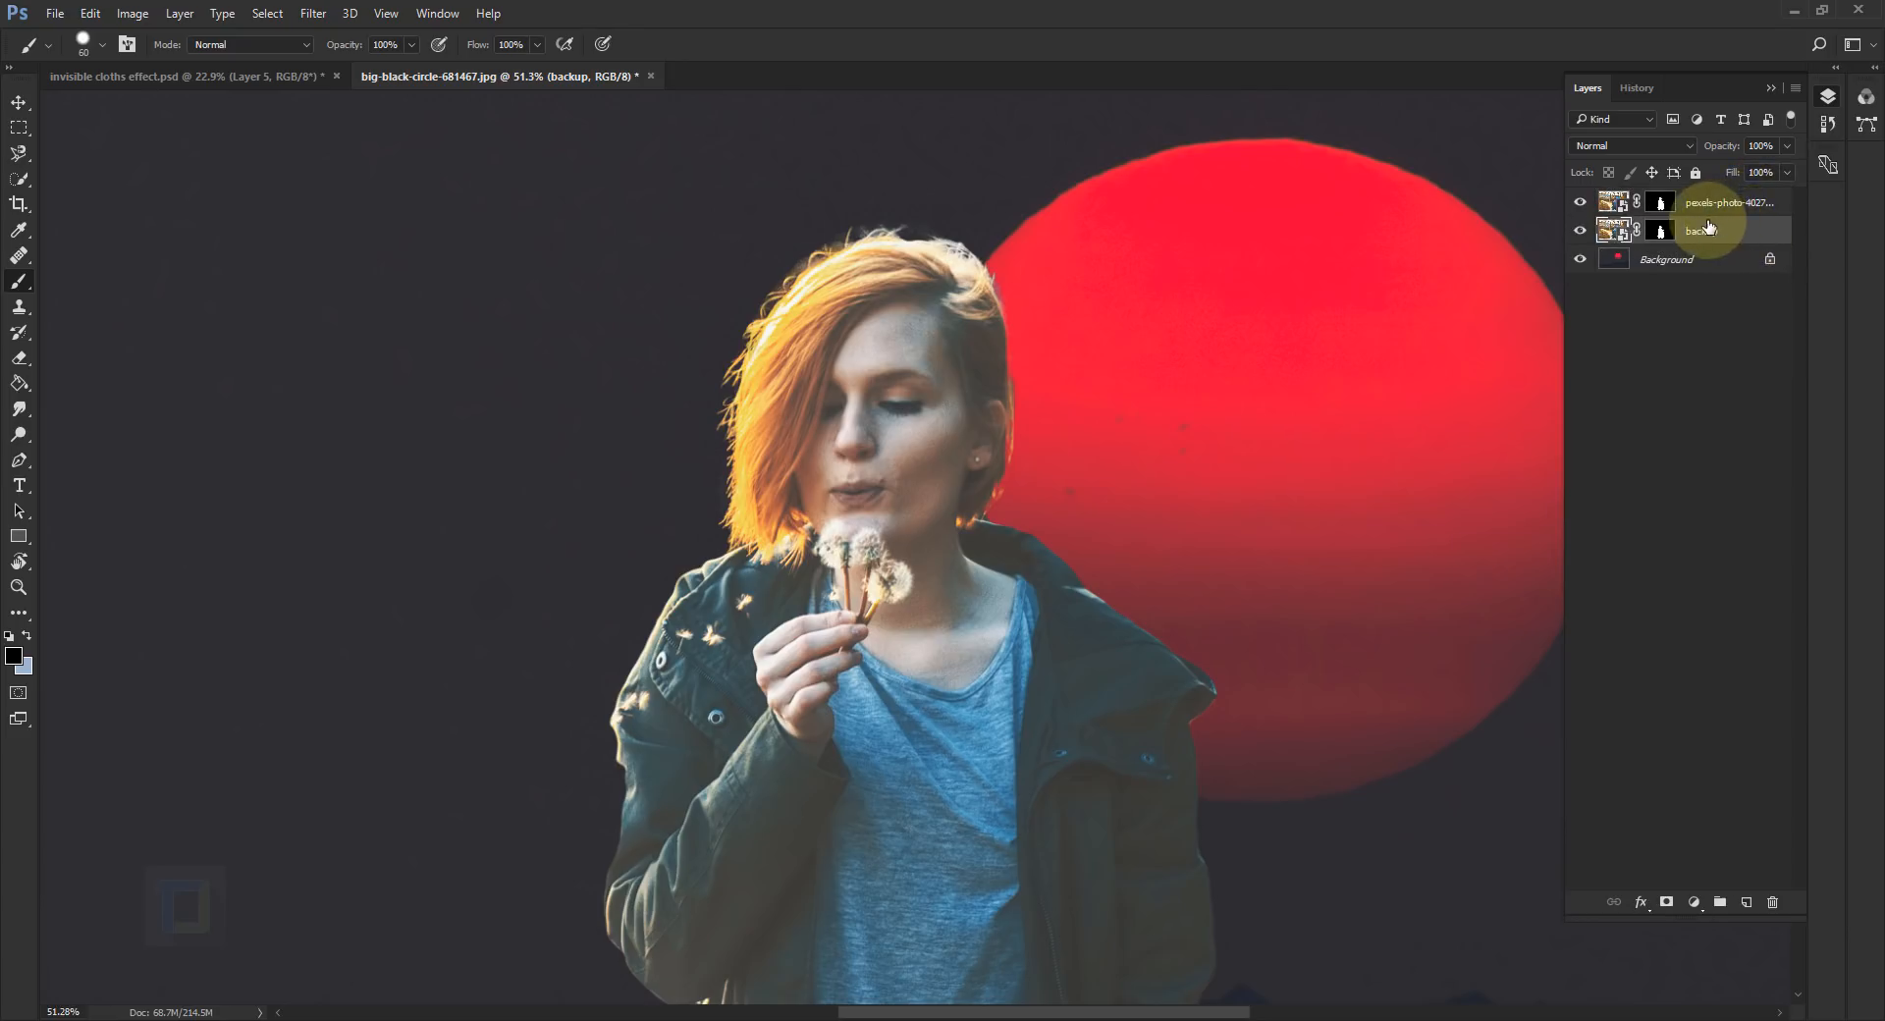
{"action": "left_click", "coordinate": [1702, 231]}
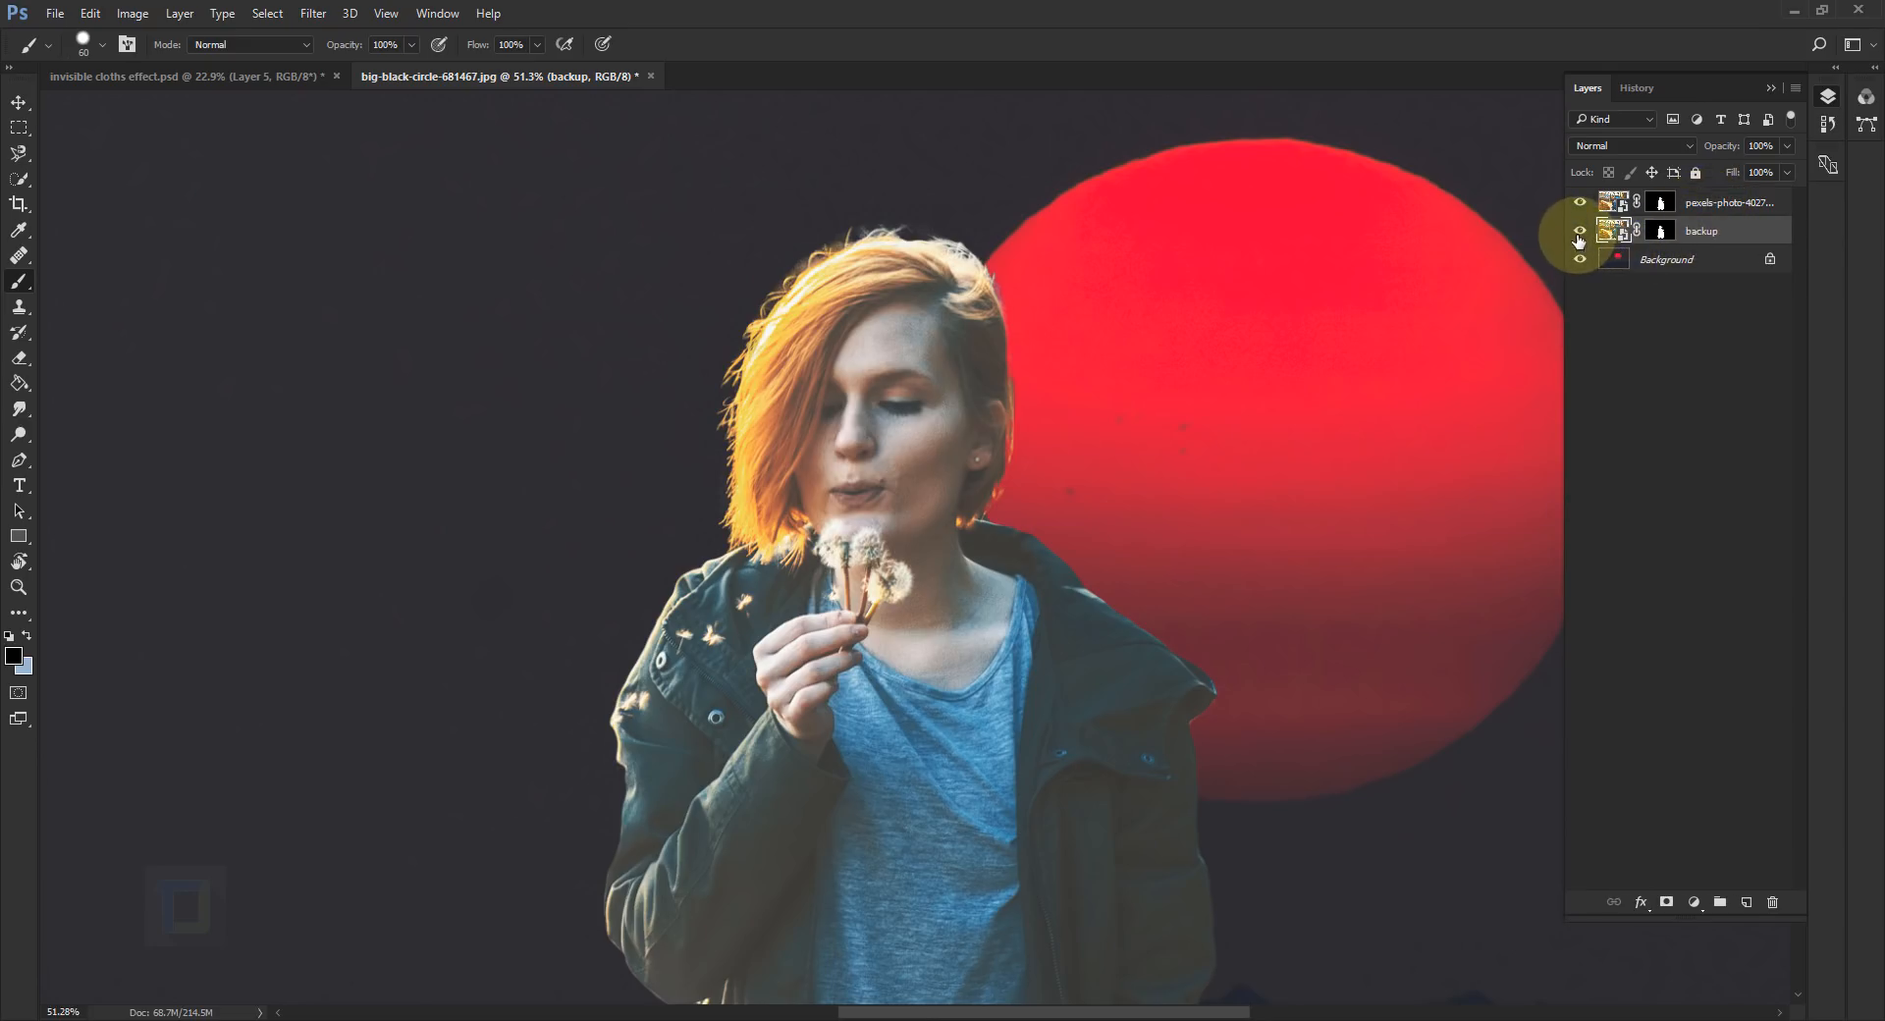
{"action": "mouse_move", "coordinate": [1579, 258]}
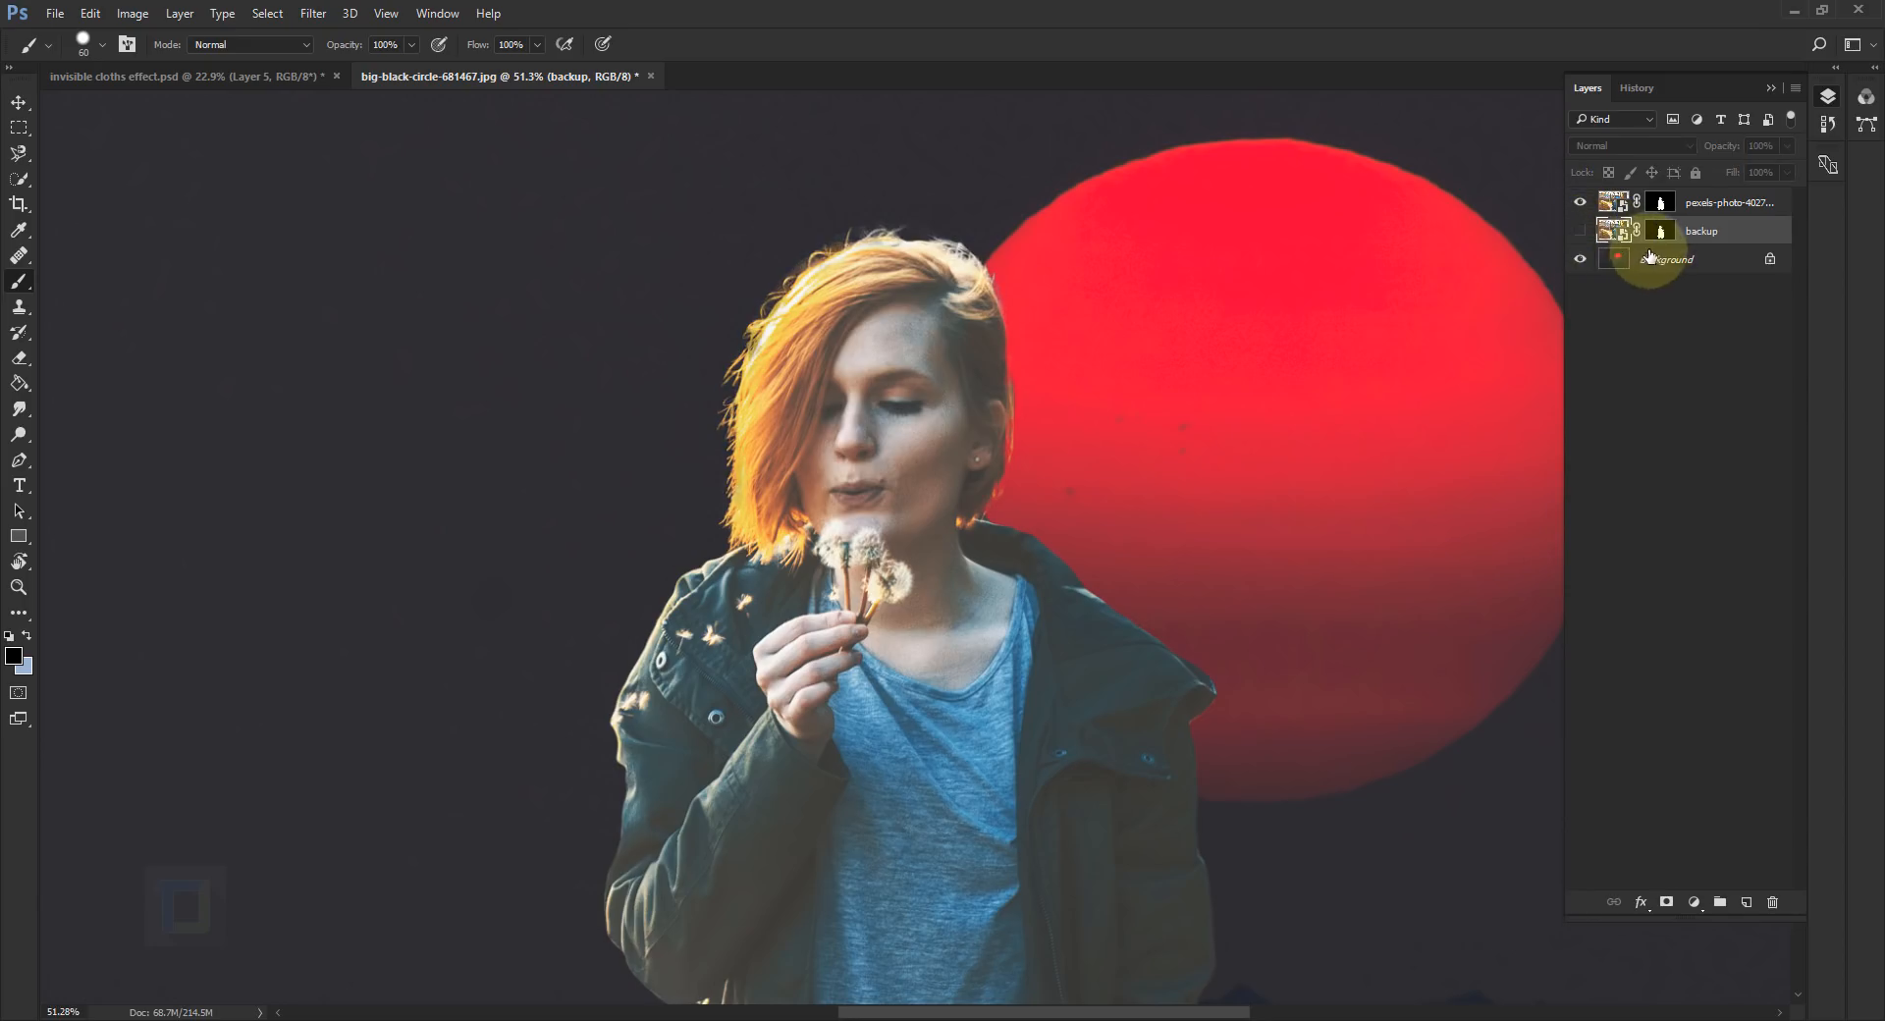
{"action": "left_click", "coordinate": [1728, 202]}
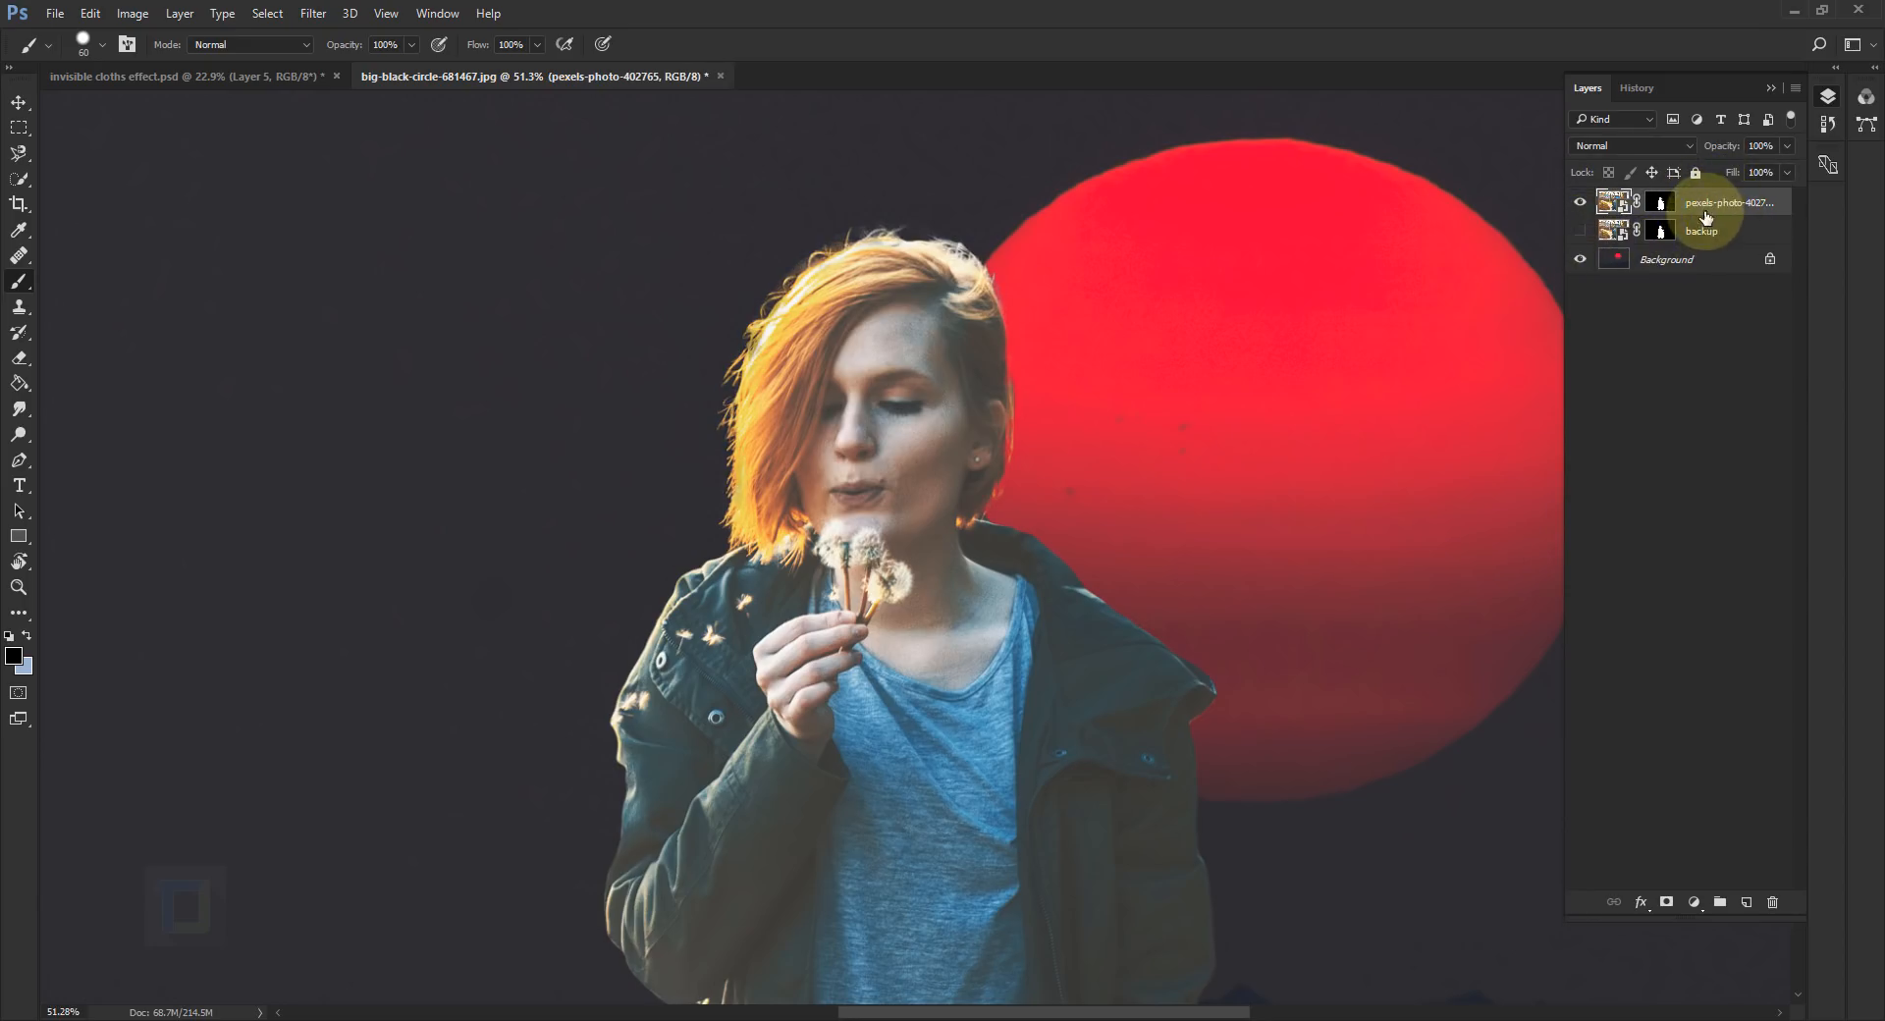
{"action": "mouse_move", "coordinate": [1719, 531]}
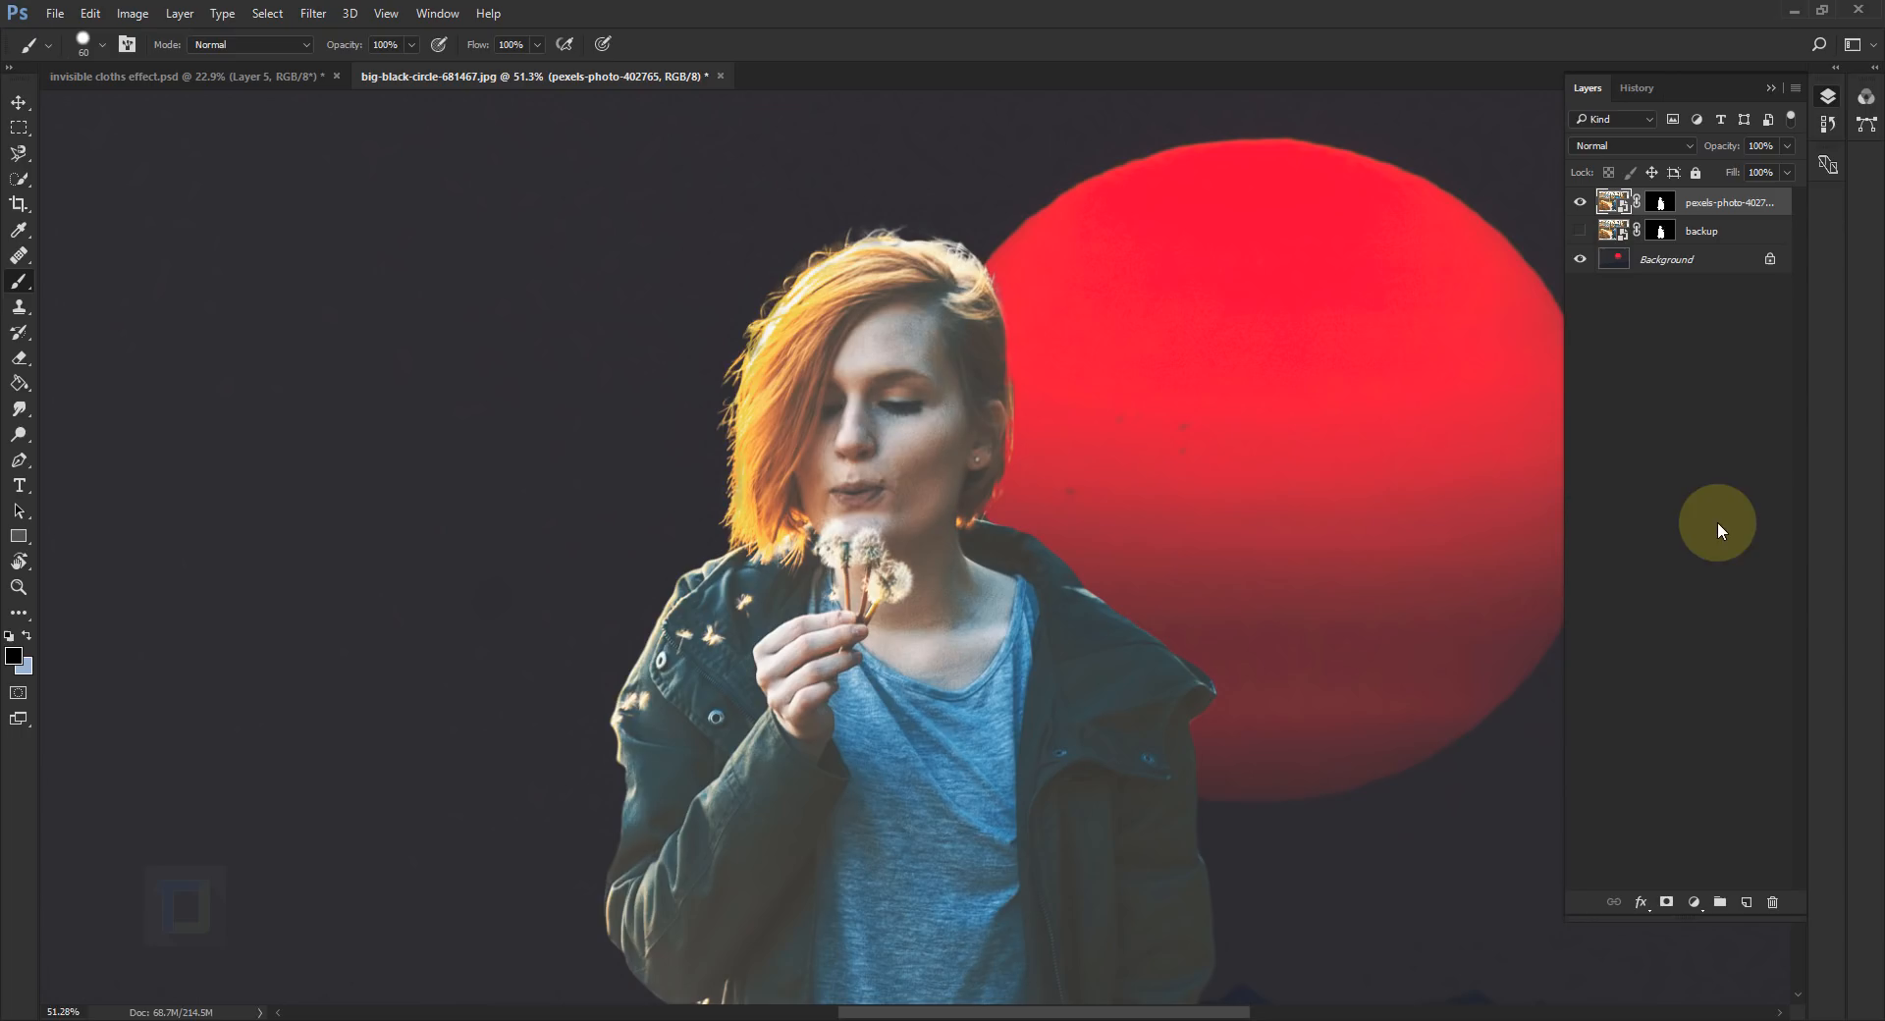
{"action": "mouse_move", "coordinate": [1713, 903]}
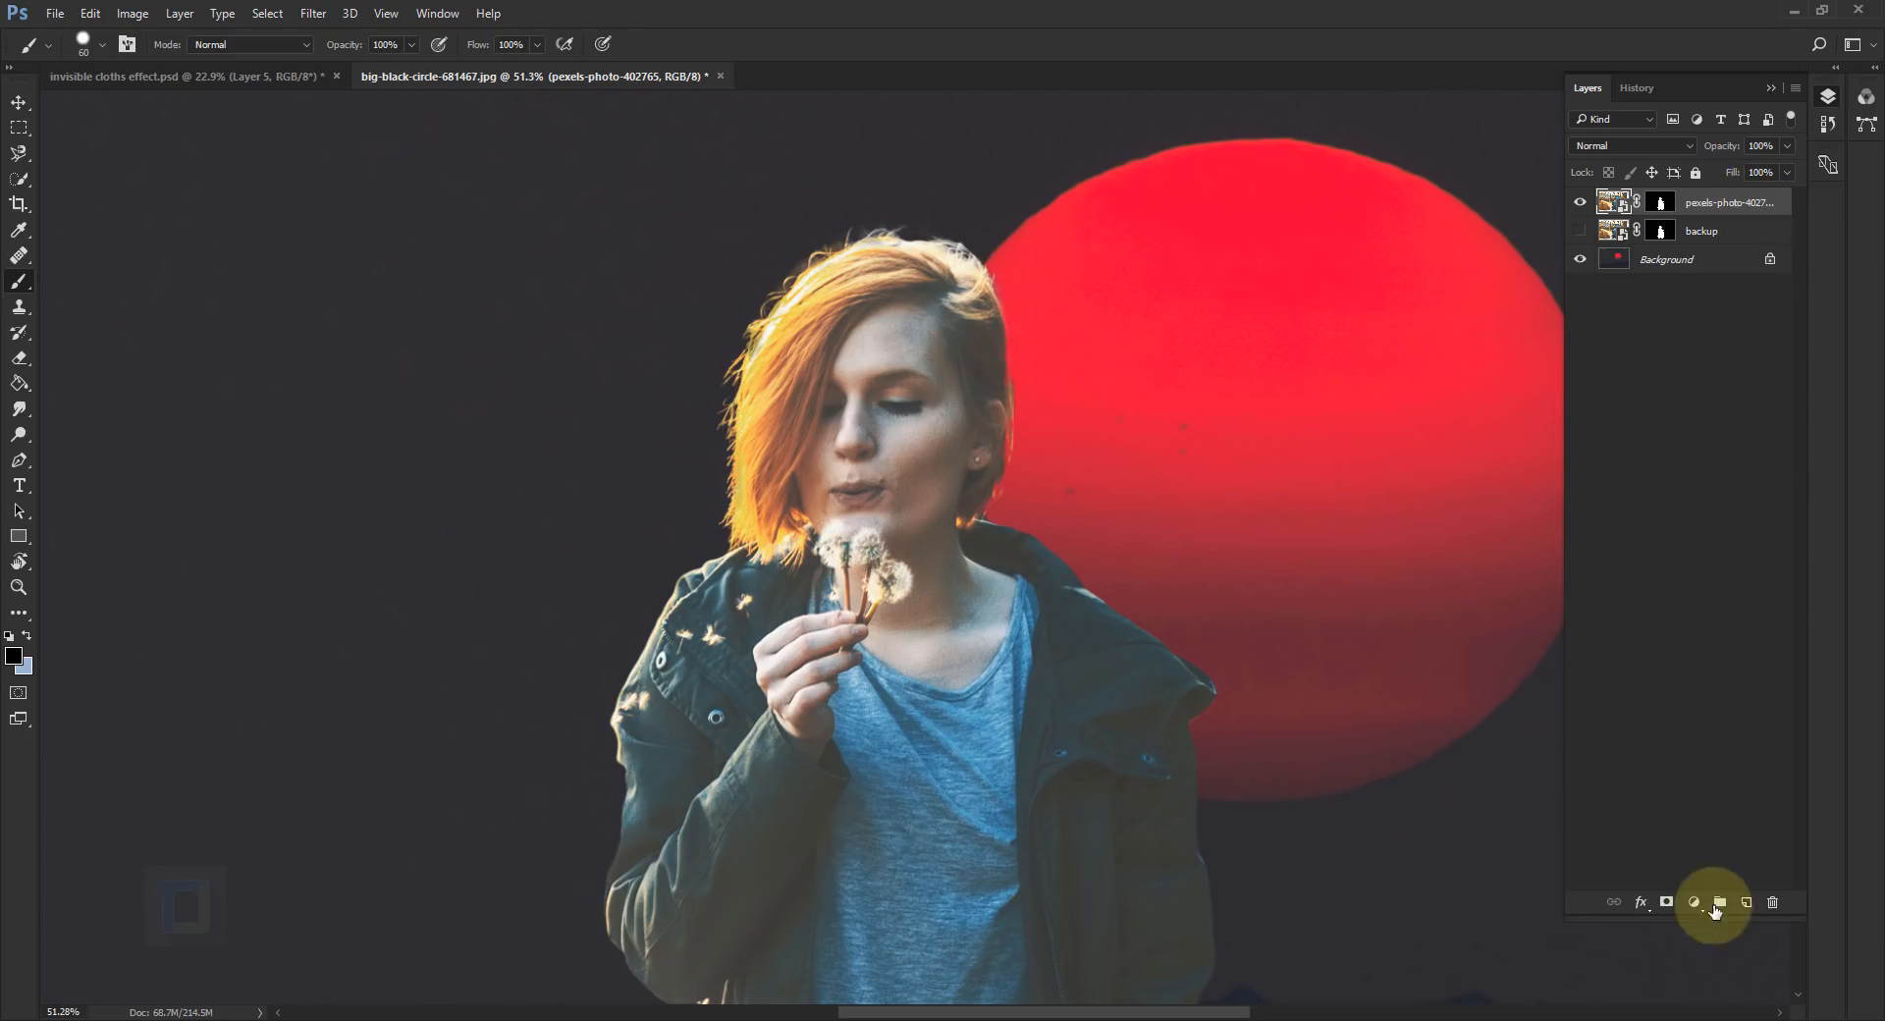
{"action": "left_click", "coordinate": [1745, 902]}
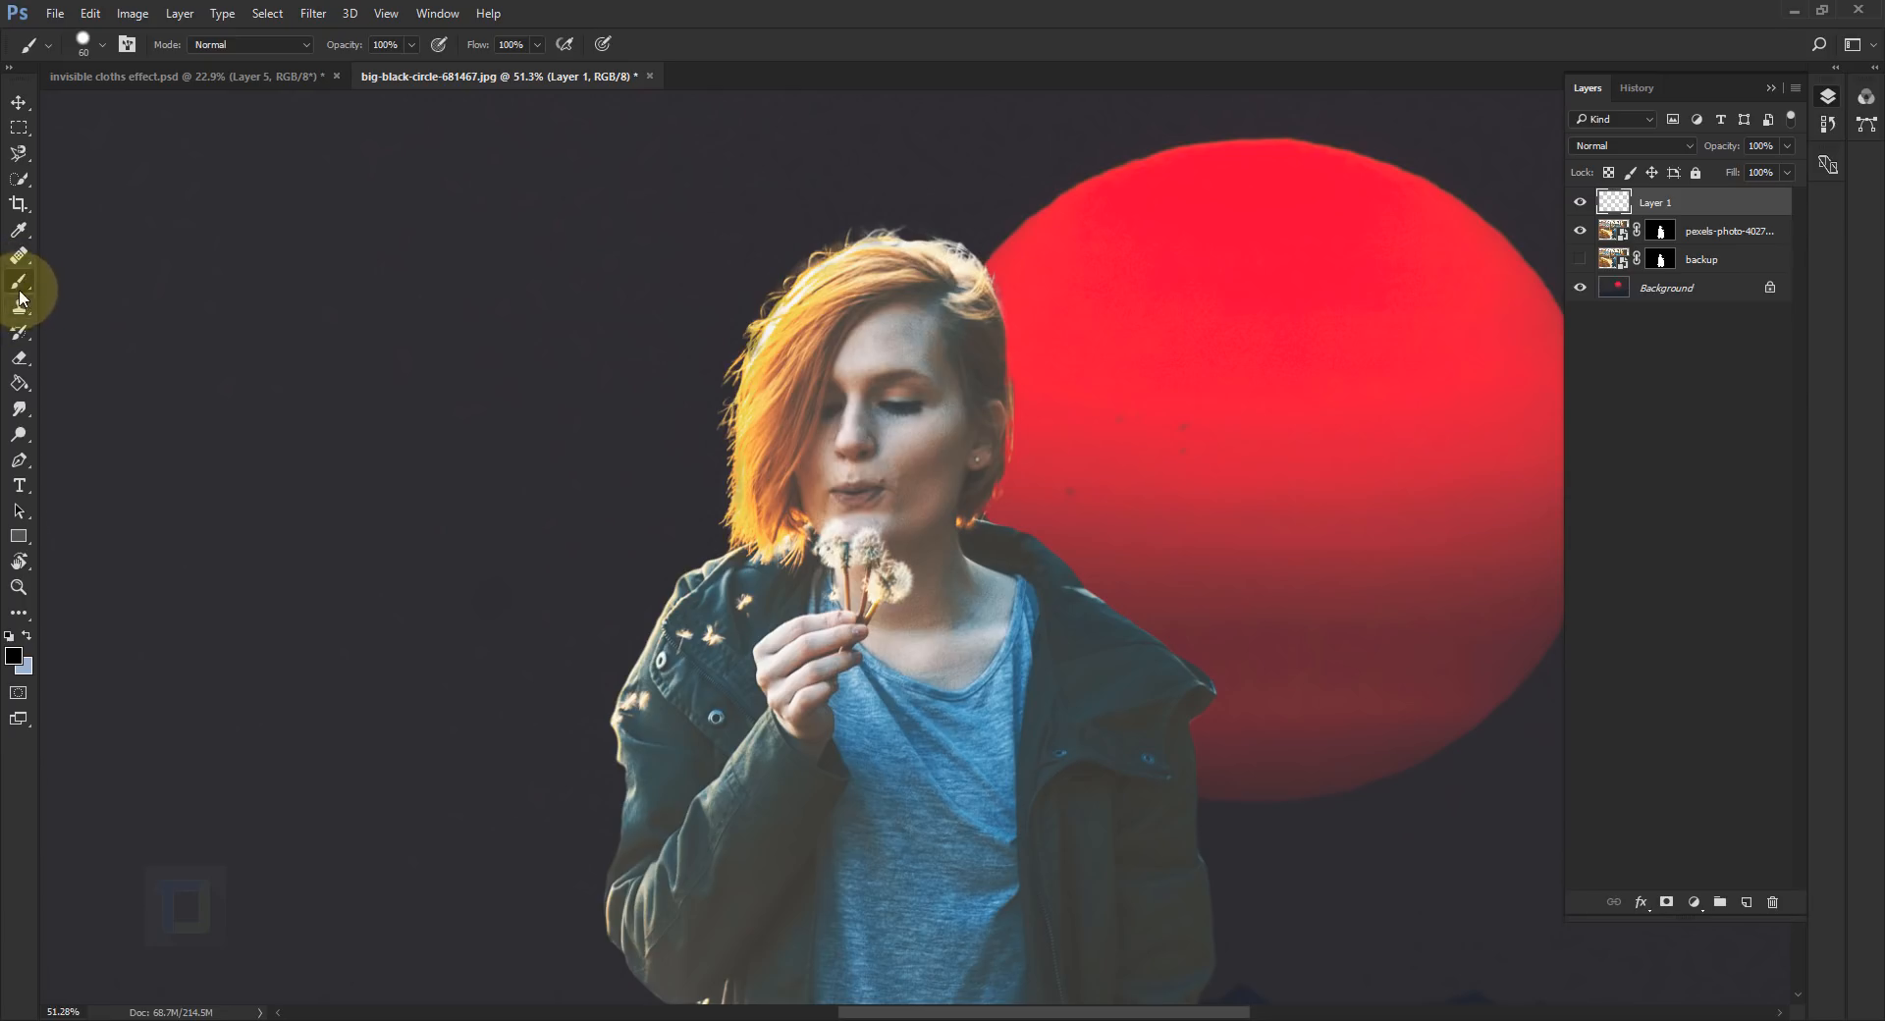
{"action": "mouse_move", "coordinate": [16, 658]}
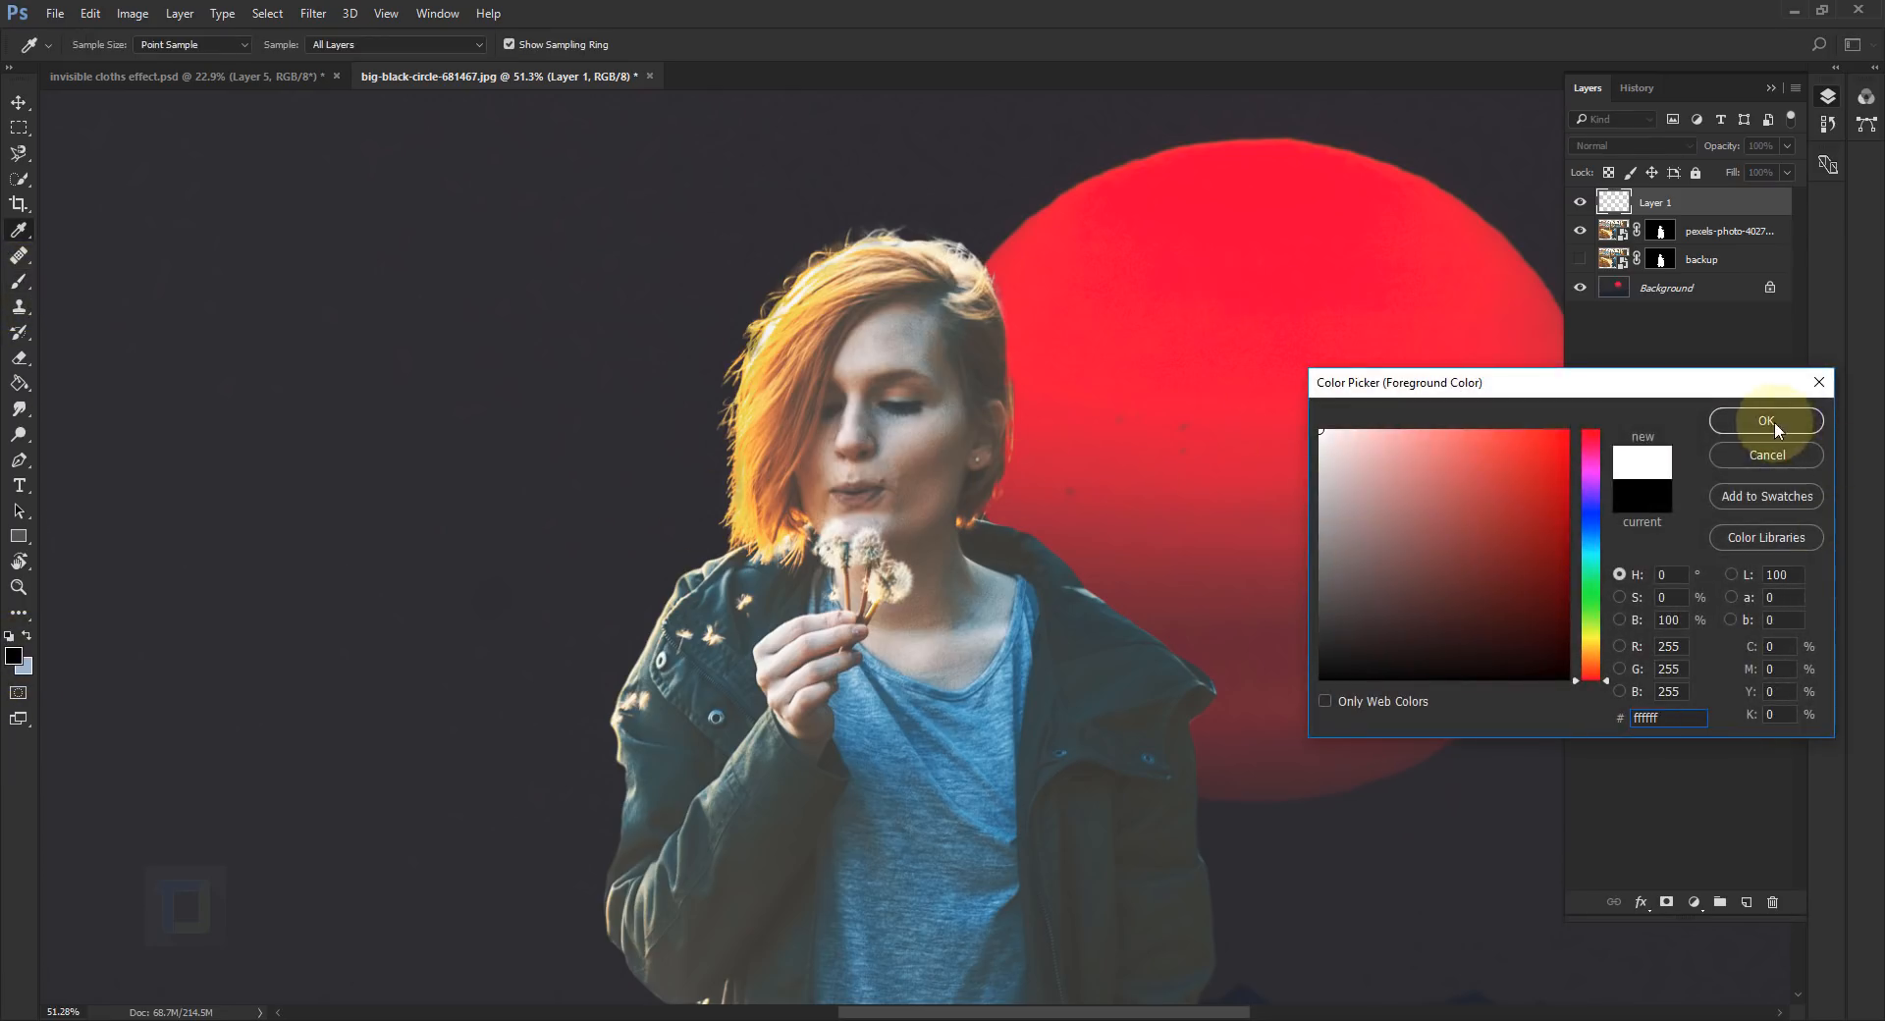
Step: Set the foreground colour to white and trace the jacket's shoulder and front edge
{"action": "left_click", "coordinate": [1765, 421]}
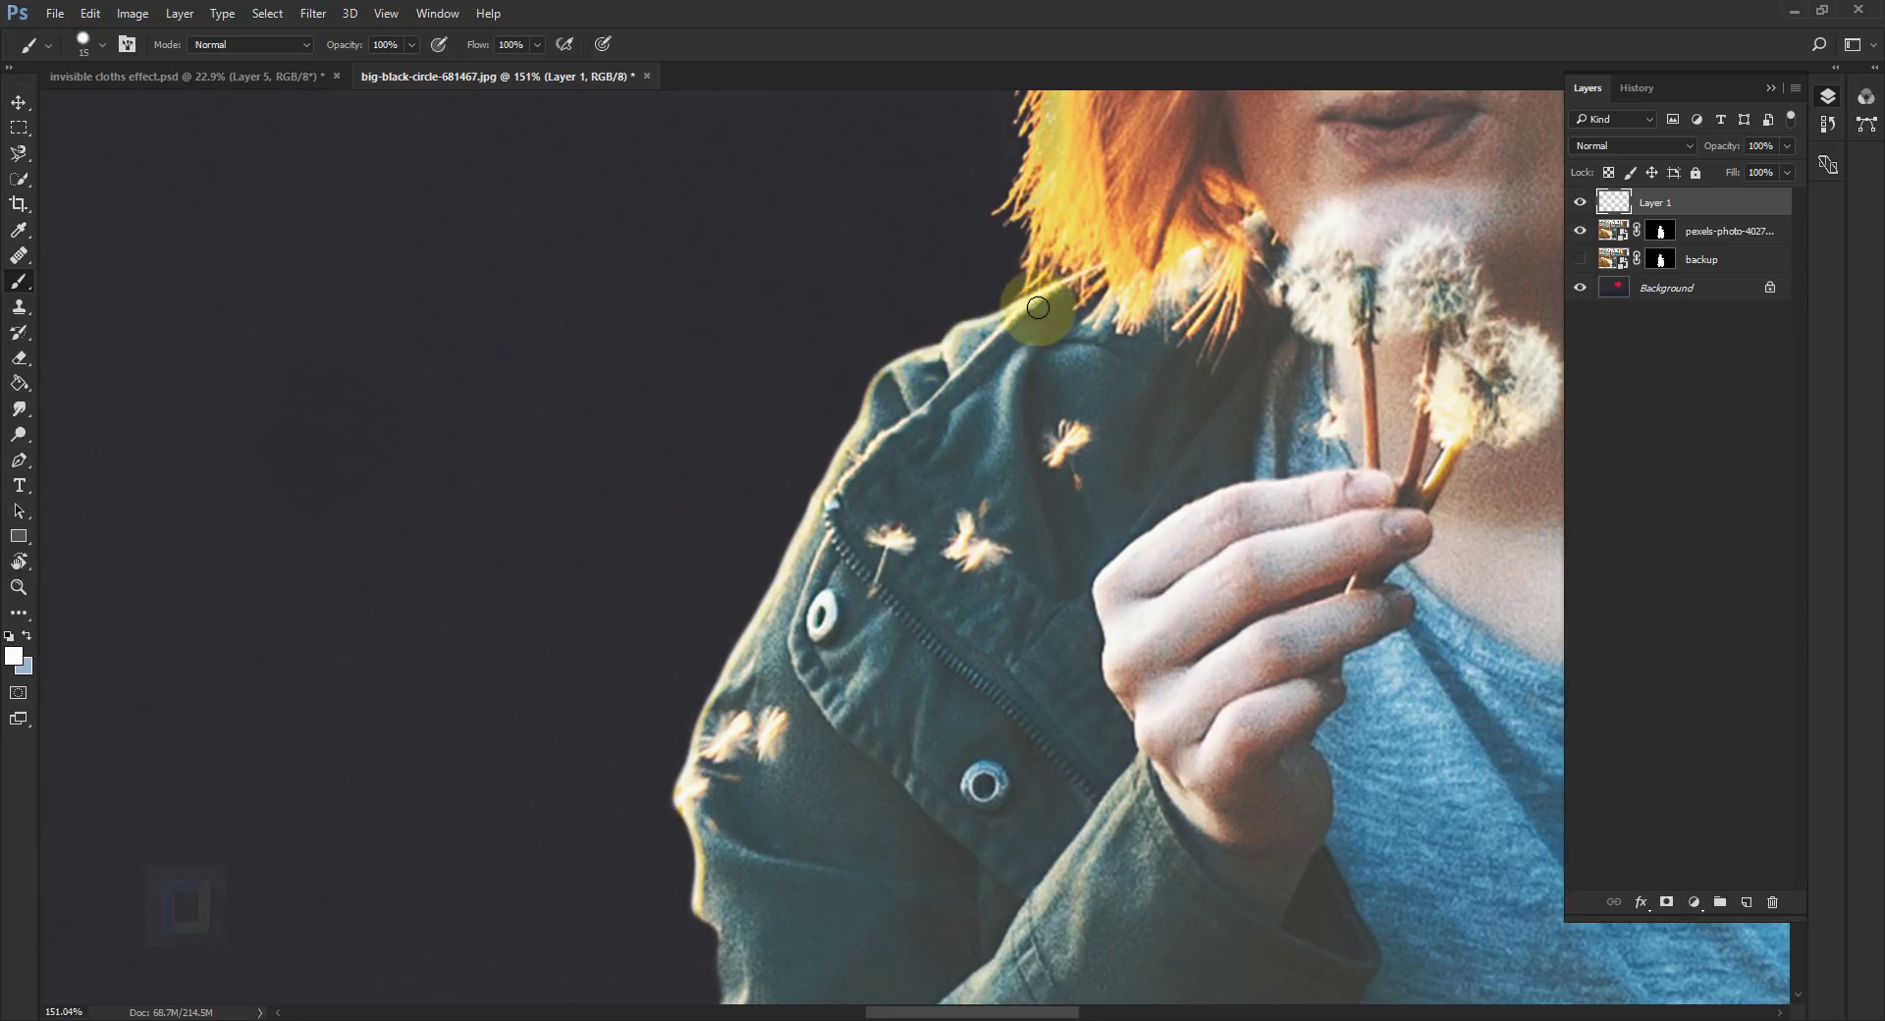
{"action": "left_click_drag", "start_coordinate": [1037, 308], "coordinate": [976, 327]}
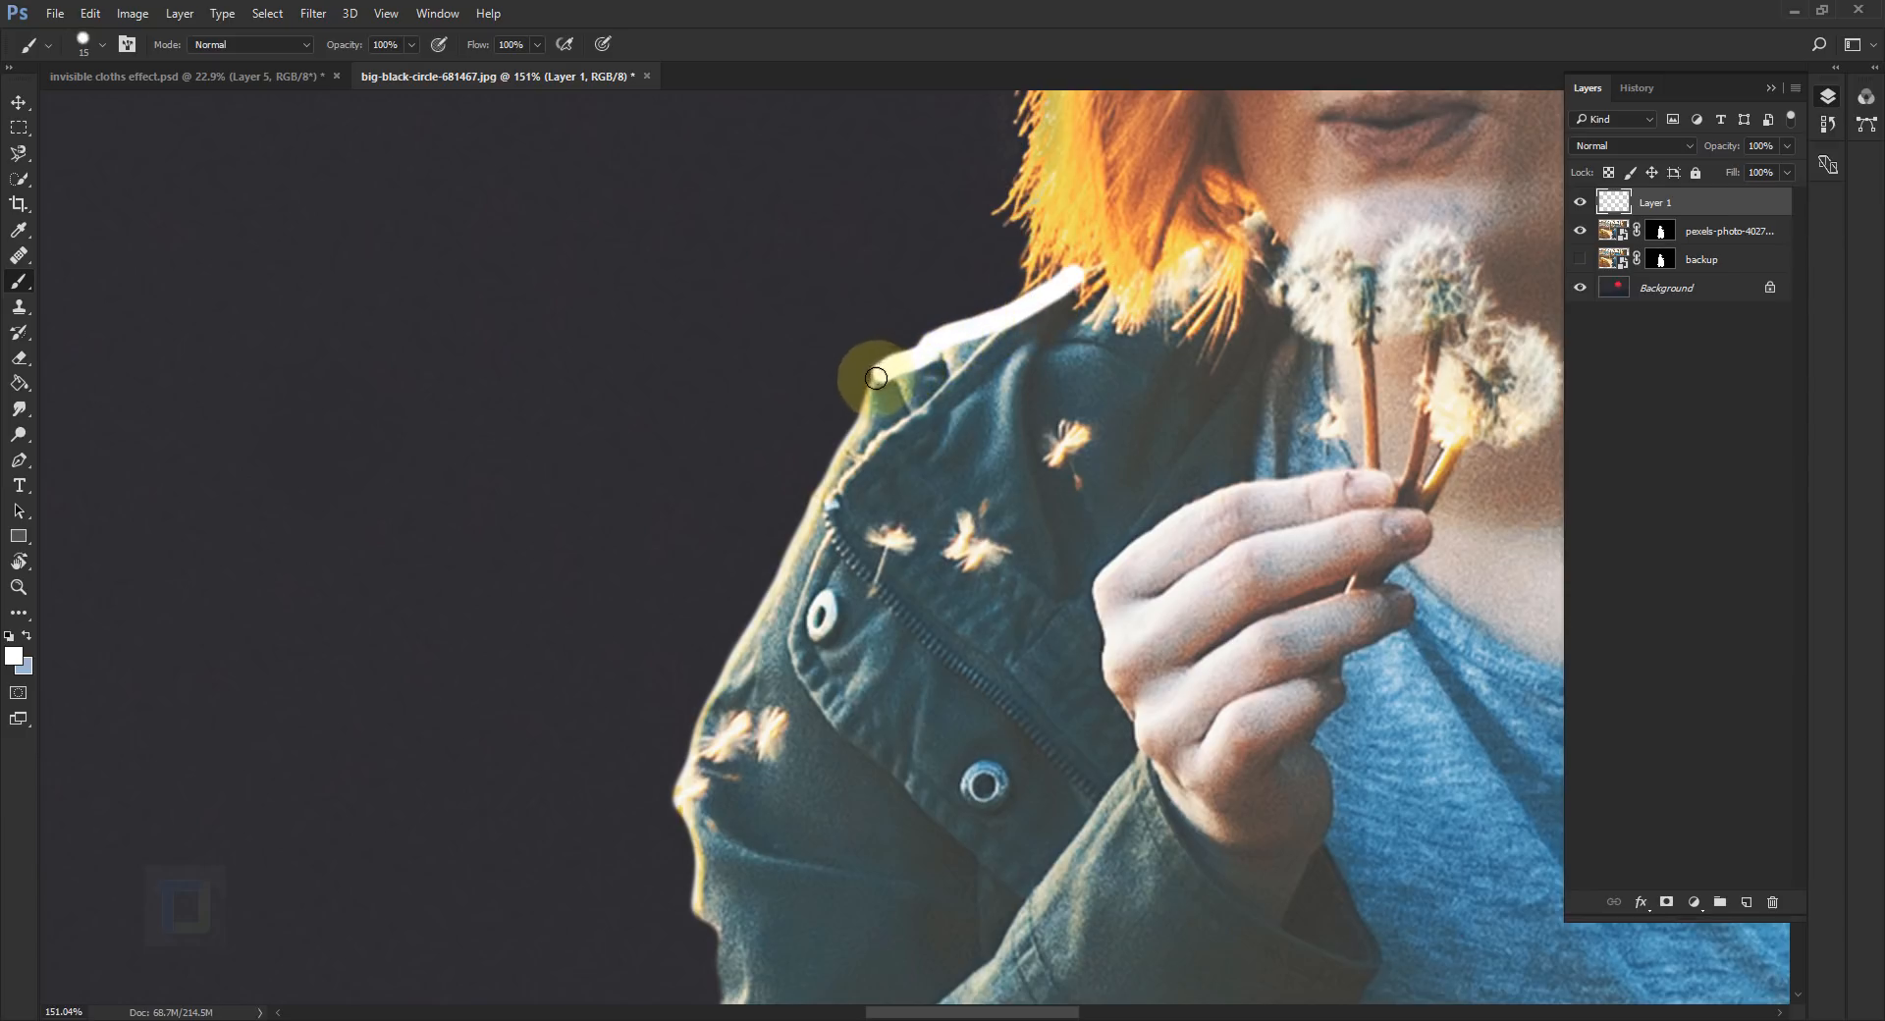
{"action": "left_click_drag", "start_coordinate": [875, 378], "coordinate": [805, 509]}
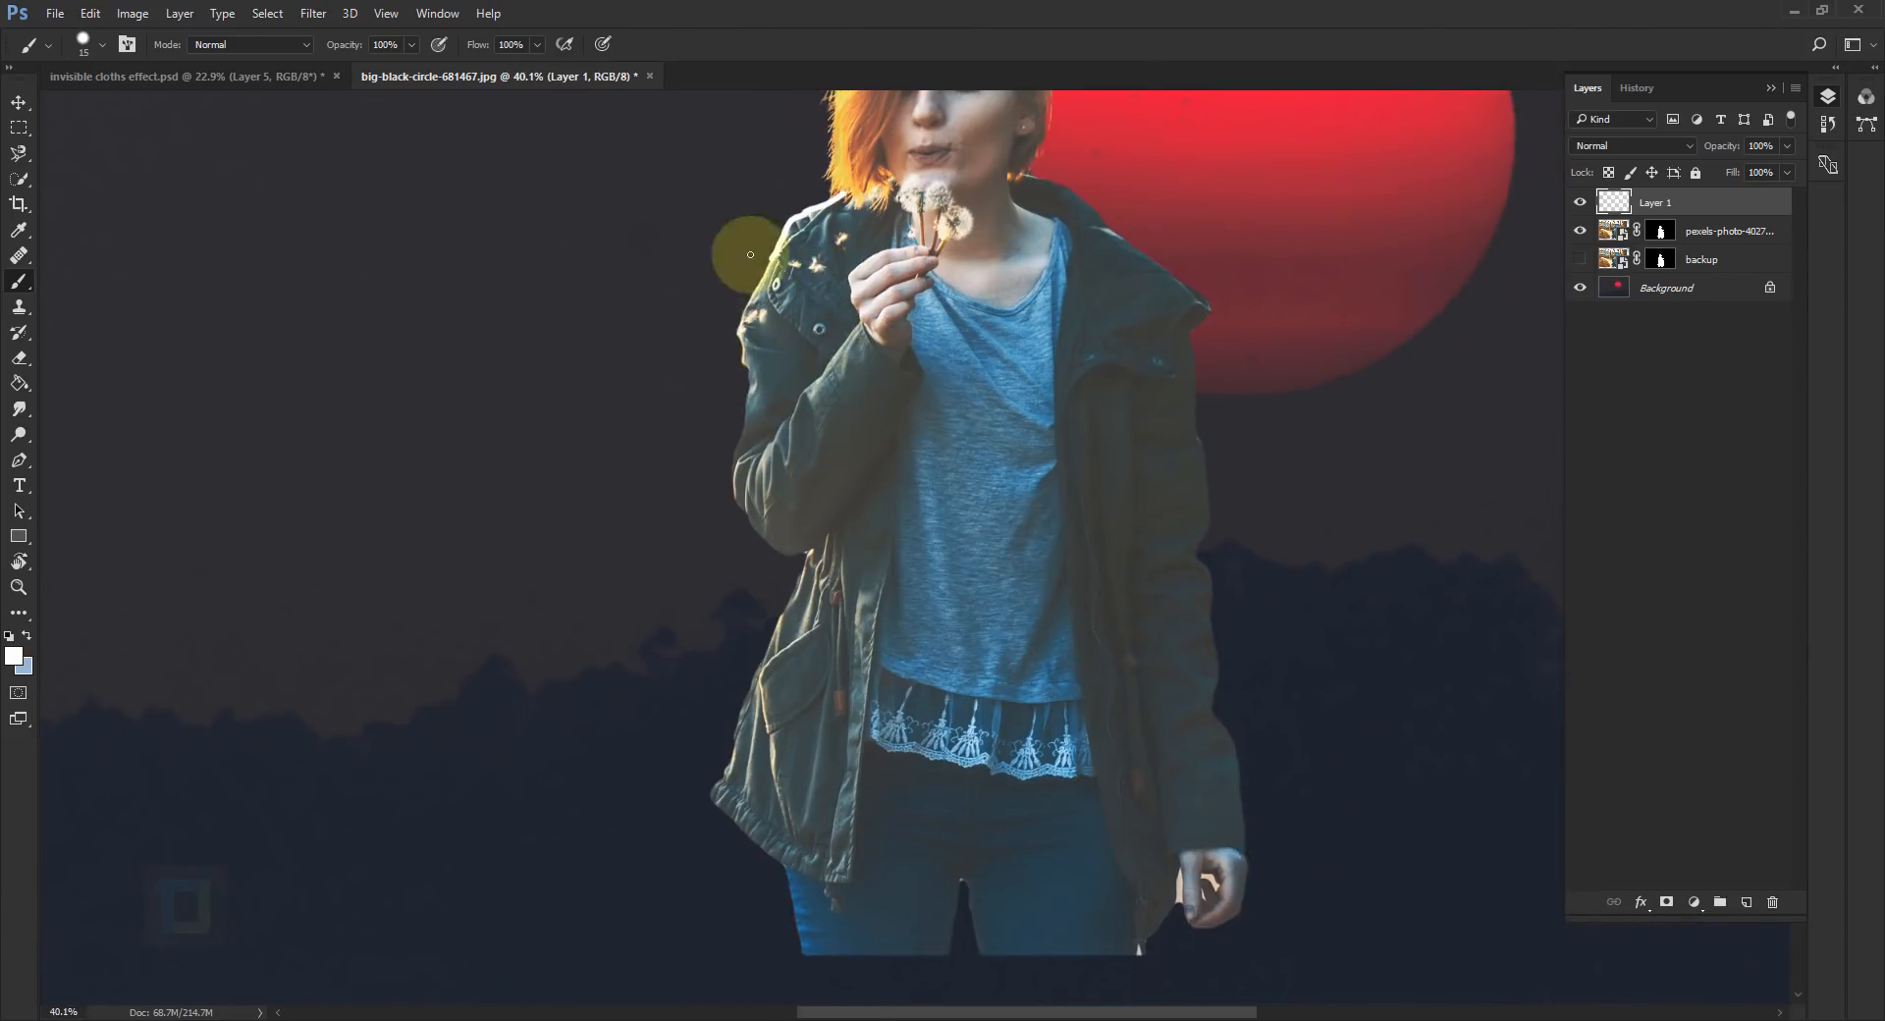
{"action": "mouse_move", "coordinate": [1130, 326]}
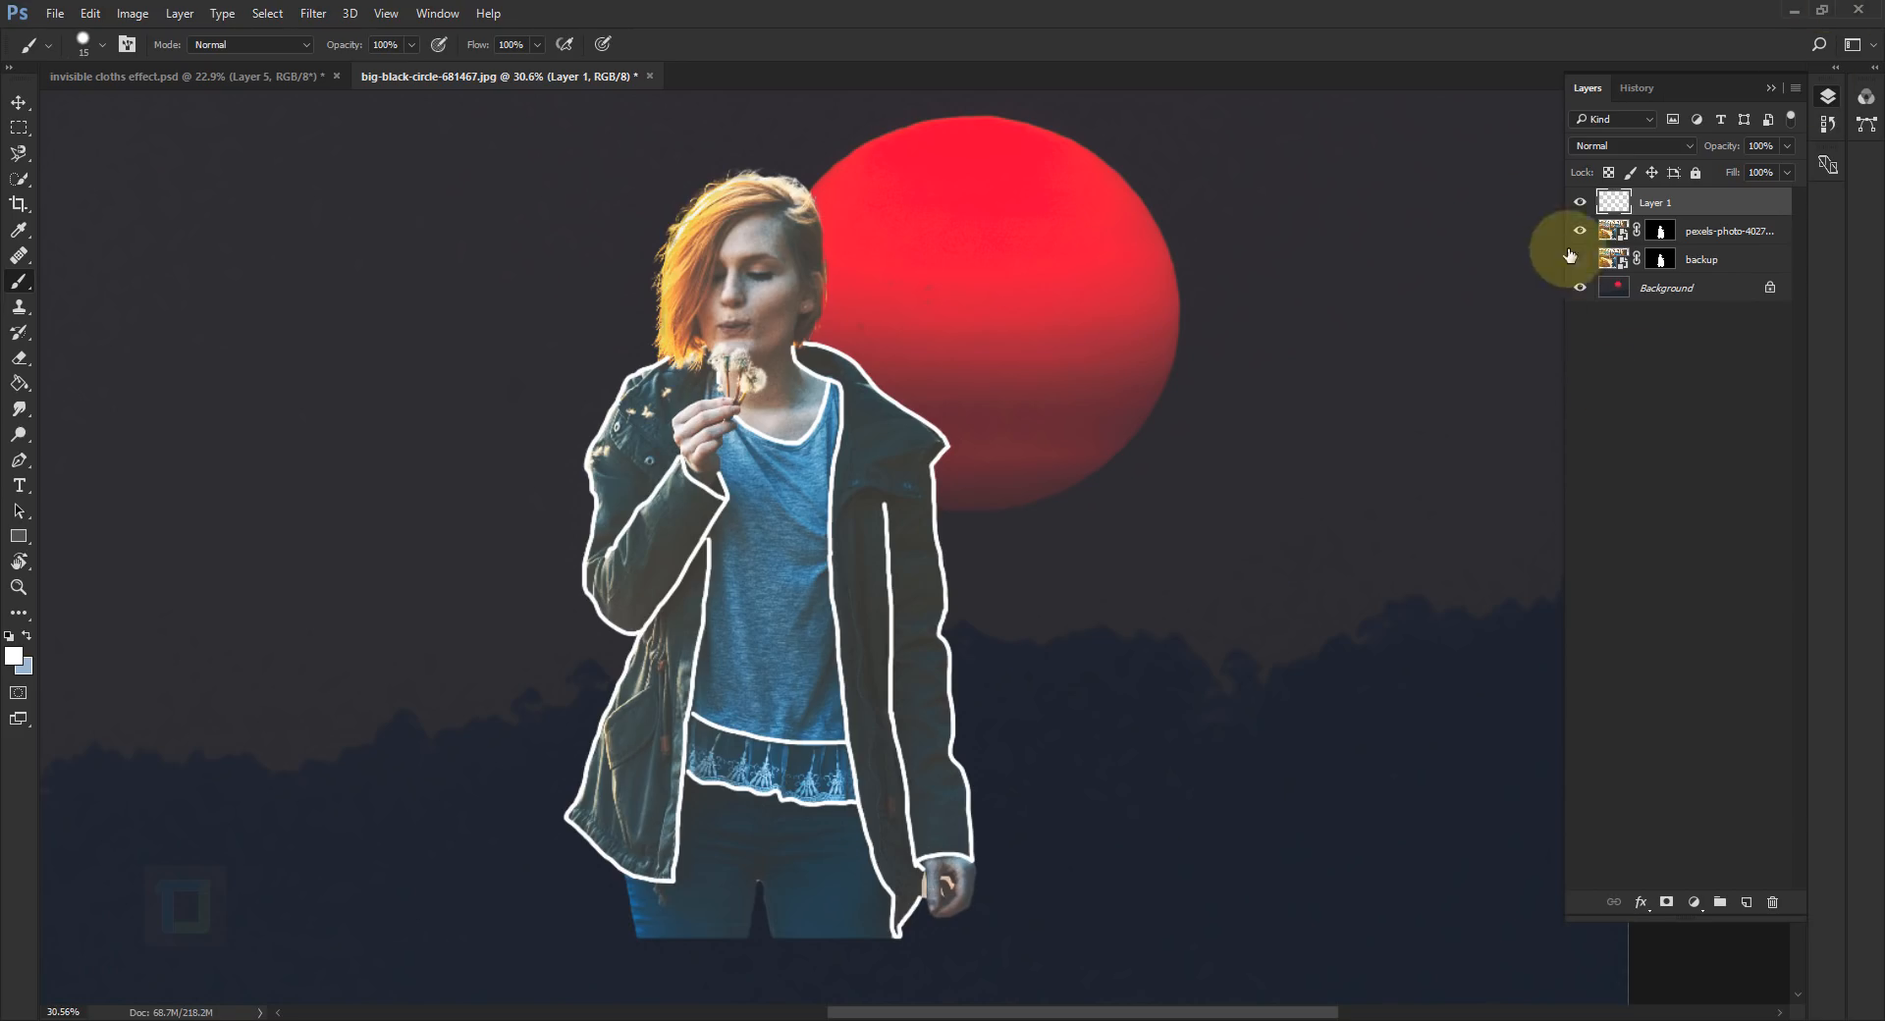
Step: Paint thinner white collar, button and pocket details, toggling the photo to check the lines
{"action": "left_click", "coordinate": [1579, 234]}
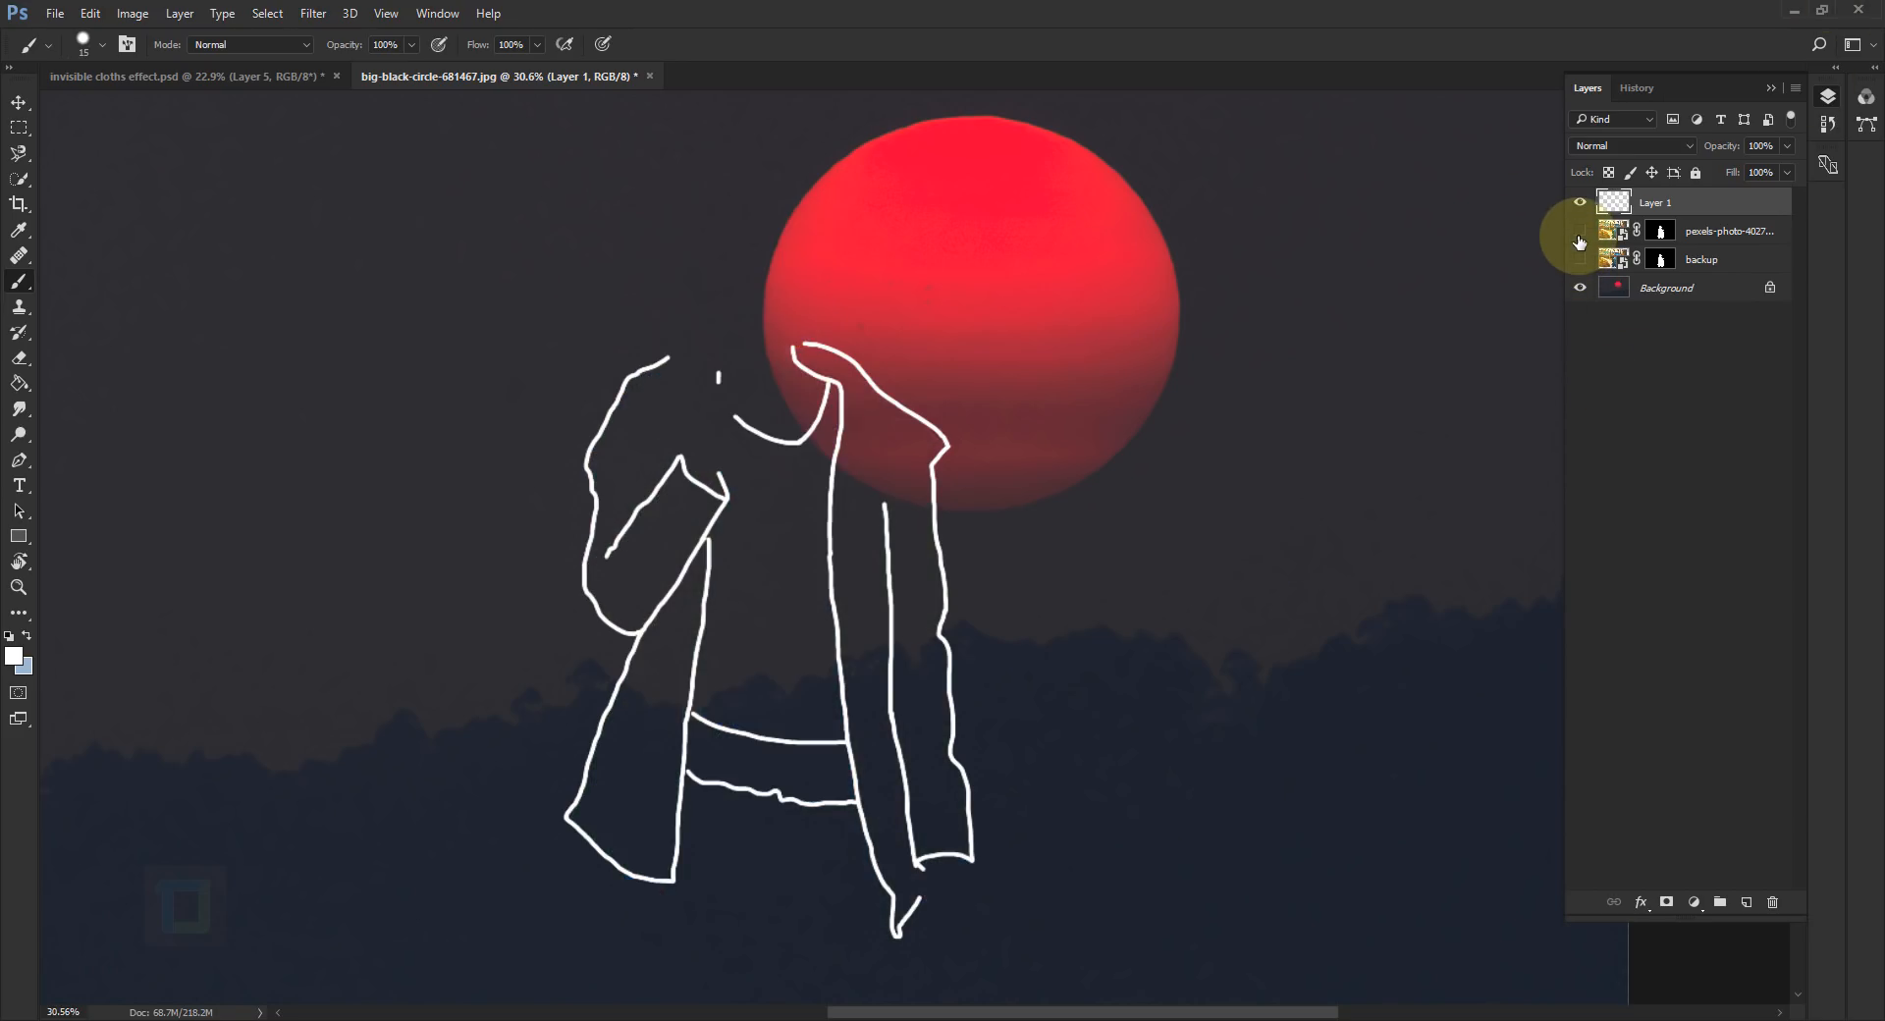
{"action": "left_click", "coordinate": [1579, 230]}
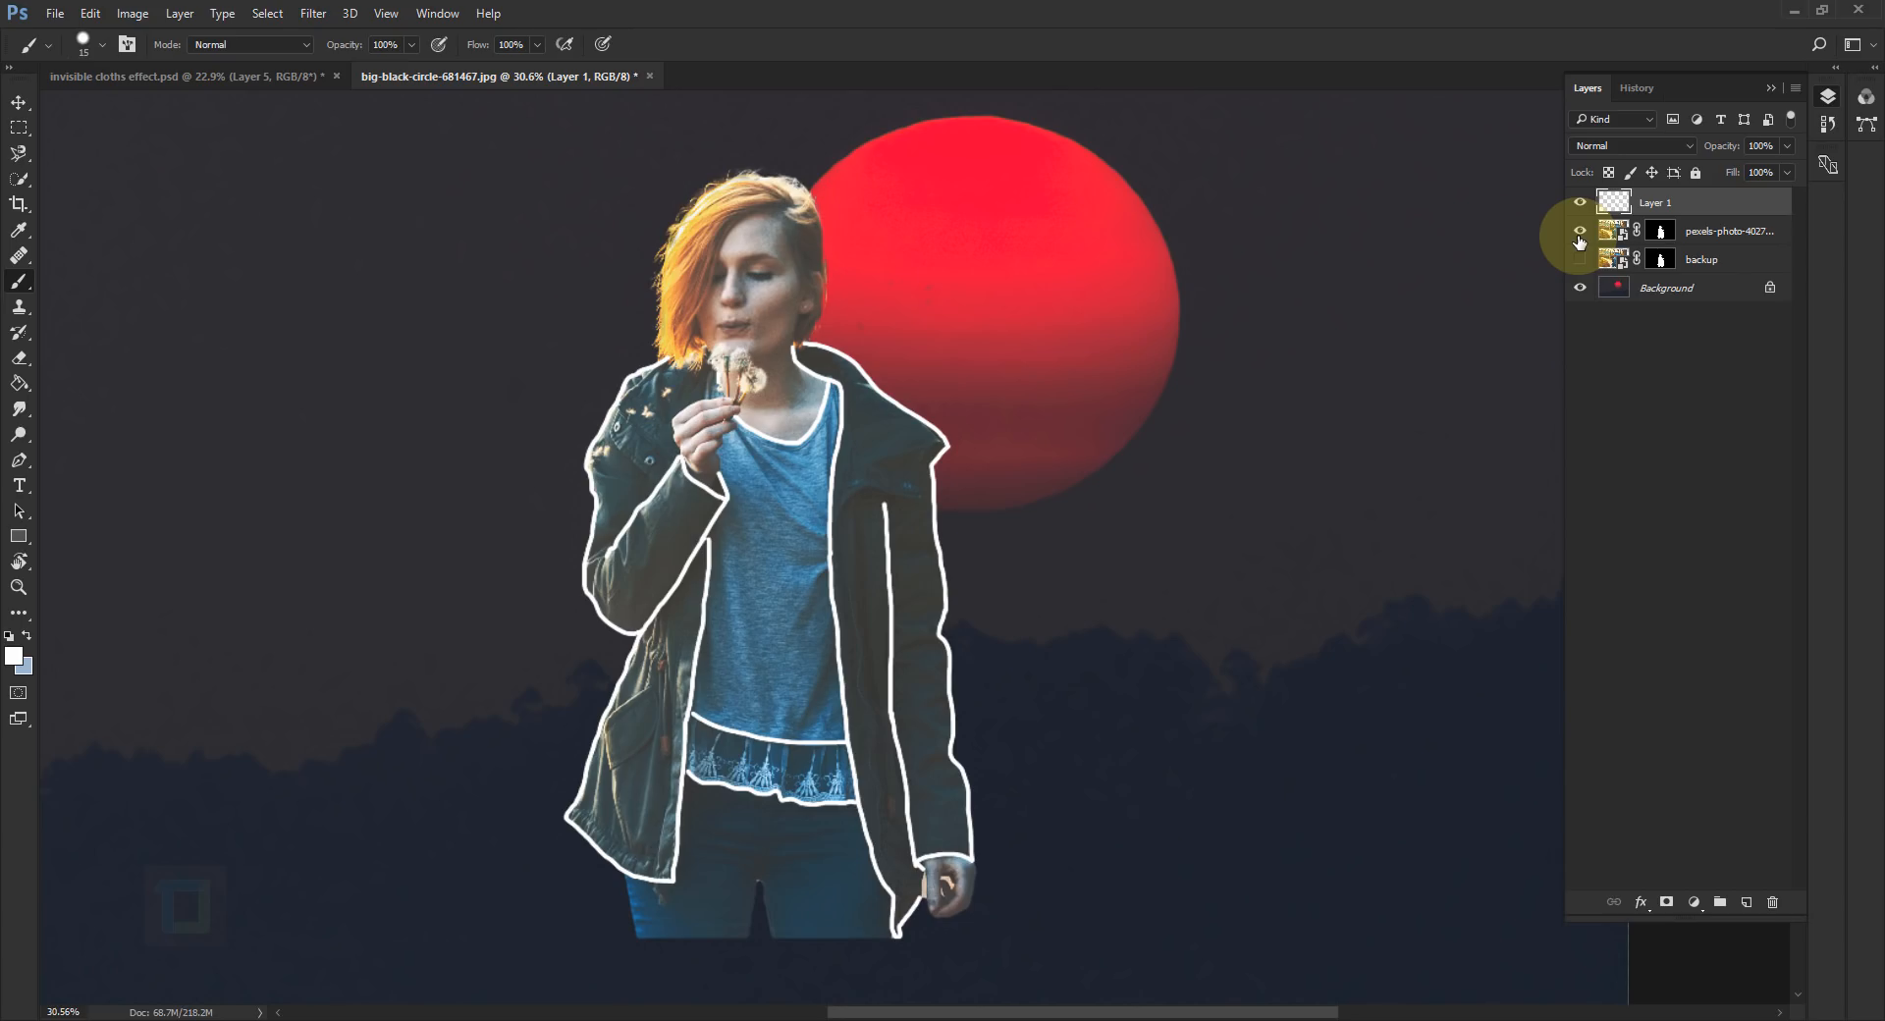
{"action": "left_click", "coordinate": [1580, 260]}
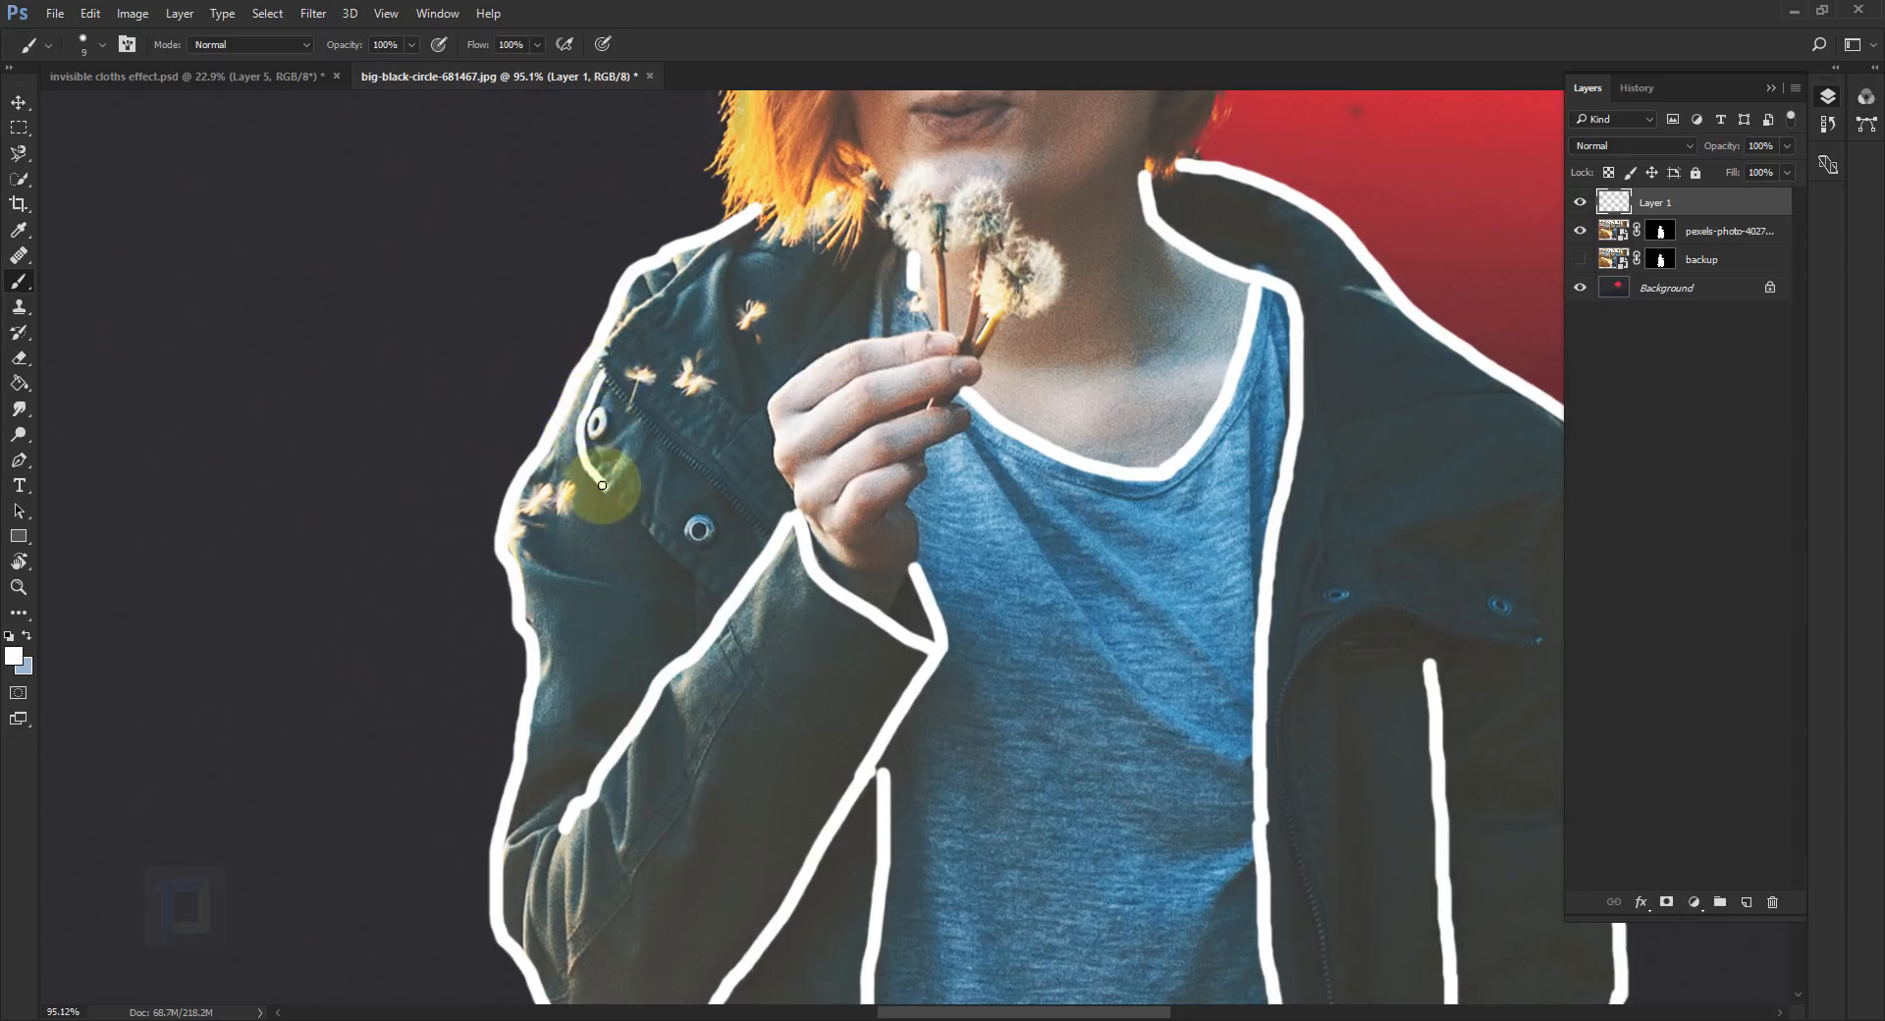
{"action": "left_click_drag", "start_coordinate": [602, 485], "coordinate": [674, 557]}
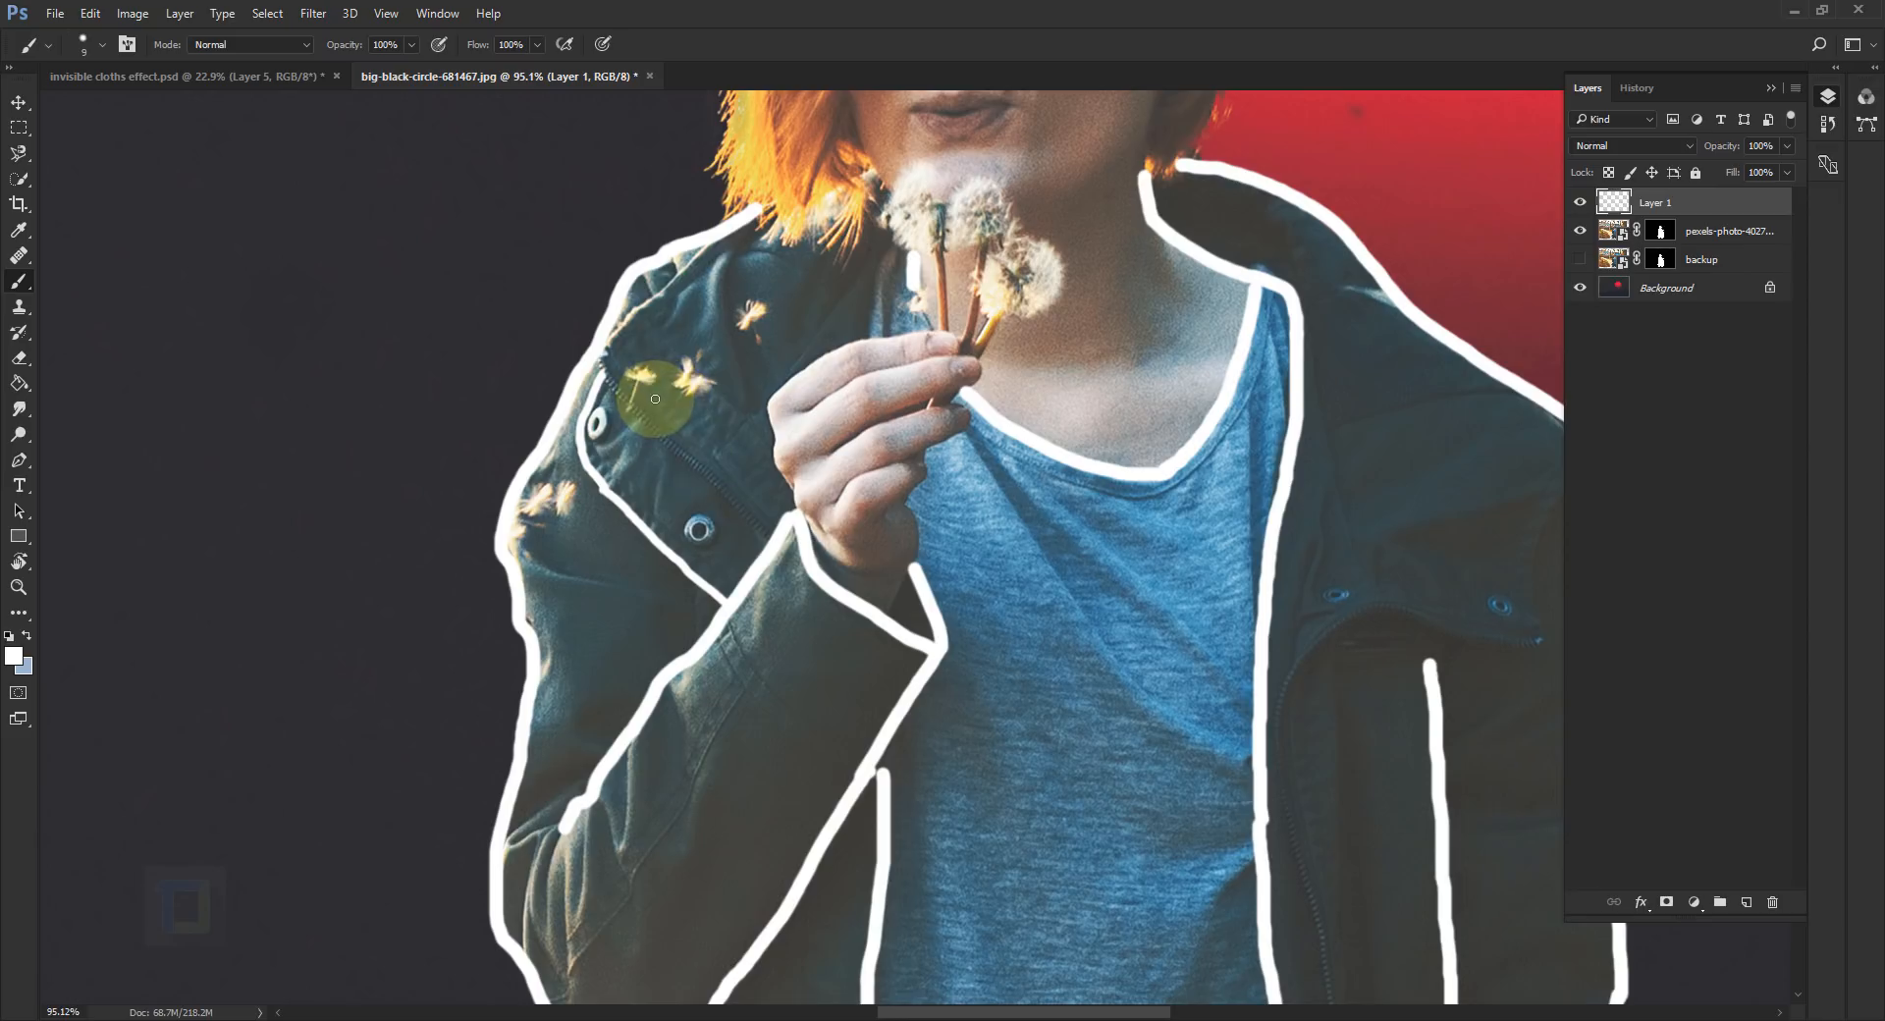
{"action": "mouse_move", "coordinate": [639, 397]}
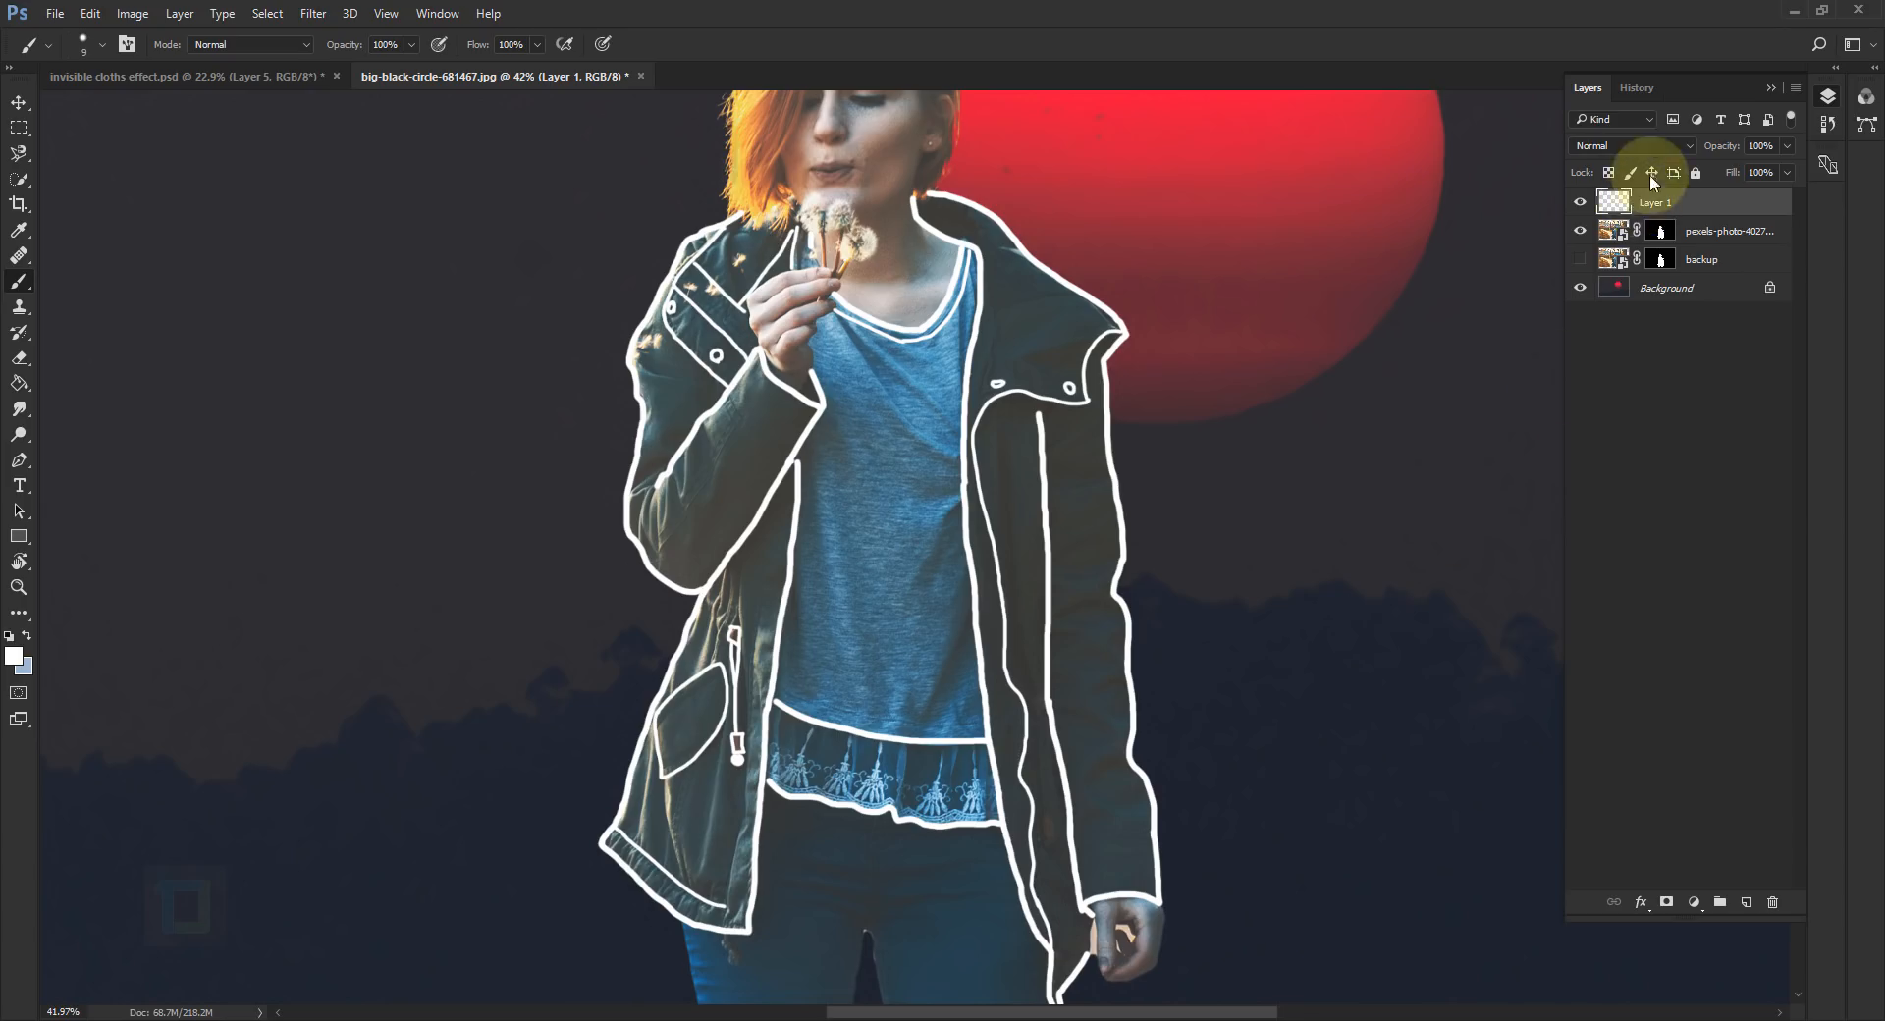
{"action": "left_click", "coordinate": [1580, 231]}
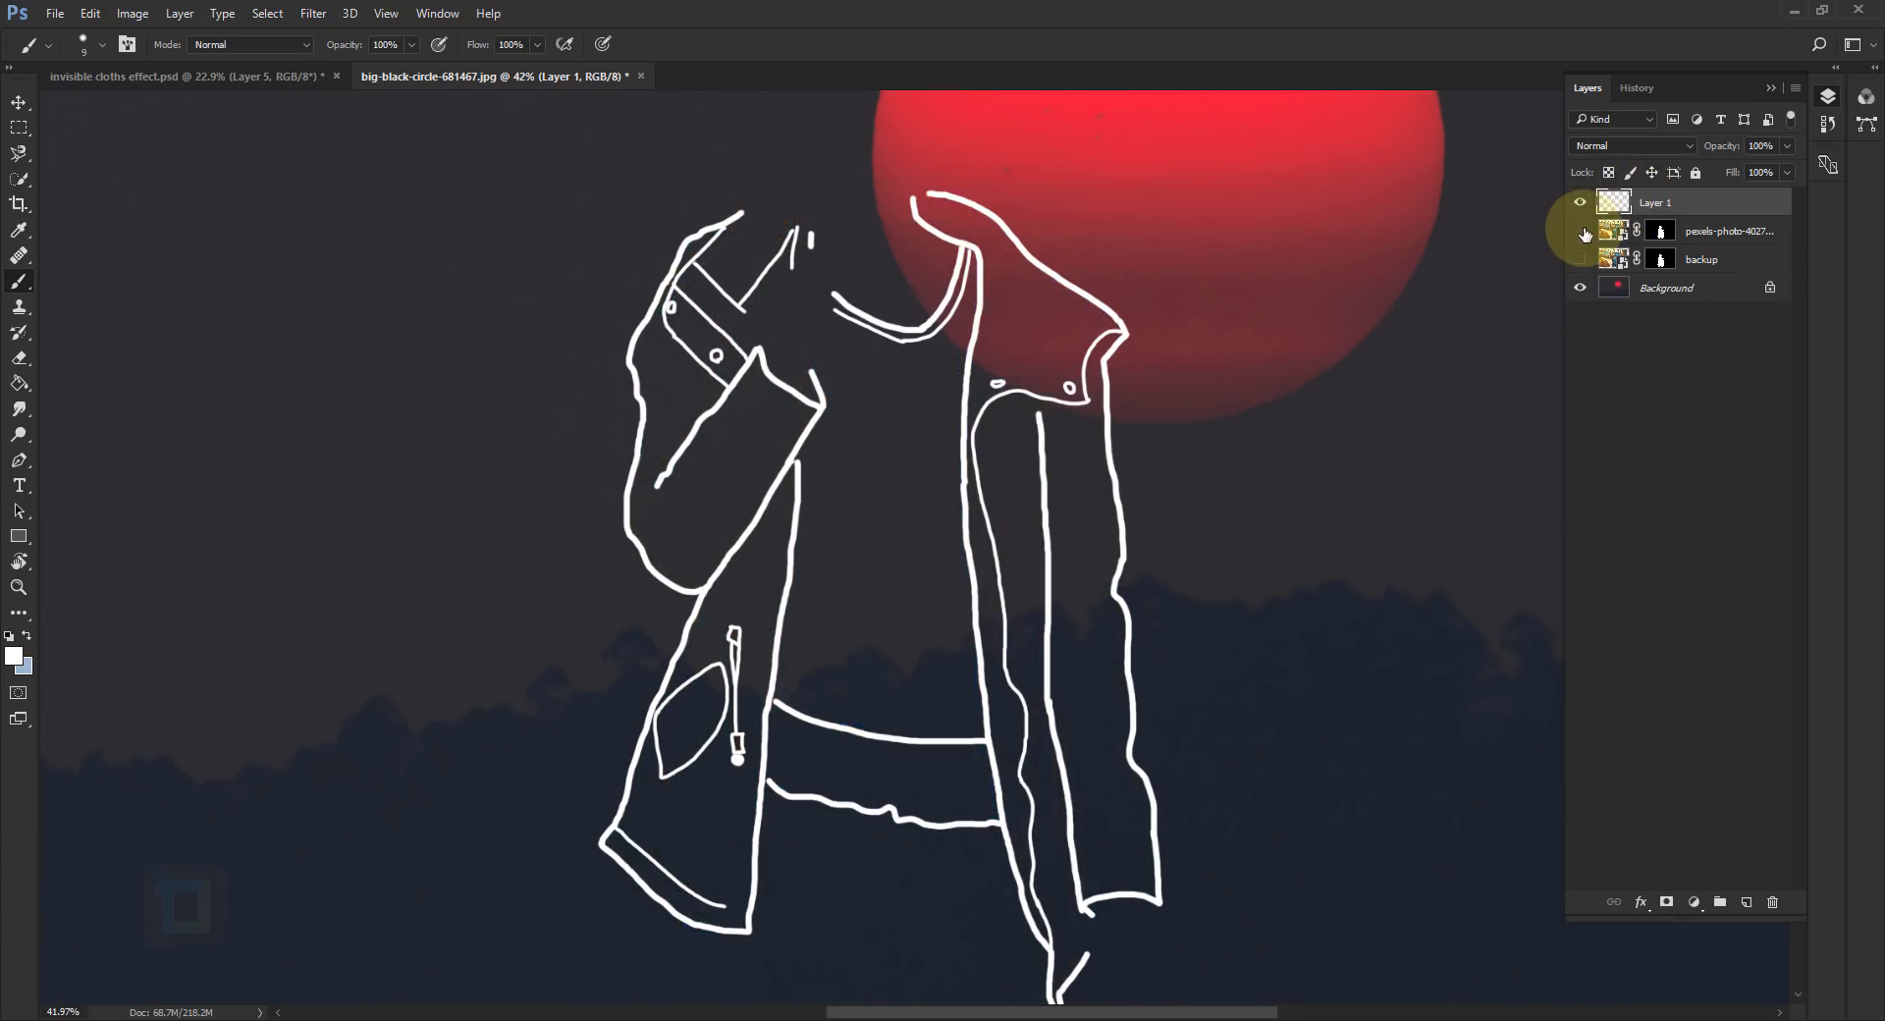
{"action": "left_click", "coordinate": [1581, 230]}
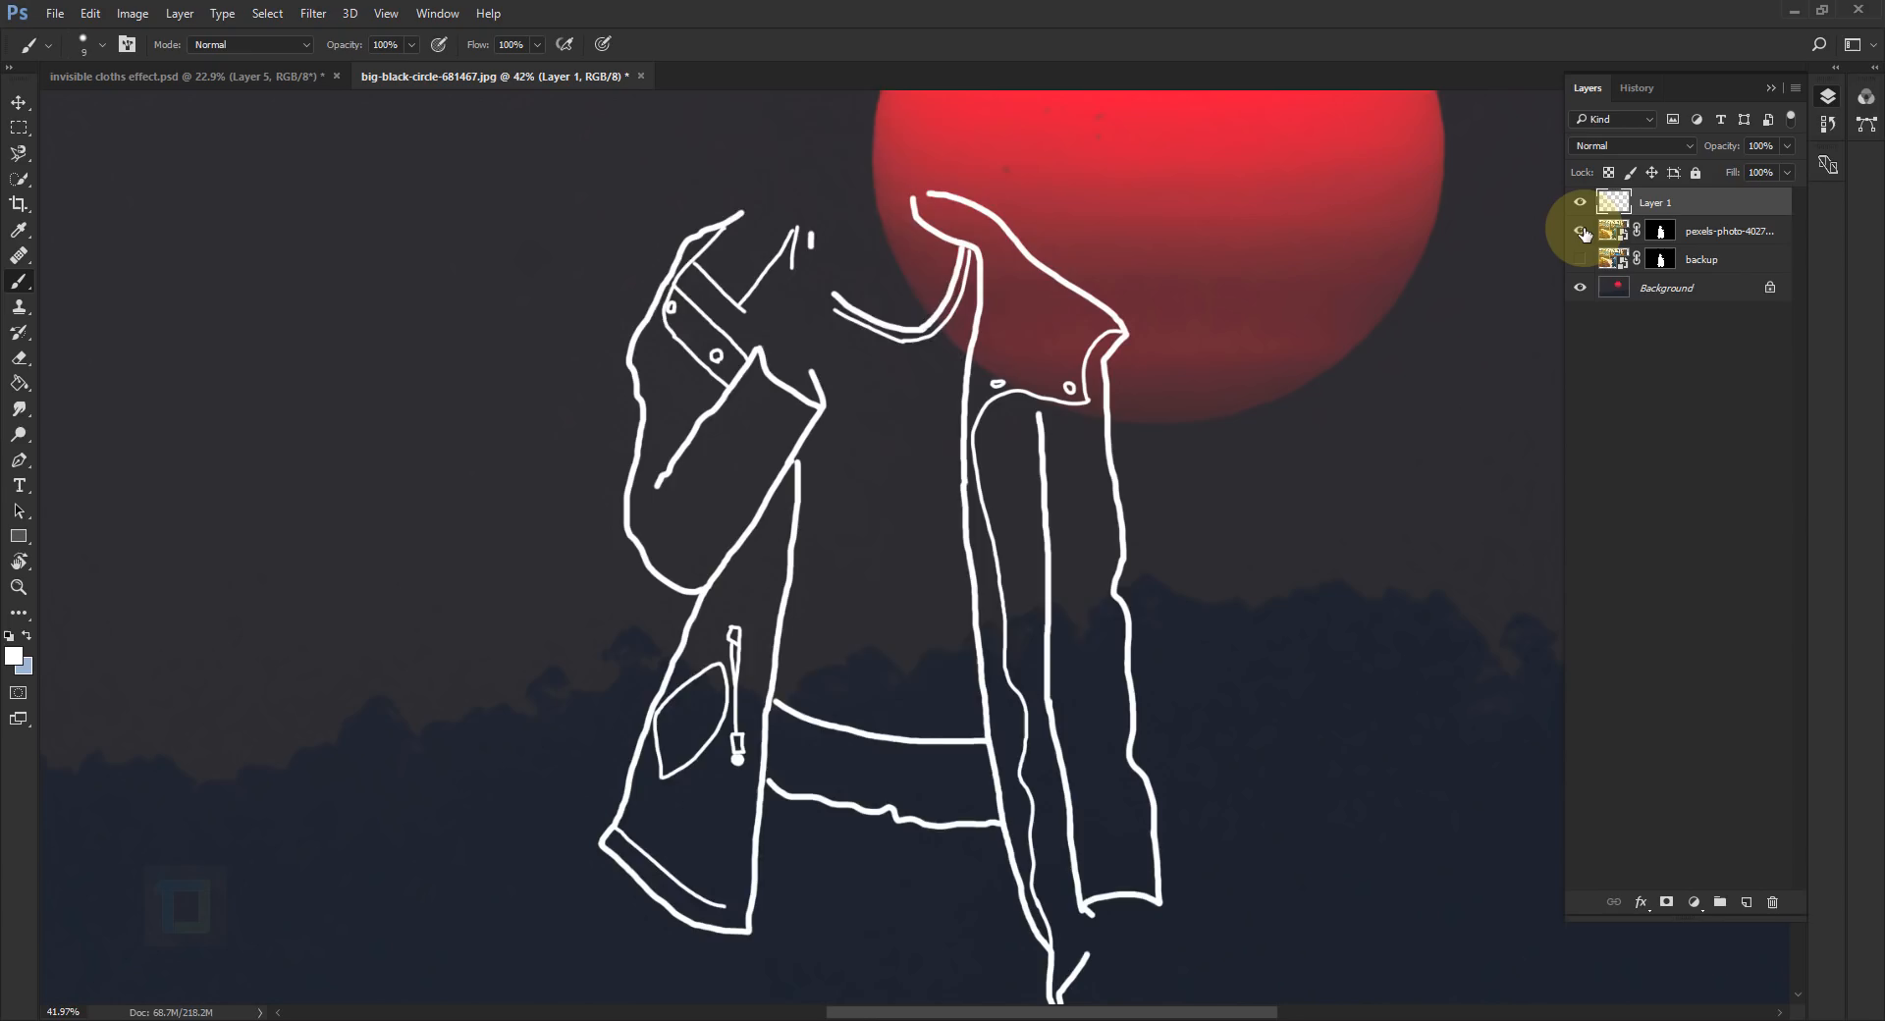
Step: Sketch white detail lines on the lace trim and fold lines across the T-shirt
{"action": "left_click", "coordinate": [1579, 231]}
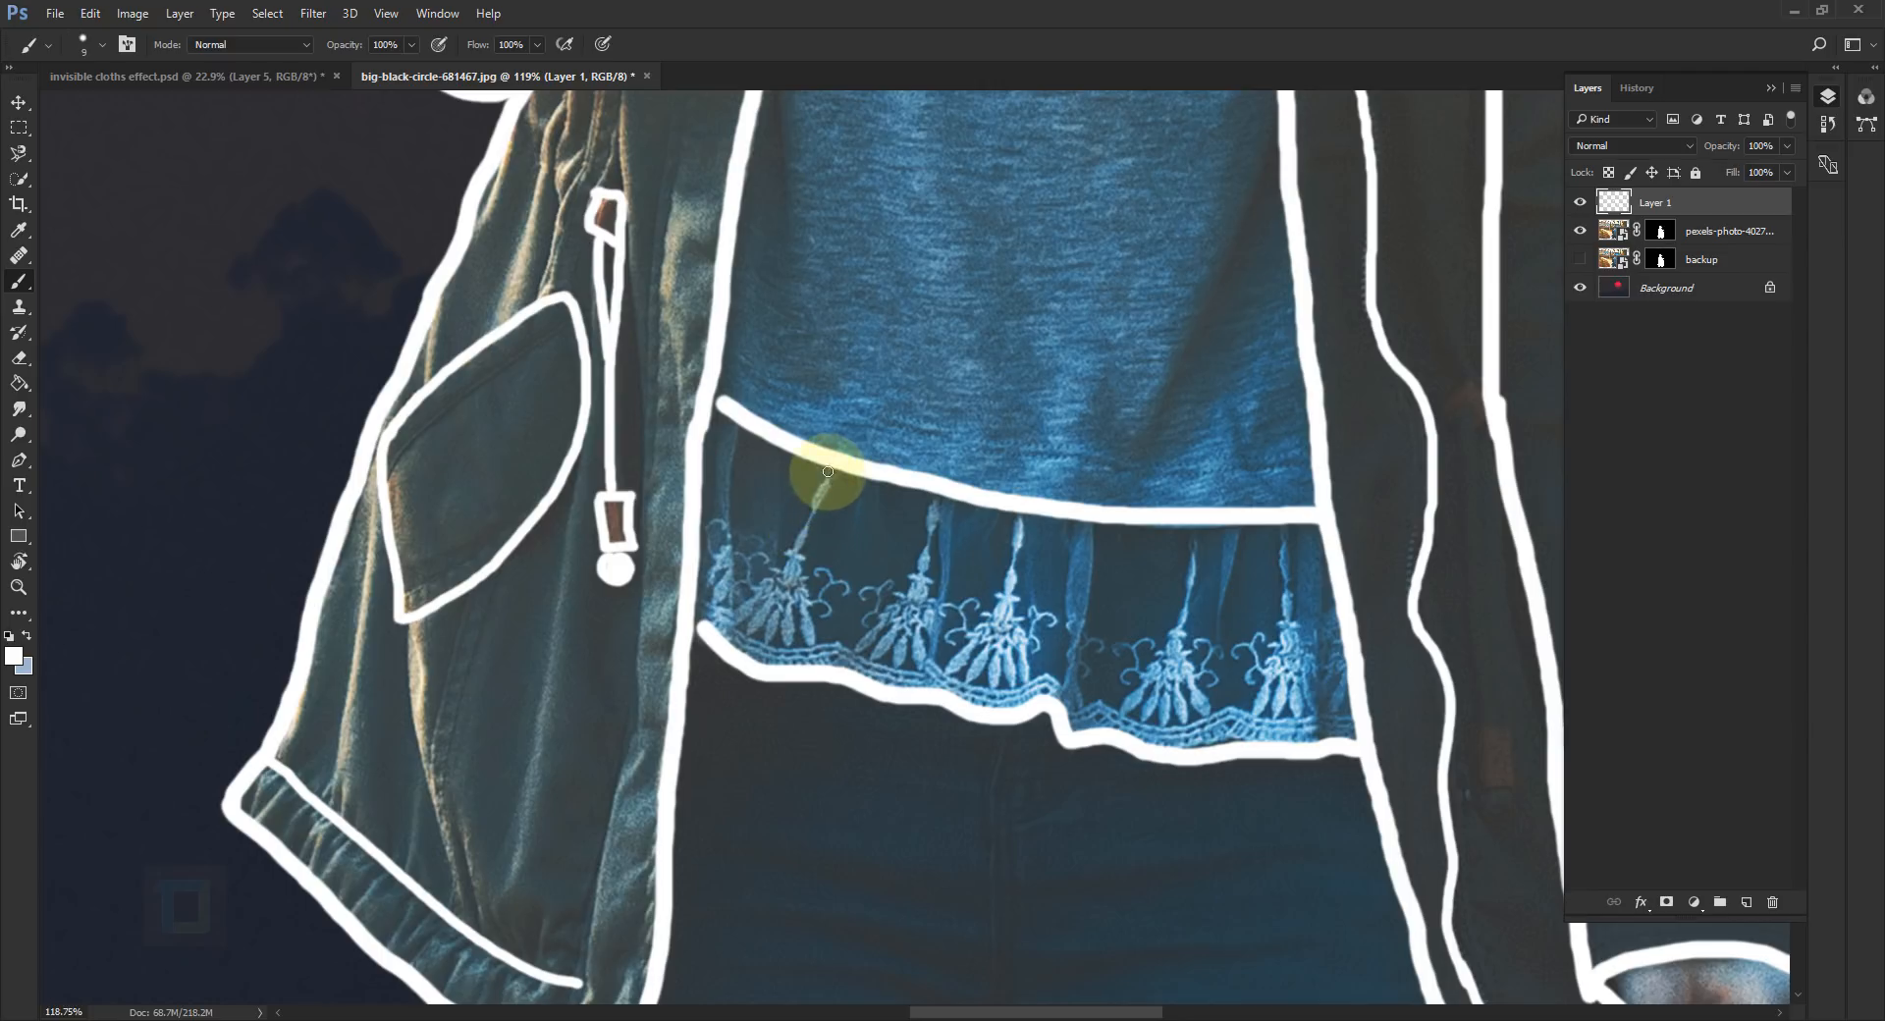
{"action": "left_click_drag", "start_coordinate": [827, 470], "coordinate": [776, 586]}
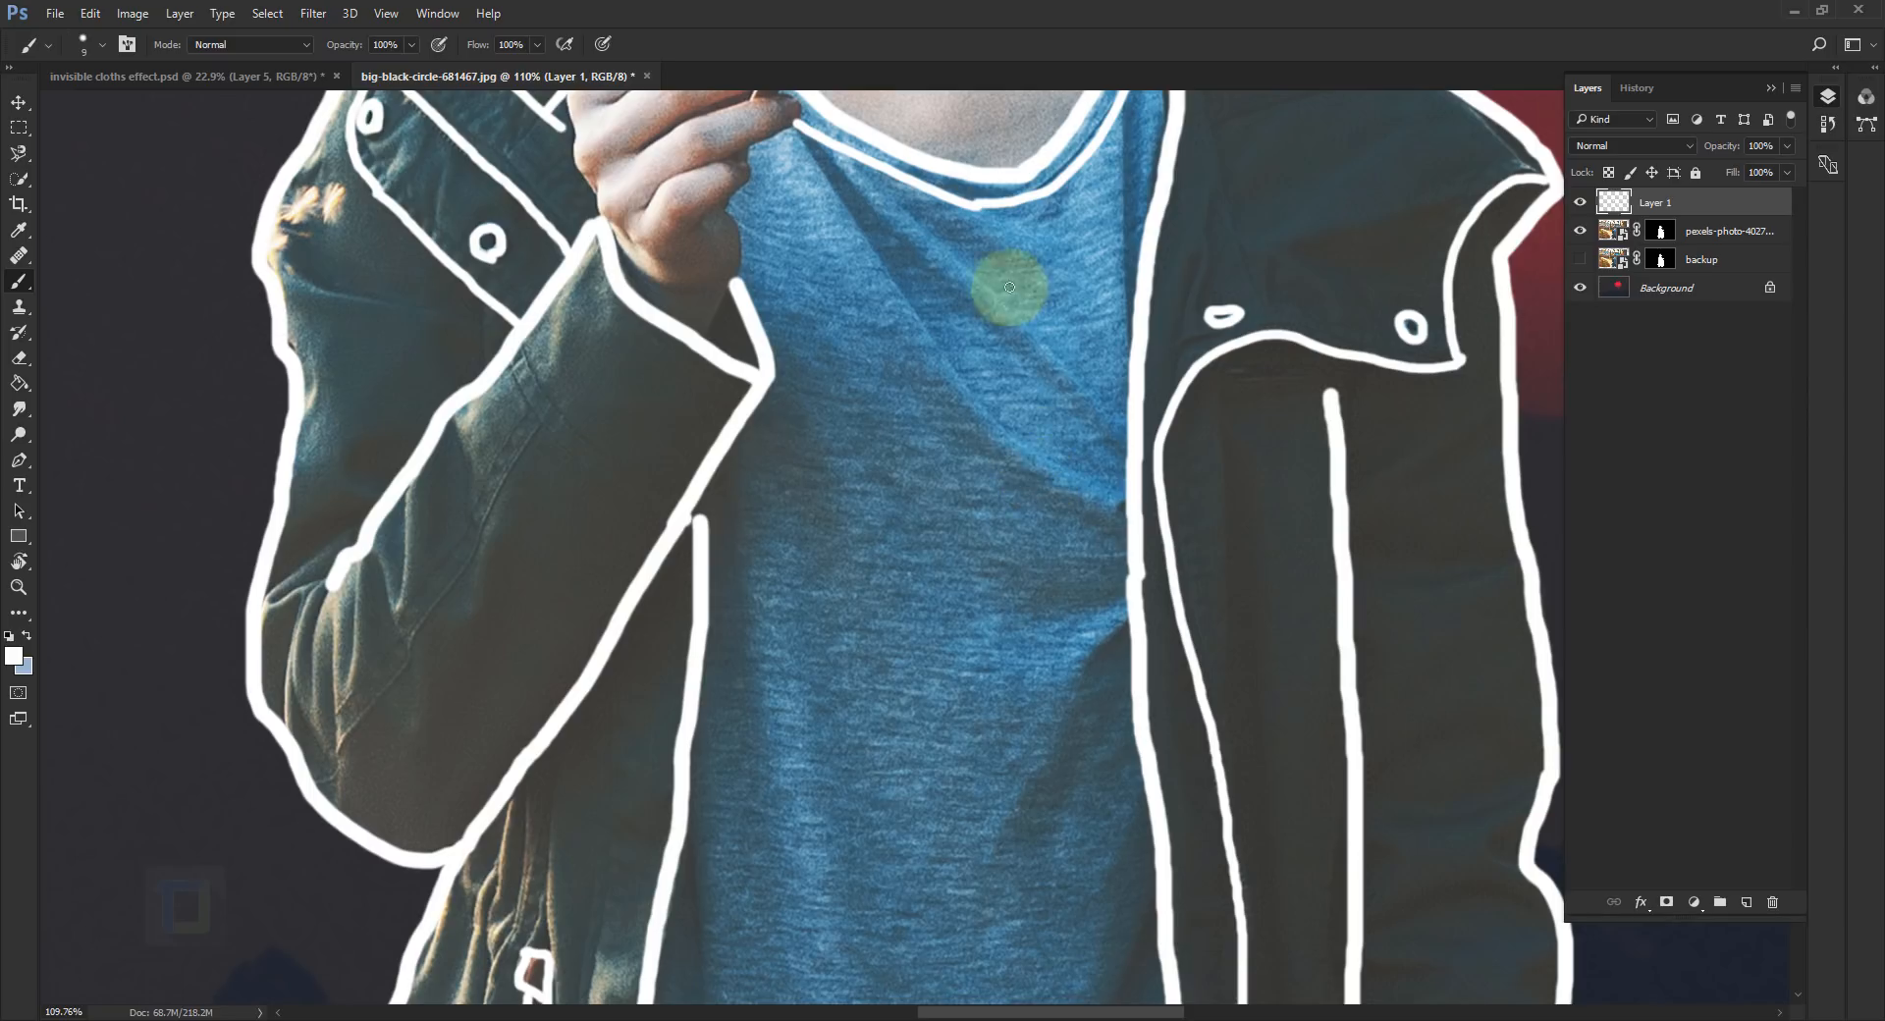
{"action": "mouse_move", "coordinate": [909, 301]}
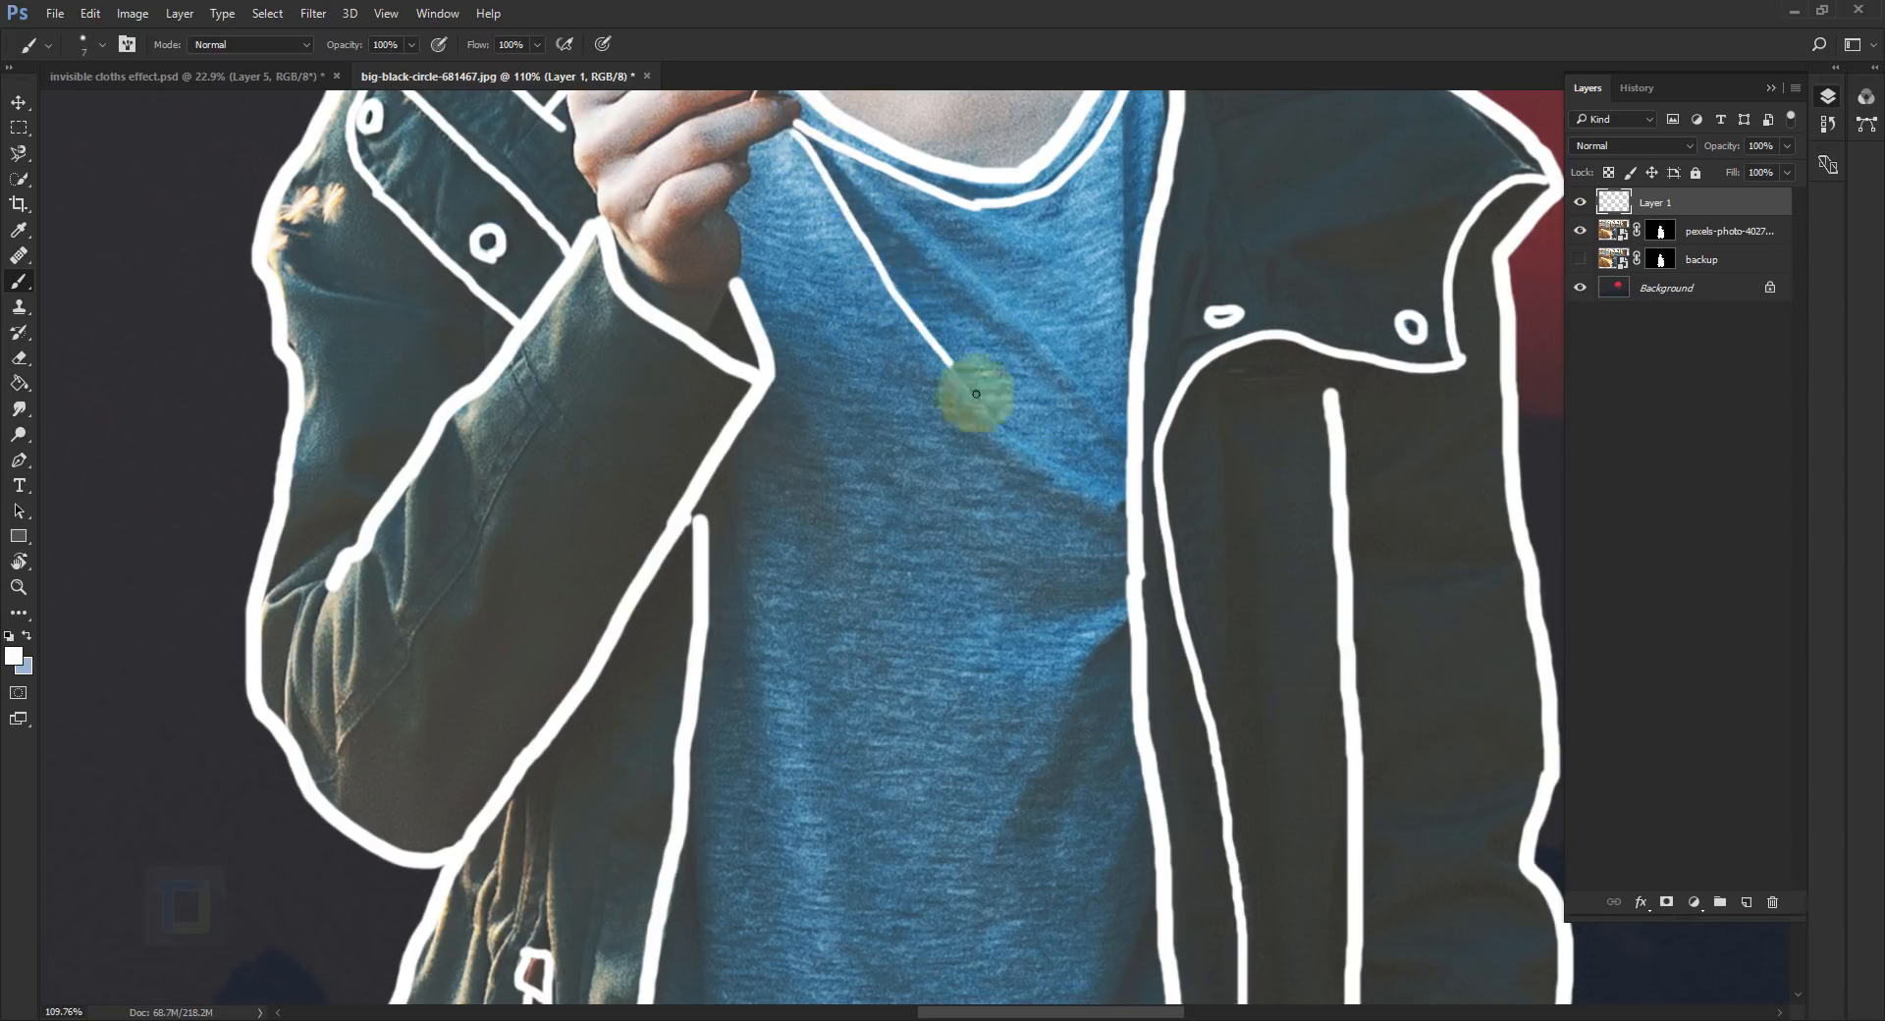
{"action": "left_click_drag", "start_coordinate": [976, 393], "coordinate": [1128, 192]}
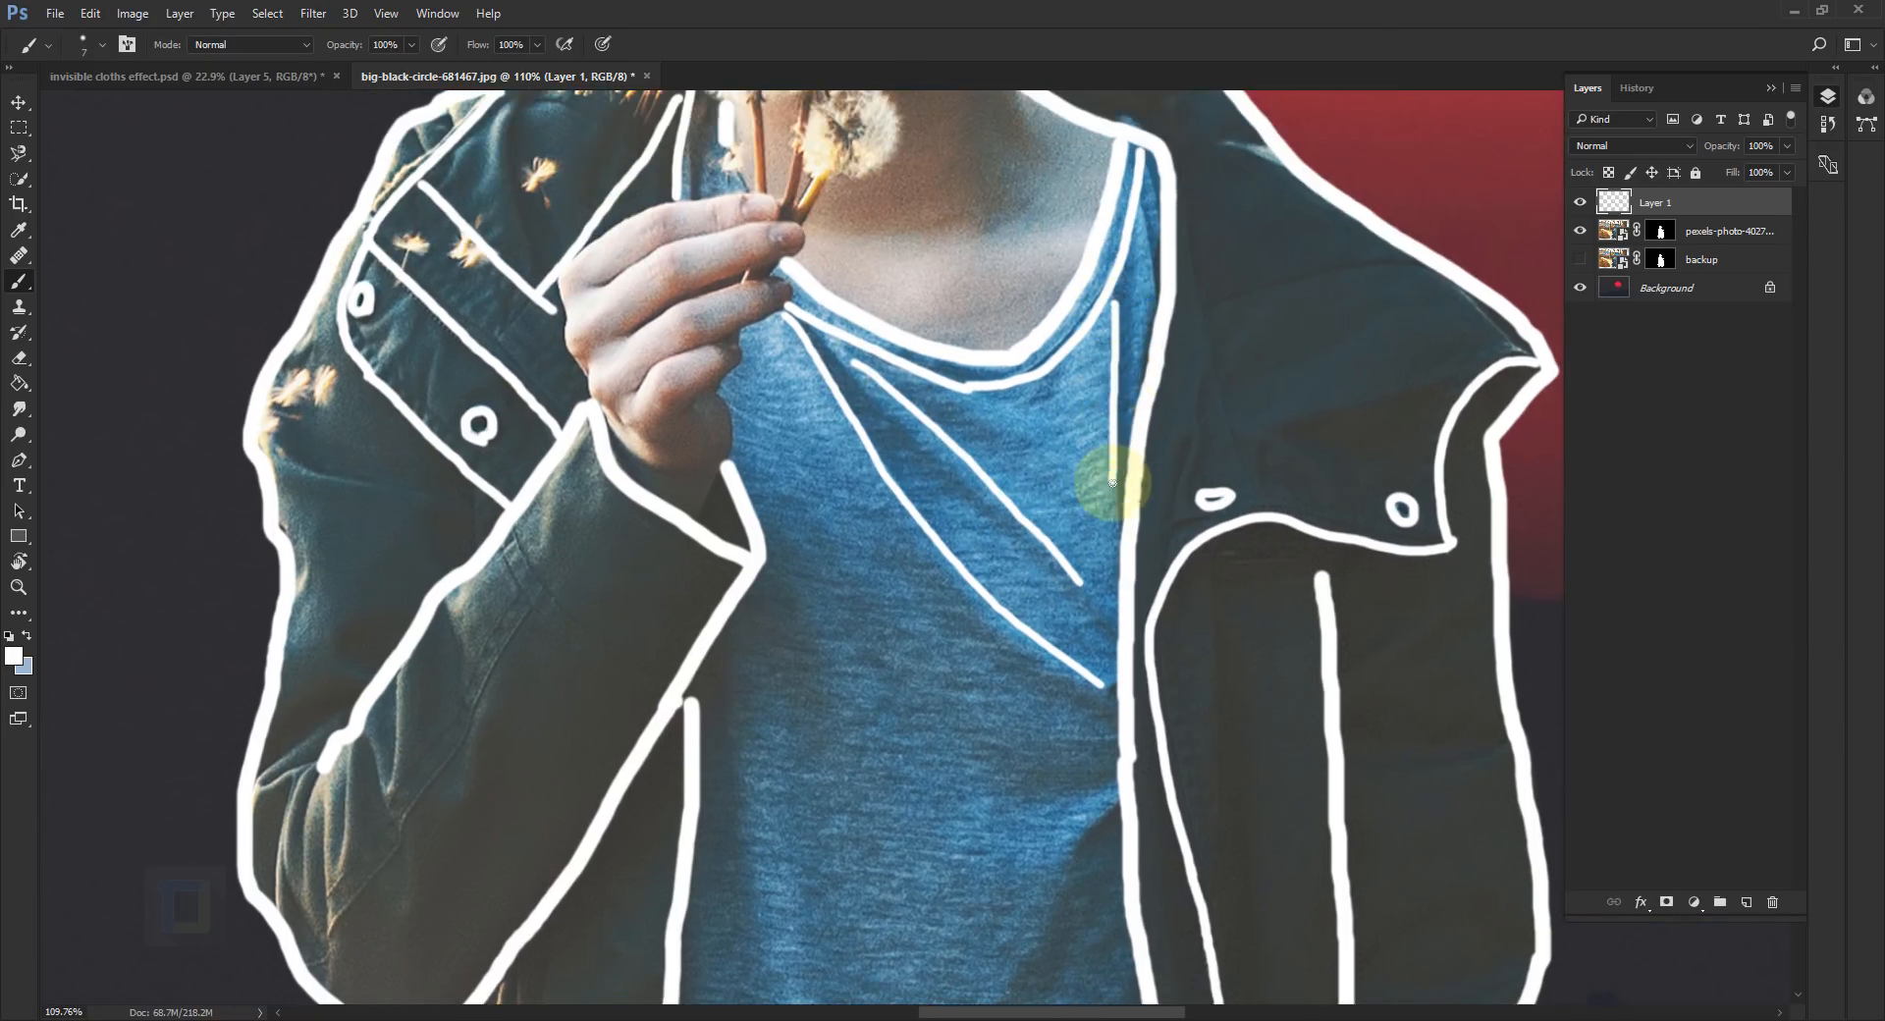
{"action": "scroll", "scroll_direction": "down", "scroll_amount": 3}
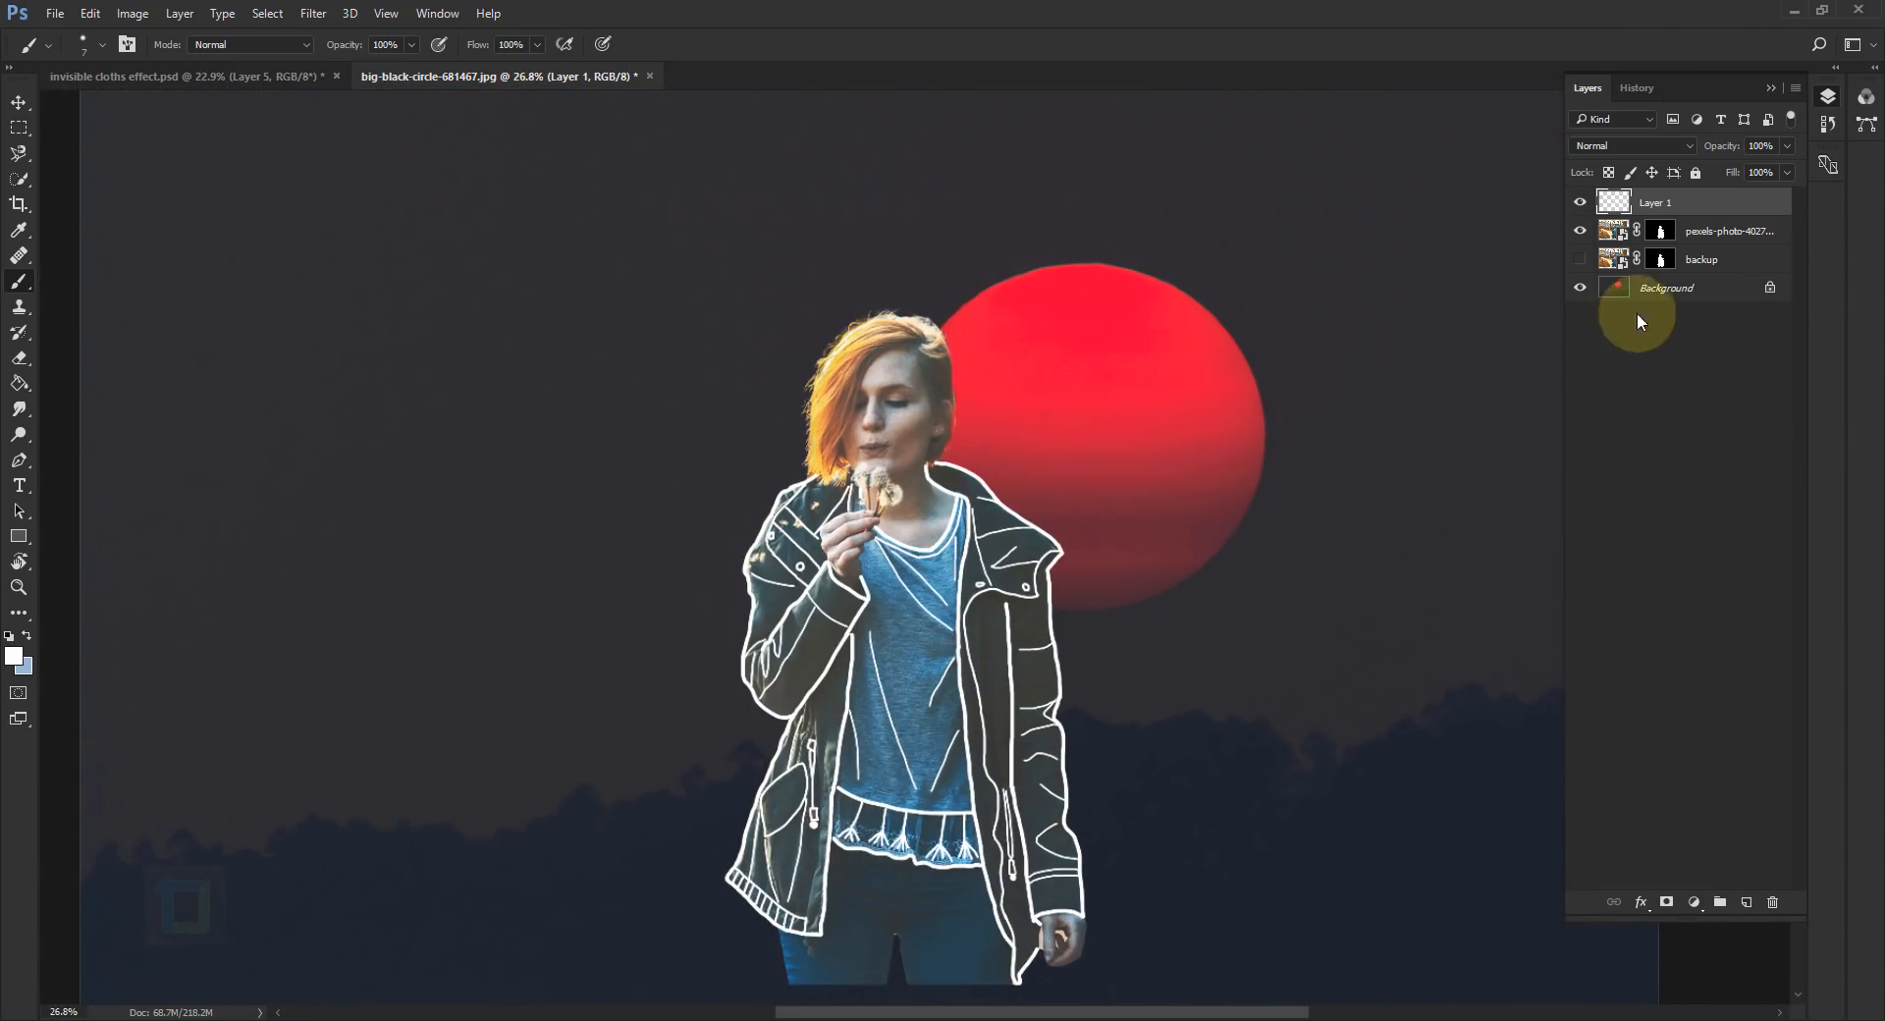
{"action": "left_click", "coordinate": [1580, 231]}
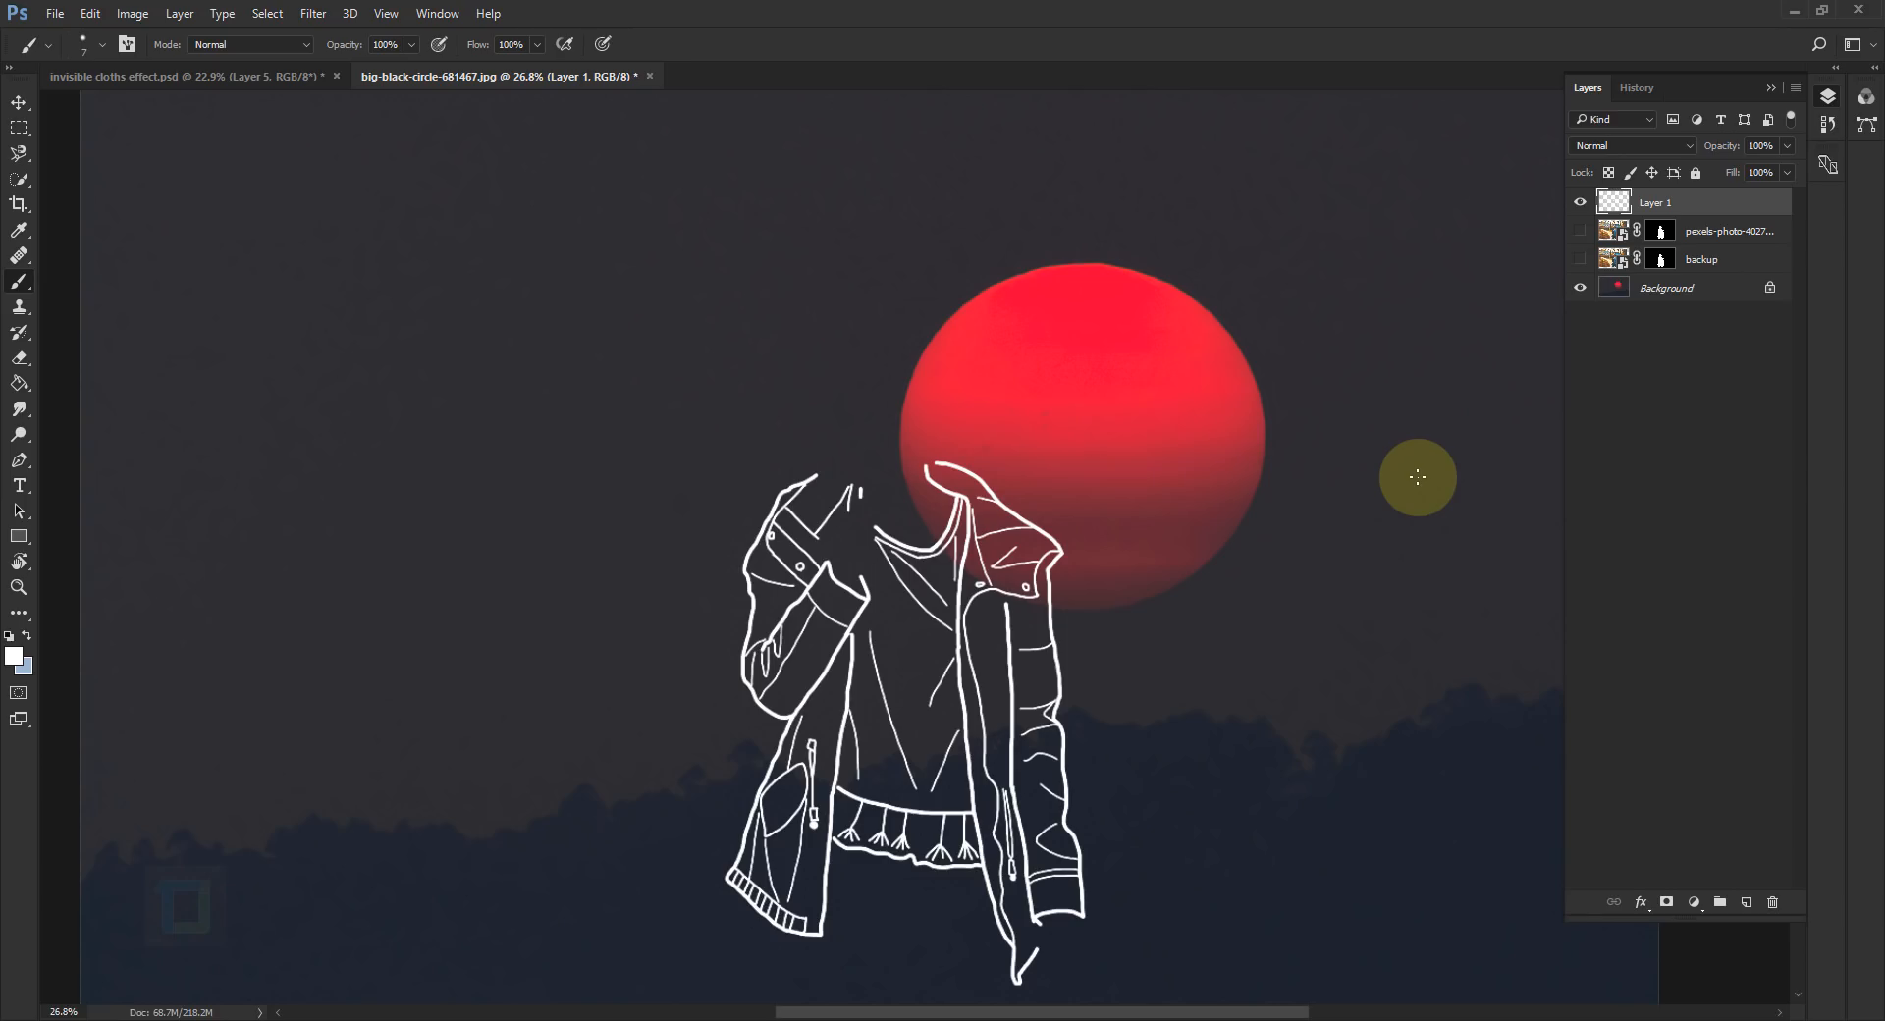
{"action": "left_click", "coordinate": [1580, 230]}
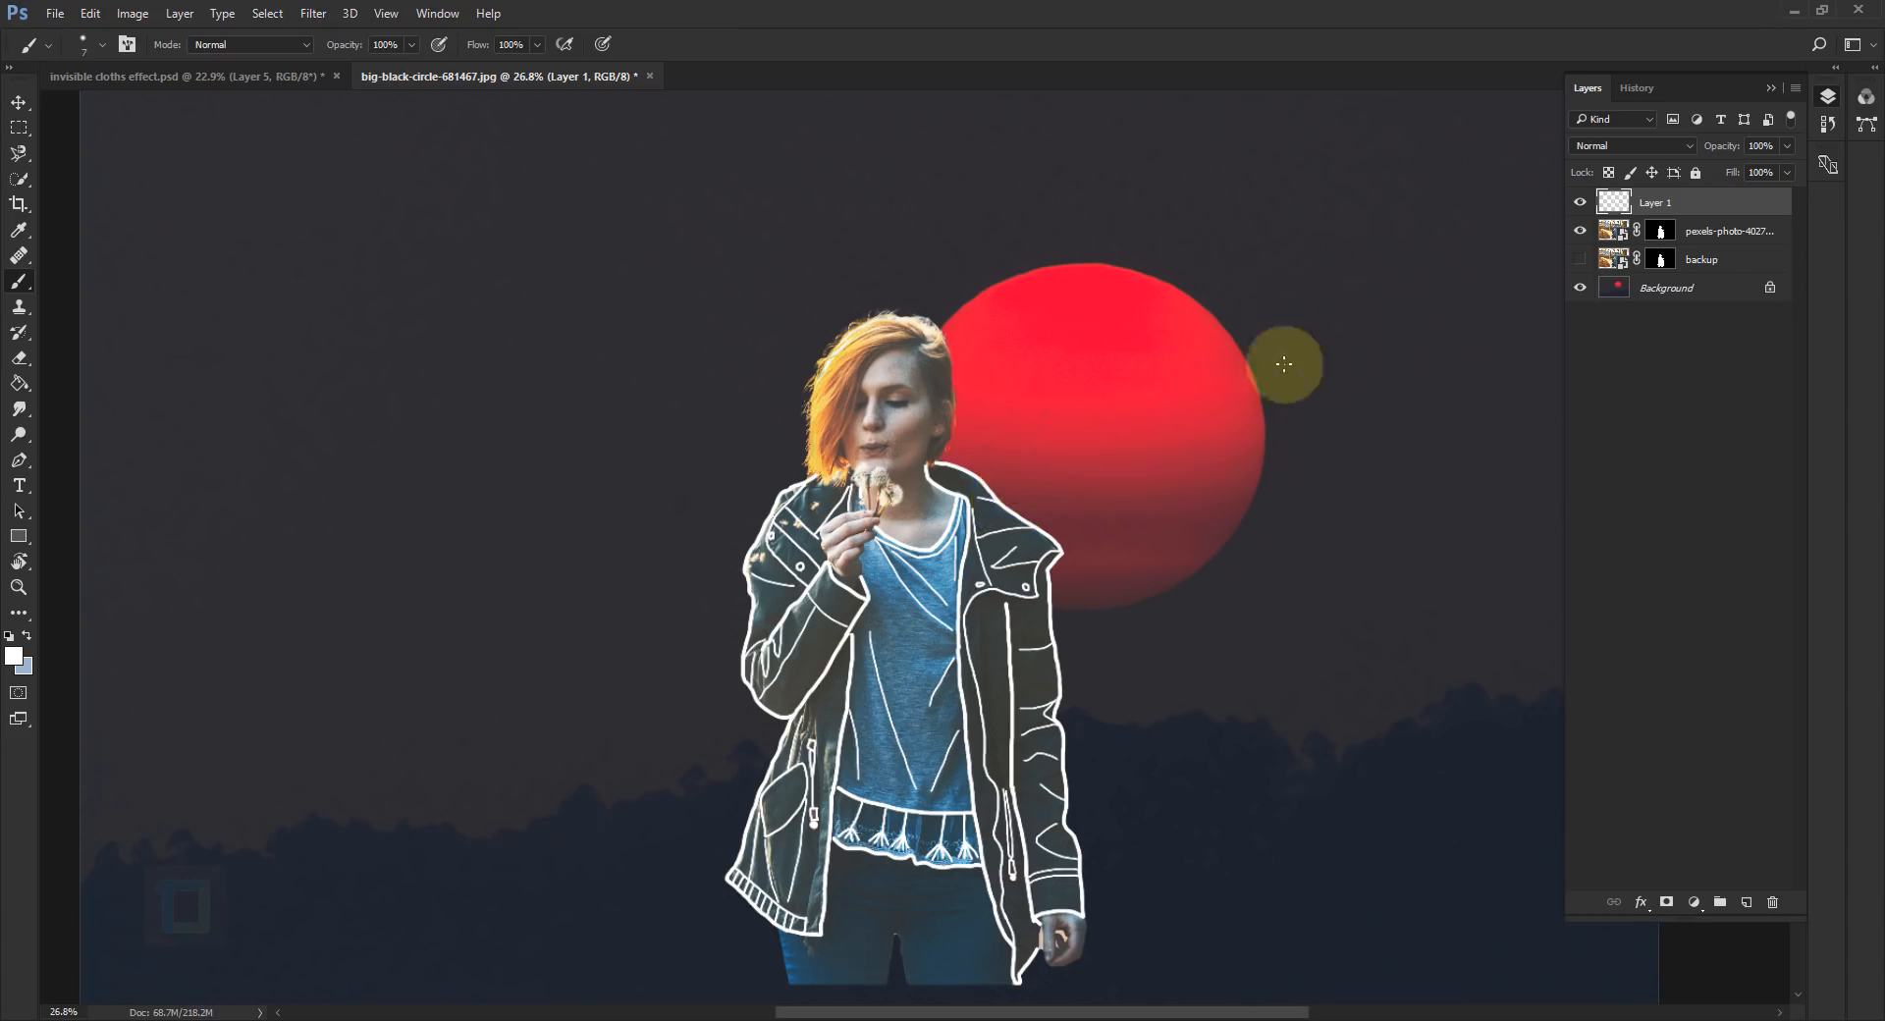
{"action": "left_click", "coordinate": [1663, 231]}
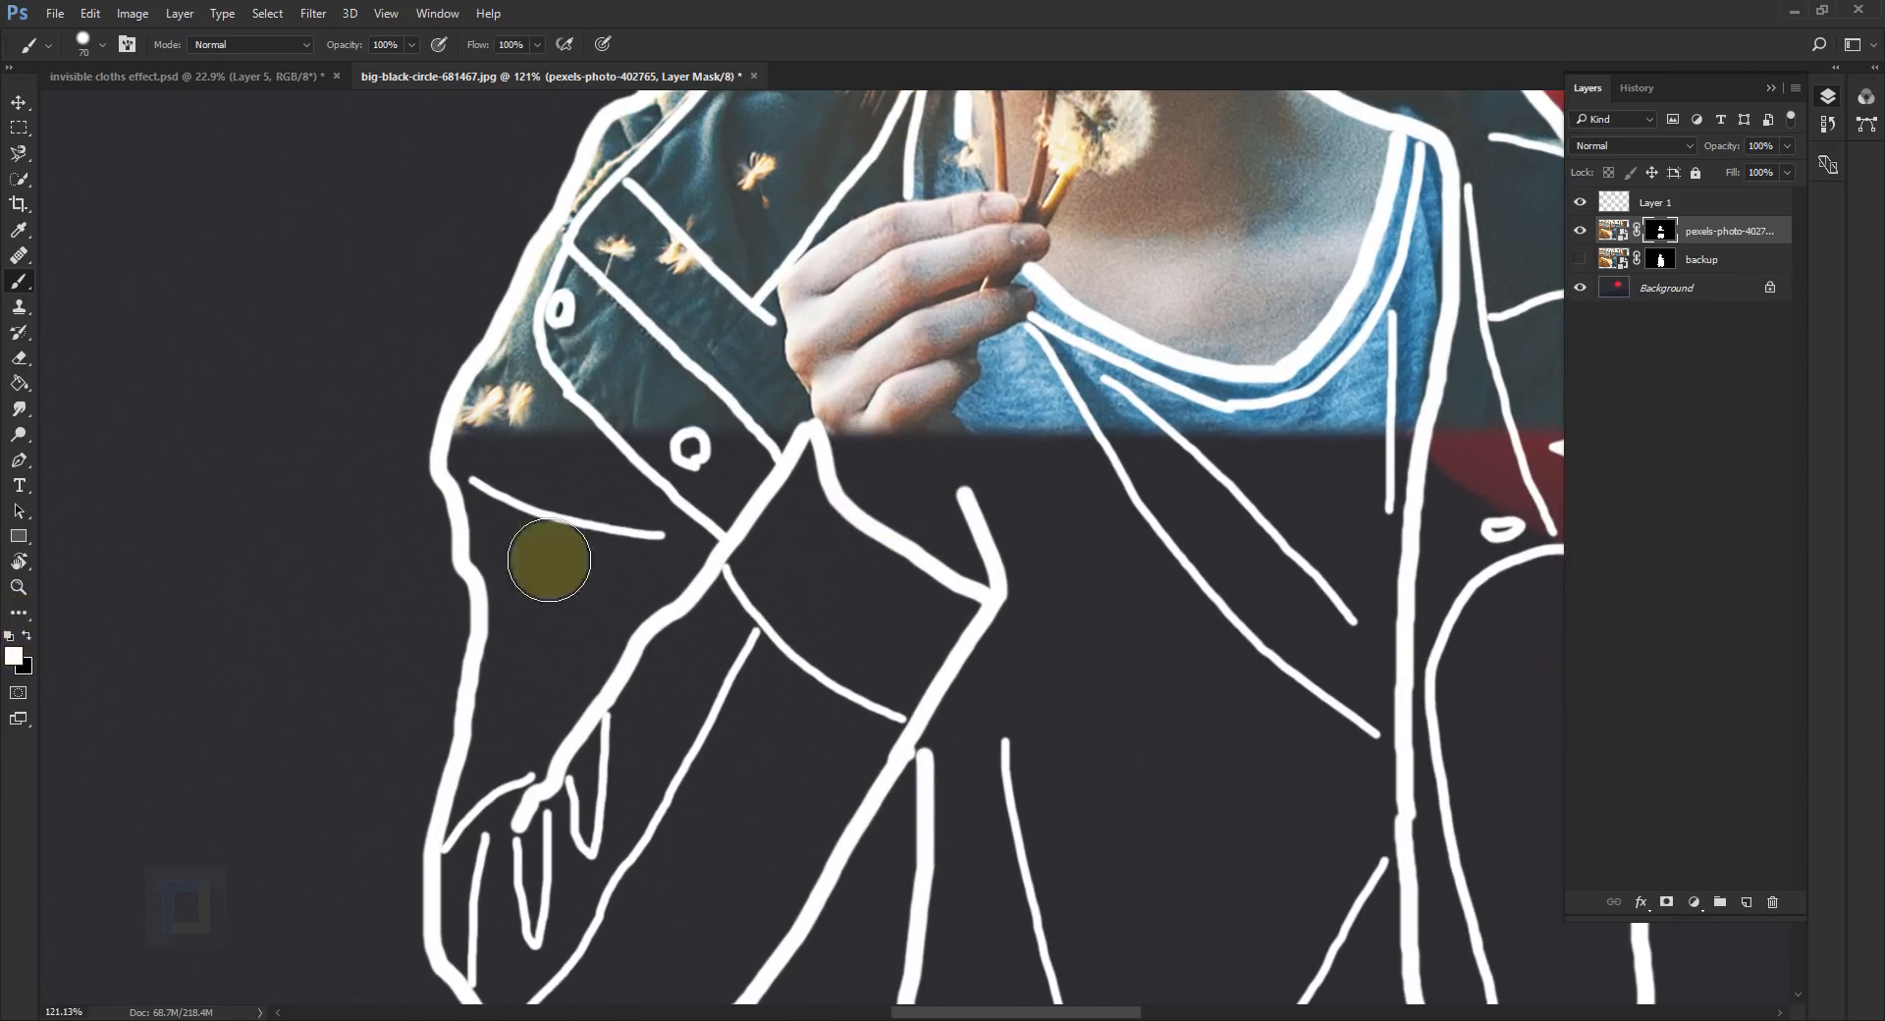
Step: Paint black on the woman's mask over the jacket and shirt, then select the line art with the photo
{"action": "left_click_drag", "start_coordinate": [550, 561], "coordinate": [890, 632]}
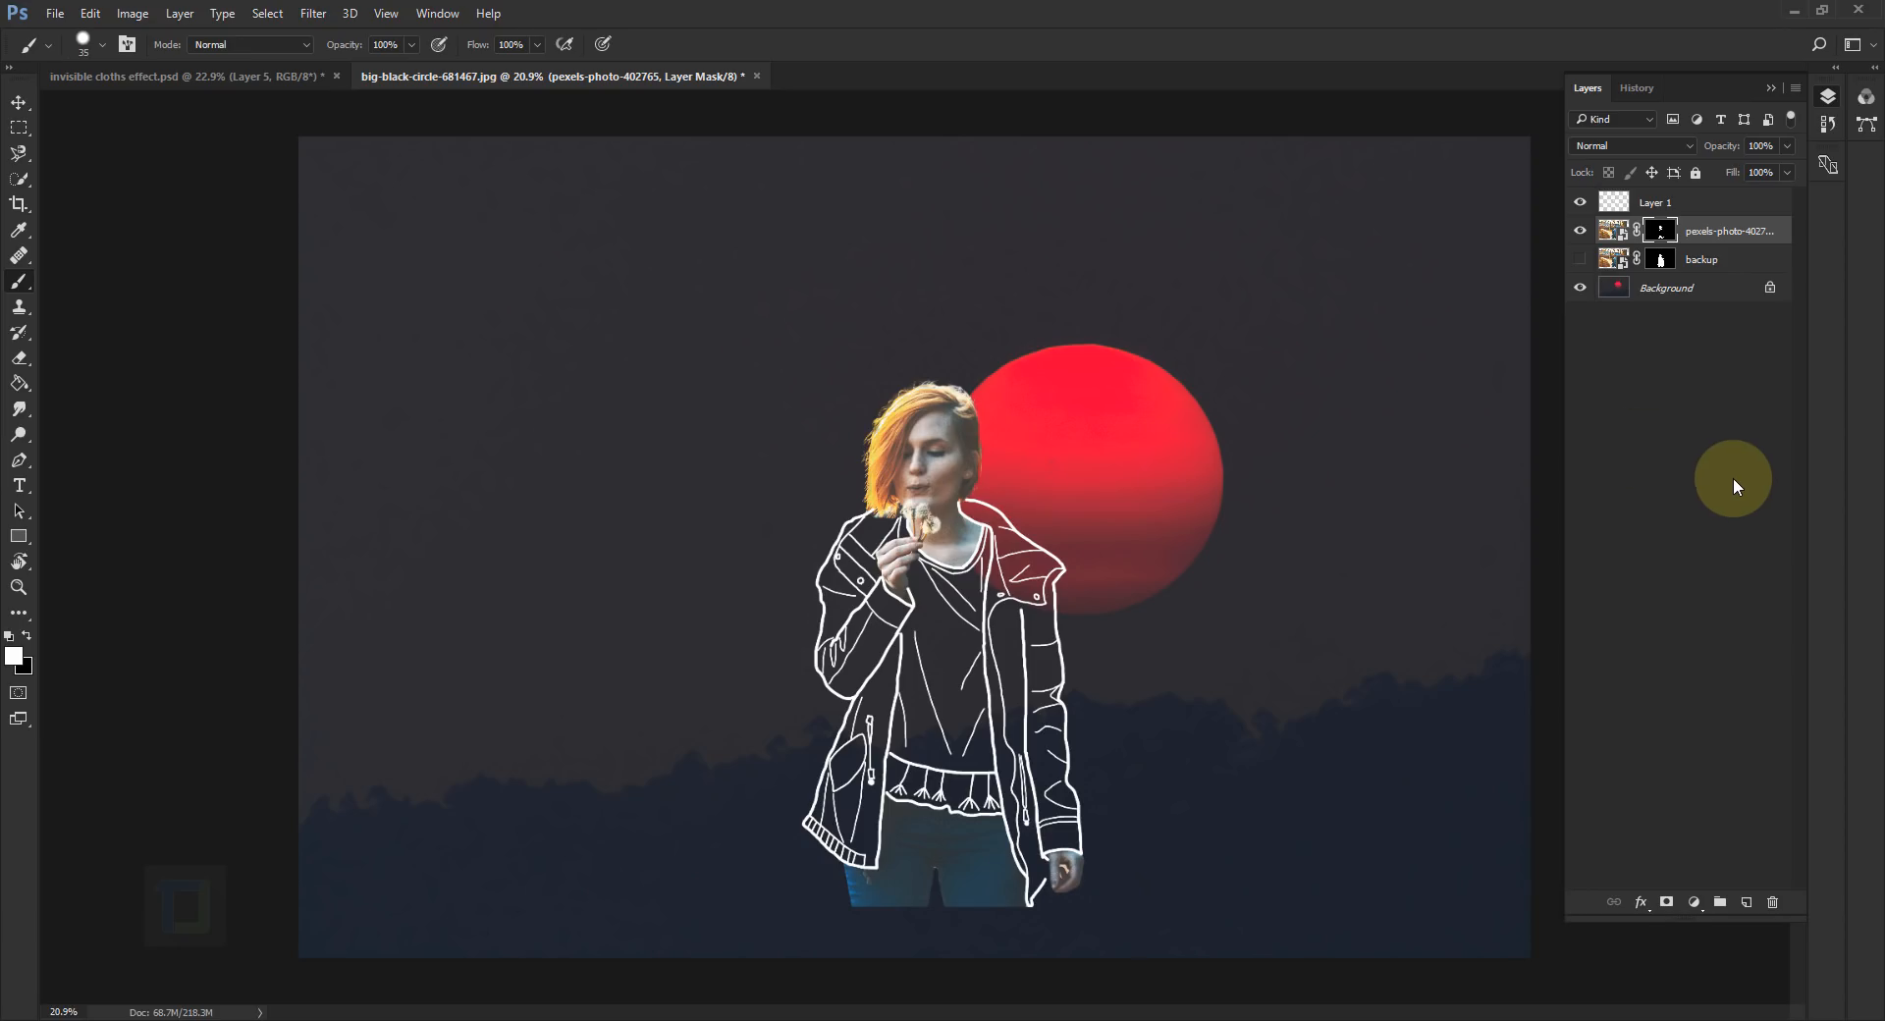
{"action": "left_click", "coordinate": [1043, 408]}
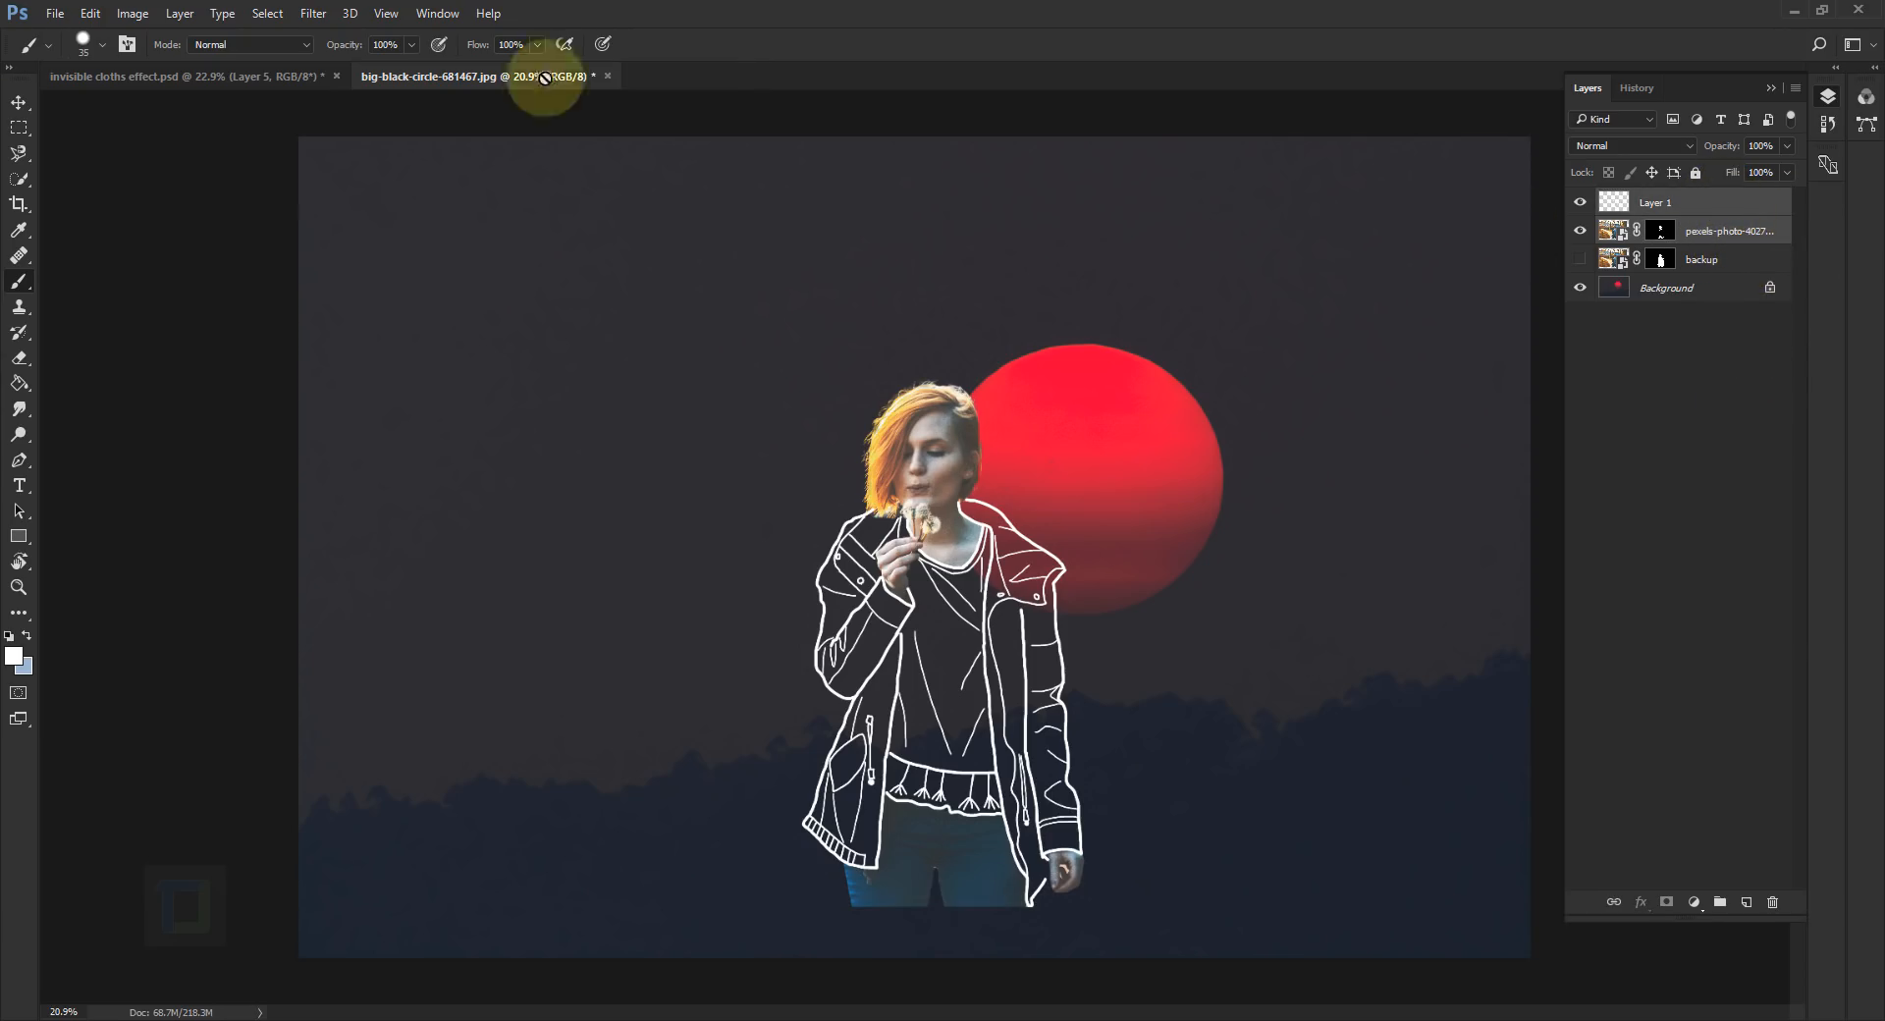
Step: Move the figure and its line art left of the sun and scale it up
{"action": "left_click_drag", "start_coordinate": [950, 601], "coordinate": [708, 673]}
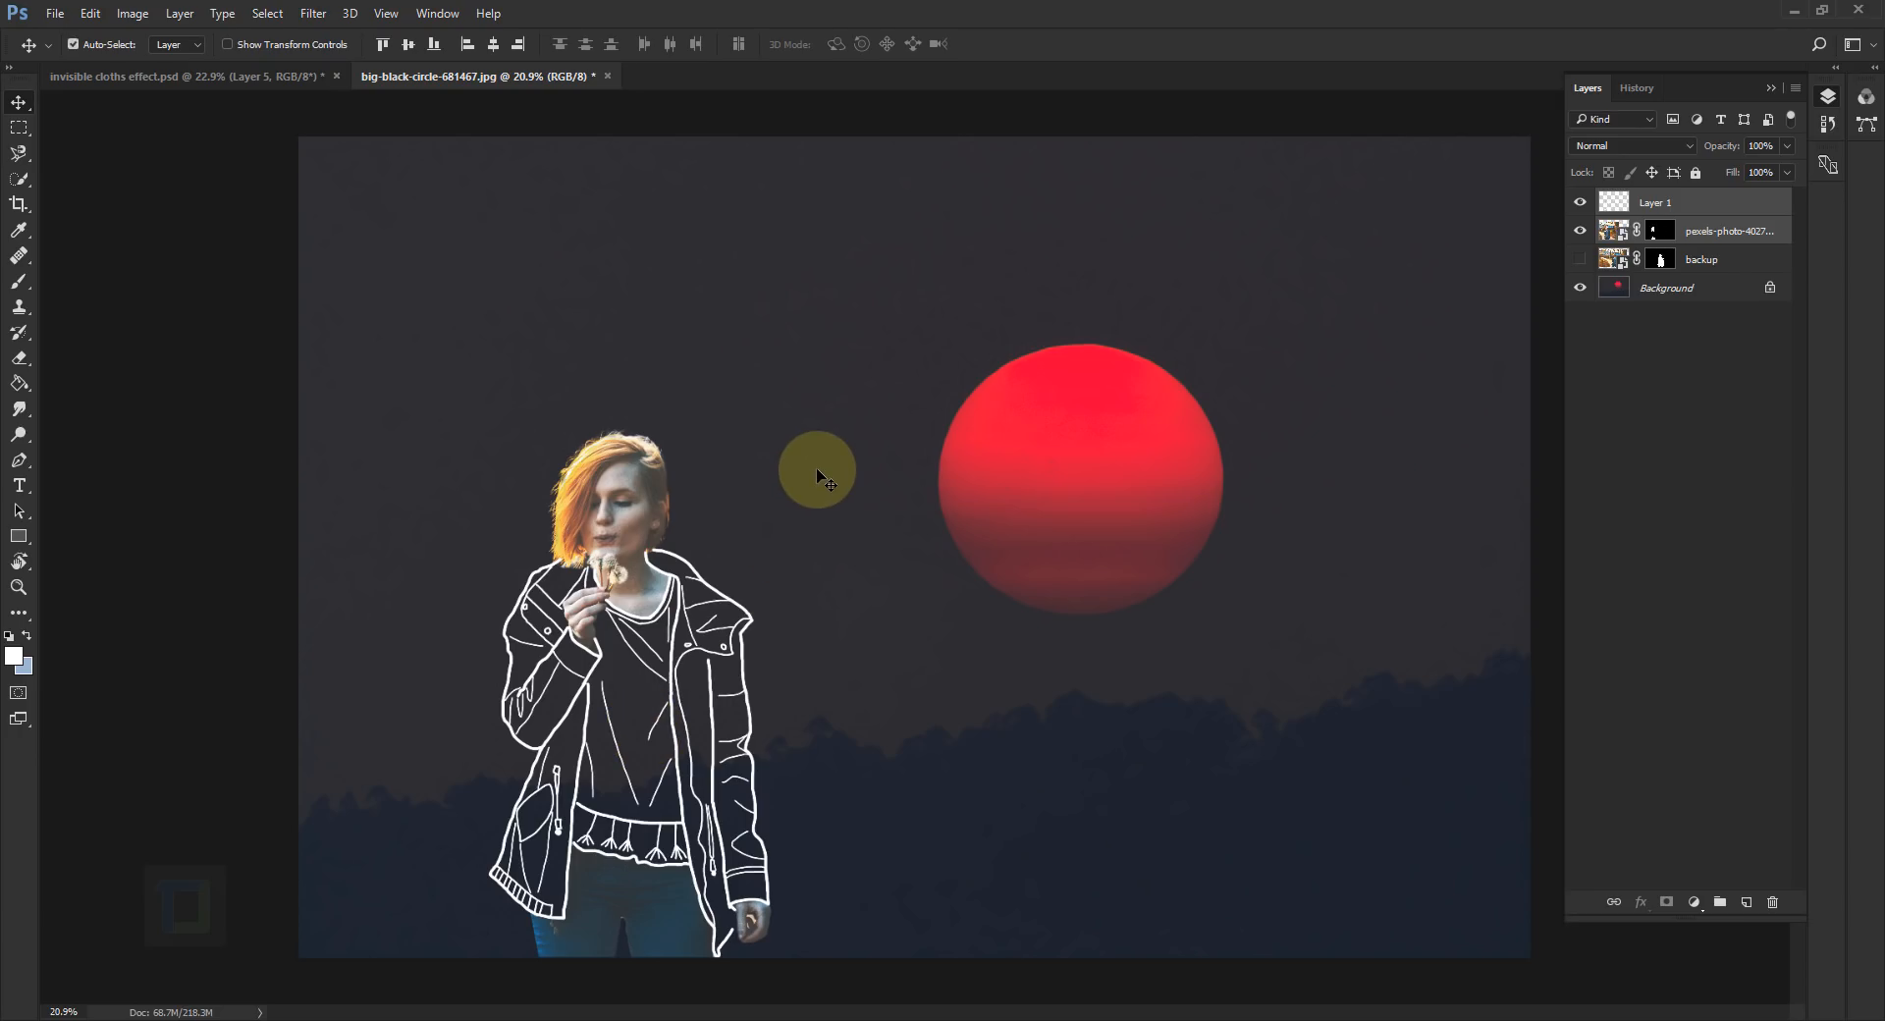
{"action": "key", "text": "ctrl+t"}
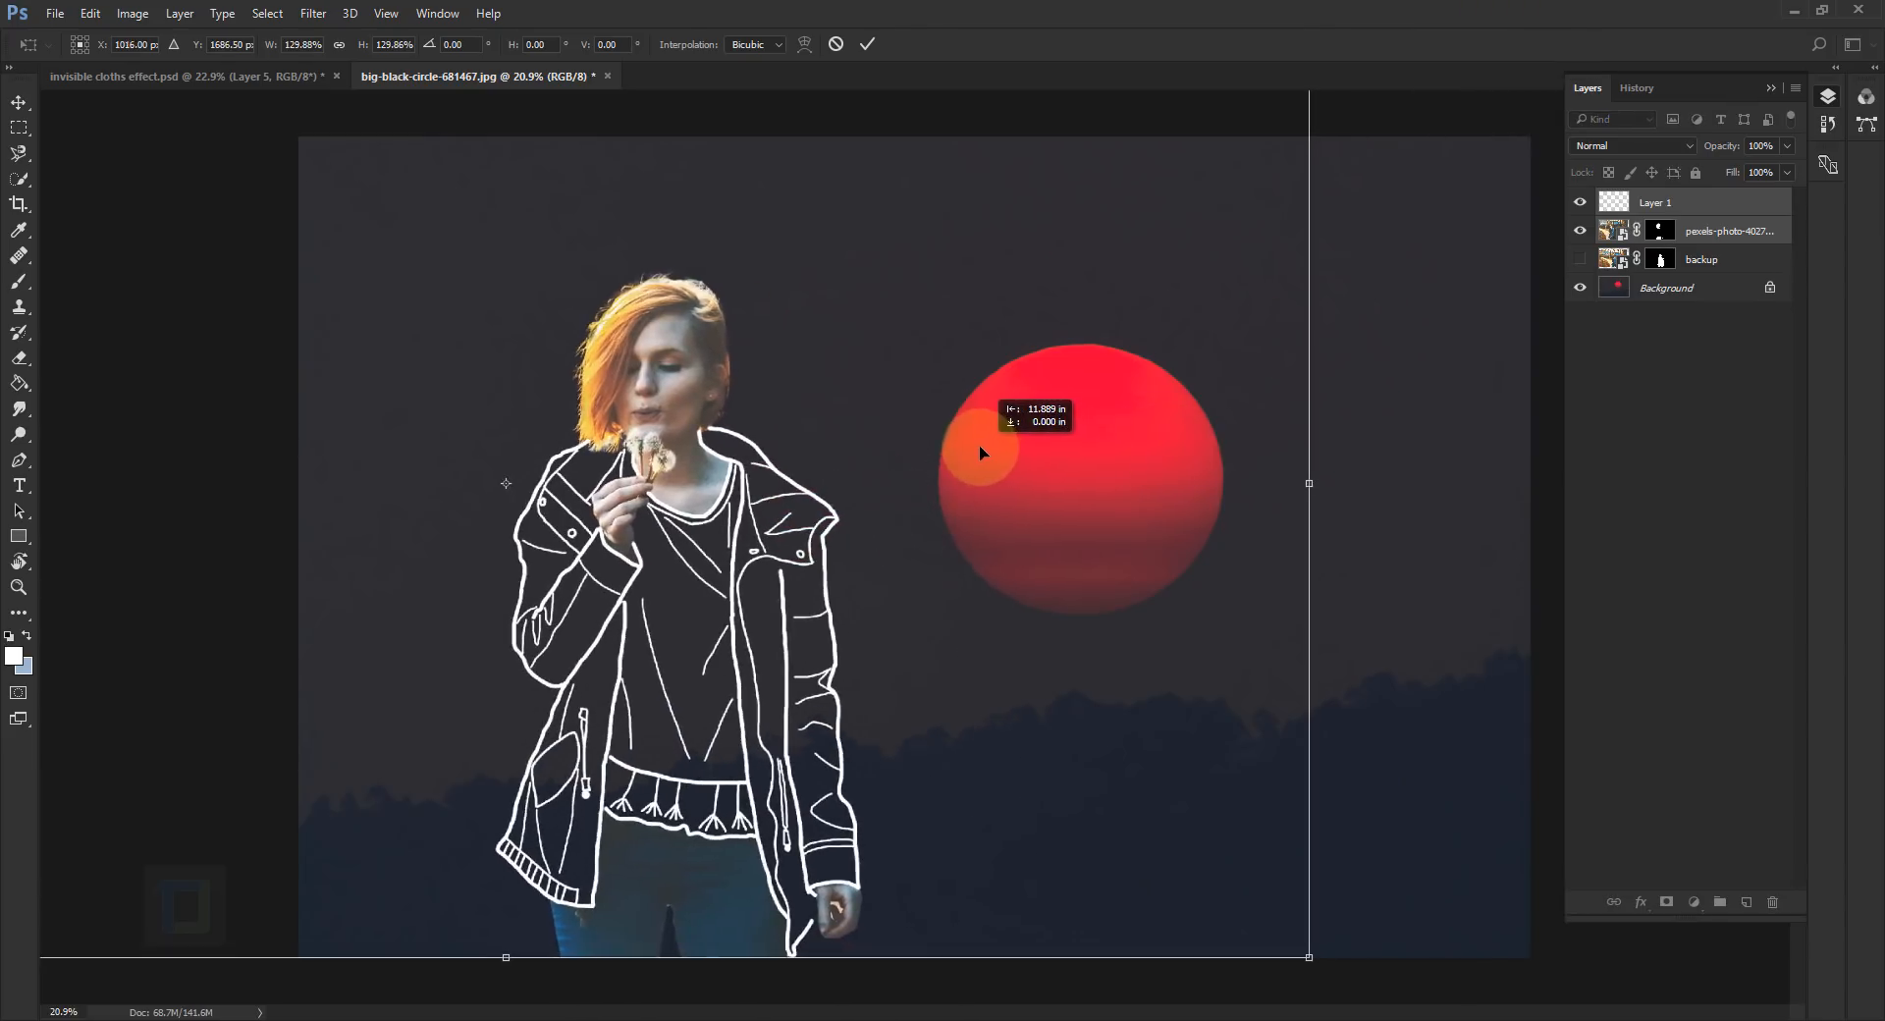
{"action": "left_click", "coordinate": [866, 44]}
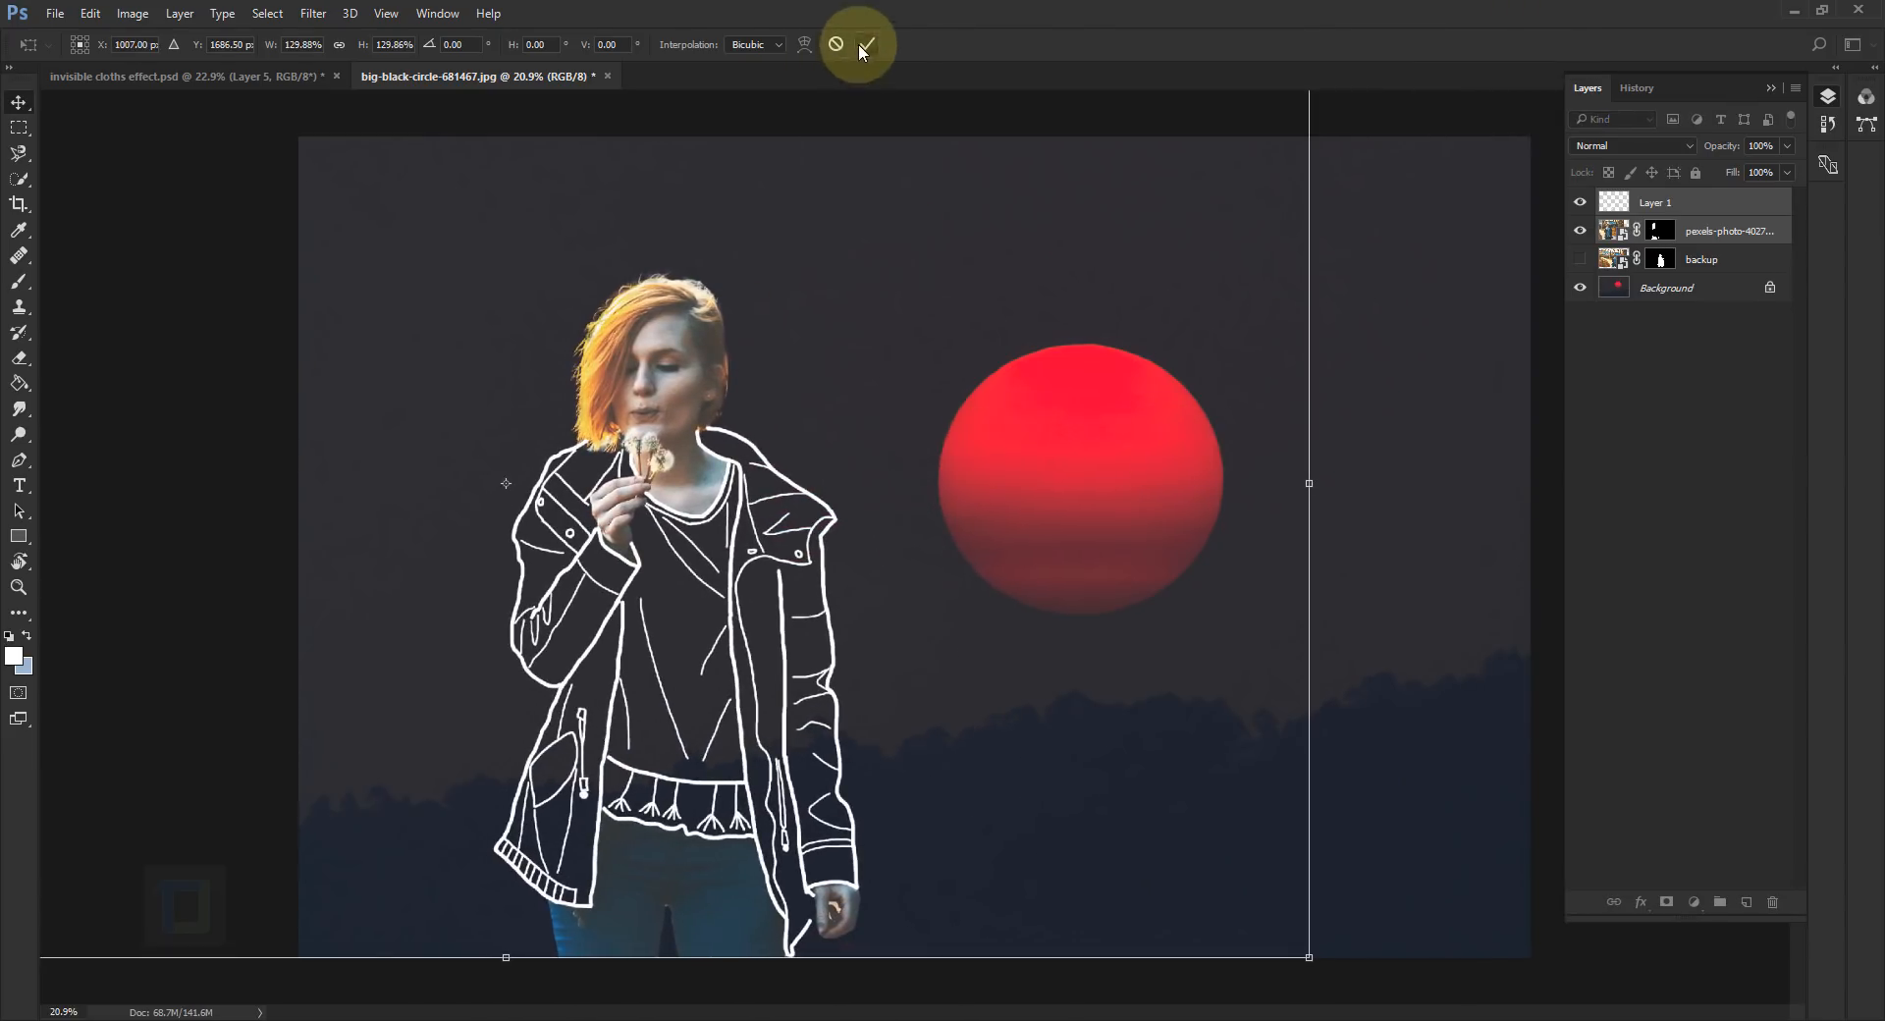
{"action": "left_click", "coordinate": [862, 48]}
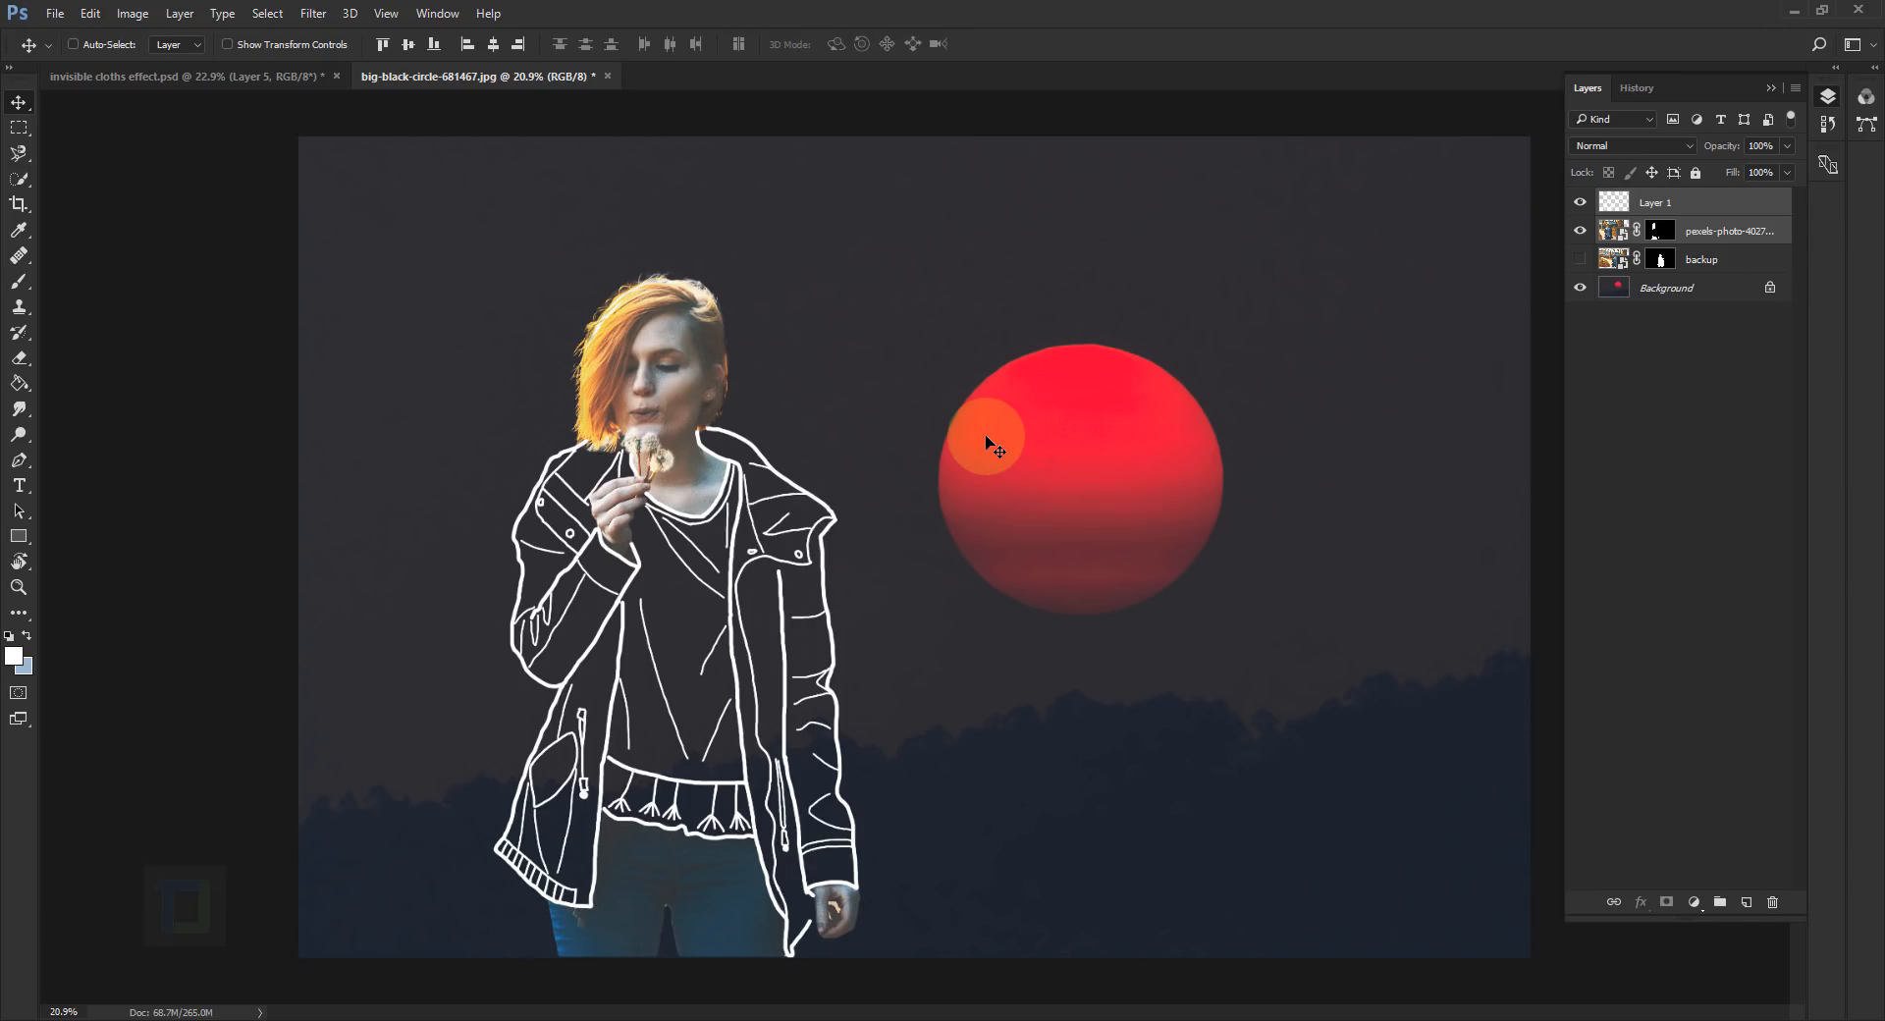
{"action": "left_click", "coordinate": [1667, 286]}
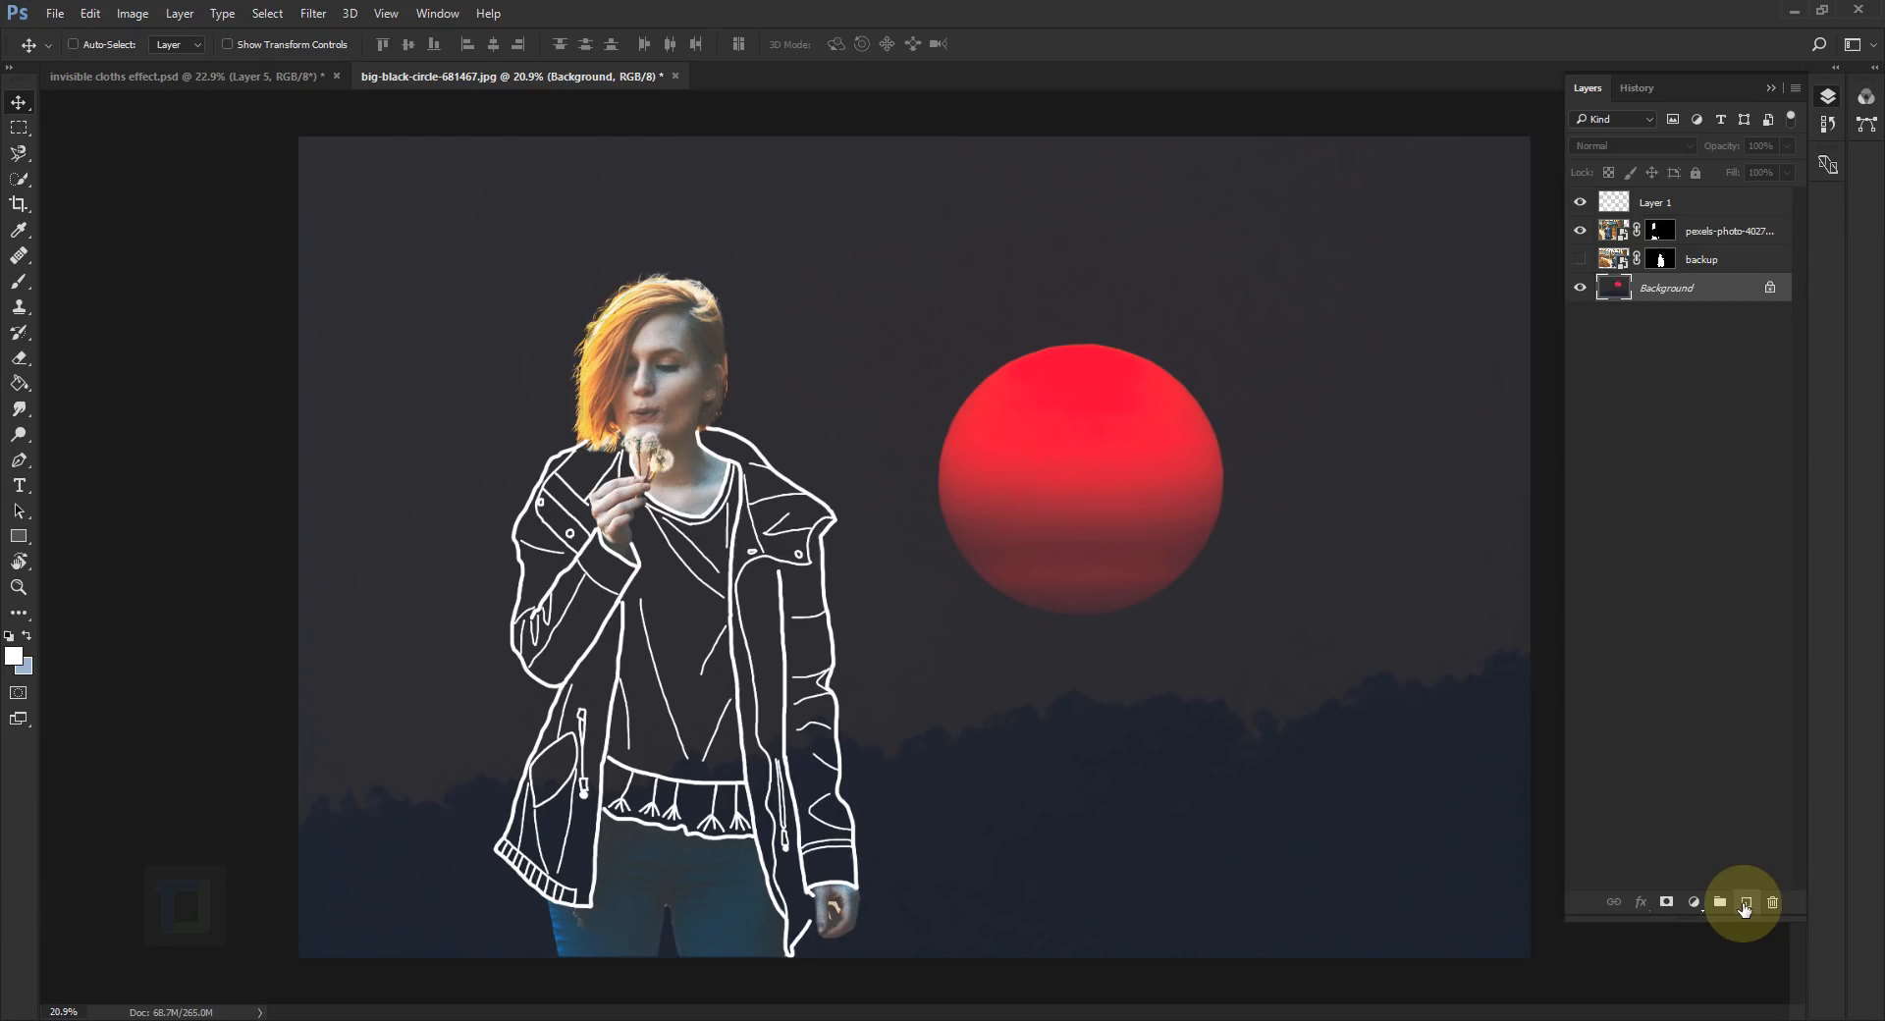
Step: Add a new layer above the background, then bring up Layer 1's context menu
{"action": "left_click", "coordinate": [1744, 902]}
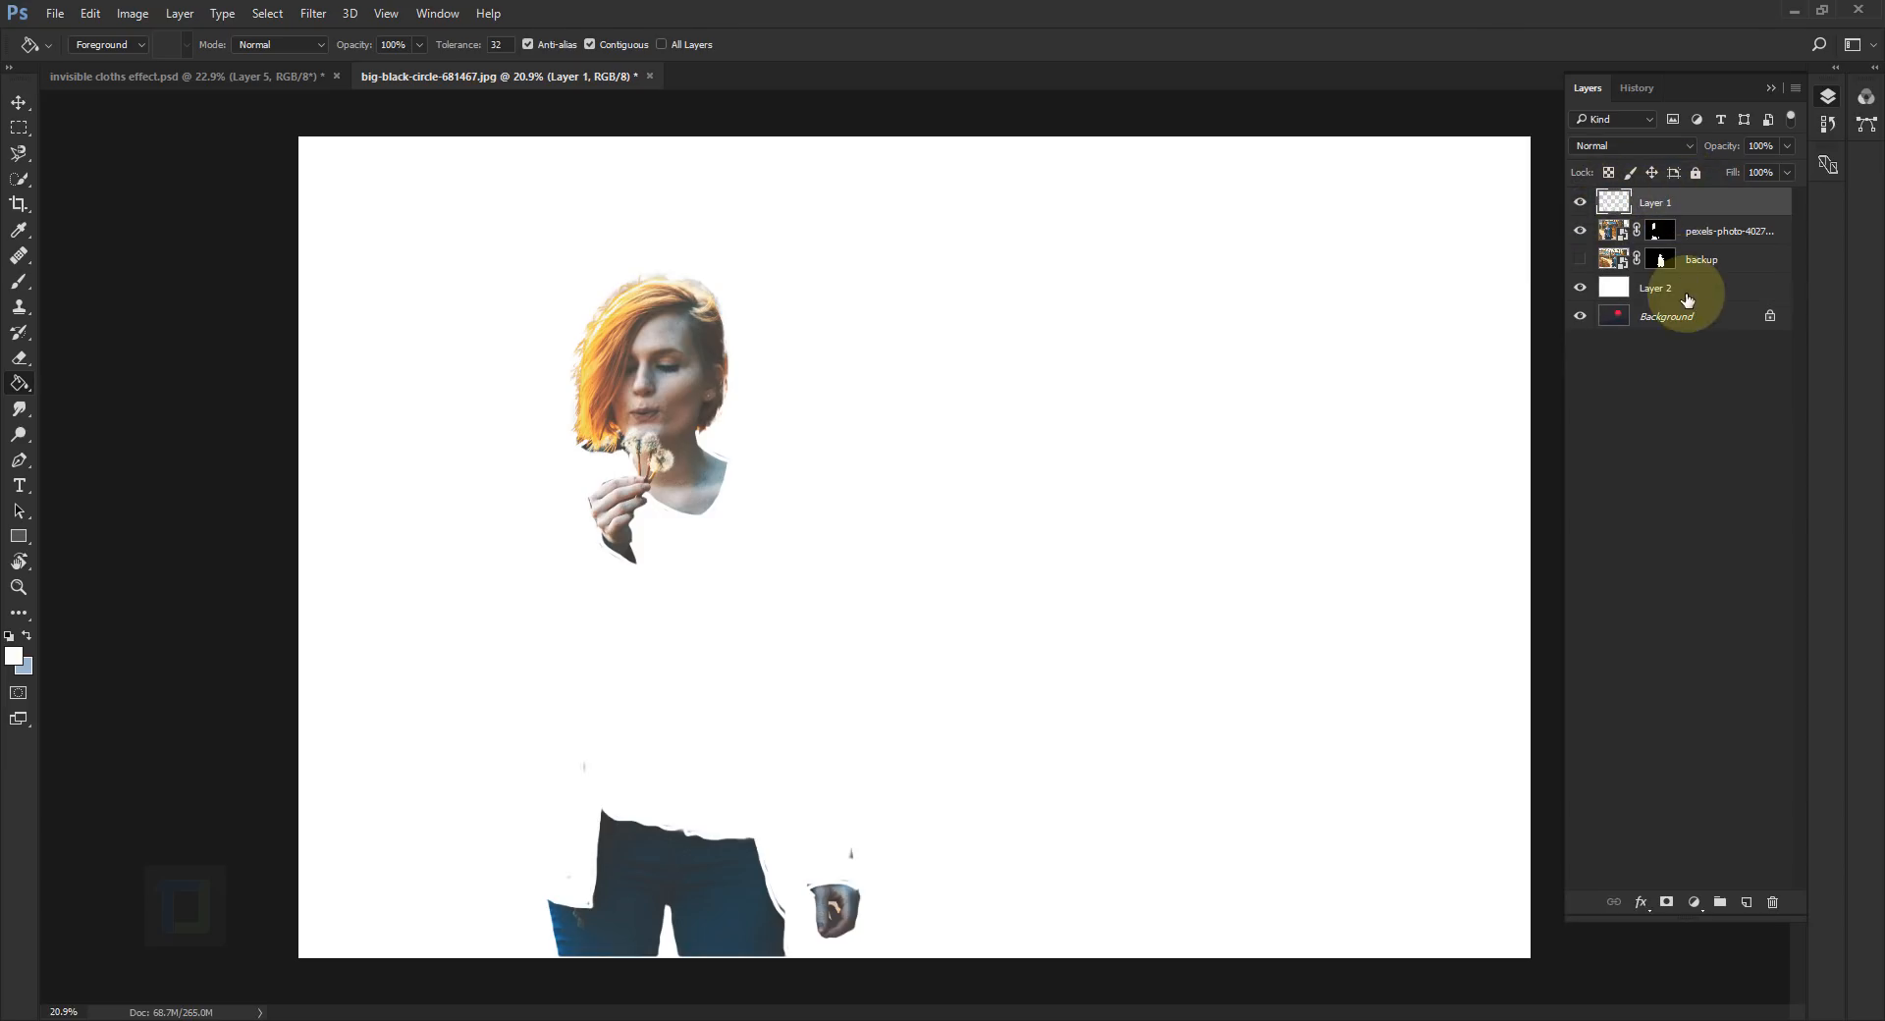
{"action": "left_click", "coordinate": [1687, 202]}
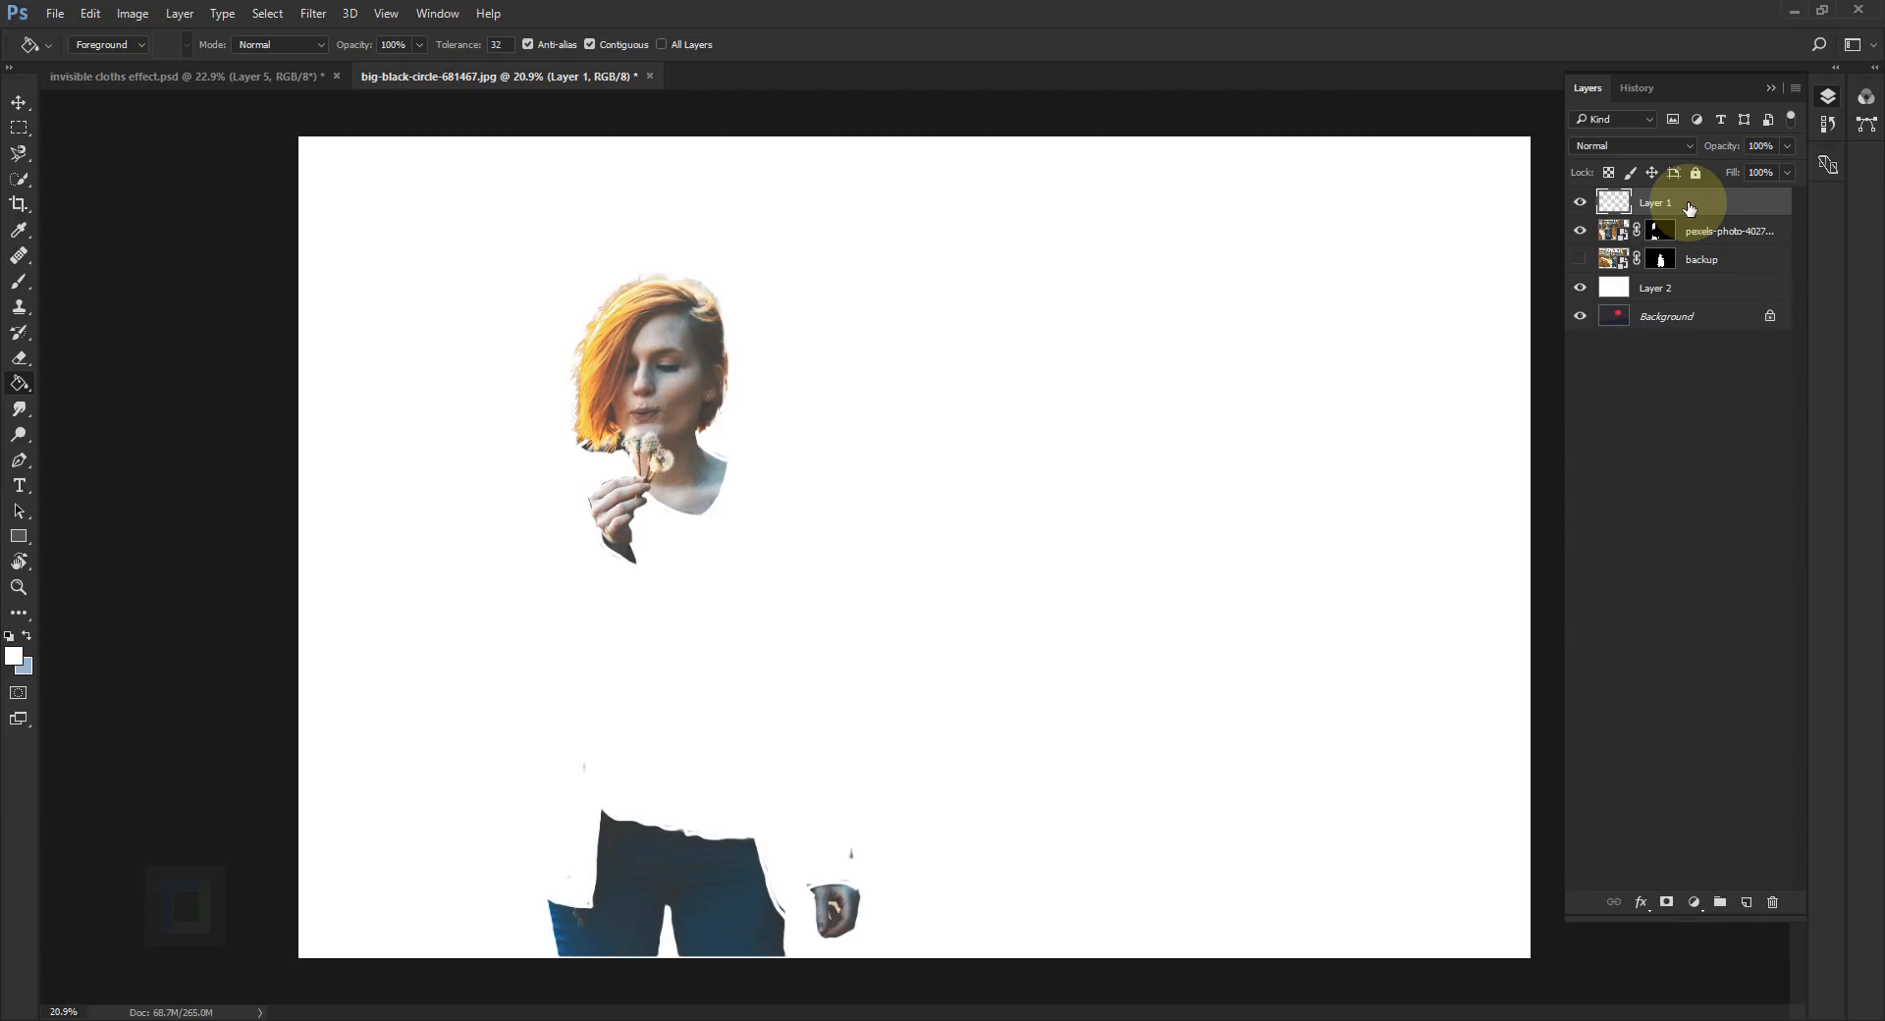
{"action": "right_click", "coordinate": [1656, 202]}
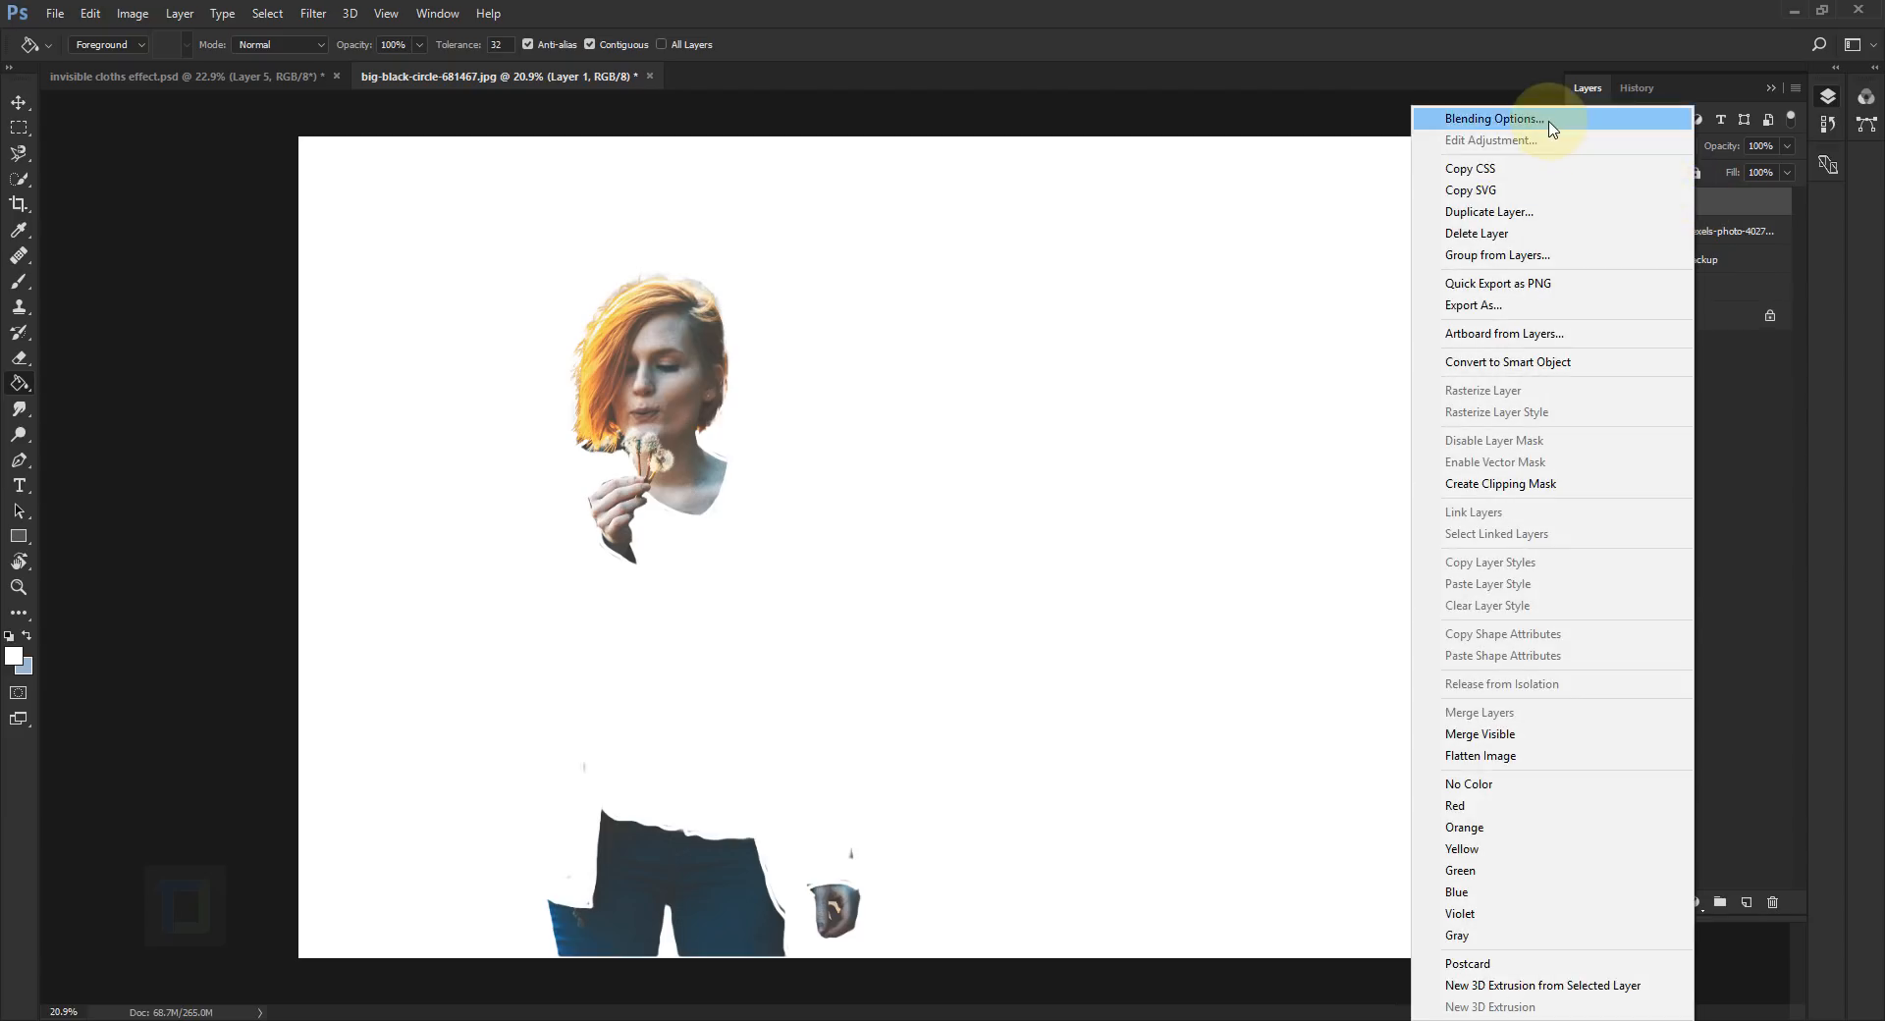
Step: In Blending Options, try a black Color Overlay on the line art, then disable it
{"action": "left_click", "coordinate": [1493, 118]}
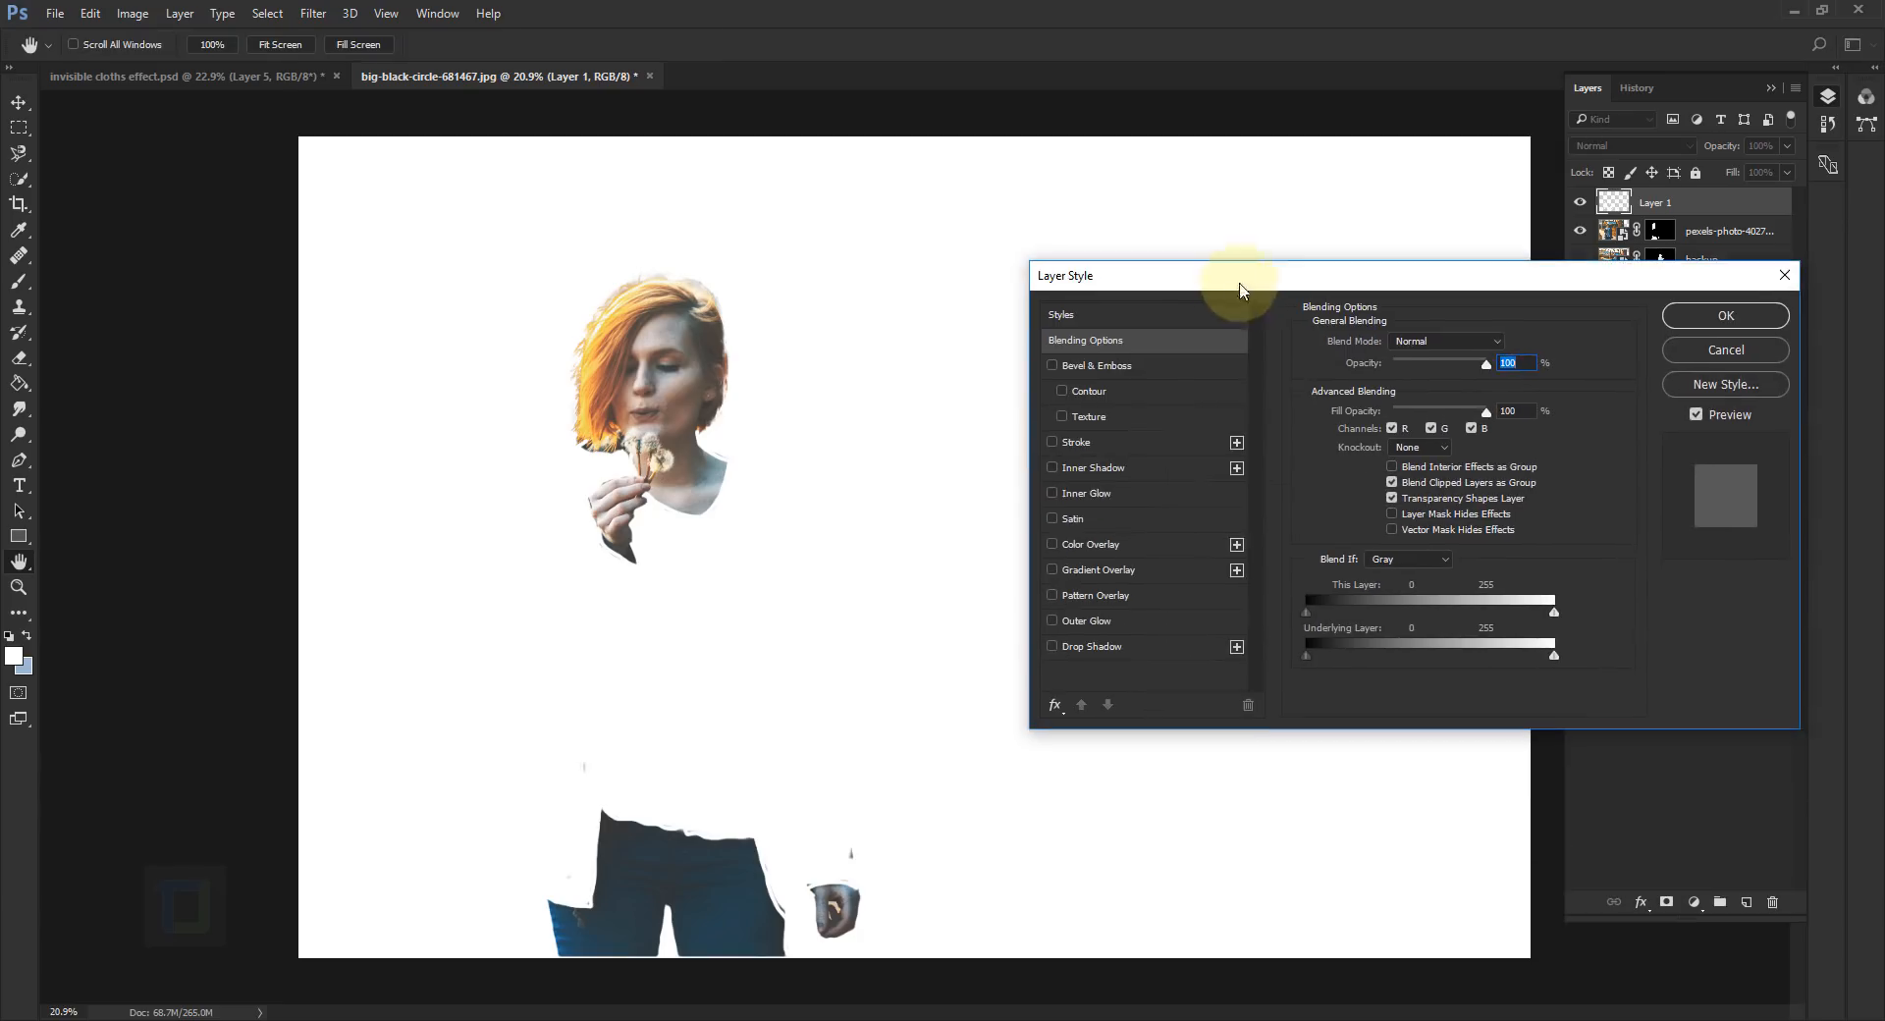
{"action": "left_click", "coordinate": [1051, 544]}
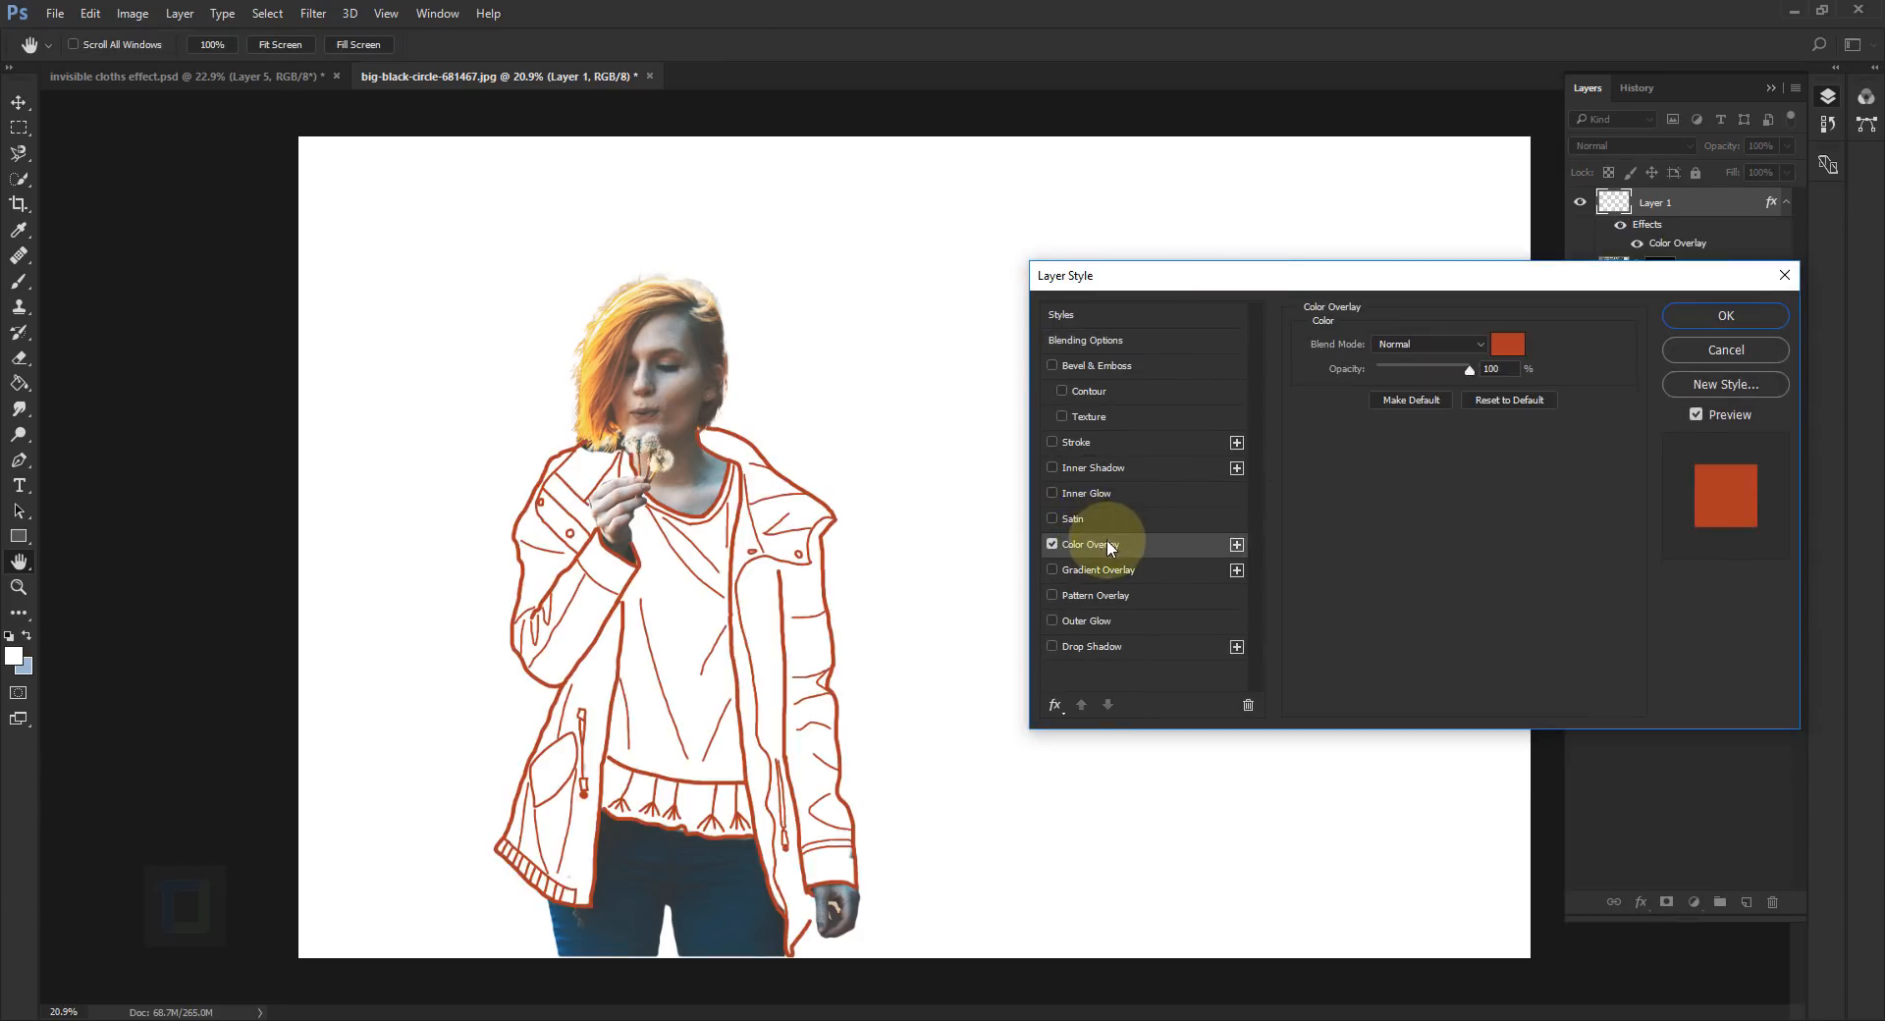
{"action": "left_click", "coordinate": [1506, 344]}
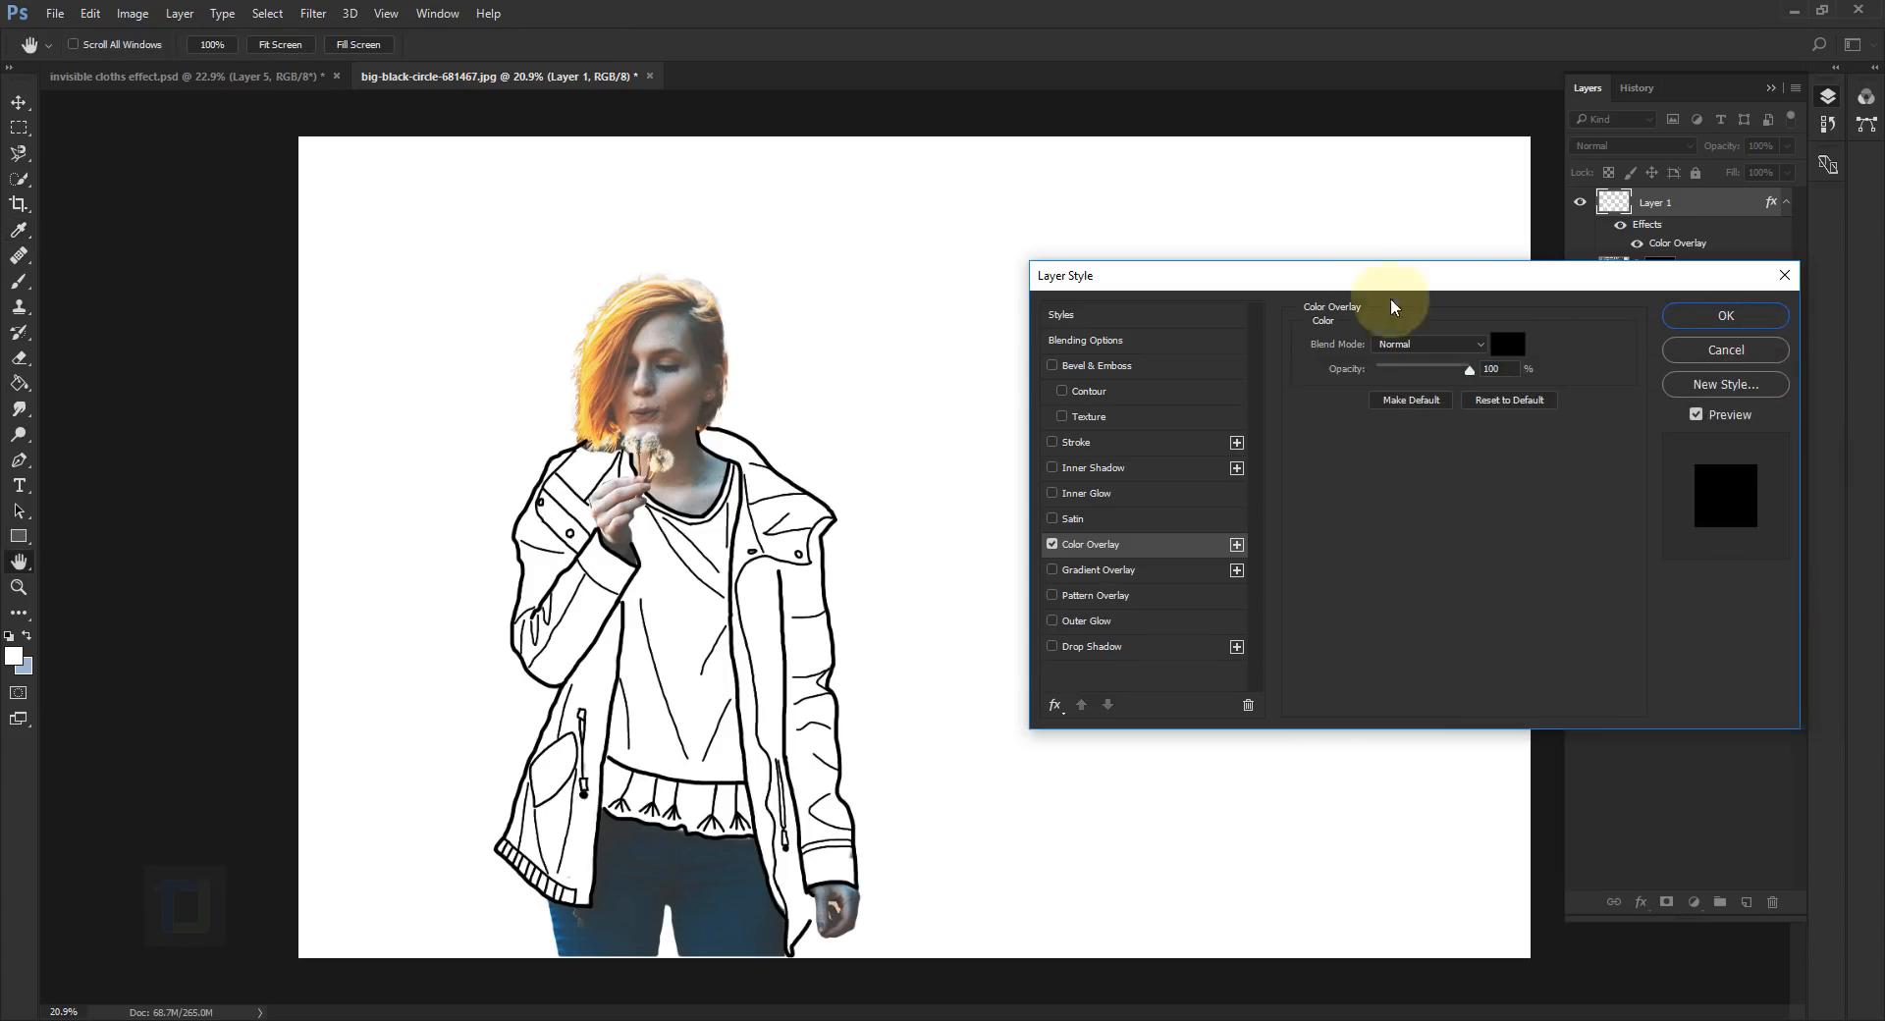
{"action": "mouse_move", "coordinate": [1592, 348]}
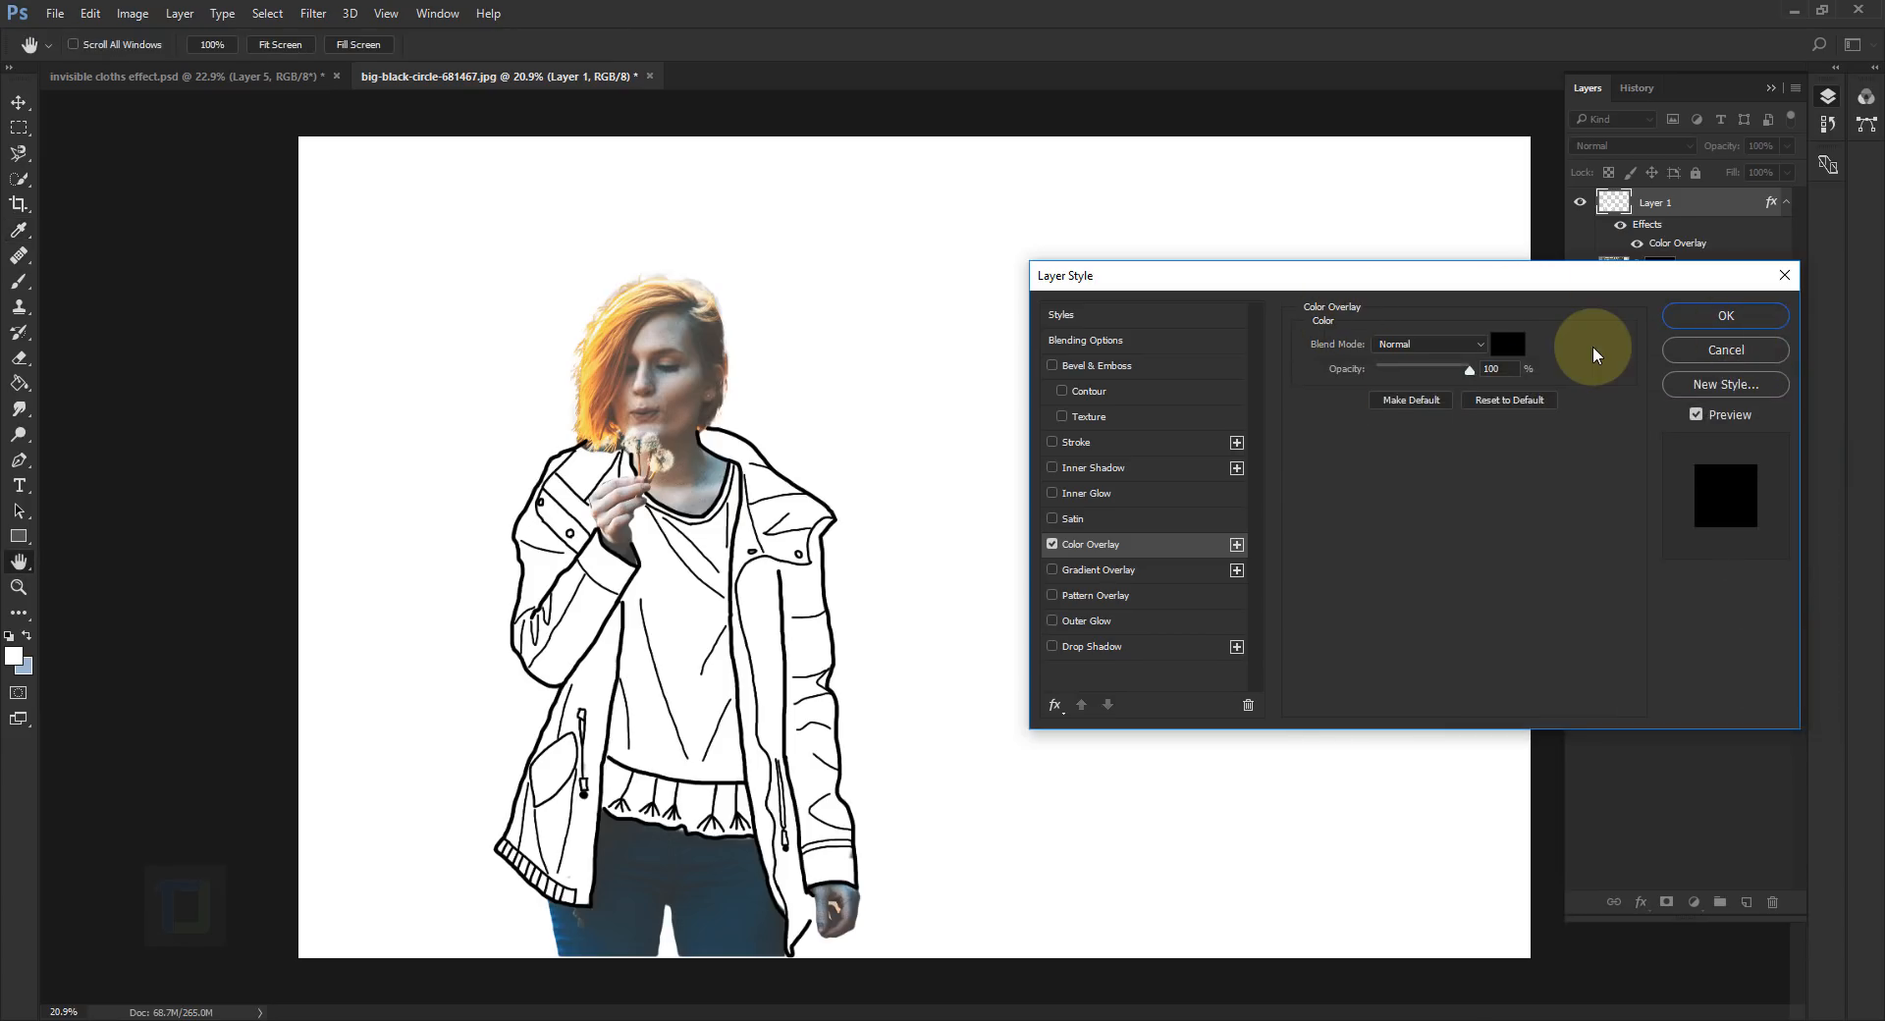
{"action": "mouse_move", "coordinate": [1087, 551]}
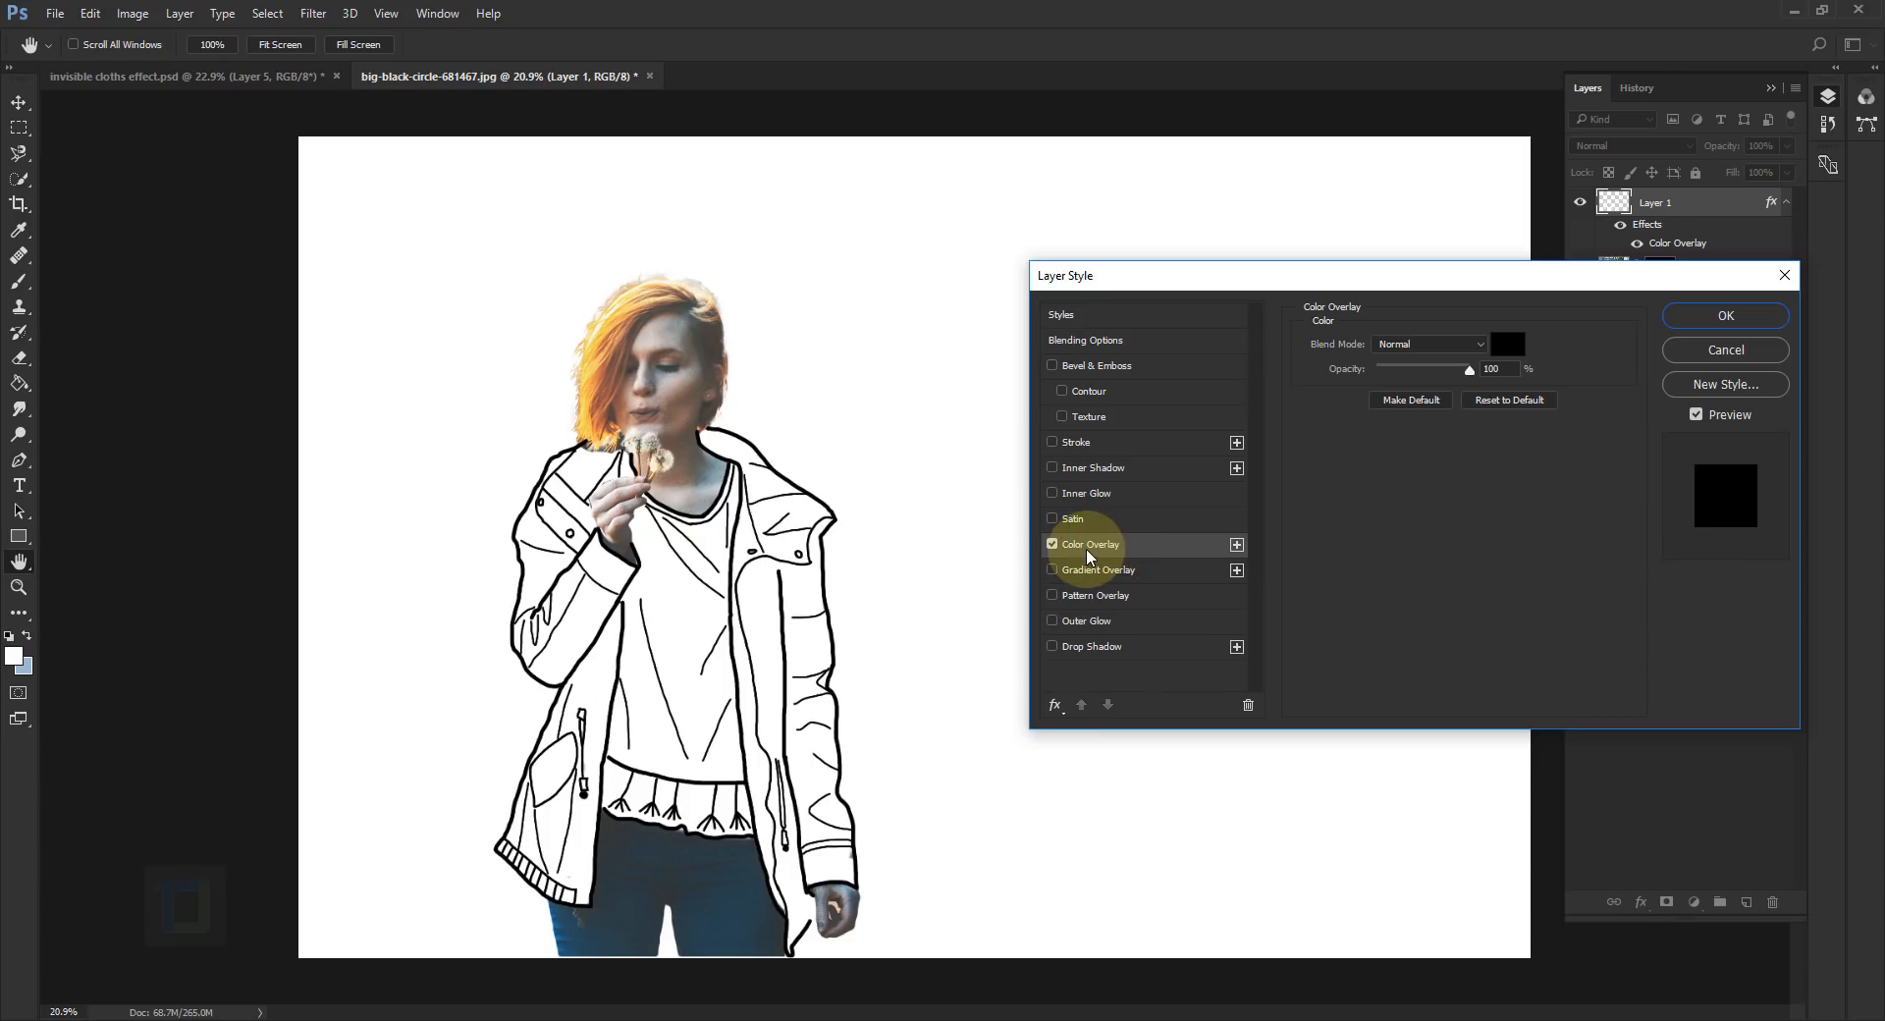
{"action": "left_click", "coordinate": [1051, 544]}
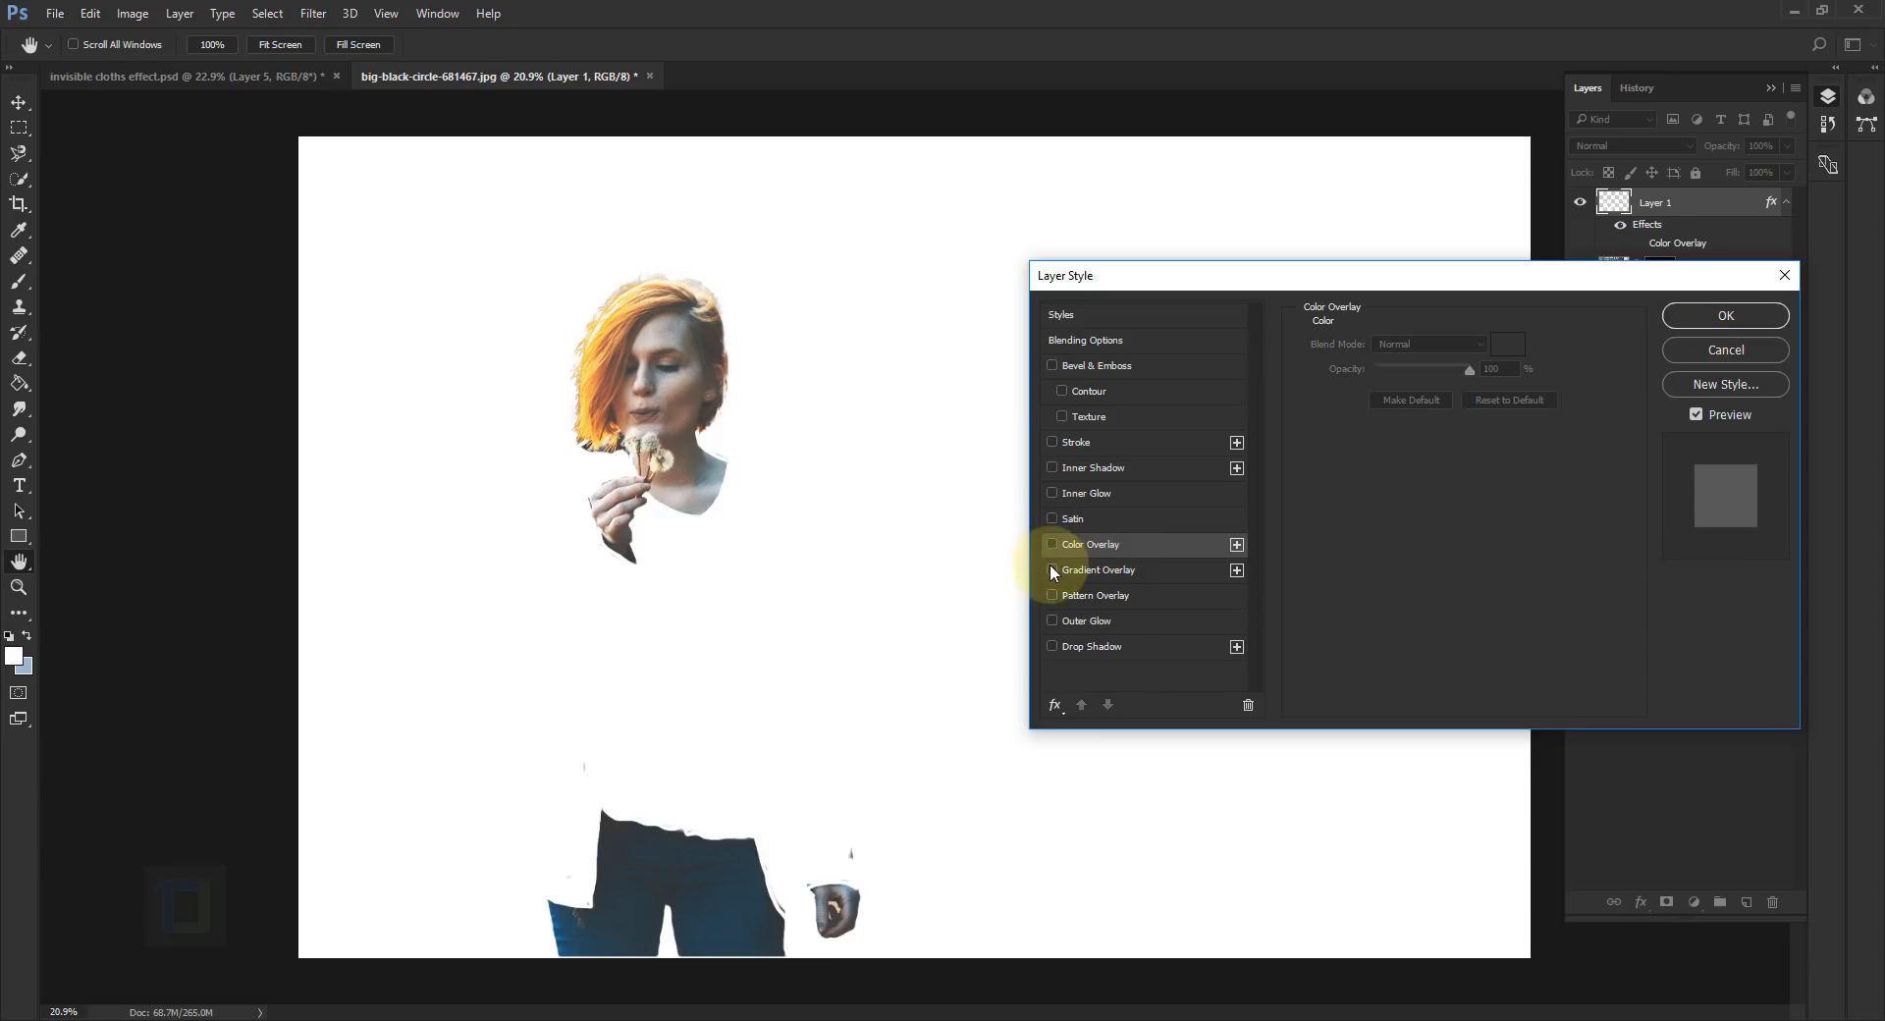
Step: Enable a Gradient Overlay at 100% opacity on the lines, then turn that effect off
{"action": "left_click", "coordinate": [1052, 569]}
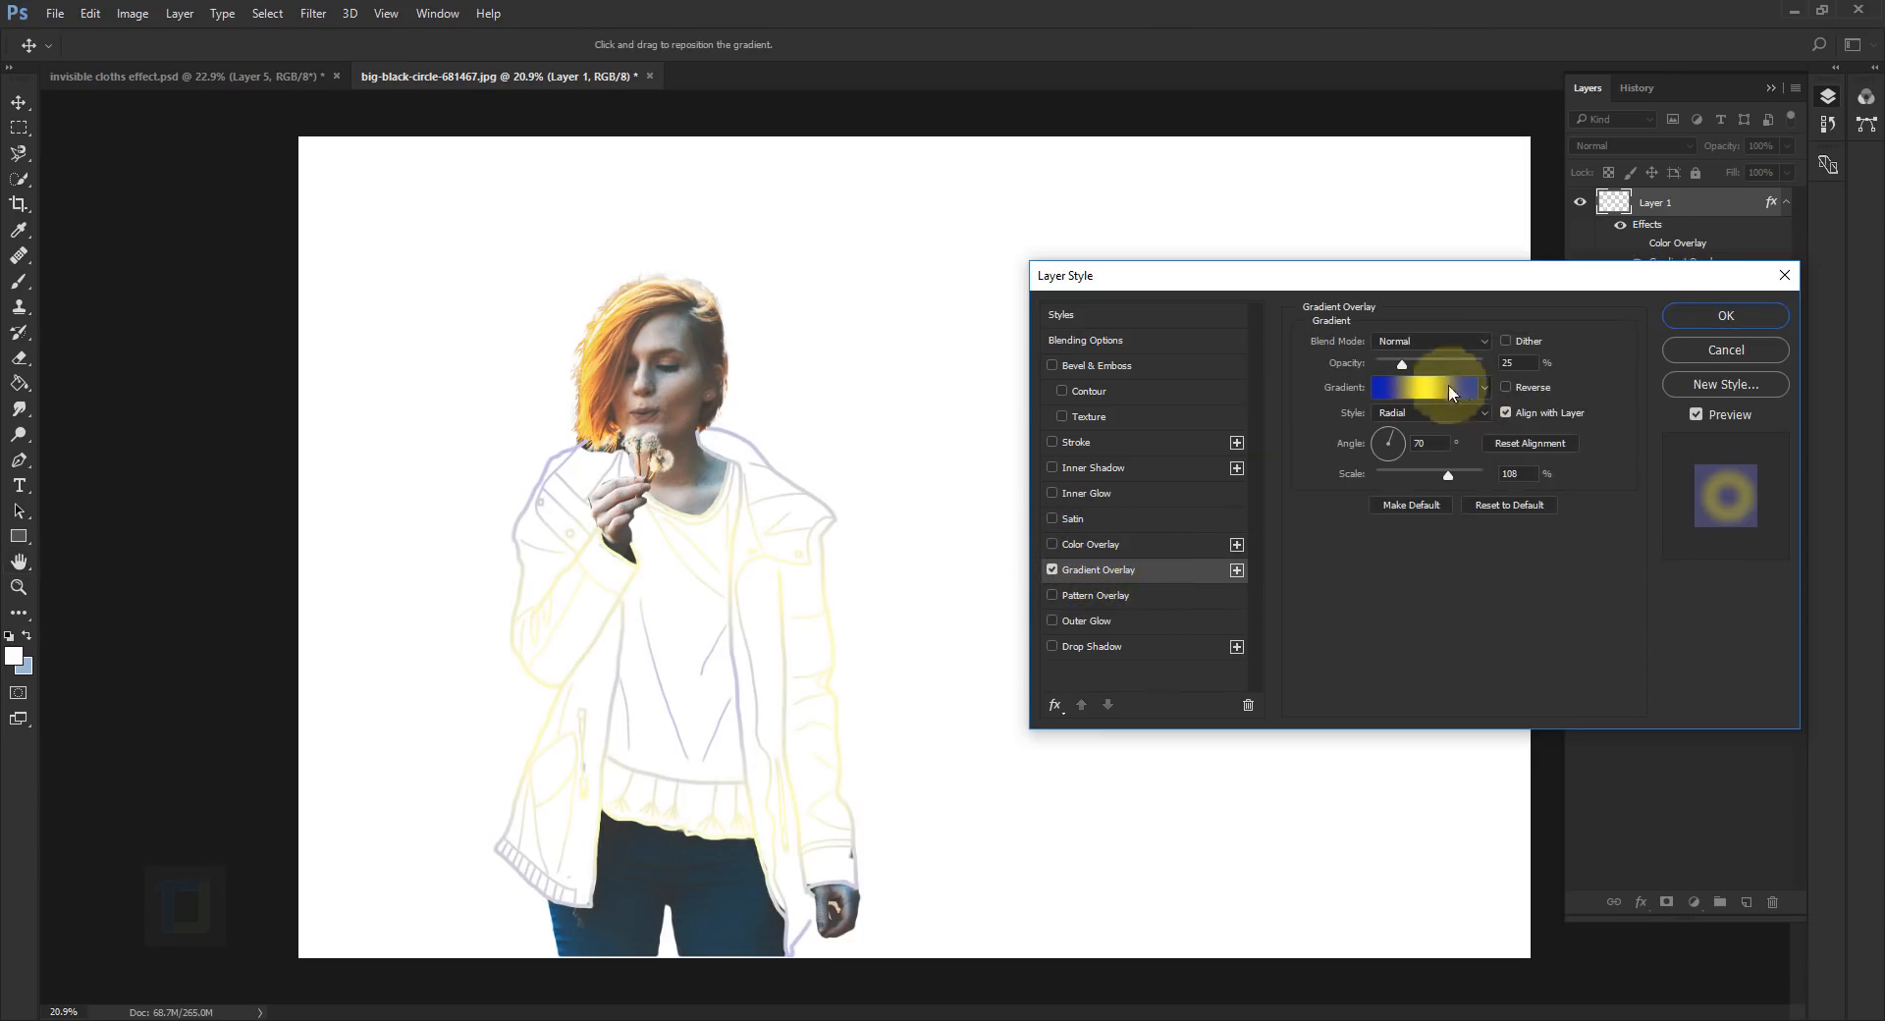
{"action": "left_click_drag", "start_coordinate": [1399, 362], "coordinate": [1462, 363]}
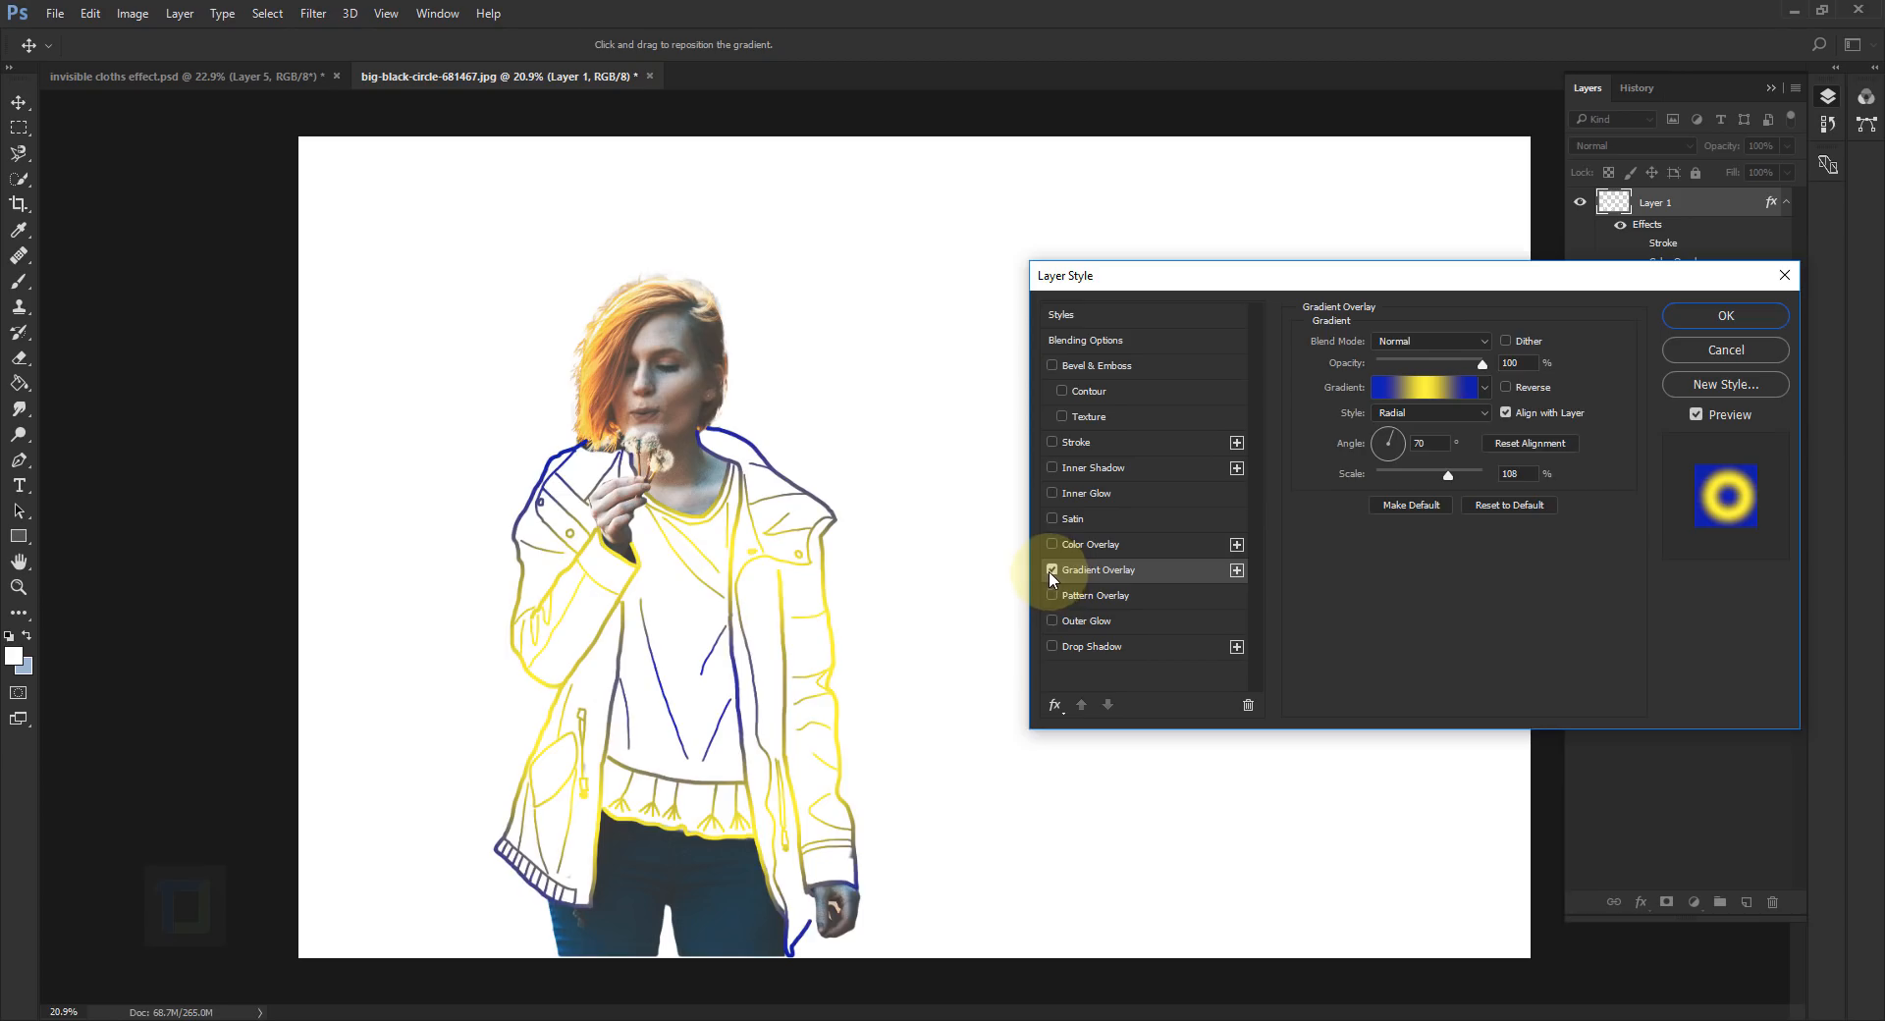
{"action": "left_click", "coordinate": [1052, 442]}
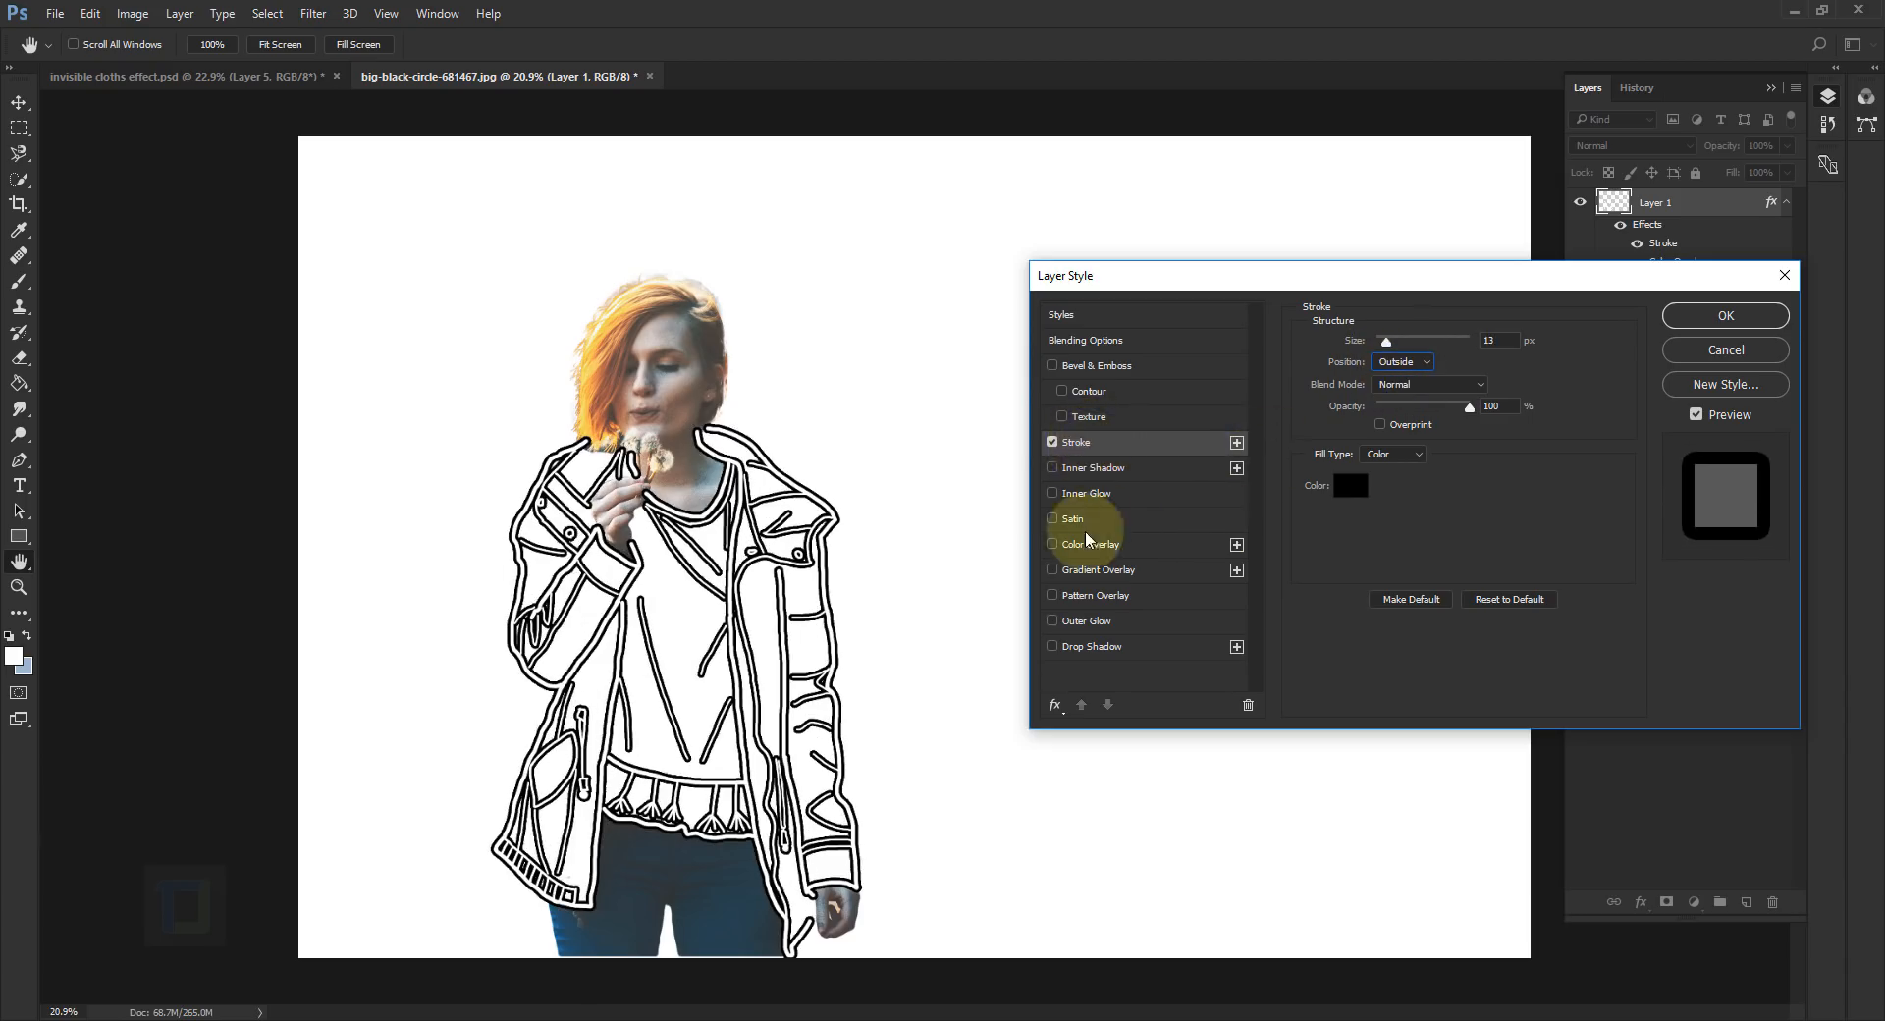
Step: Re-enable the black Color Overlay, shrink the Stroke size, then disable both Color Overlay and Stroke
{"action": "left_click", "coordinate": [1053, 544]}
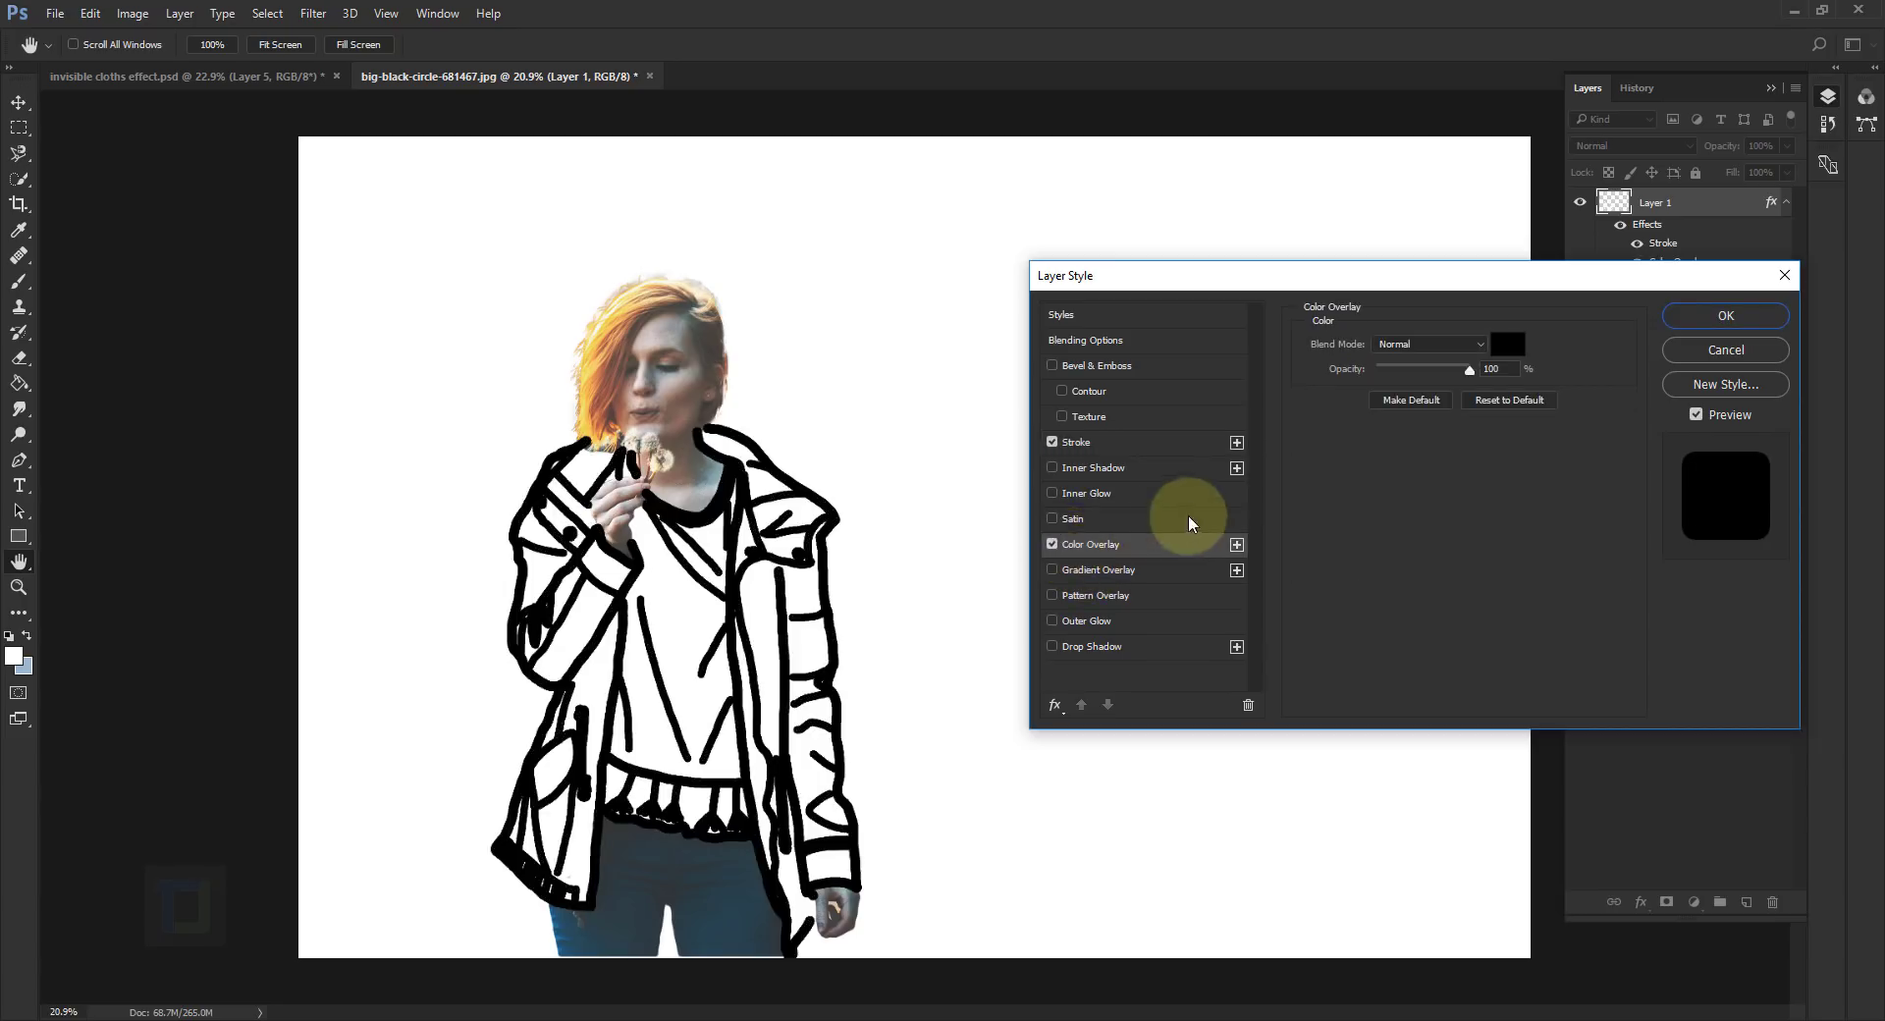
{"action": "mouse_move", "coordinate": [1109, 448]}
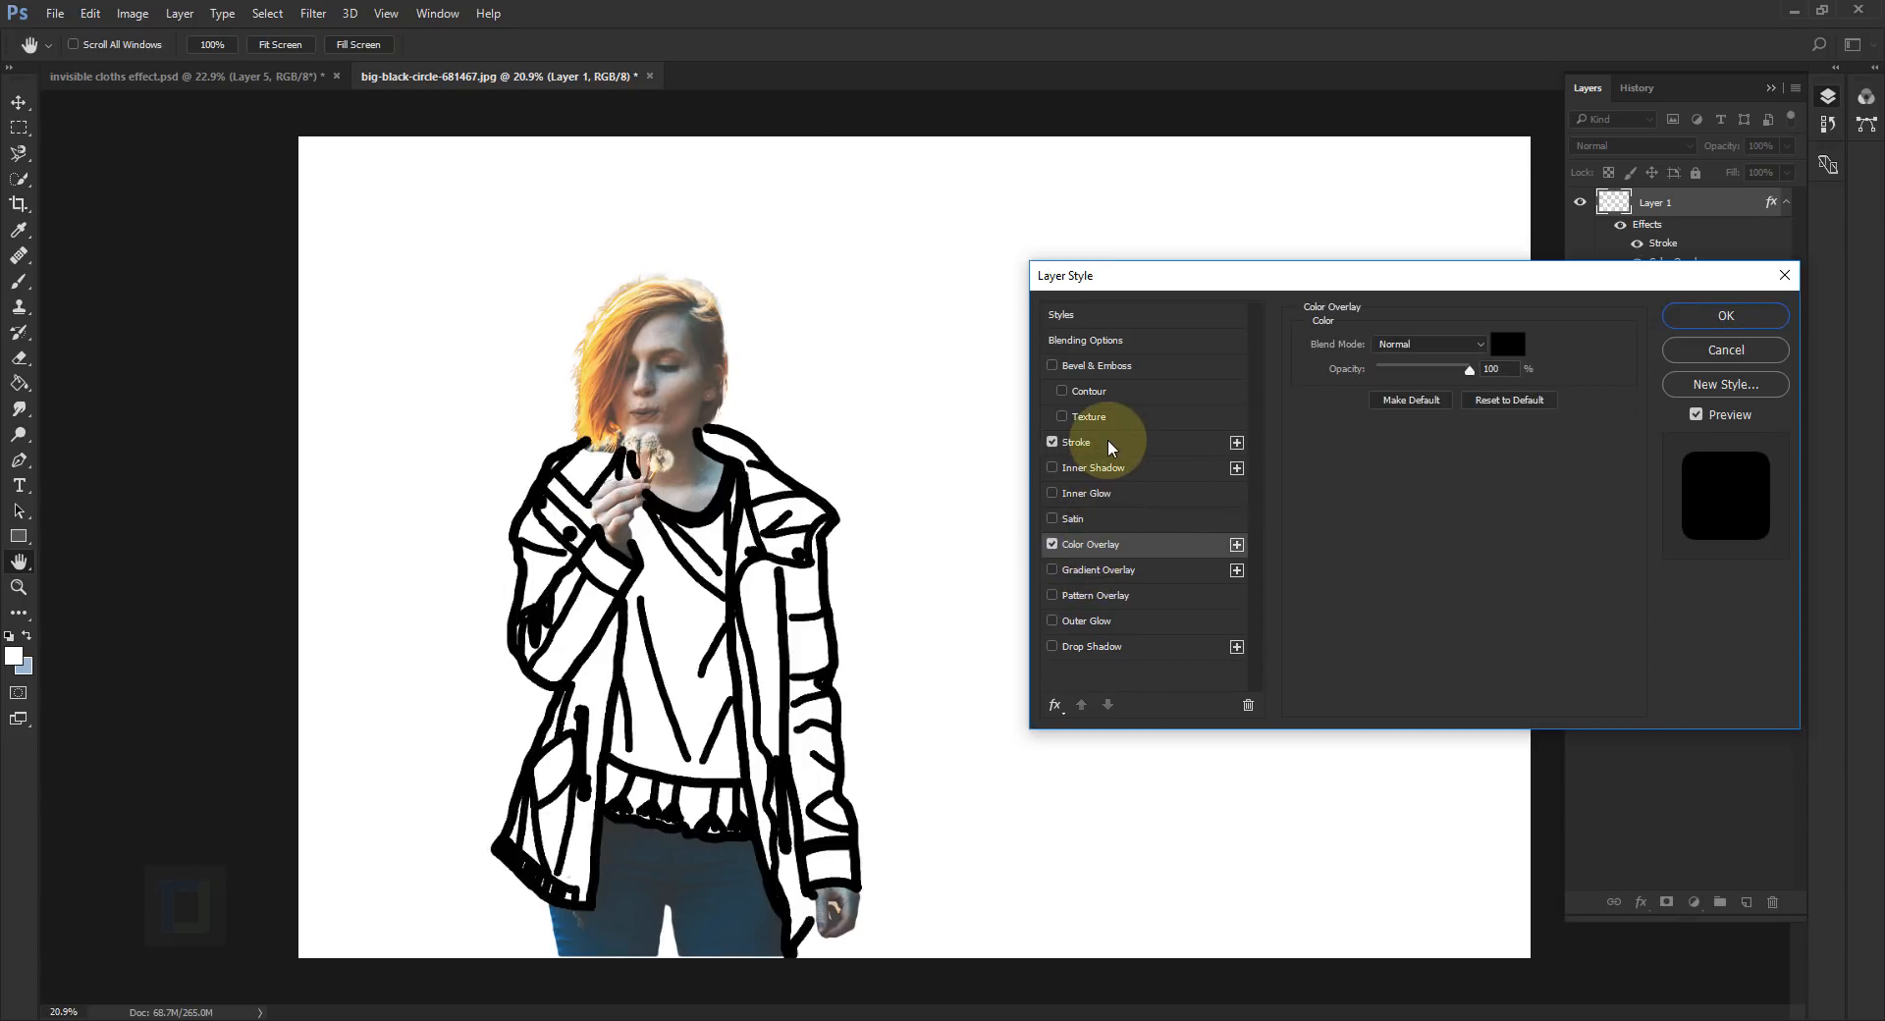
{"action": "mouse_move", "coordinate": [1146, 581]}
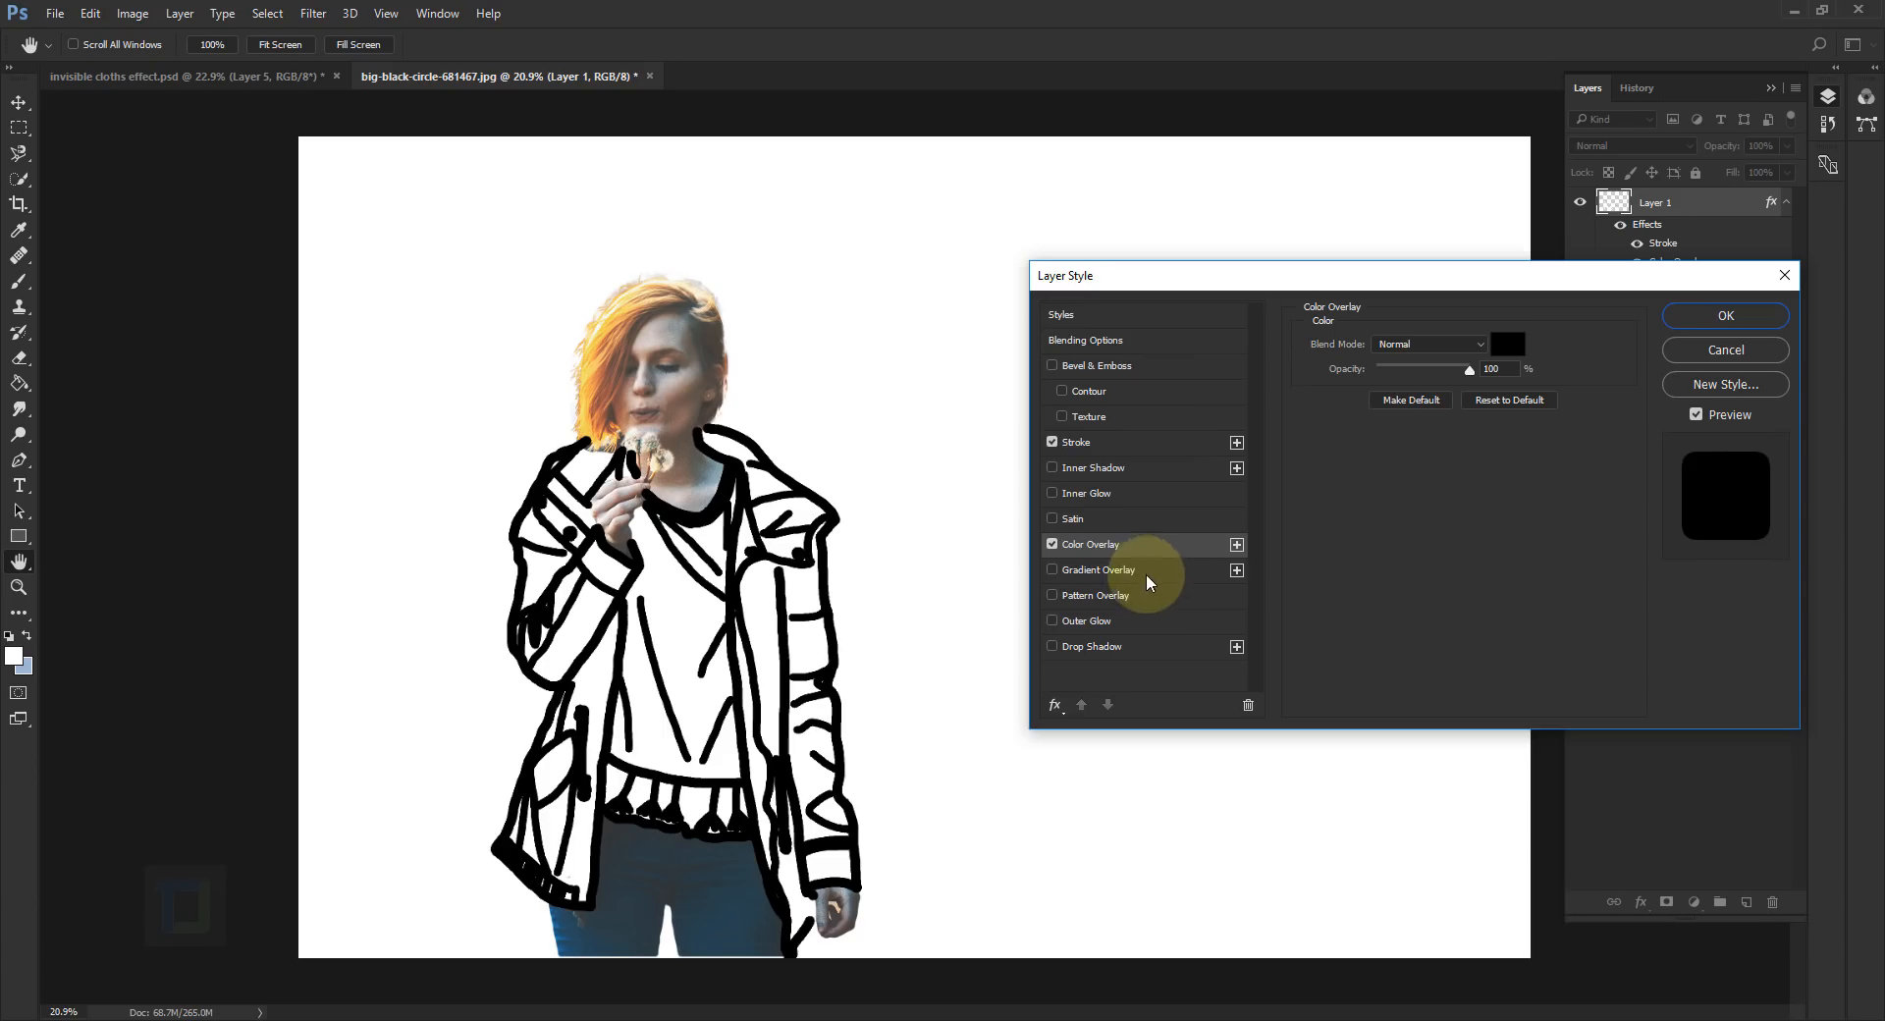
{"action": "left_click", "coordinate": [1076, 442]}
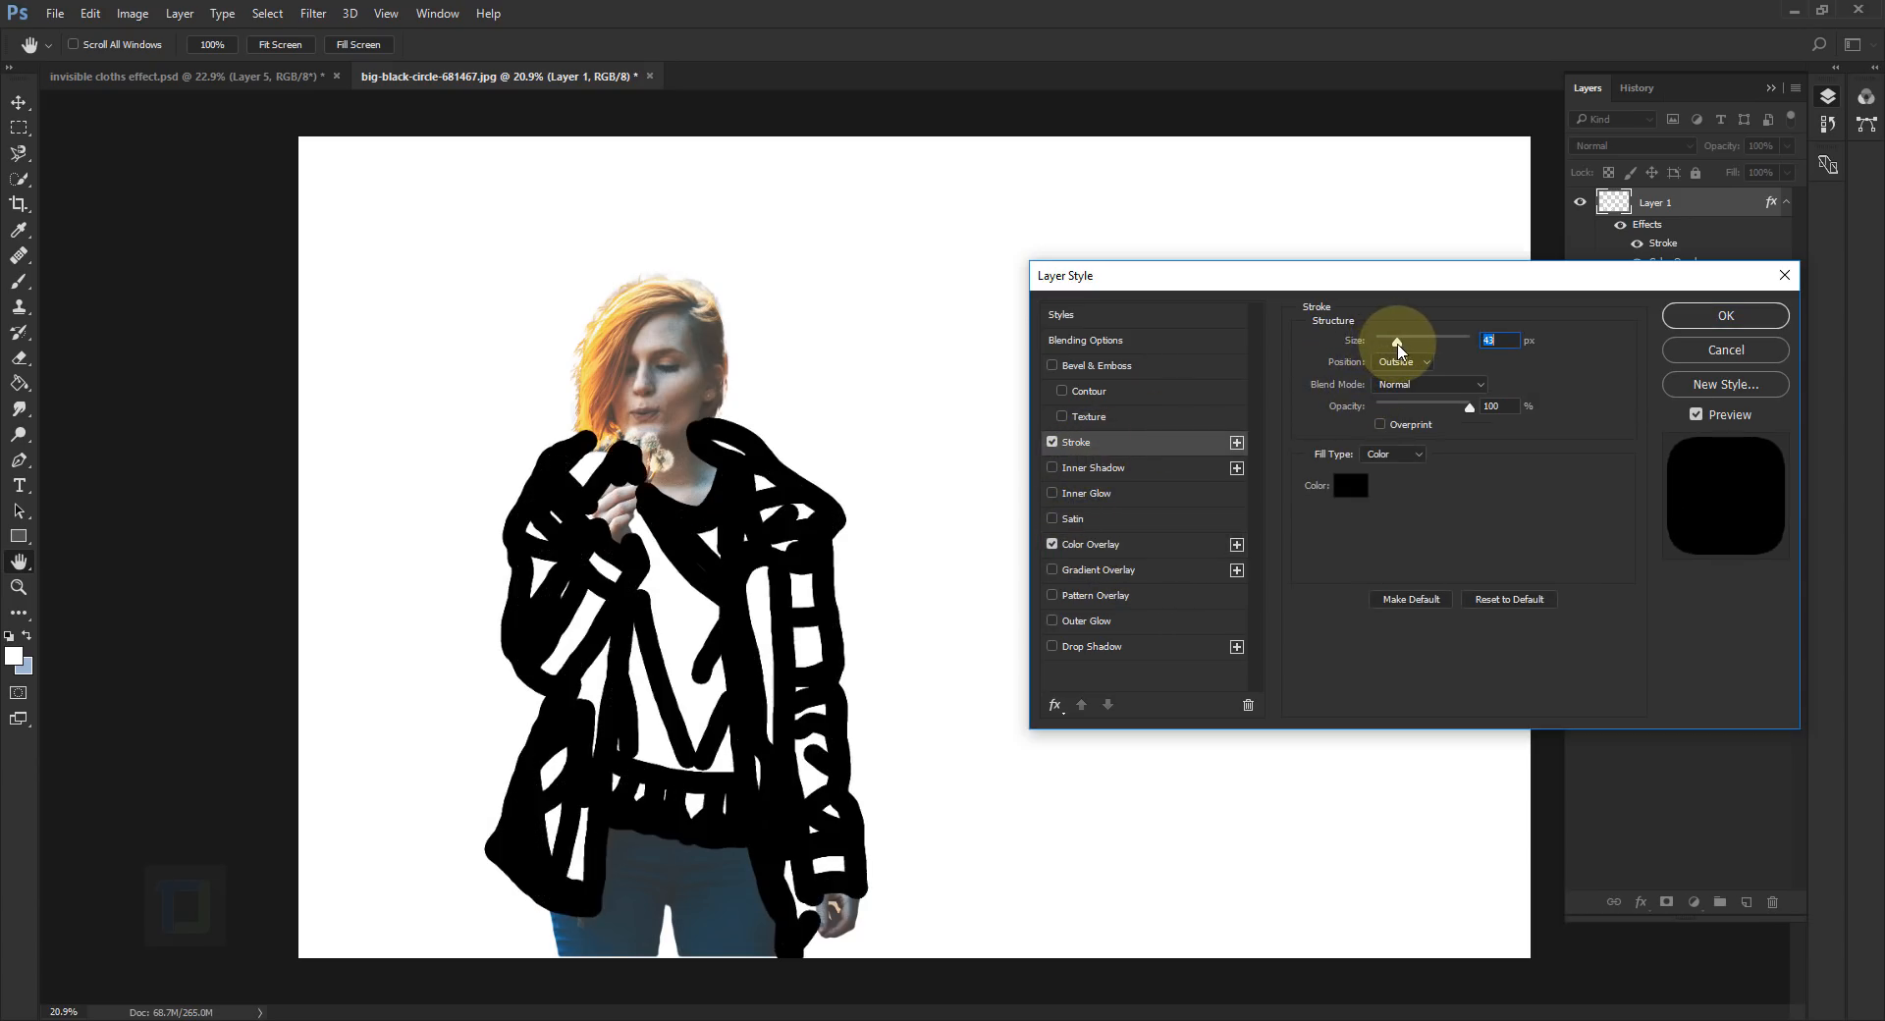
{"action": "left_click", "coordinate": [1383, 339]}
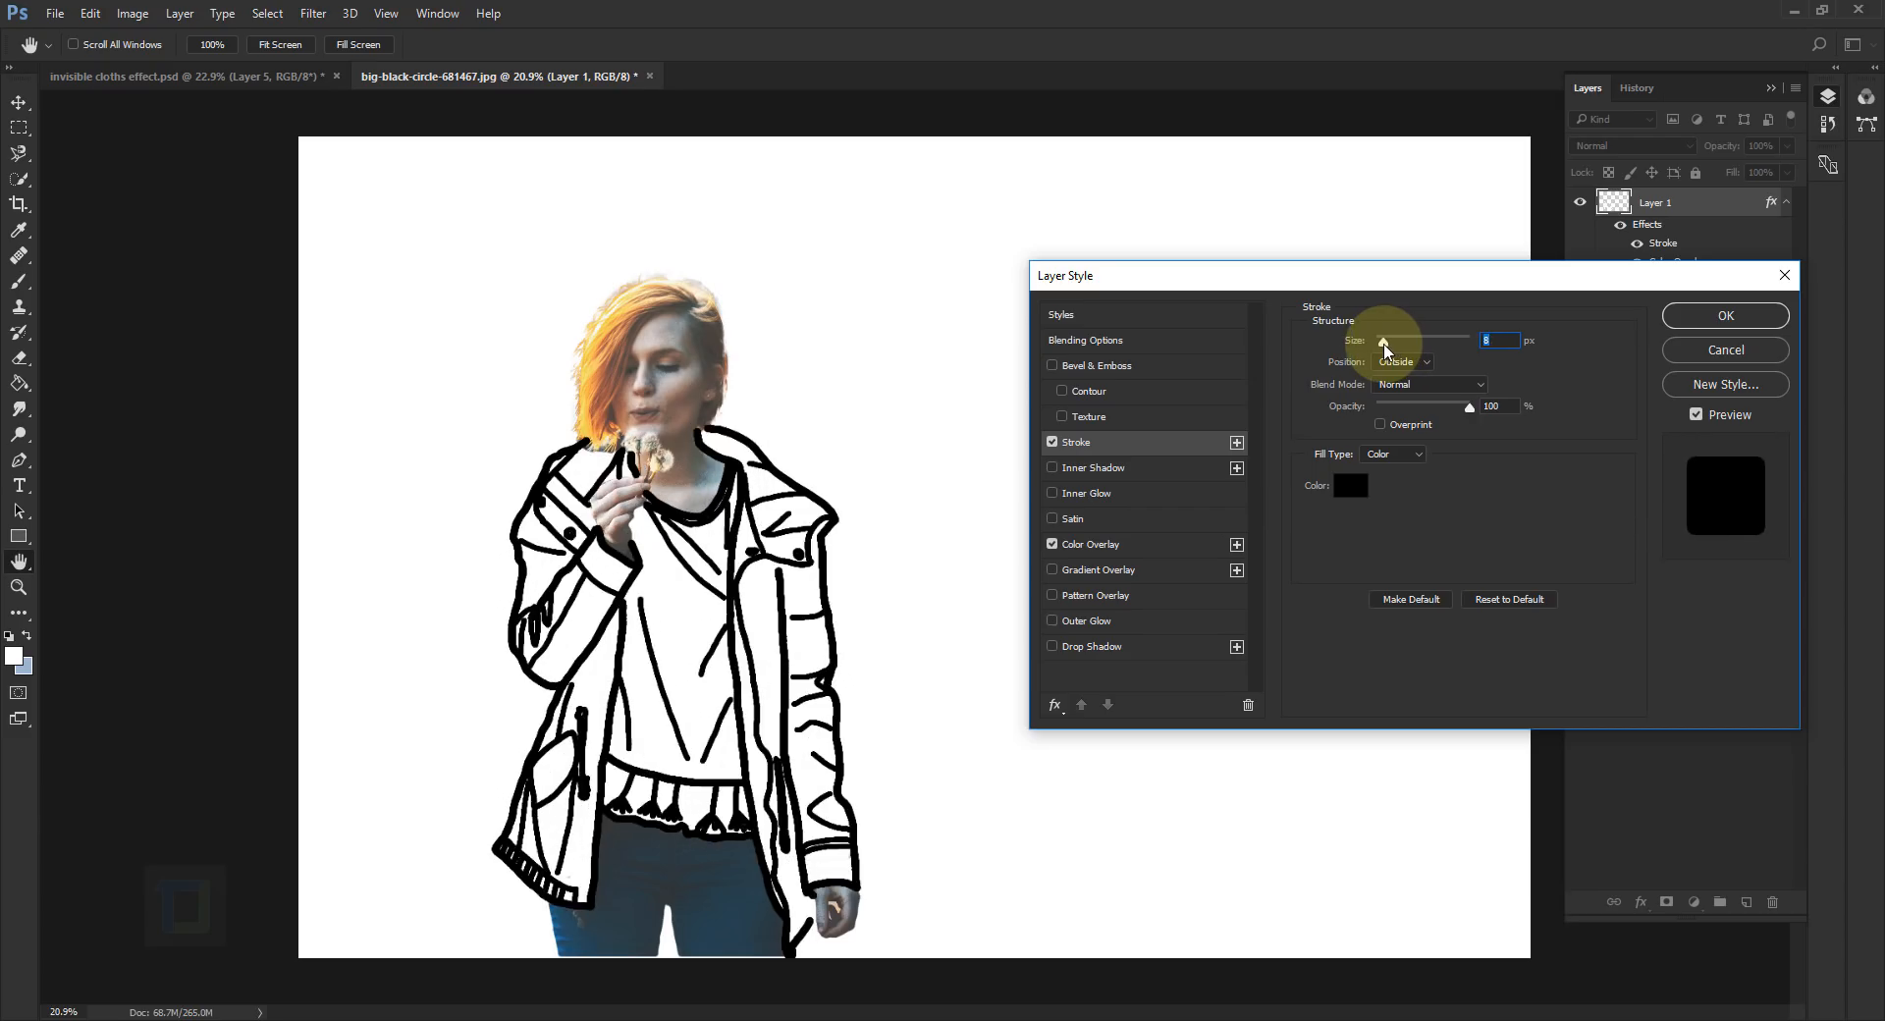
{"action": "mouse_move", "coordinate": [1466, 403]}
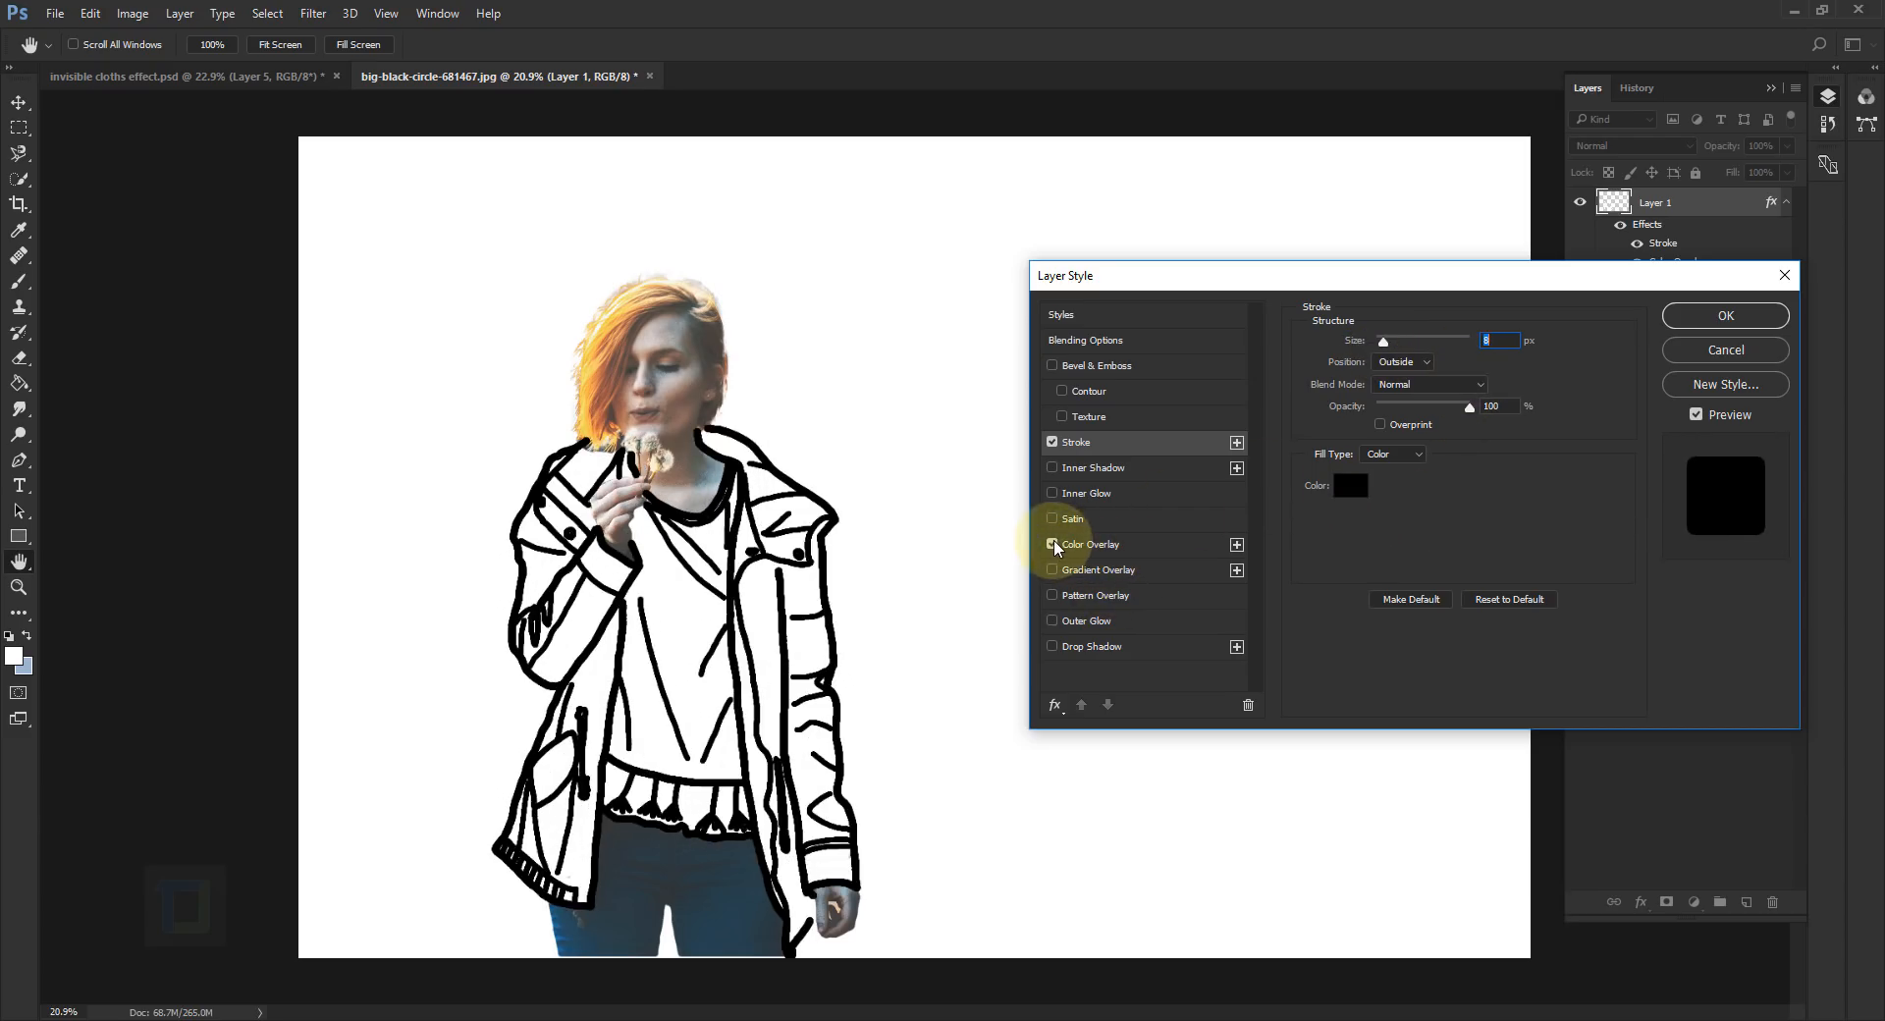
{"action": "left_click", "coordinate": [1053, 544]}
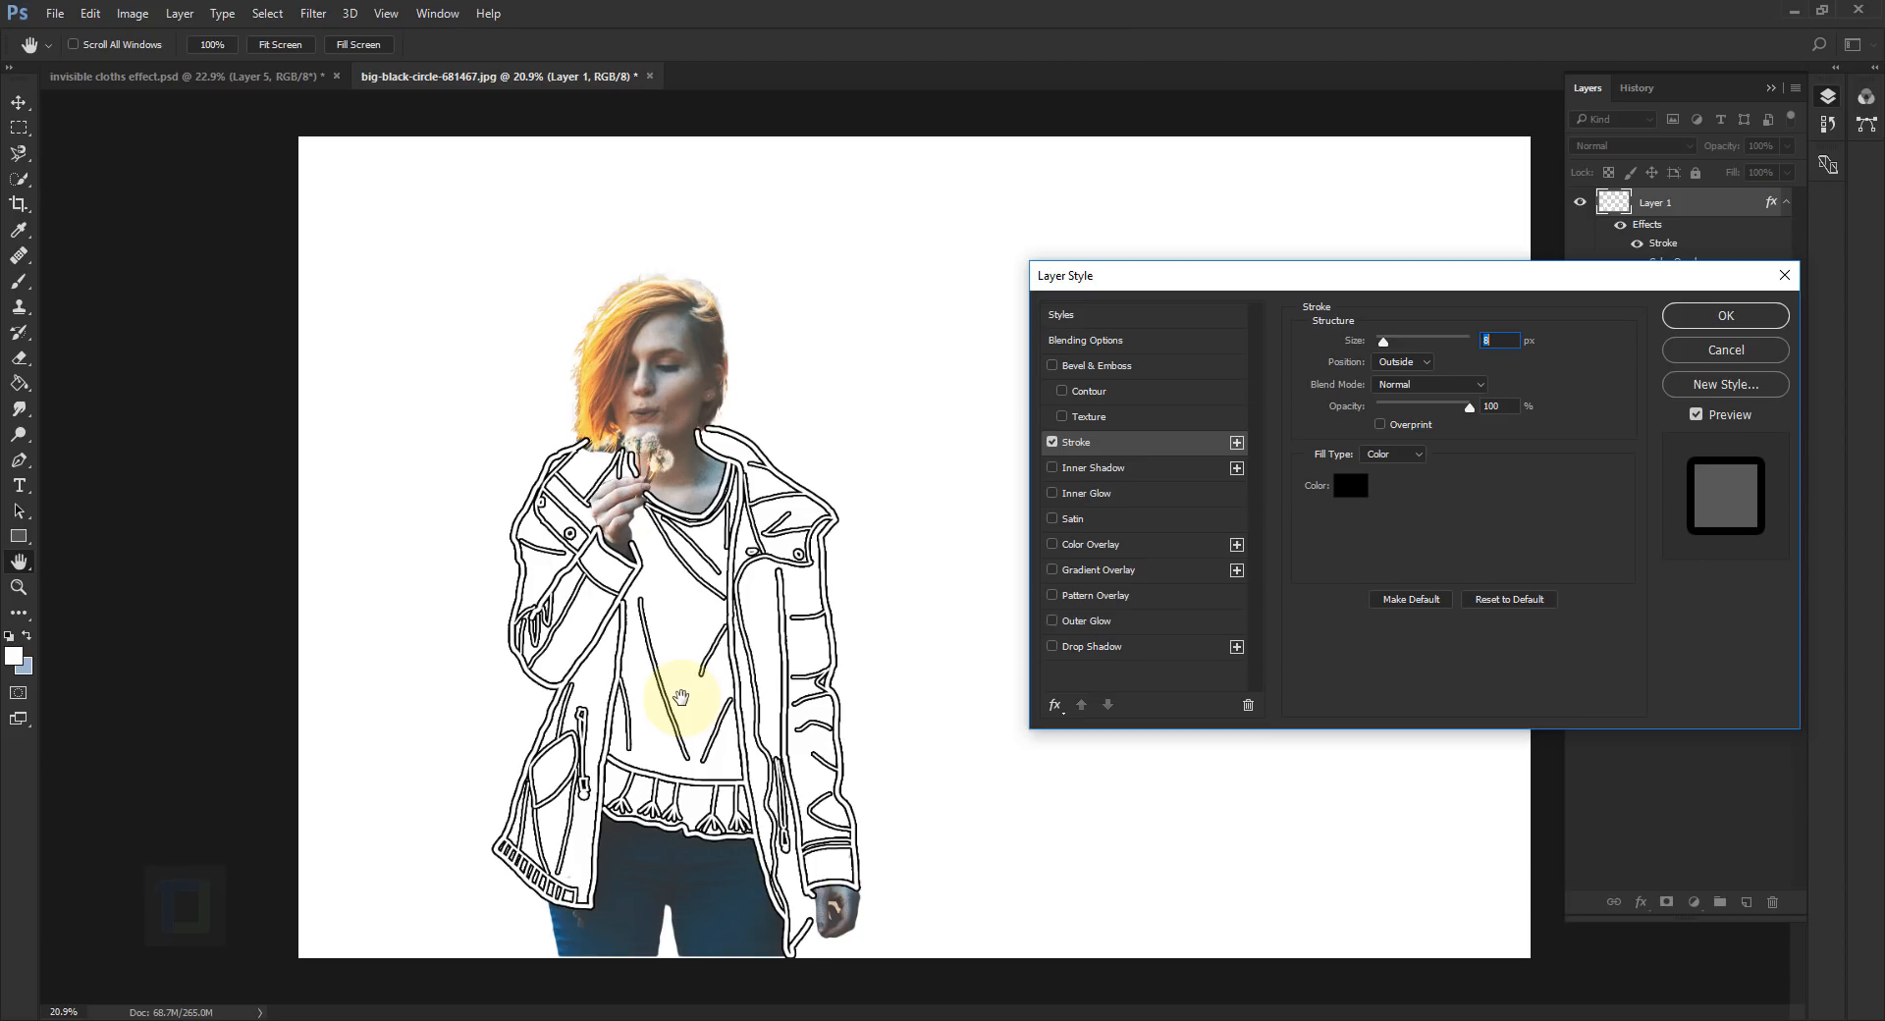
{"action": "left_click", "coordinate": [1054, 442]}
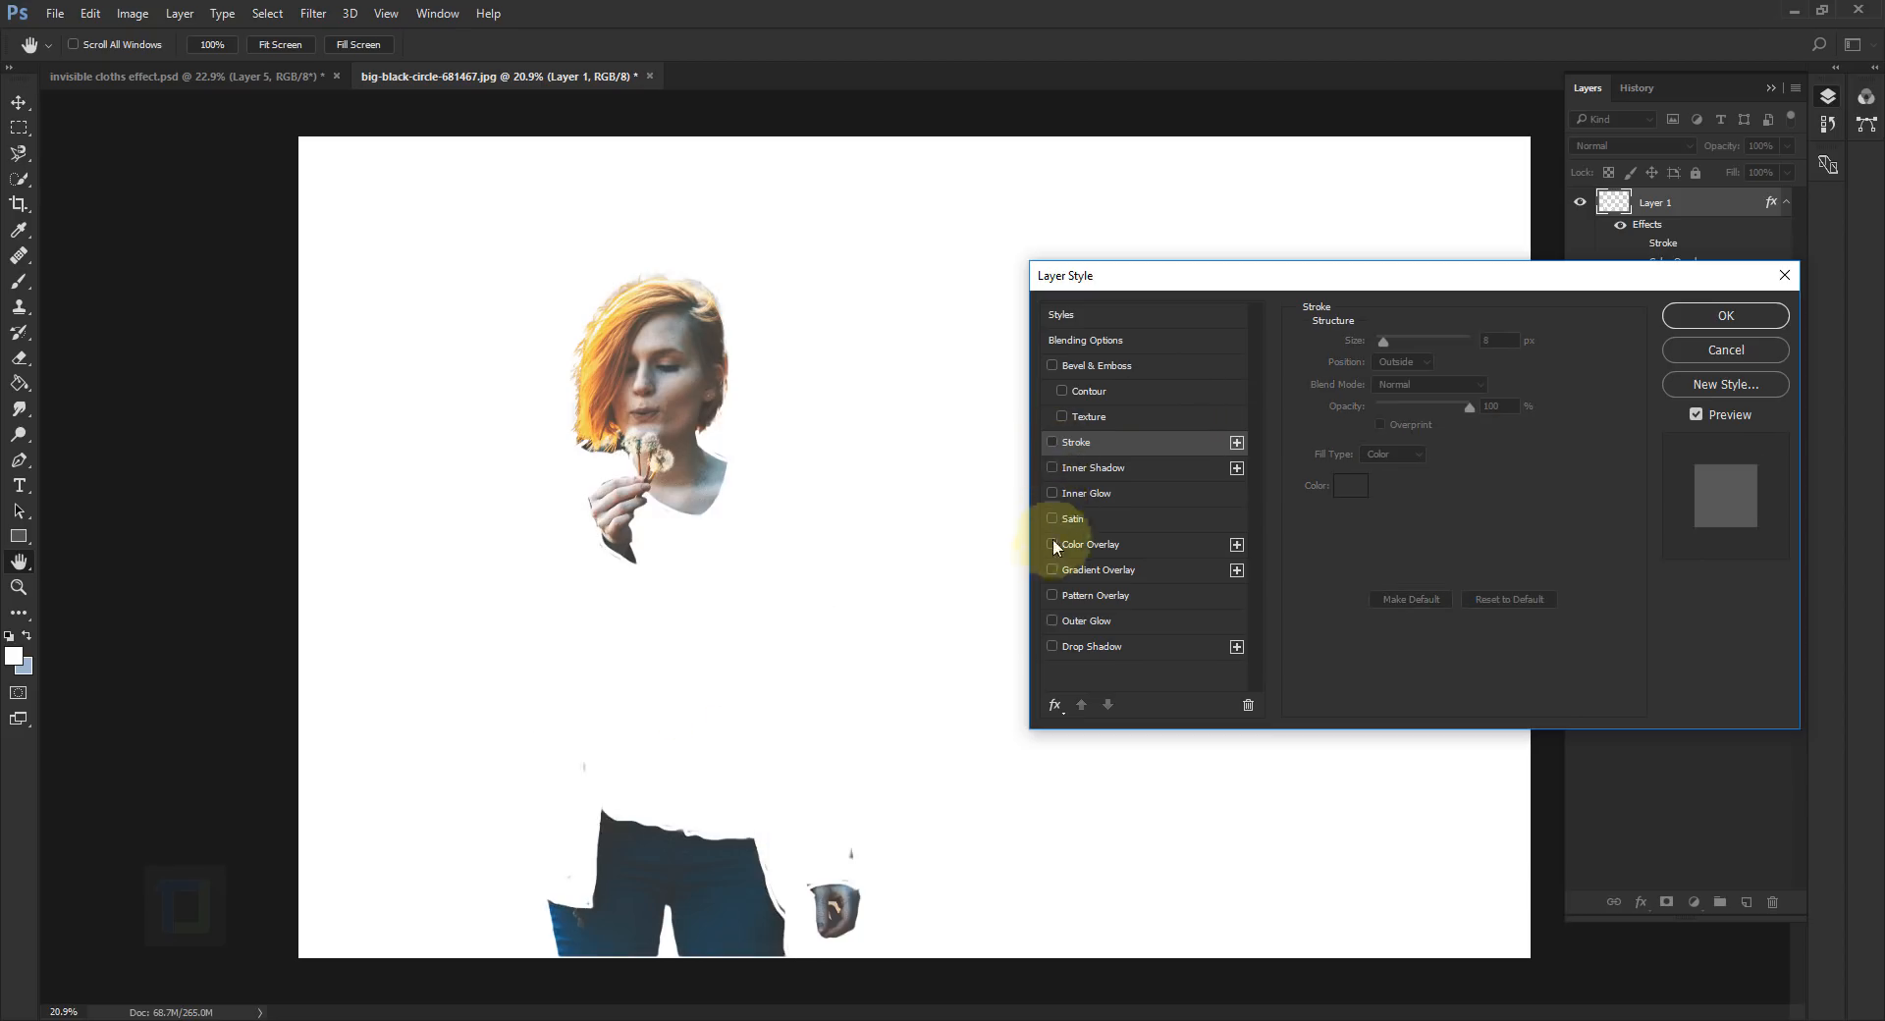
{"action": "mouse_move", "coordinate": [1061, 509]}
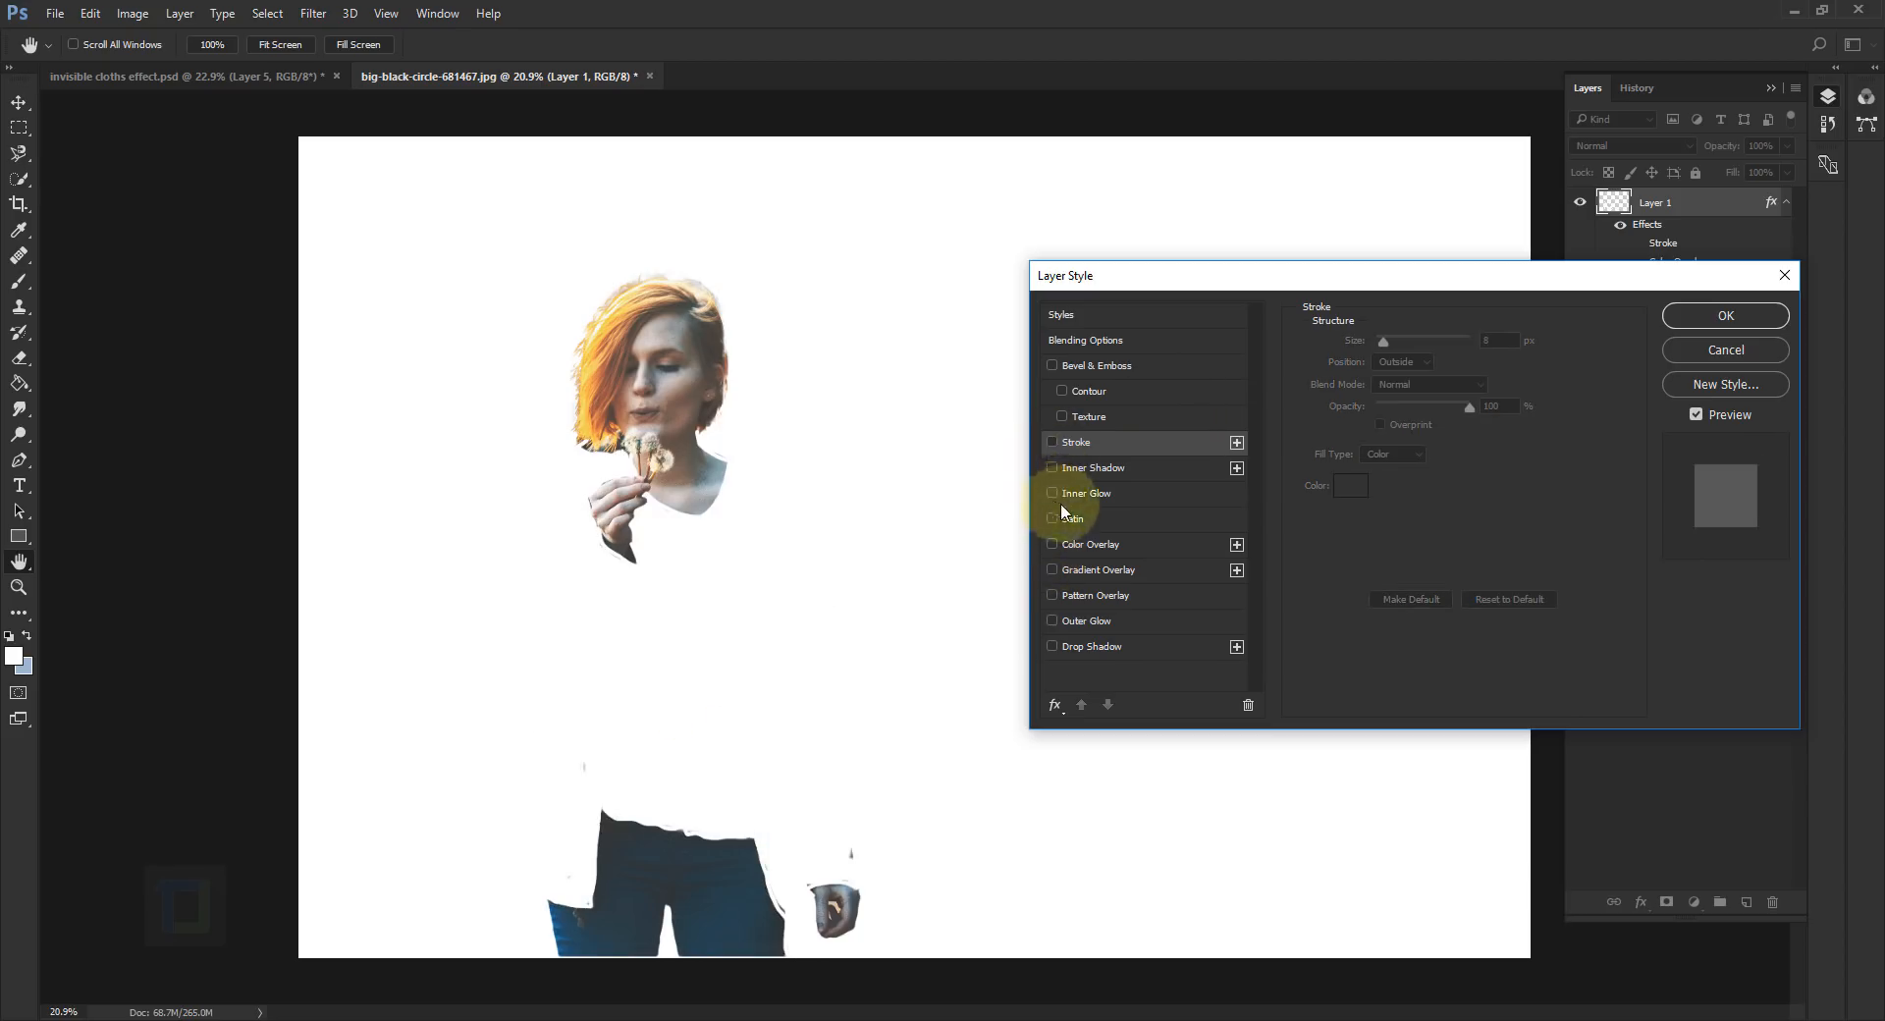
{"action": "mouse_move", "coordinate": [1056, 549]}
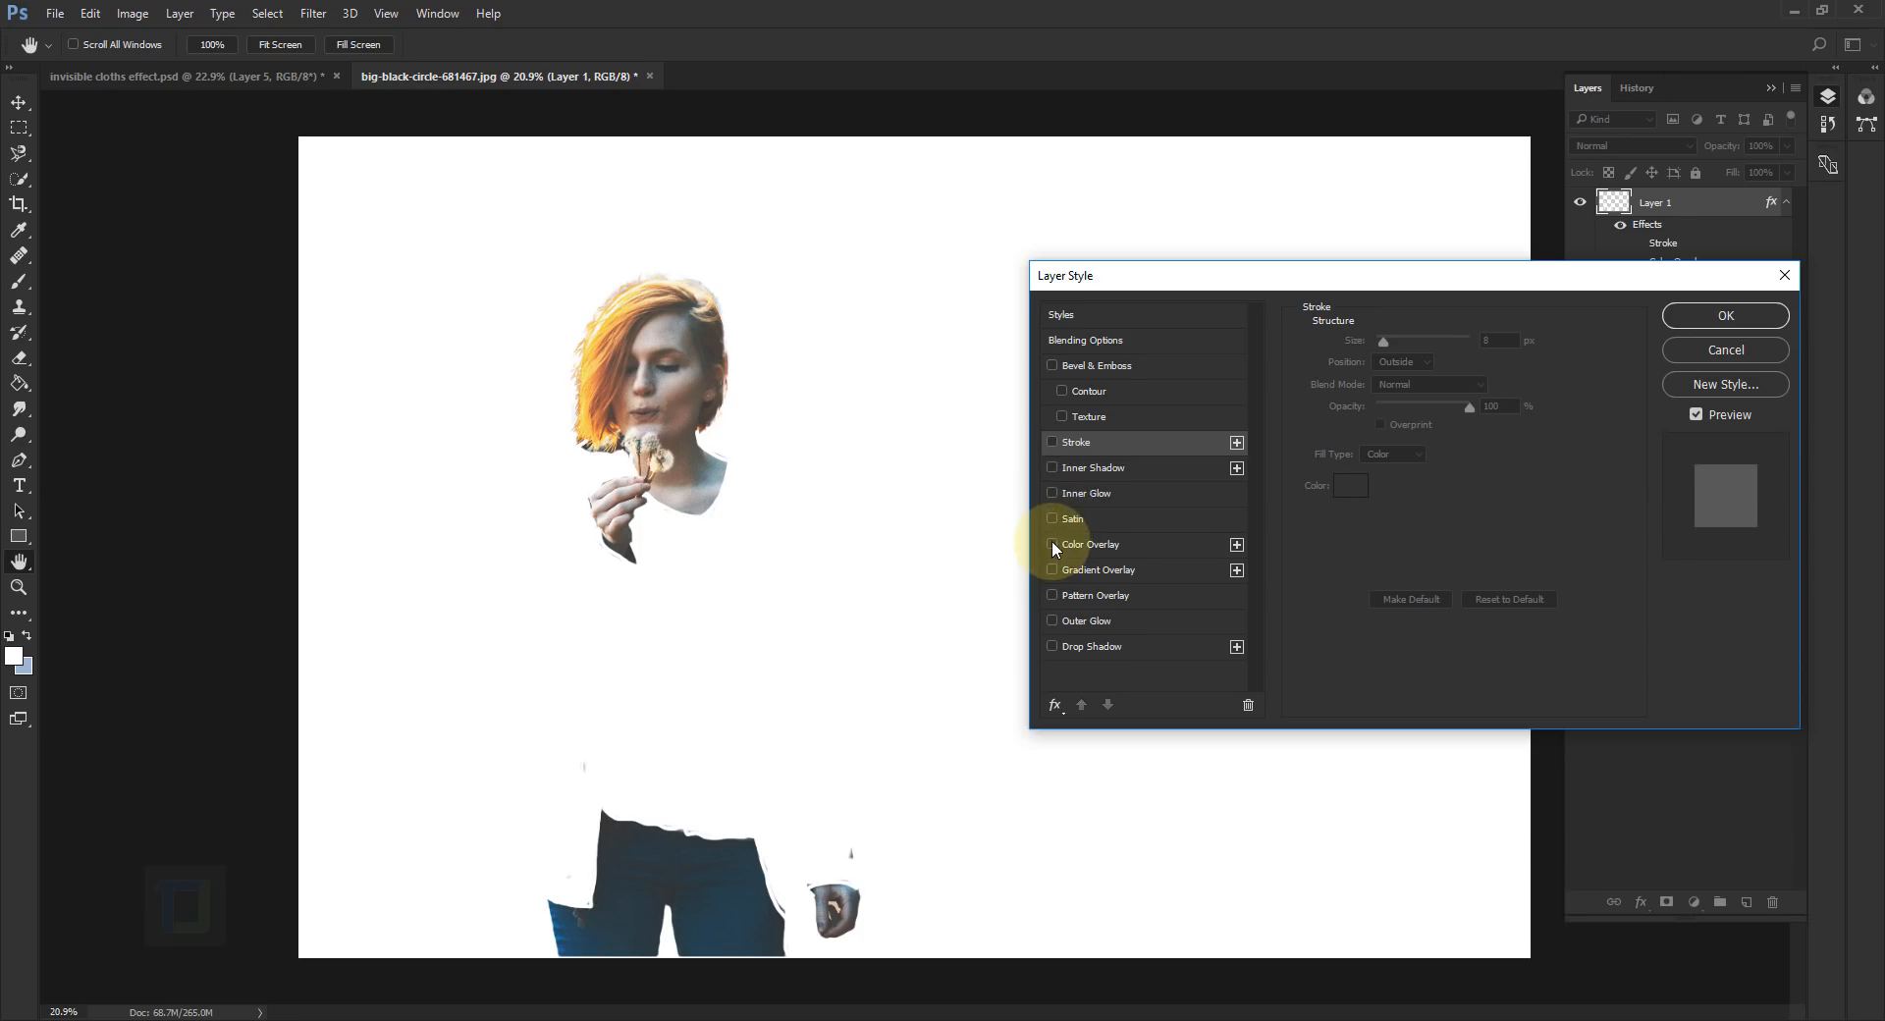
Step: Turn Color Overlay back on, try red then settle on black, and apply the style
{"action": "left_click", "coordinate": [1053, 544]}
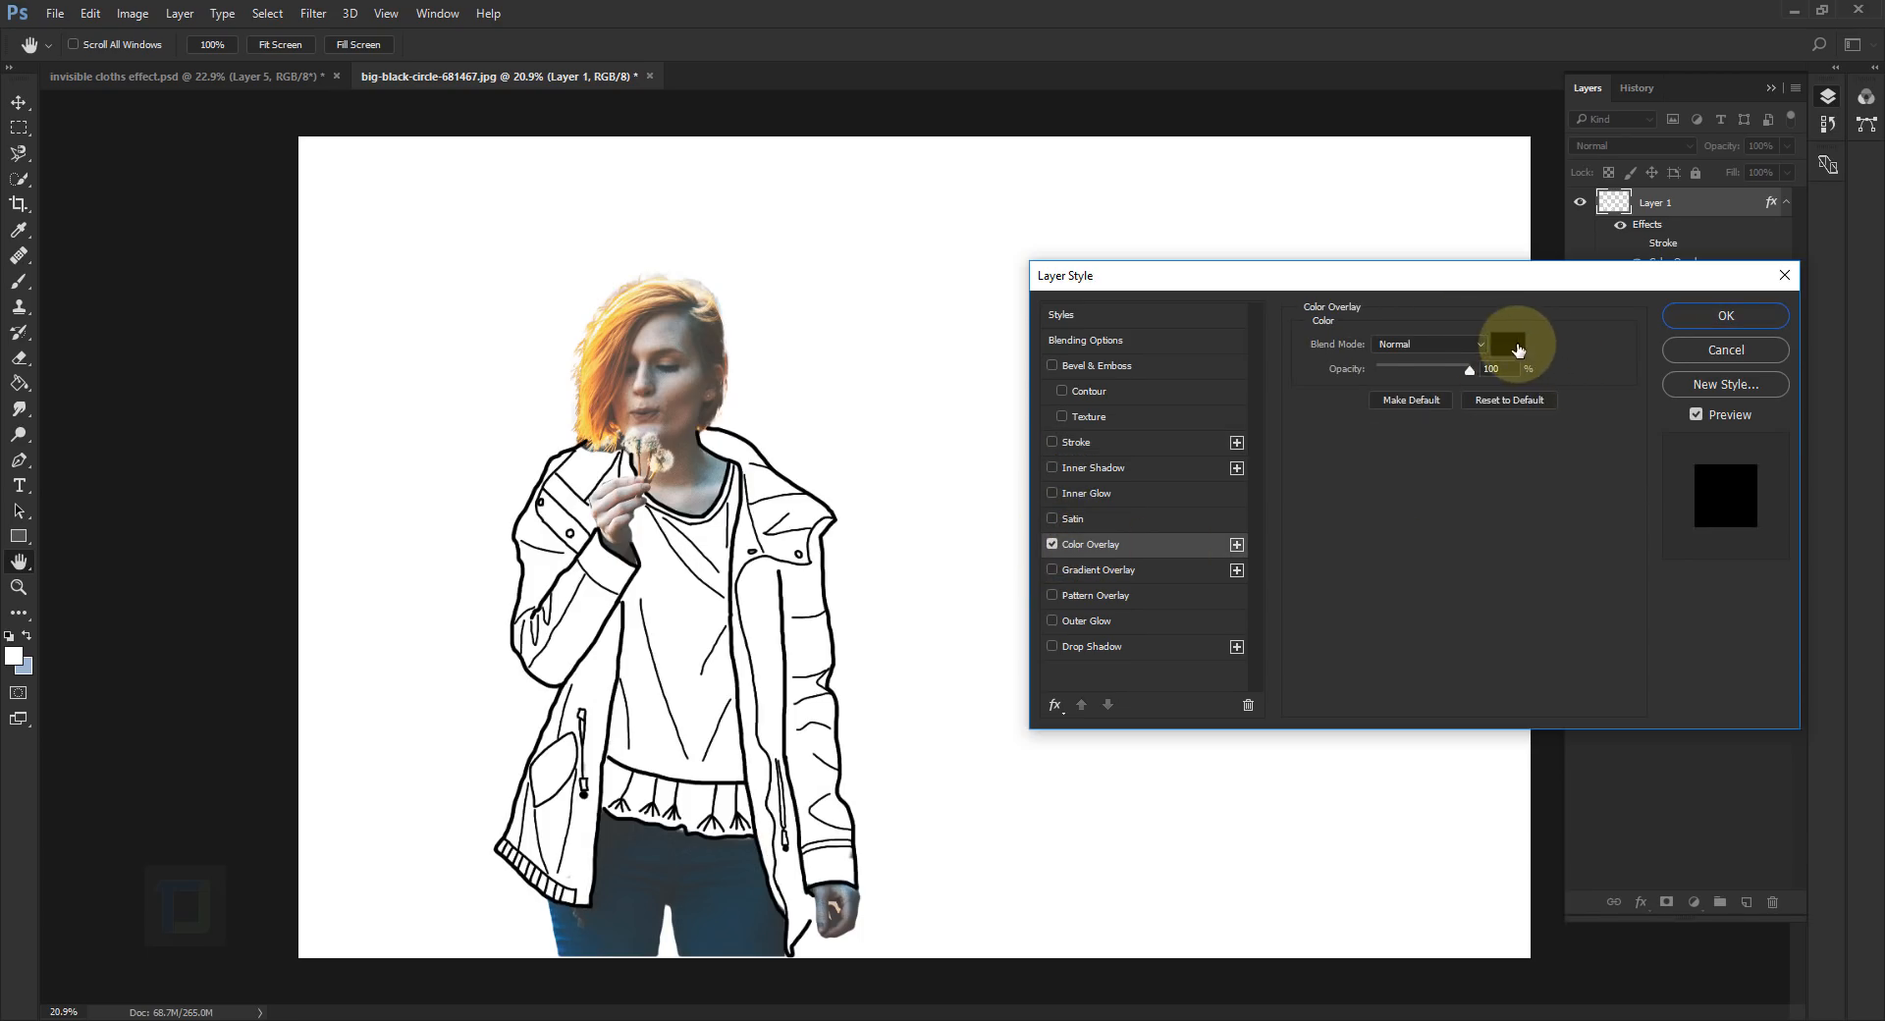
{"action": "left_click", "coordinate": [1506, 344]}
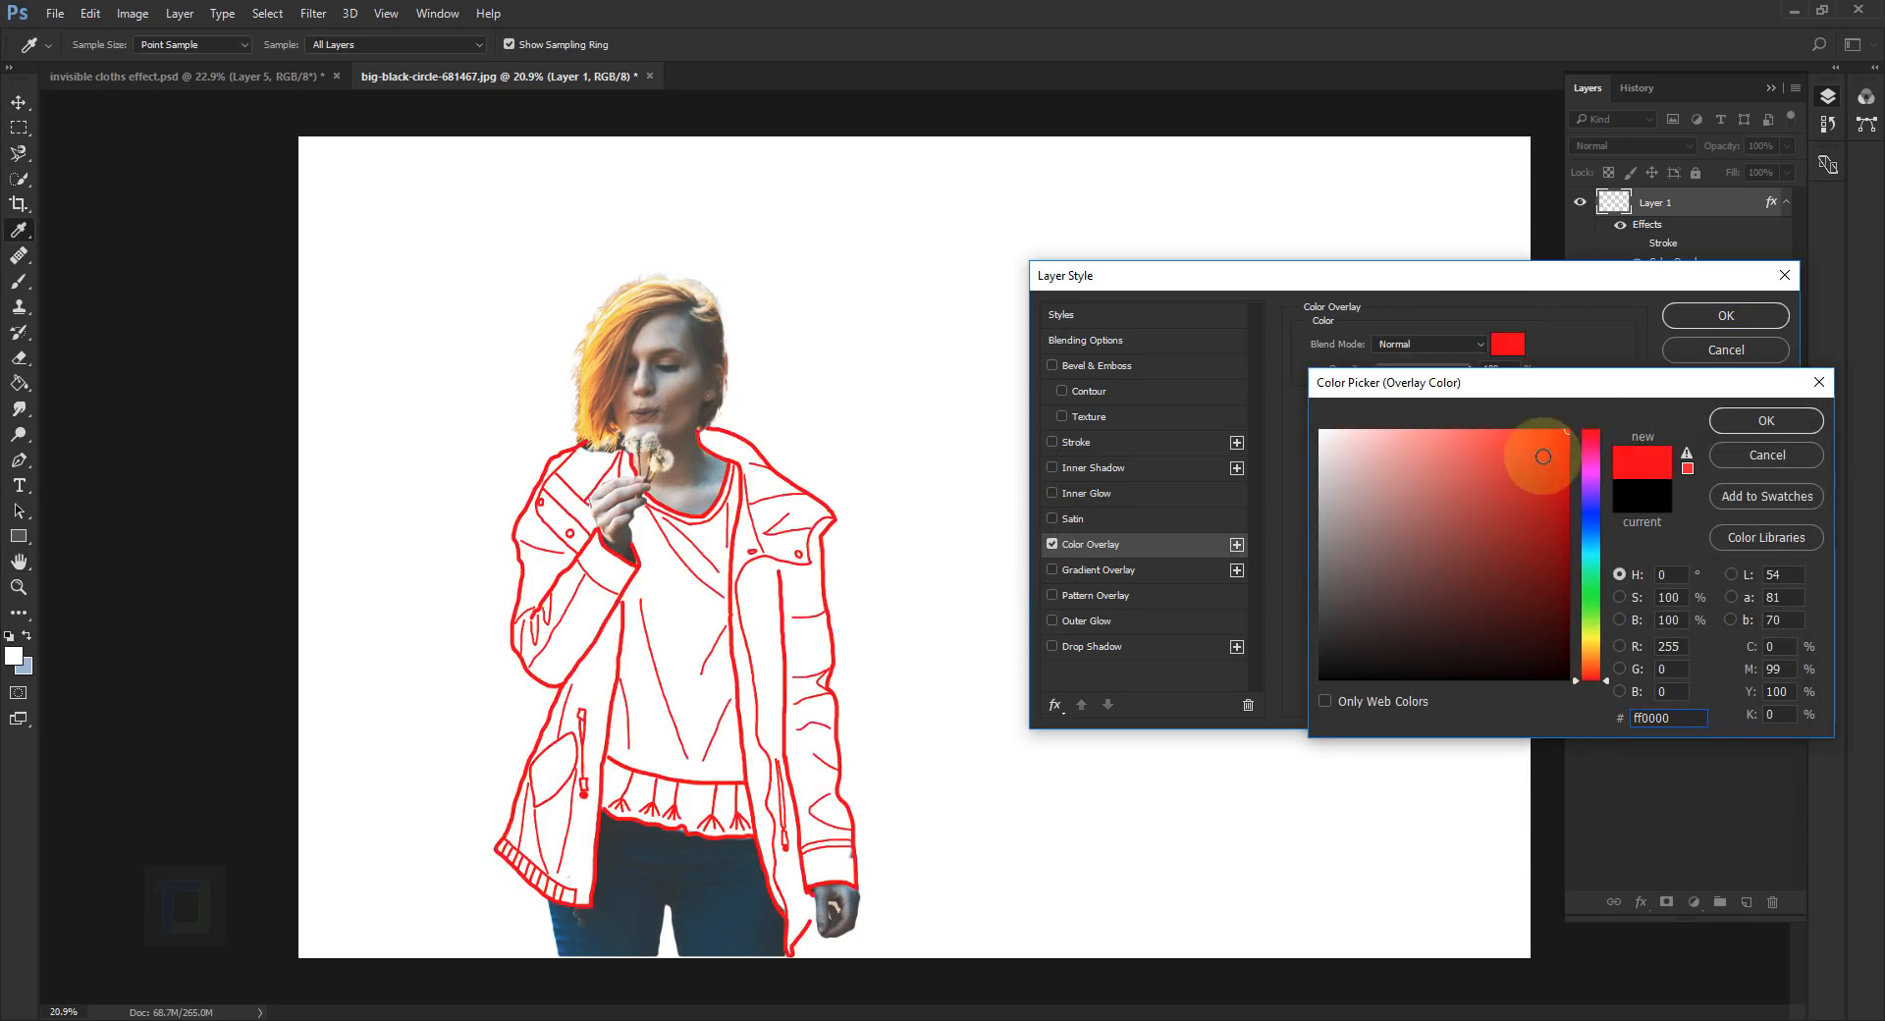
{"action": "left_click", "coordinate": [1362, 627]}
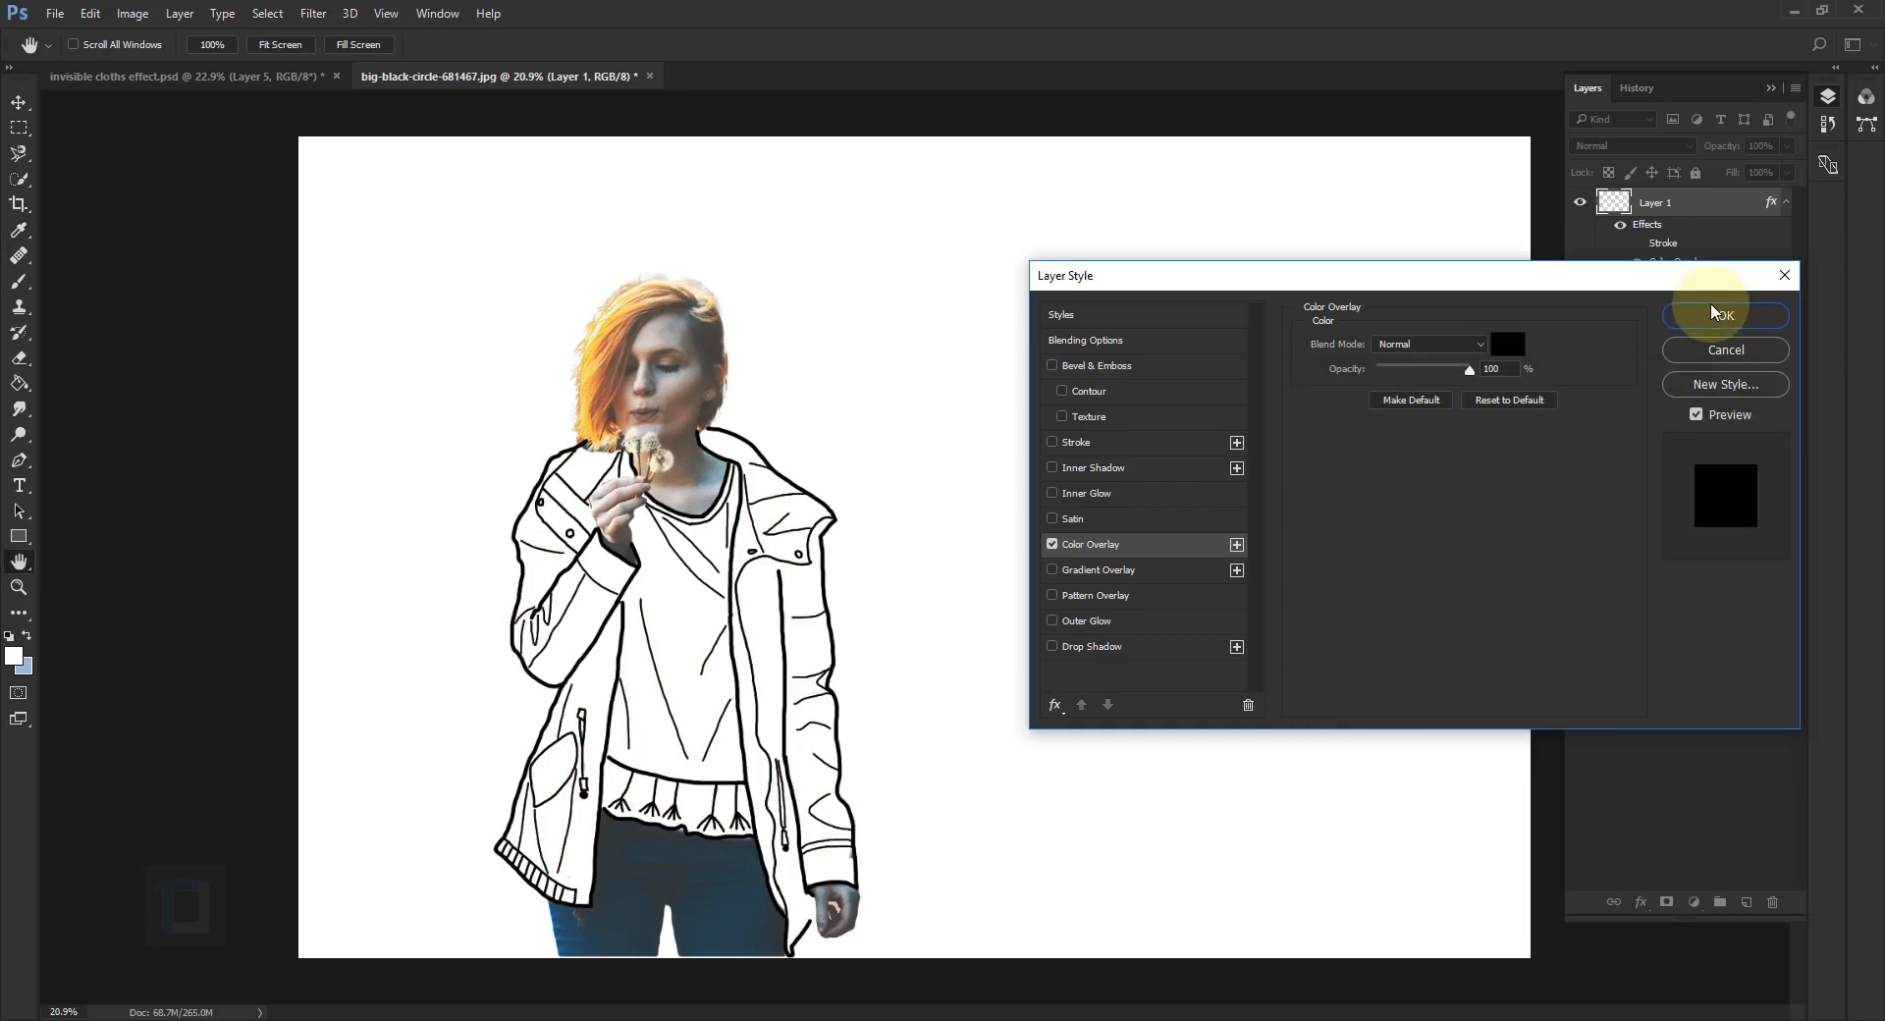
{"action": "left_click", "coordinate": [1724, 315]}
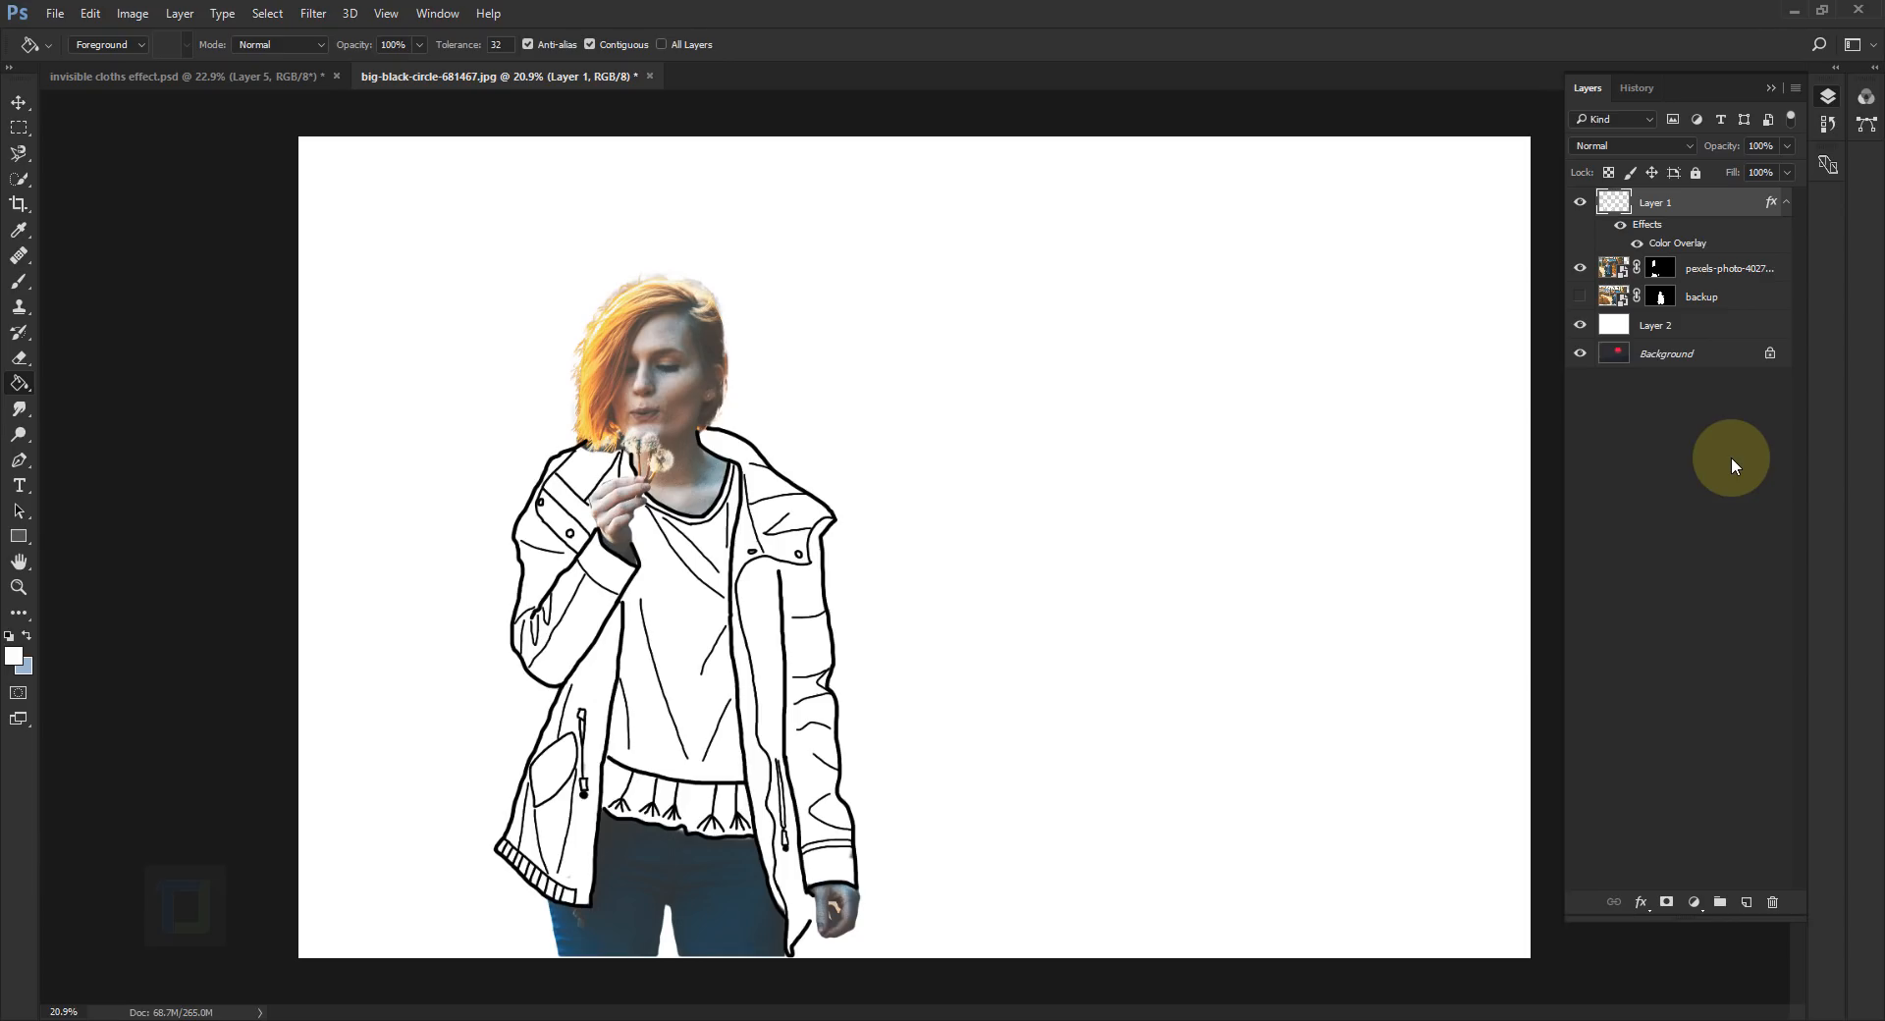
{"action": "mouse_move", "coordinate": [1302, 428]}
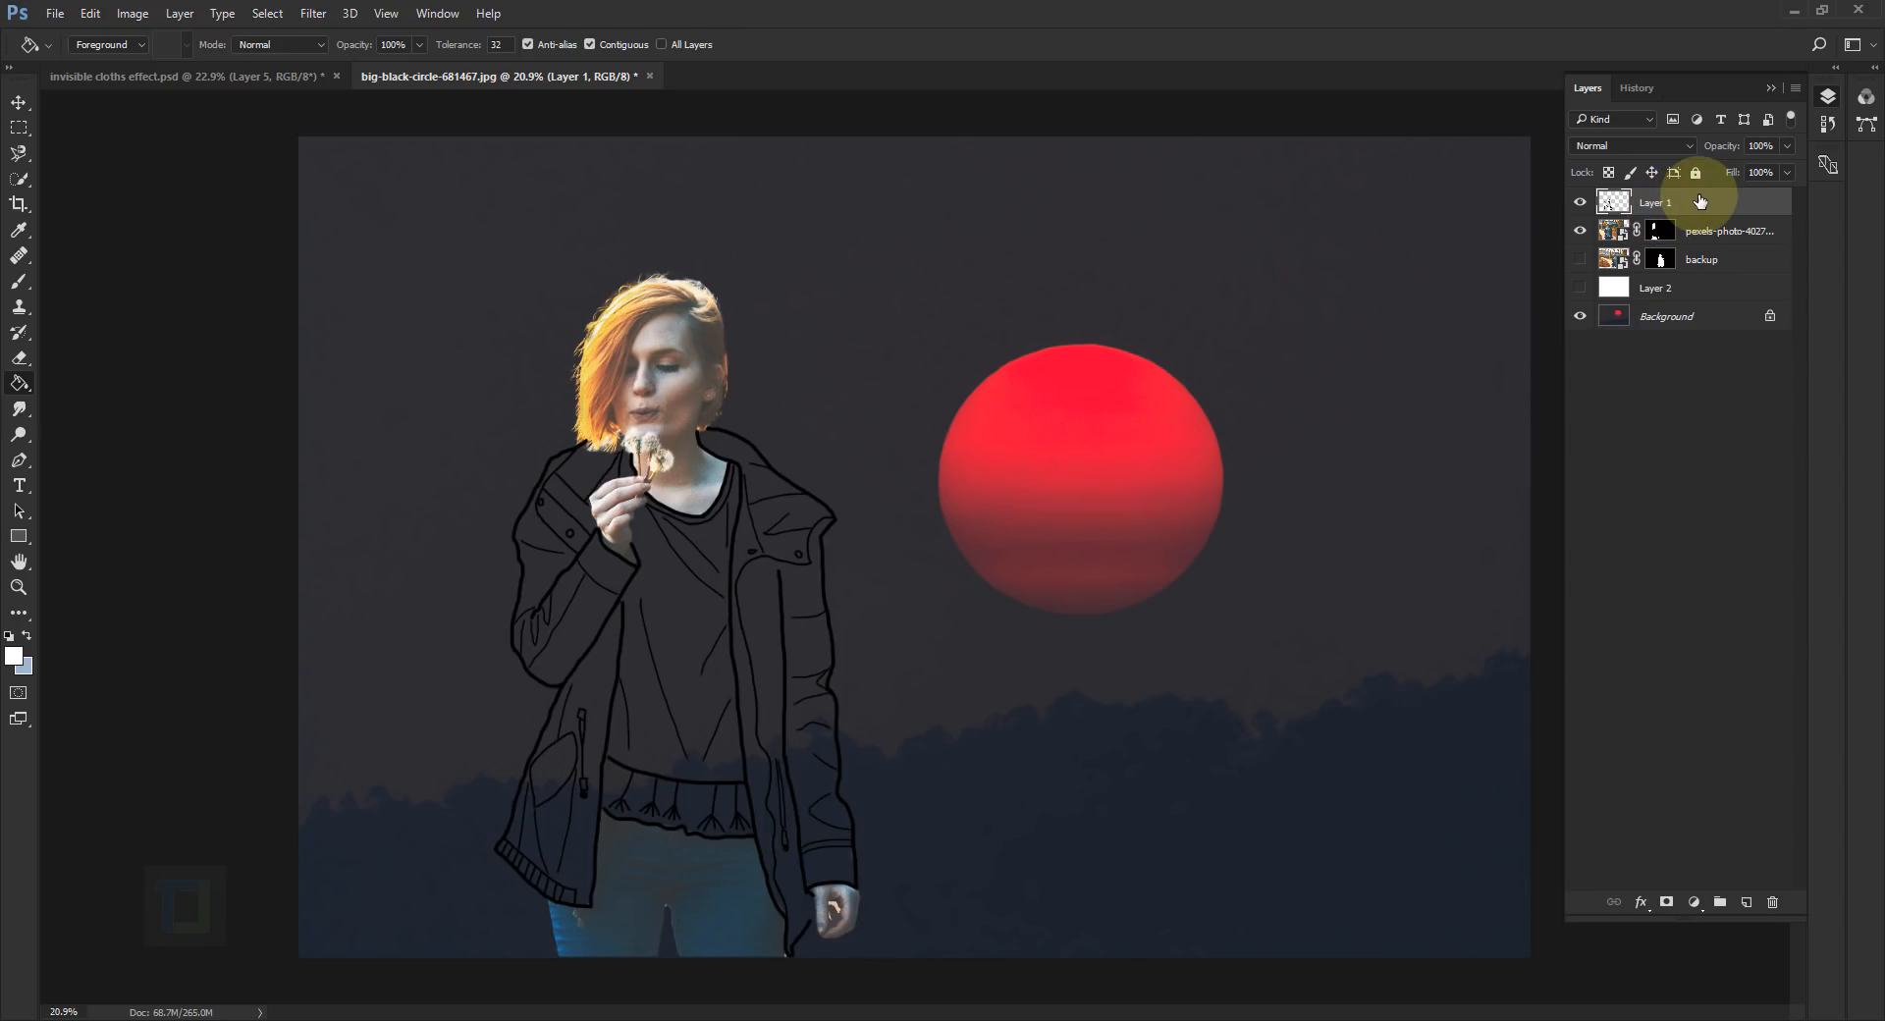
Step: Invert Layer 1's line art with Ctrl+I so the jacket lines turn white
{"action": "key", "text": "ctrl+i"}
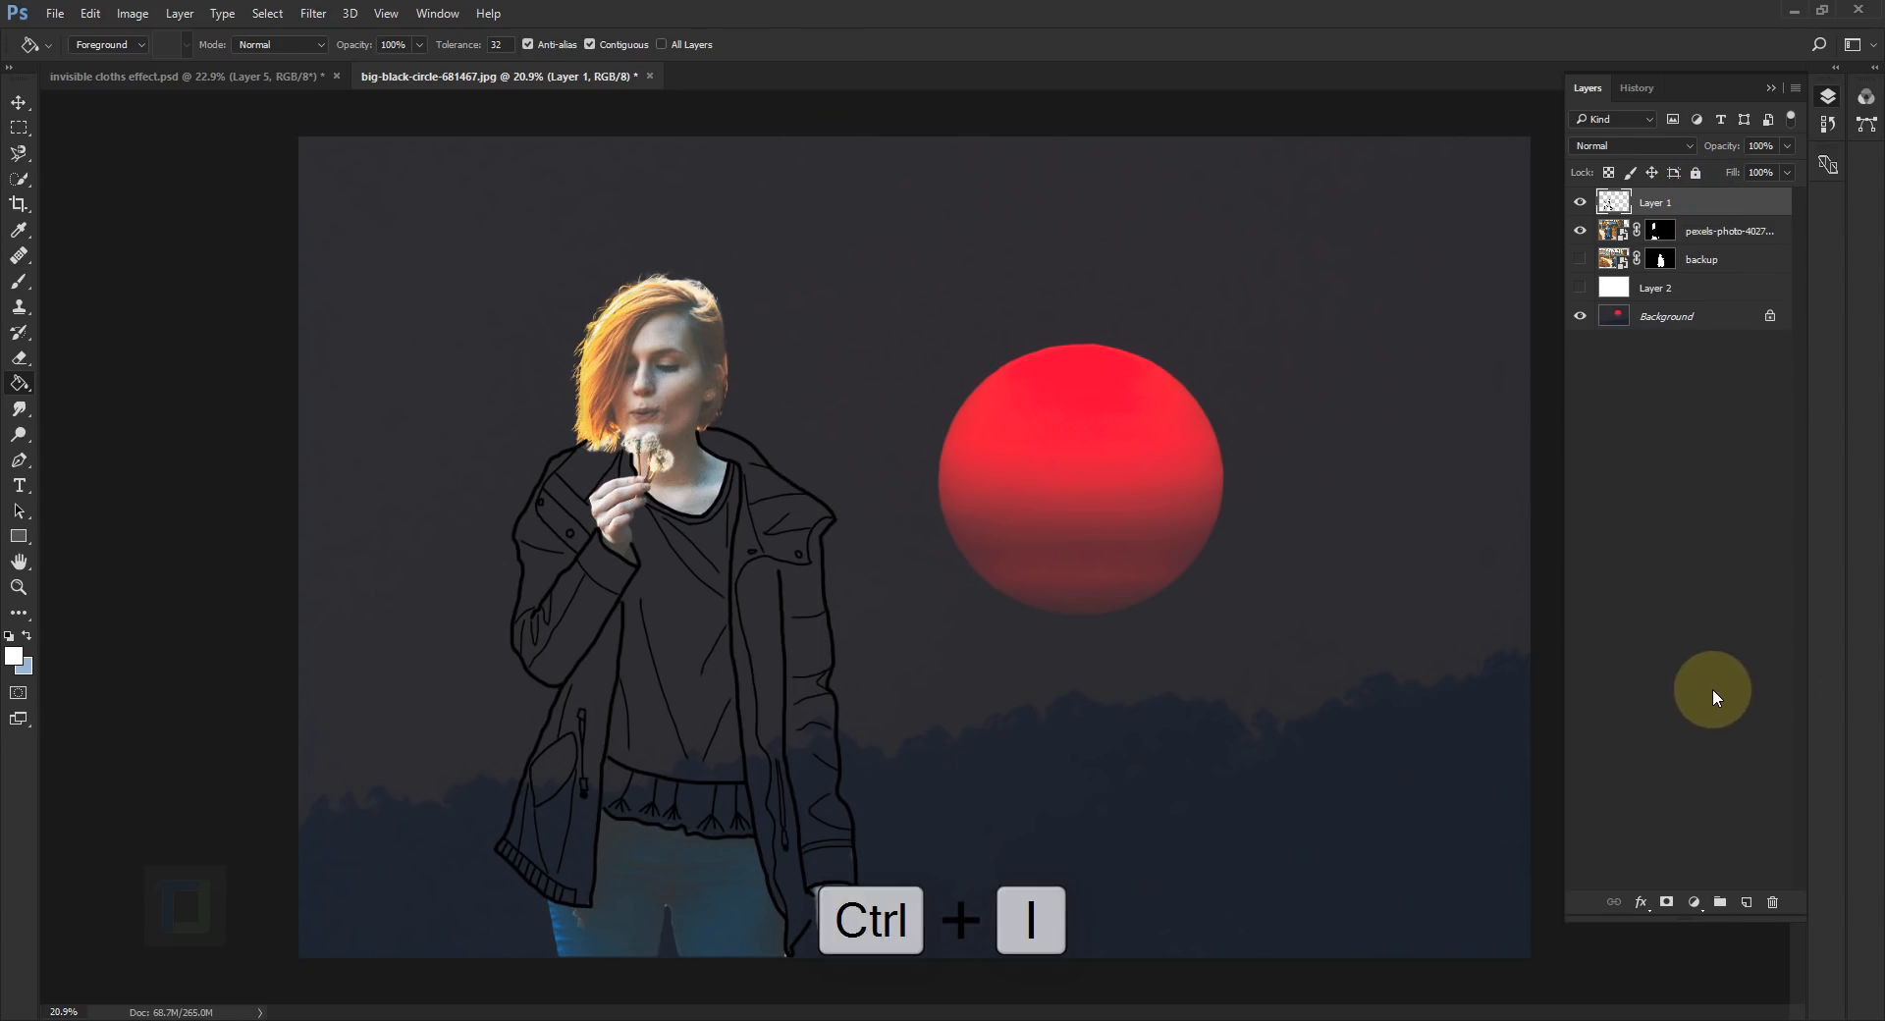
{"action": "key", "text": "ctrl+i"}
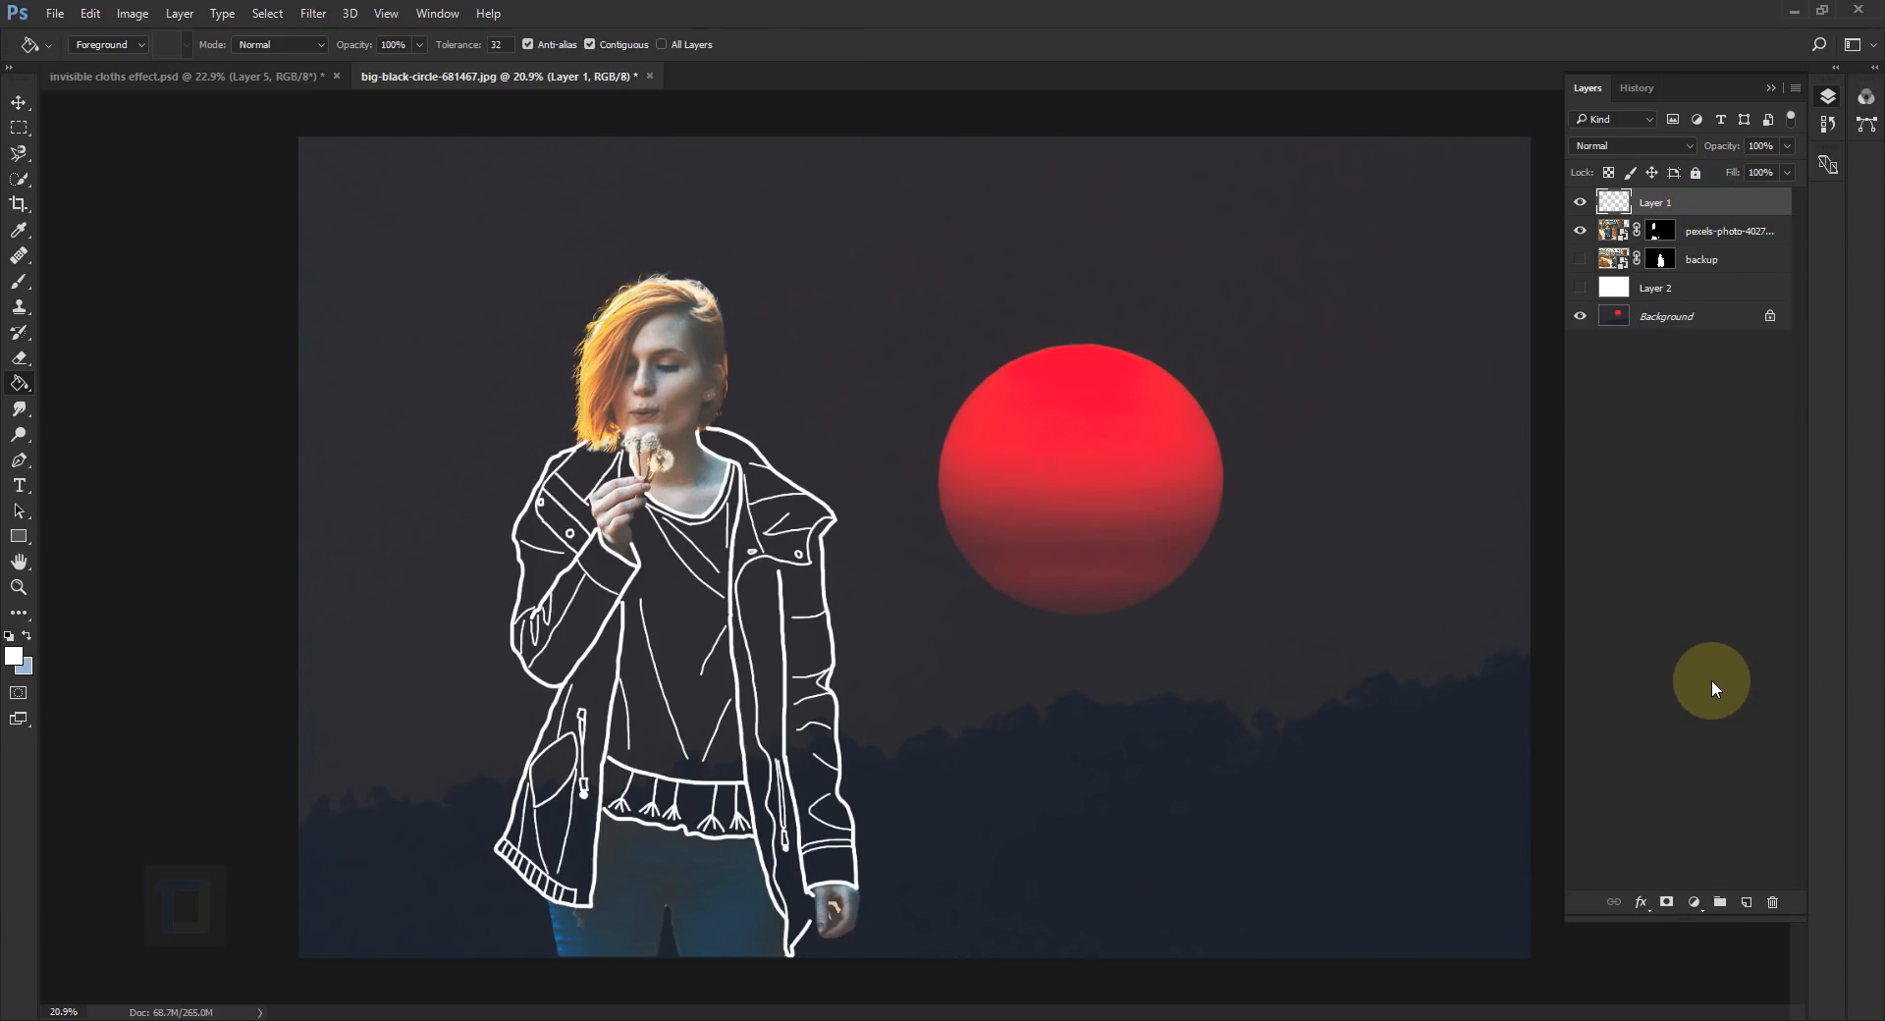